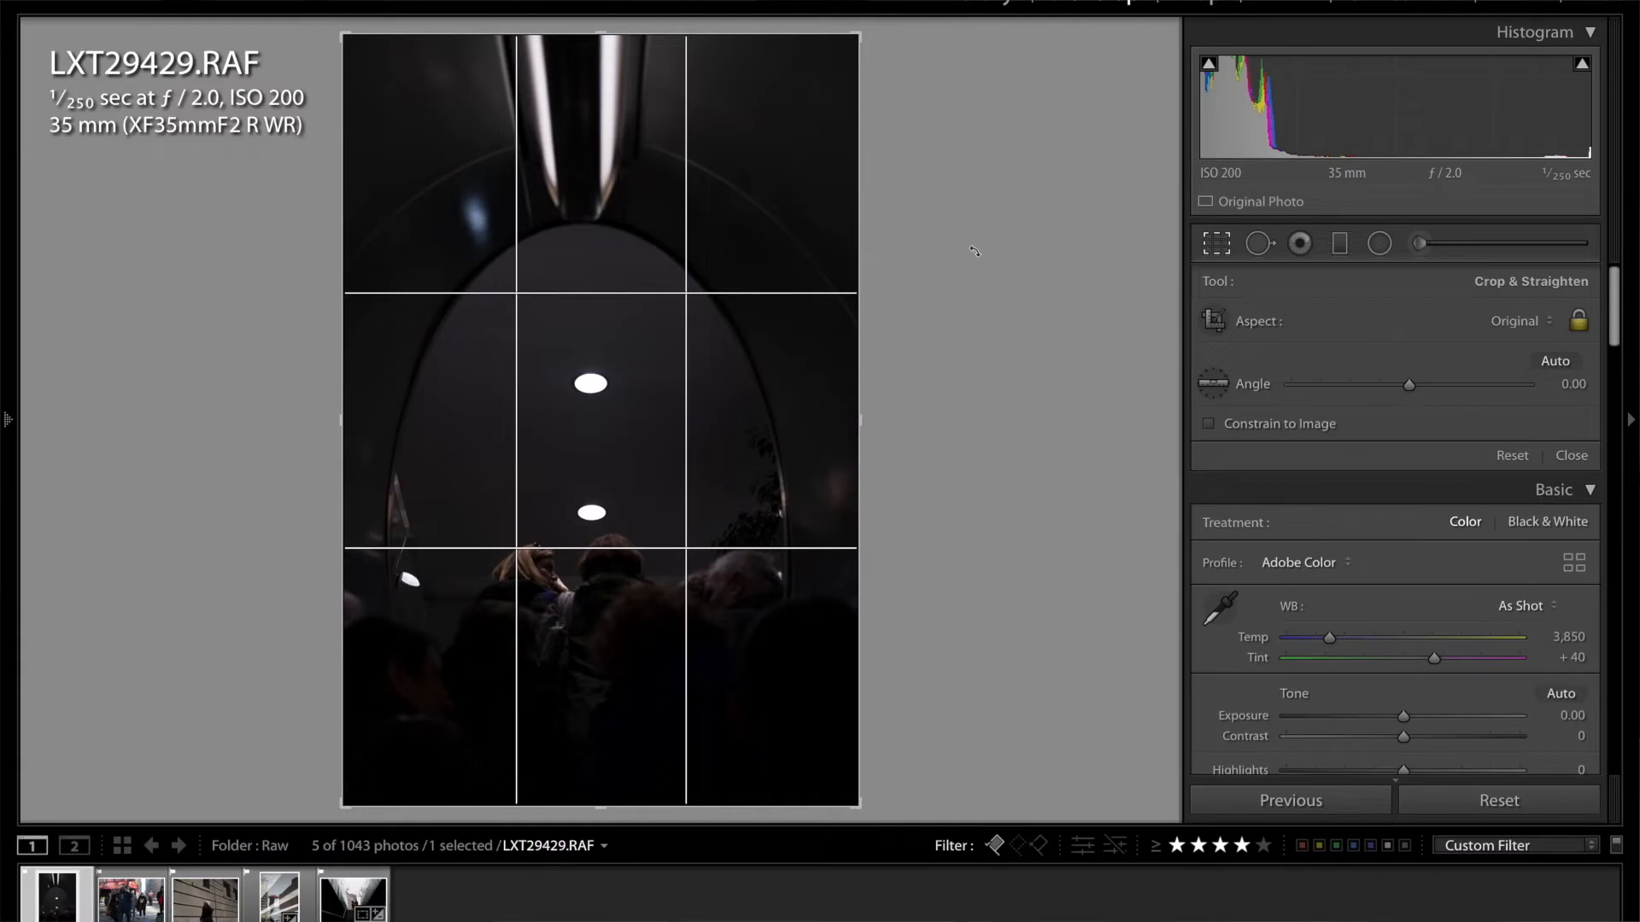
Rotate the tunnel photo to a −0.11 angle and pull the crop border slightly inward
{"action": "left_click_drag", "start_coordinate": [973, 251], "coordinate": [856, 414]}
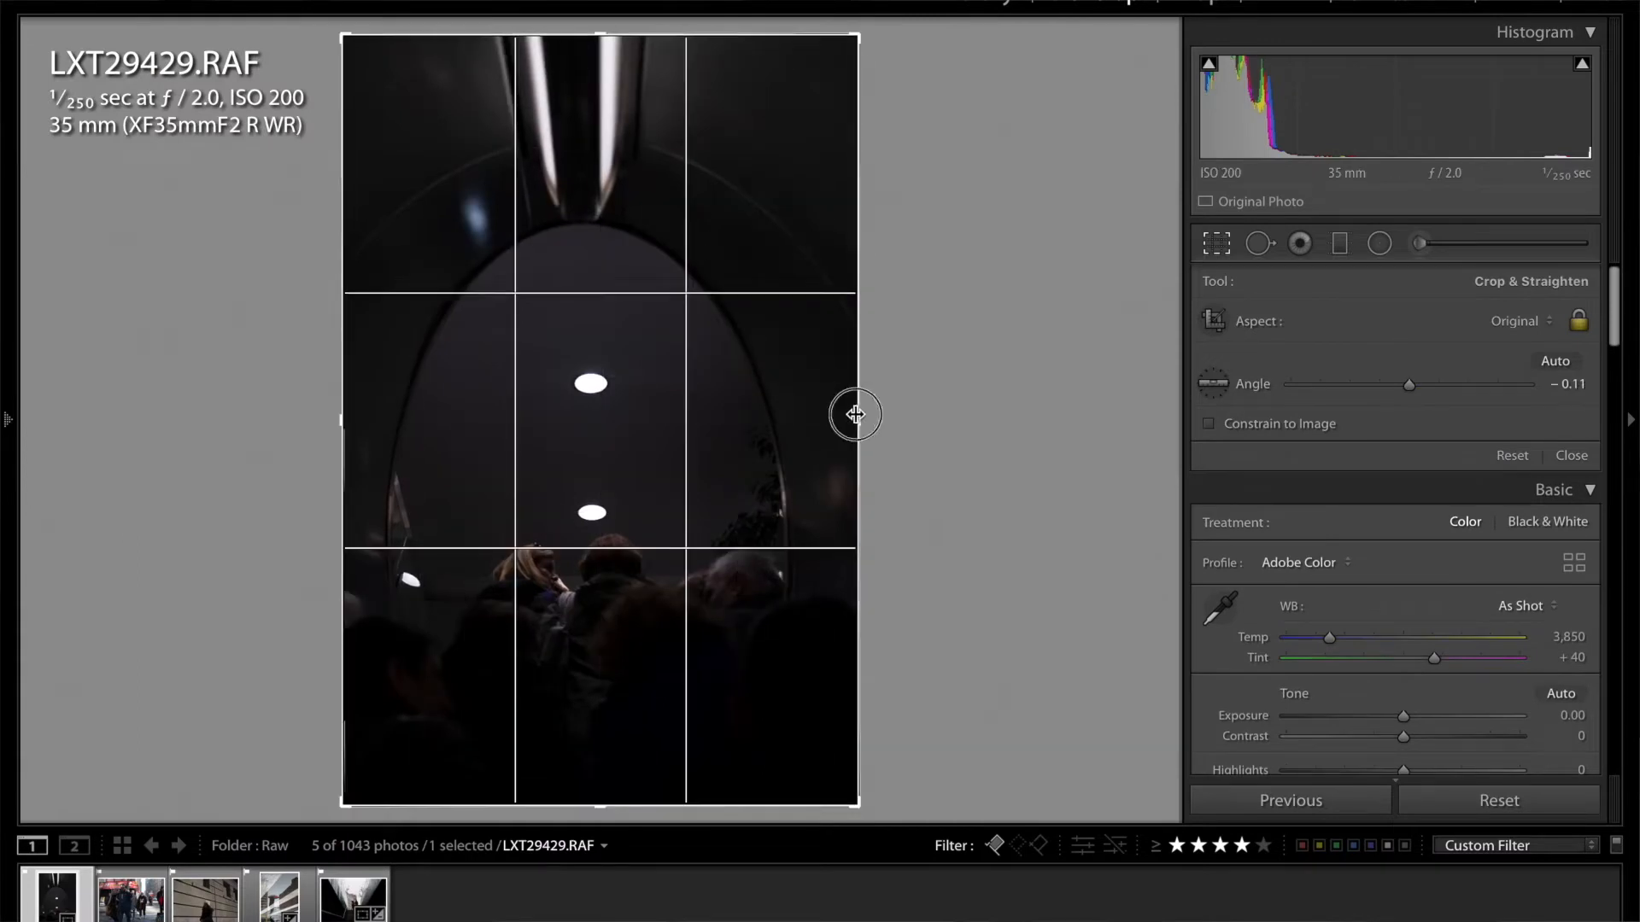
{"action": "left_click_drag", "start_coordinate": [855, 414], "coordinate": [847, 415]}
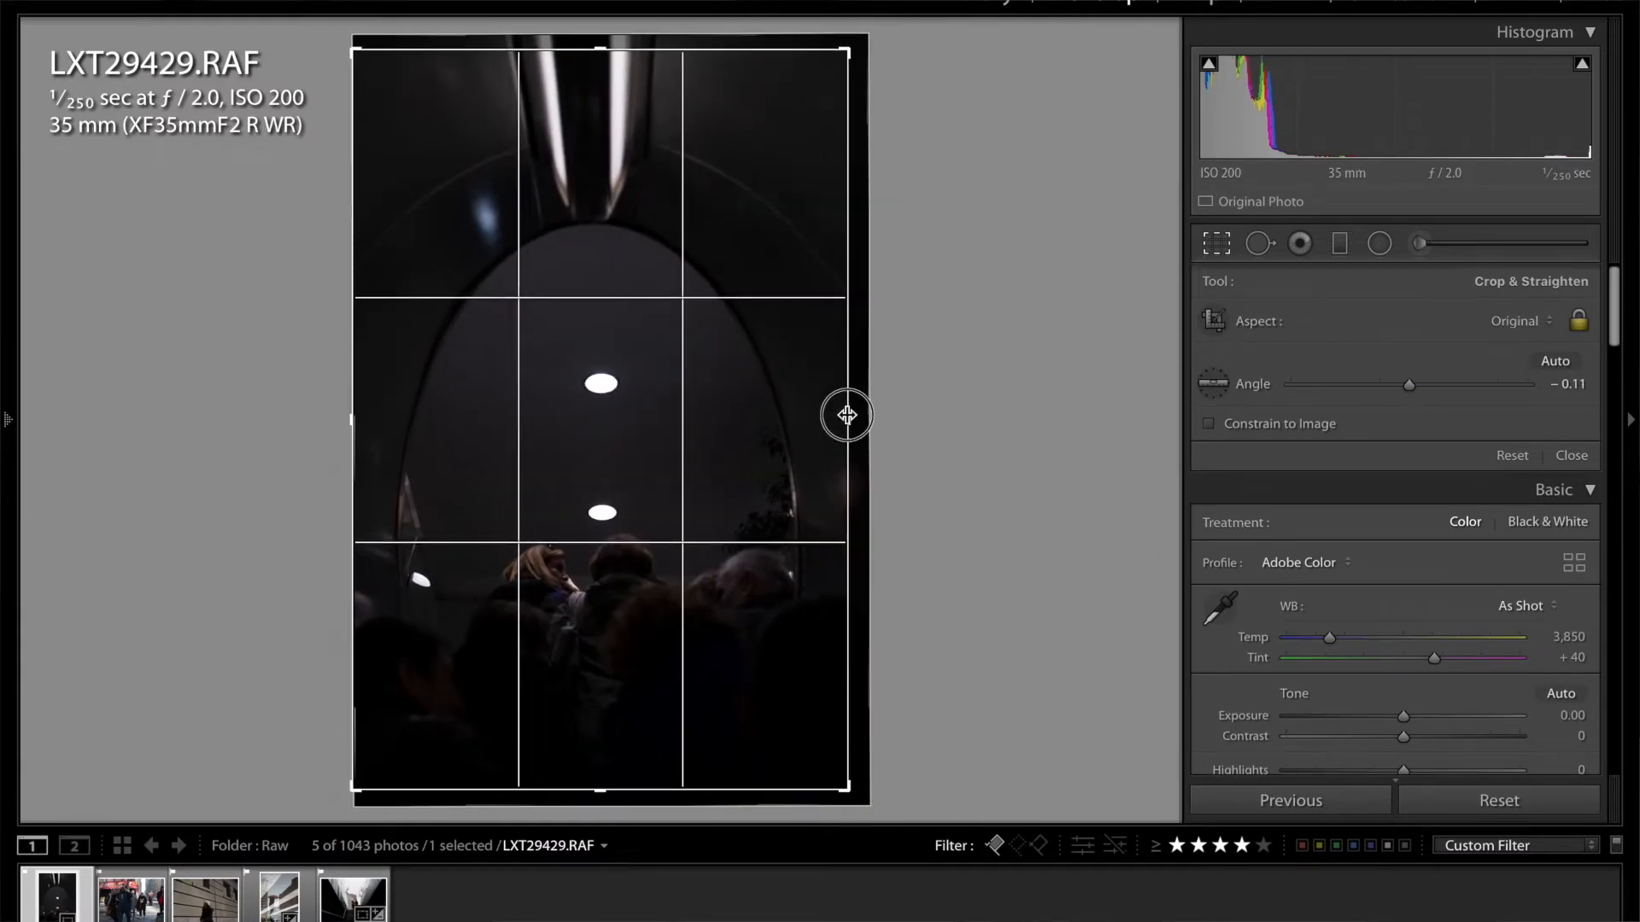
{"action": "mouse_move", "coordinate": [522, 136]}
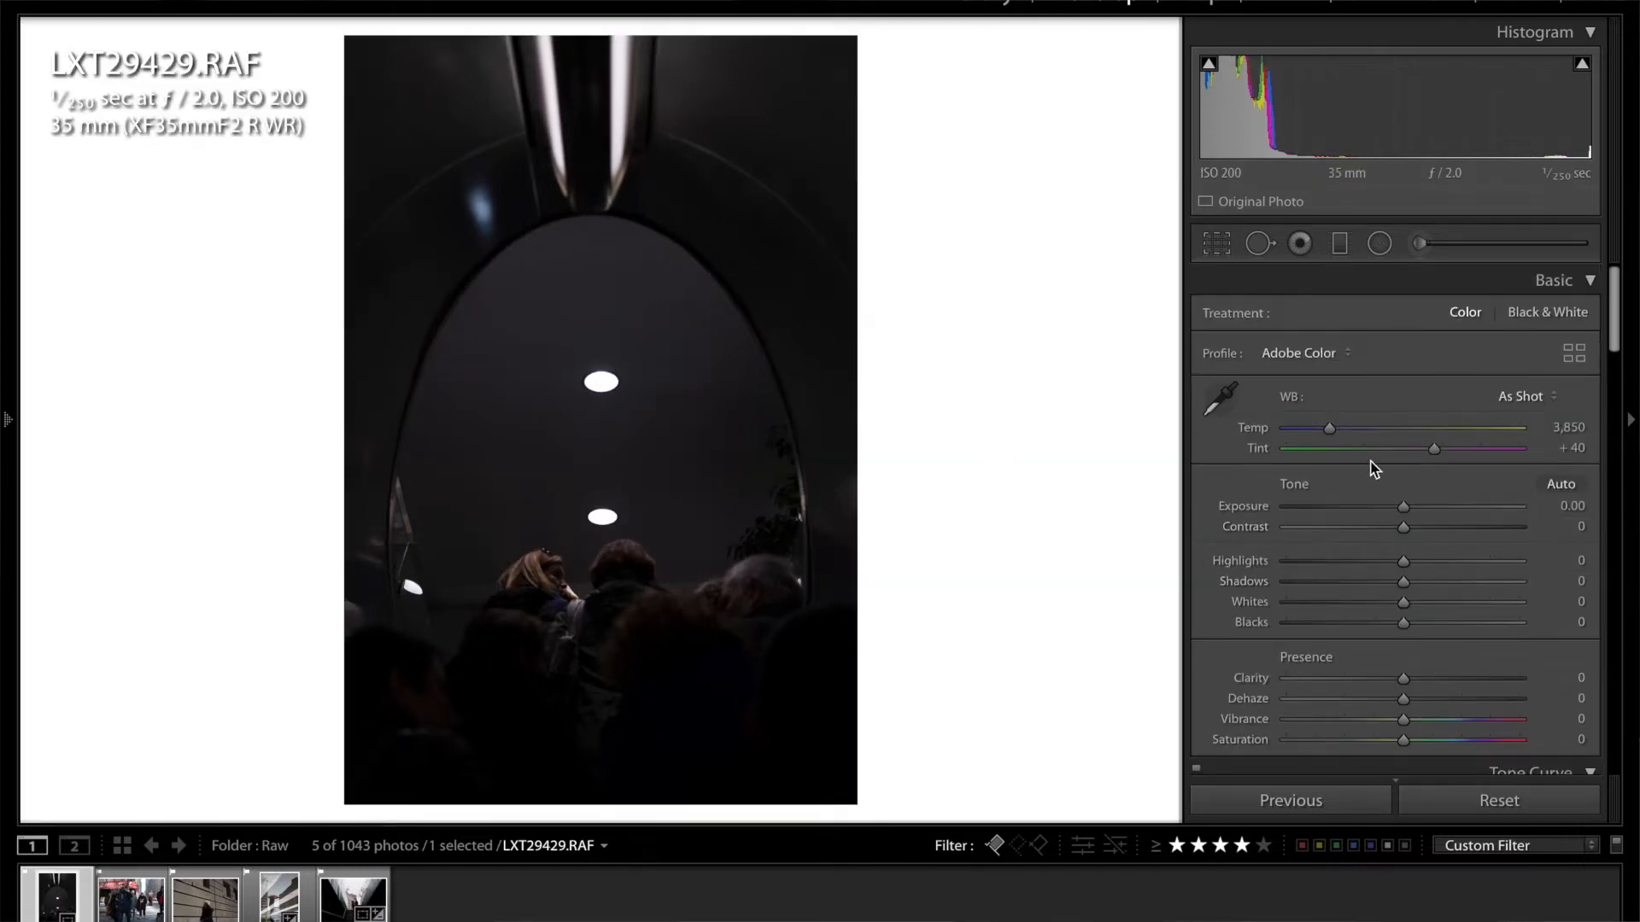
Raise the tunnel photo's Exposure to +0.25 and try adjusting Shadows
{"action": "left_click_drag", "start_coordinate": [1403, 506], "coordinate": [1409, 506]}
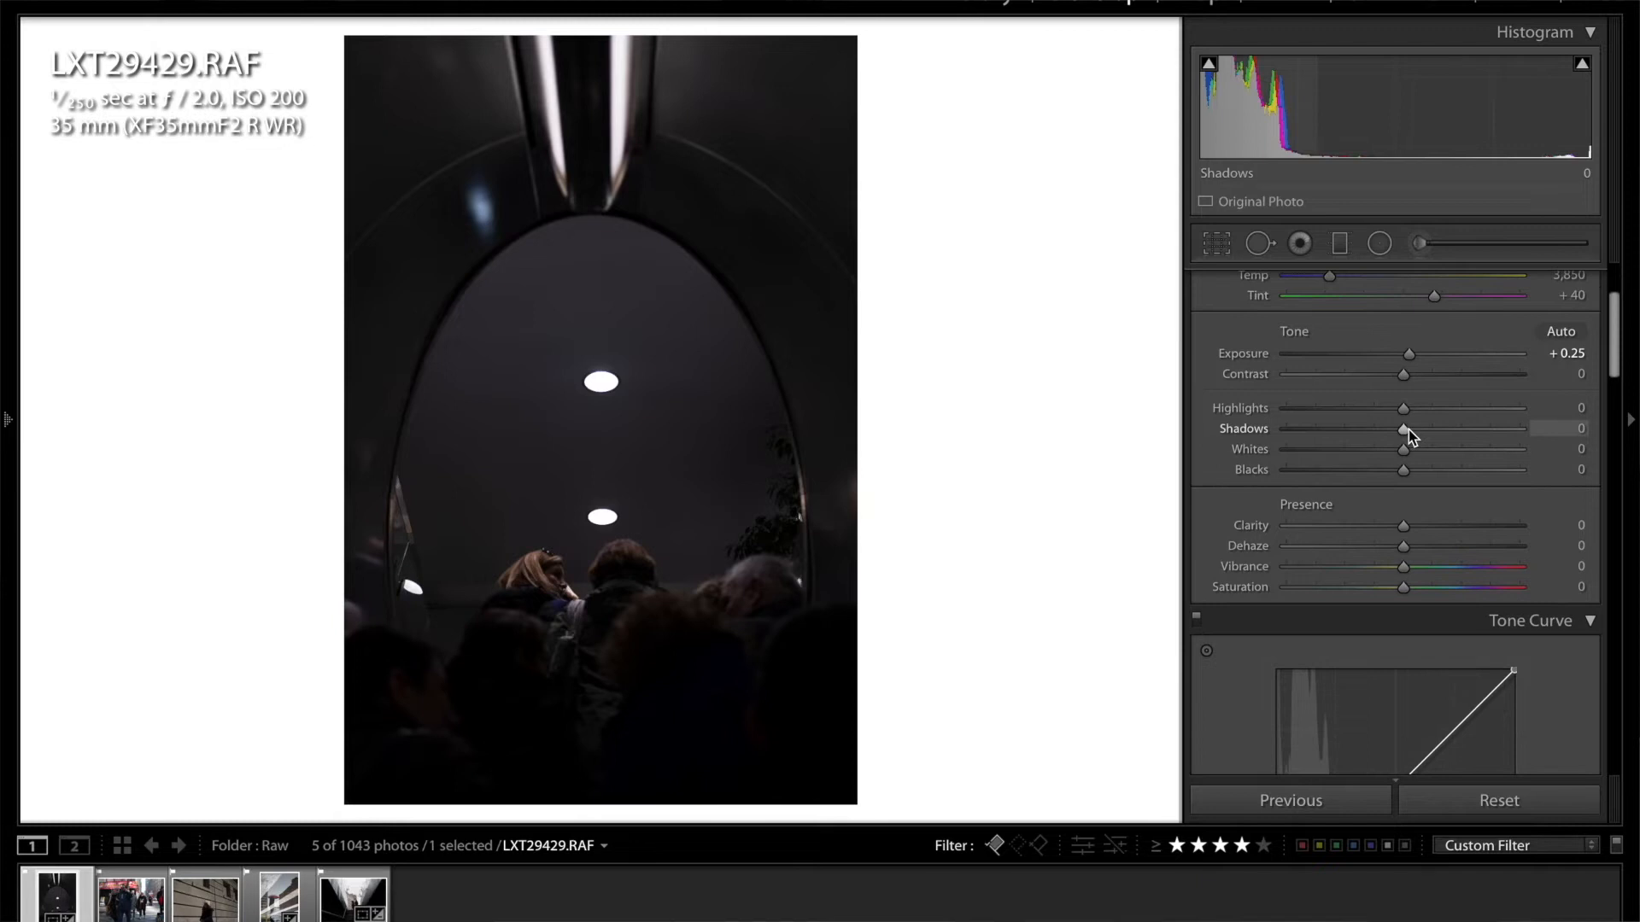
{"action": "left_click_drag", "start_coordinate": [1404, 429], "coordinate": [1414, 429]}
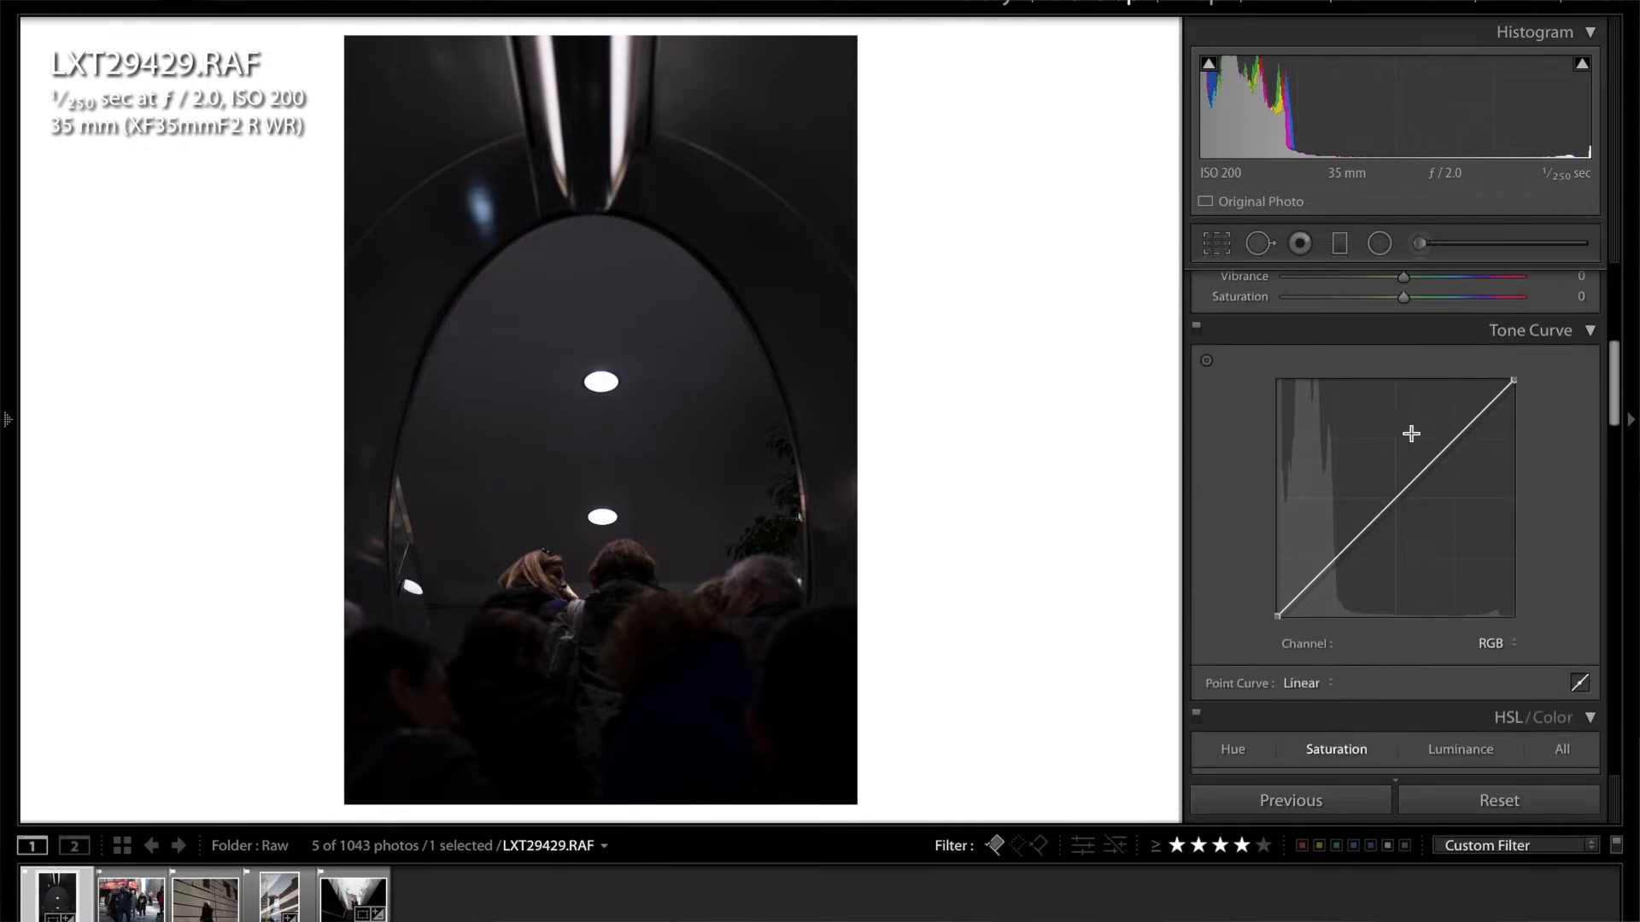
{"action": "mouse_move", "coordinate": [1397, 498]}
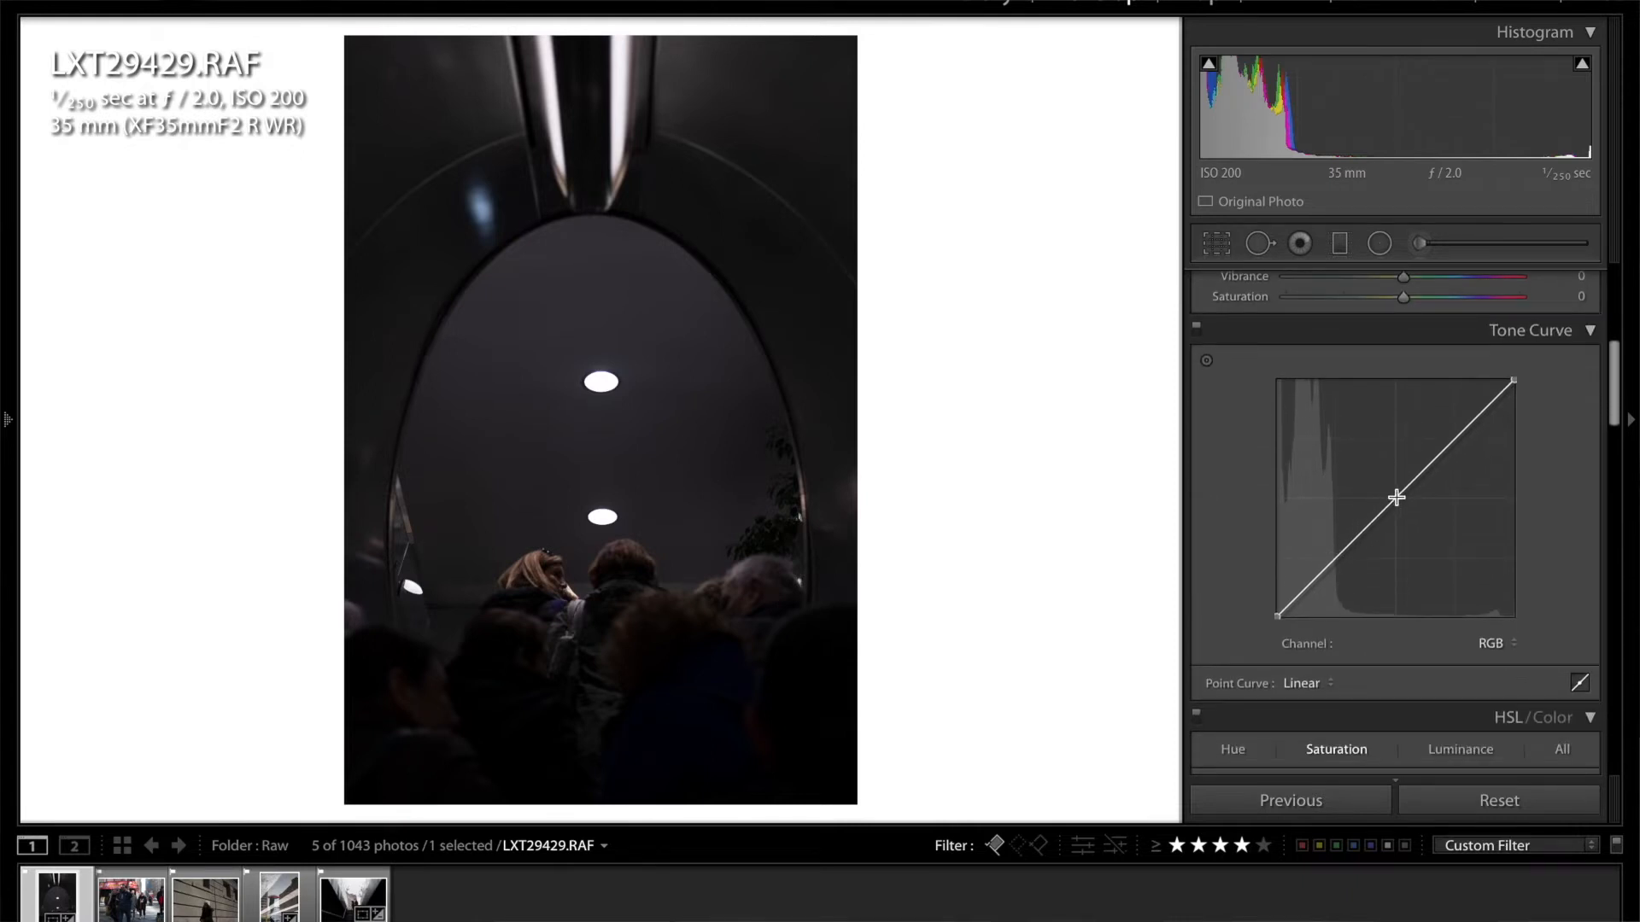
Pin the tone curve midpoint, pull the shadow point down and lift the highlight point
{"action": "left_click", "coordinate": [1333, 563]}
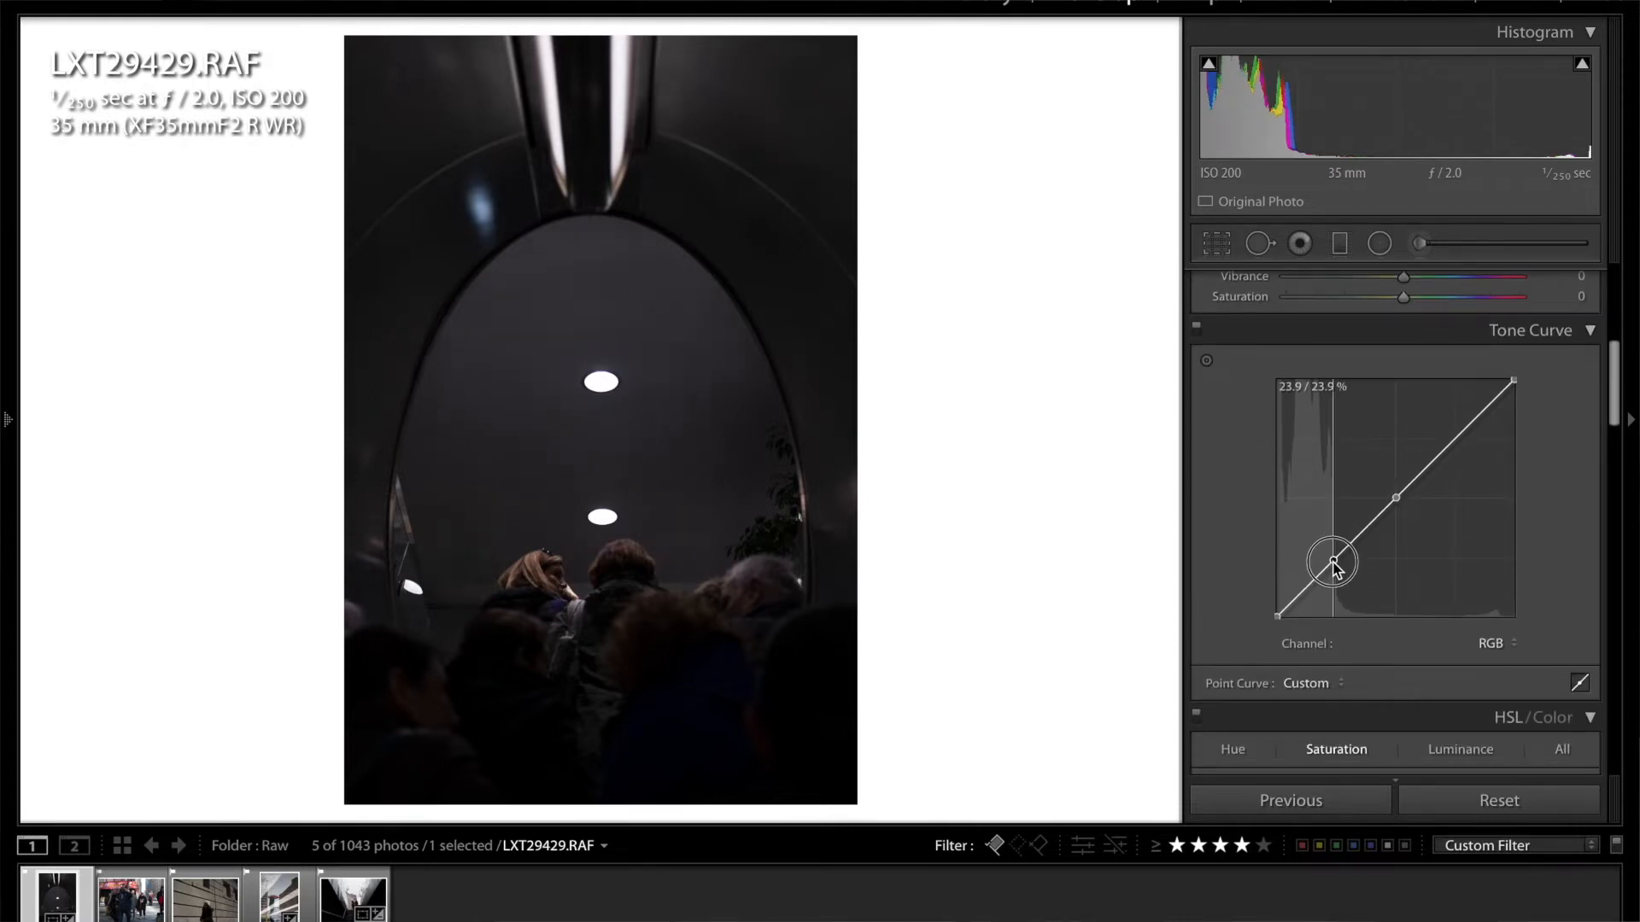
{"action": "left_click_drag", "start_coordinate": [1332, 560], "coordinate": [1332, 570]}
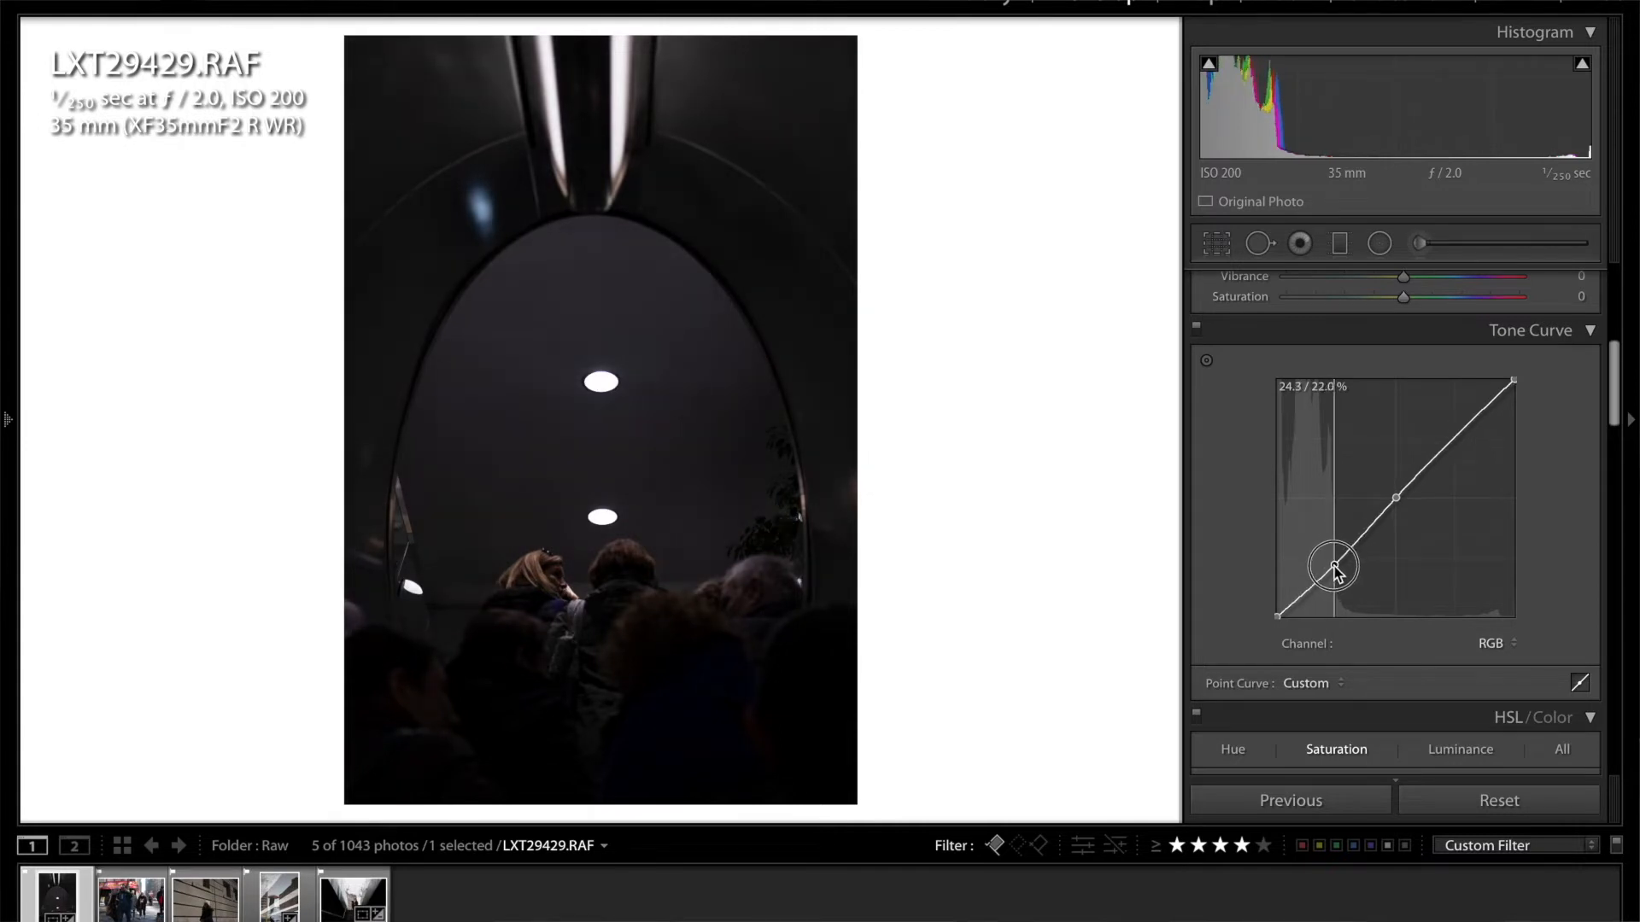
{"action": "left_click_drag", "start_coordinate": [1338, 565], "coordinate": [1338, 573]}
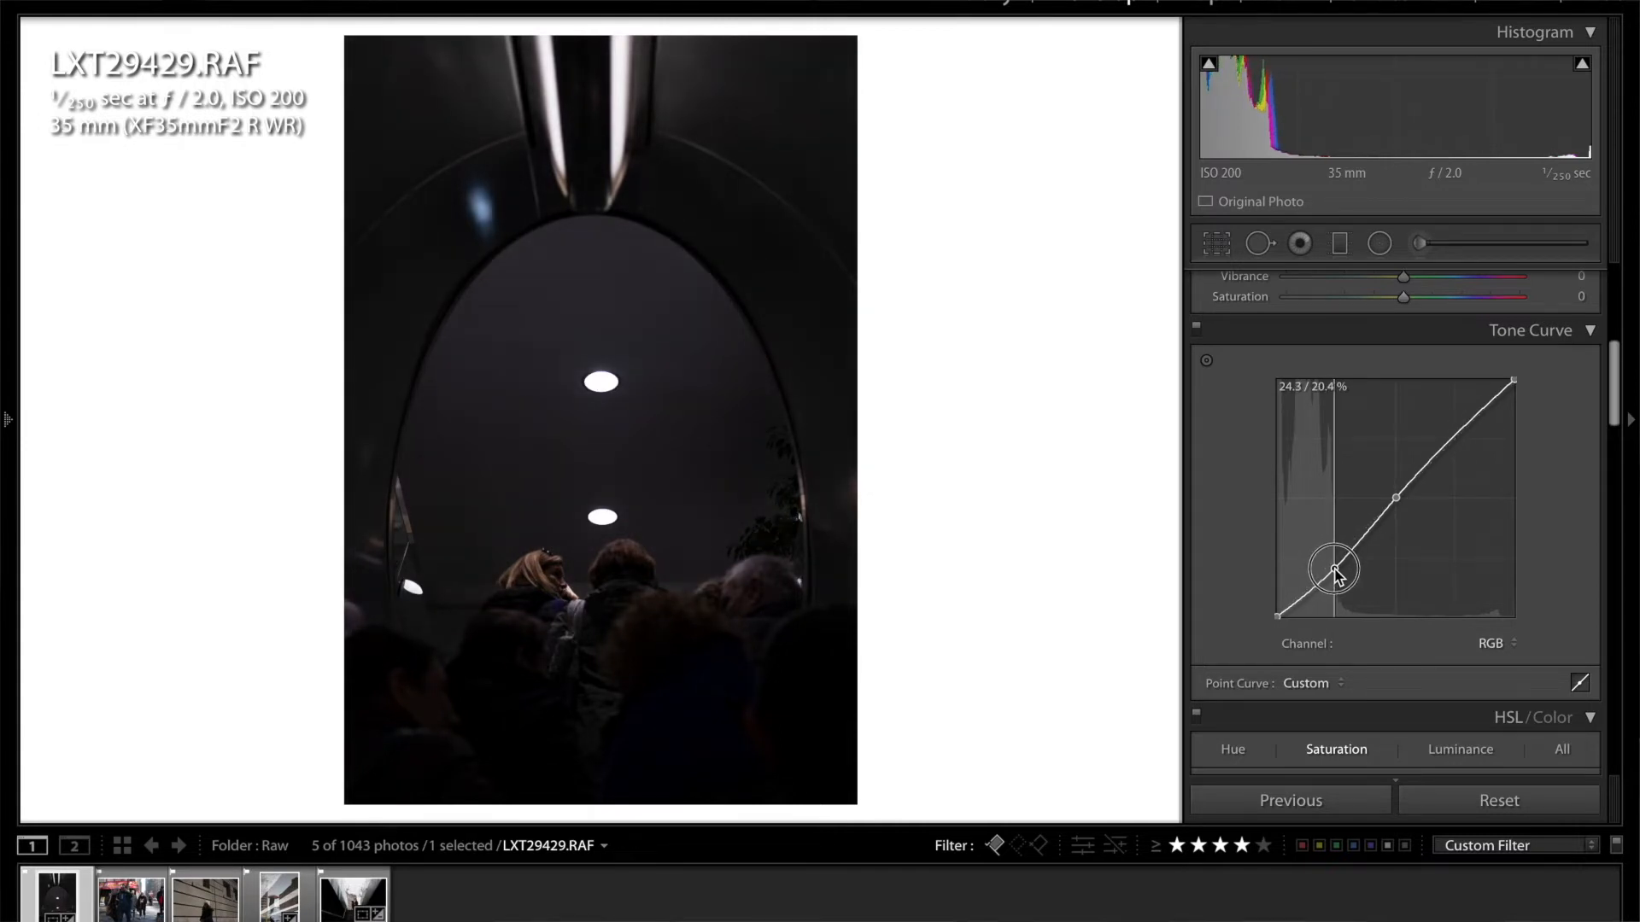
{"action": "left_click_drag", "start_coordinate": [1336, 567], "coordinate": [1448, 439]}
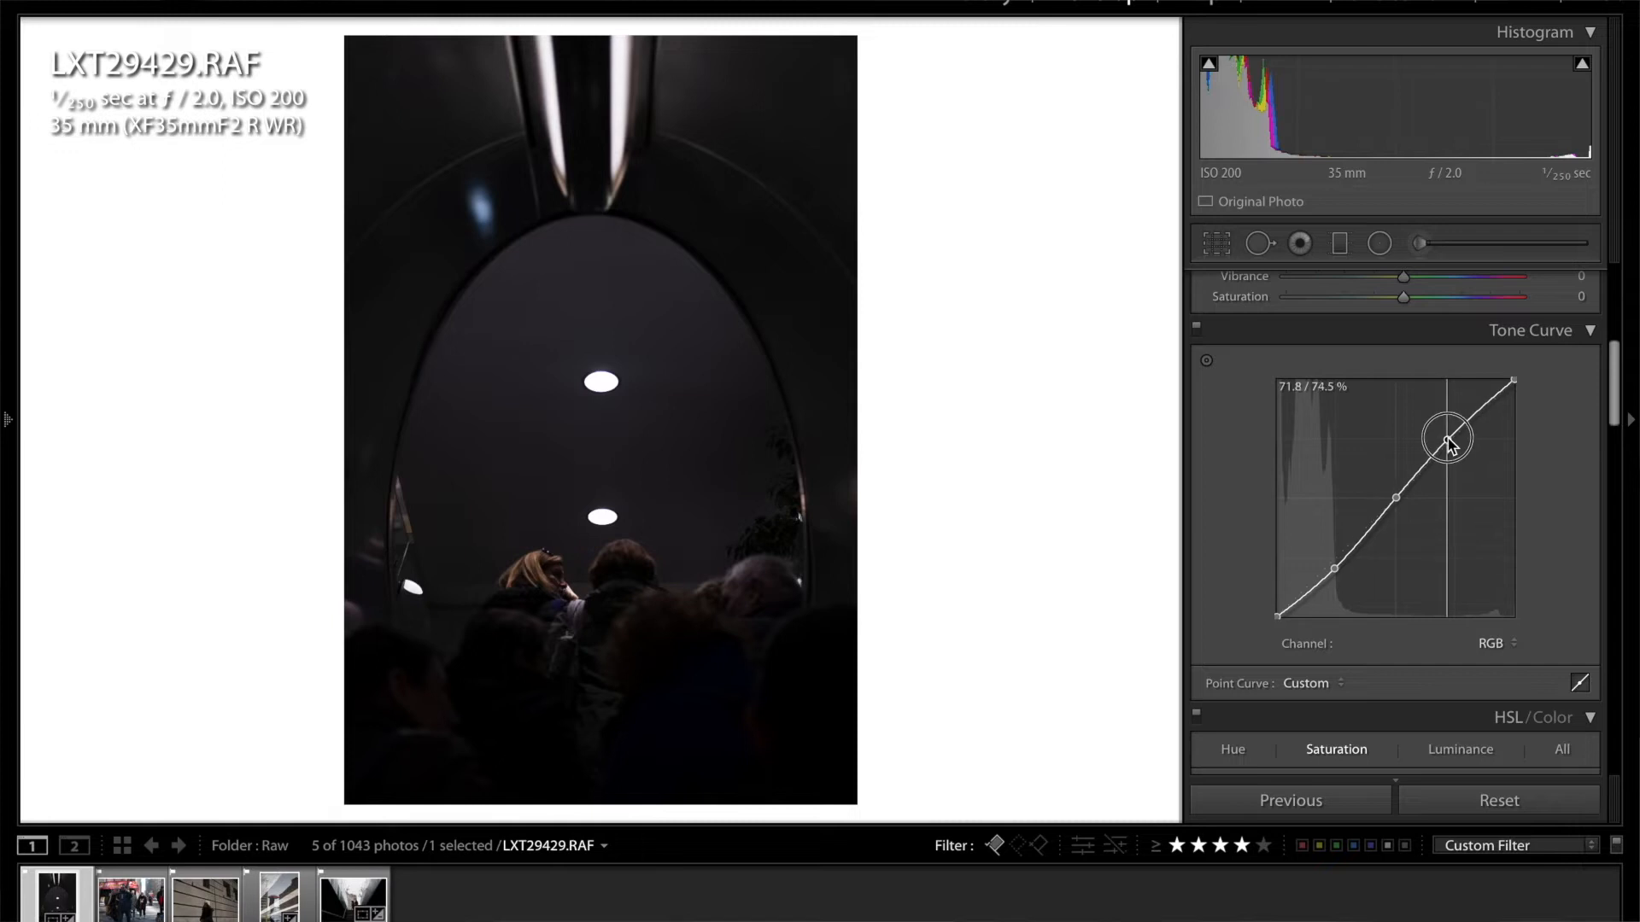
{"action": "left_click_drag", "start_coordinate": [1452, 439], "coordinate": [1446, 433]}
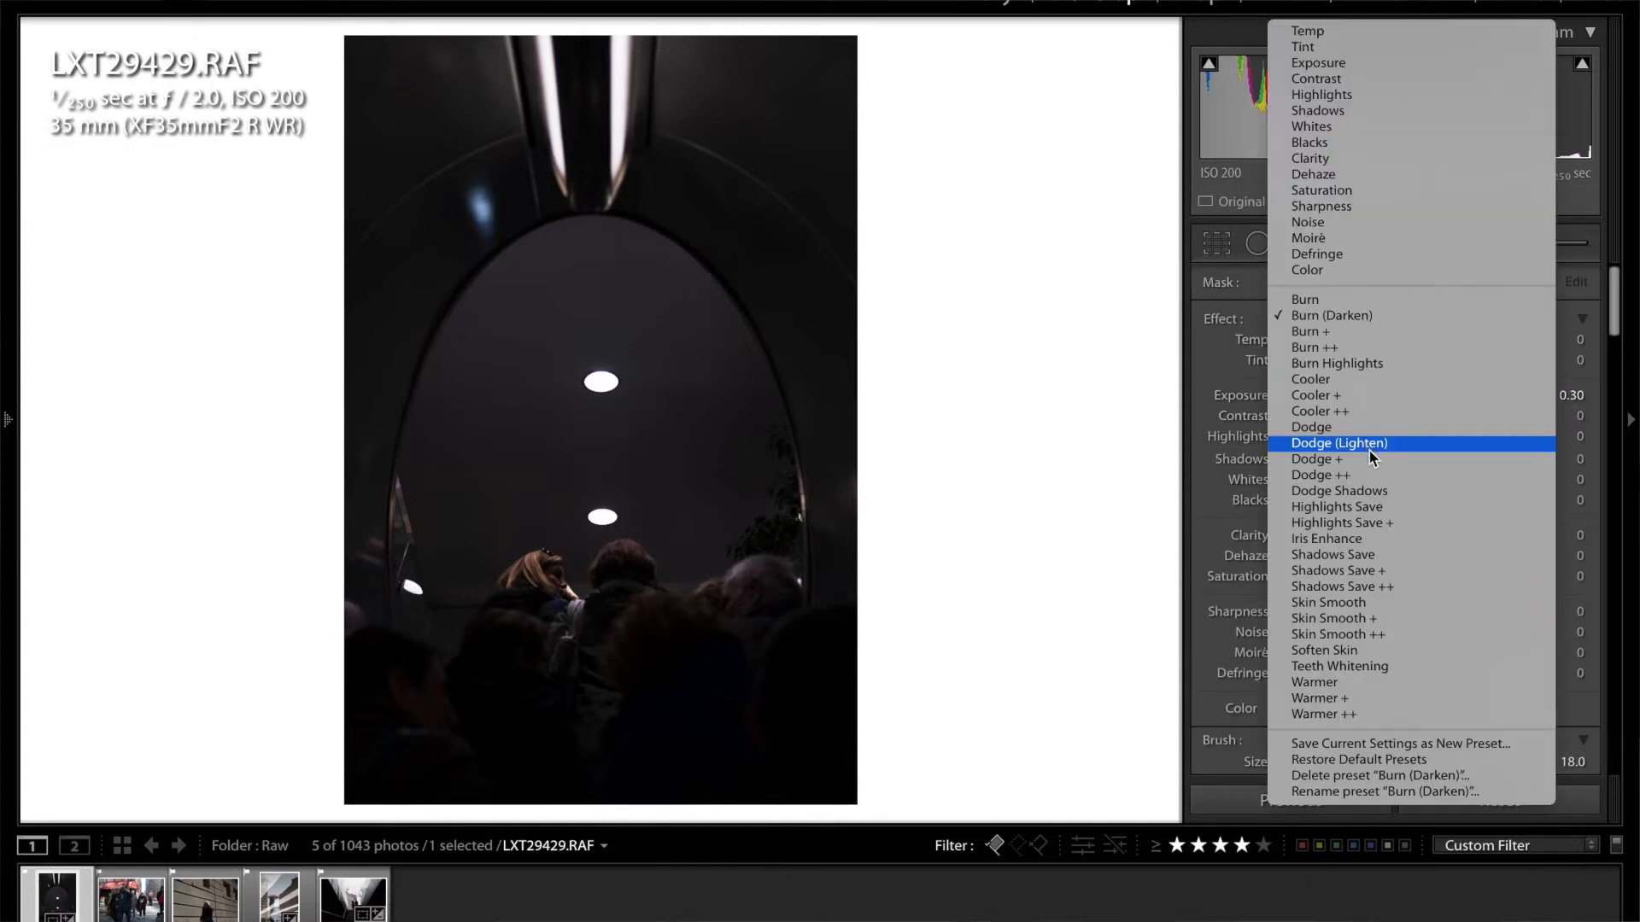
Paint a Dodge (Lighten) brush with Highlights 30 and Whites 14 over the crowd's heads
{"action": "left_click", "coordinate": [1338, 443]}
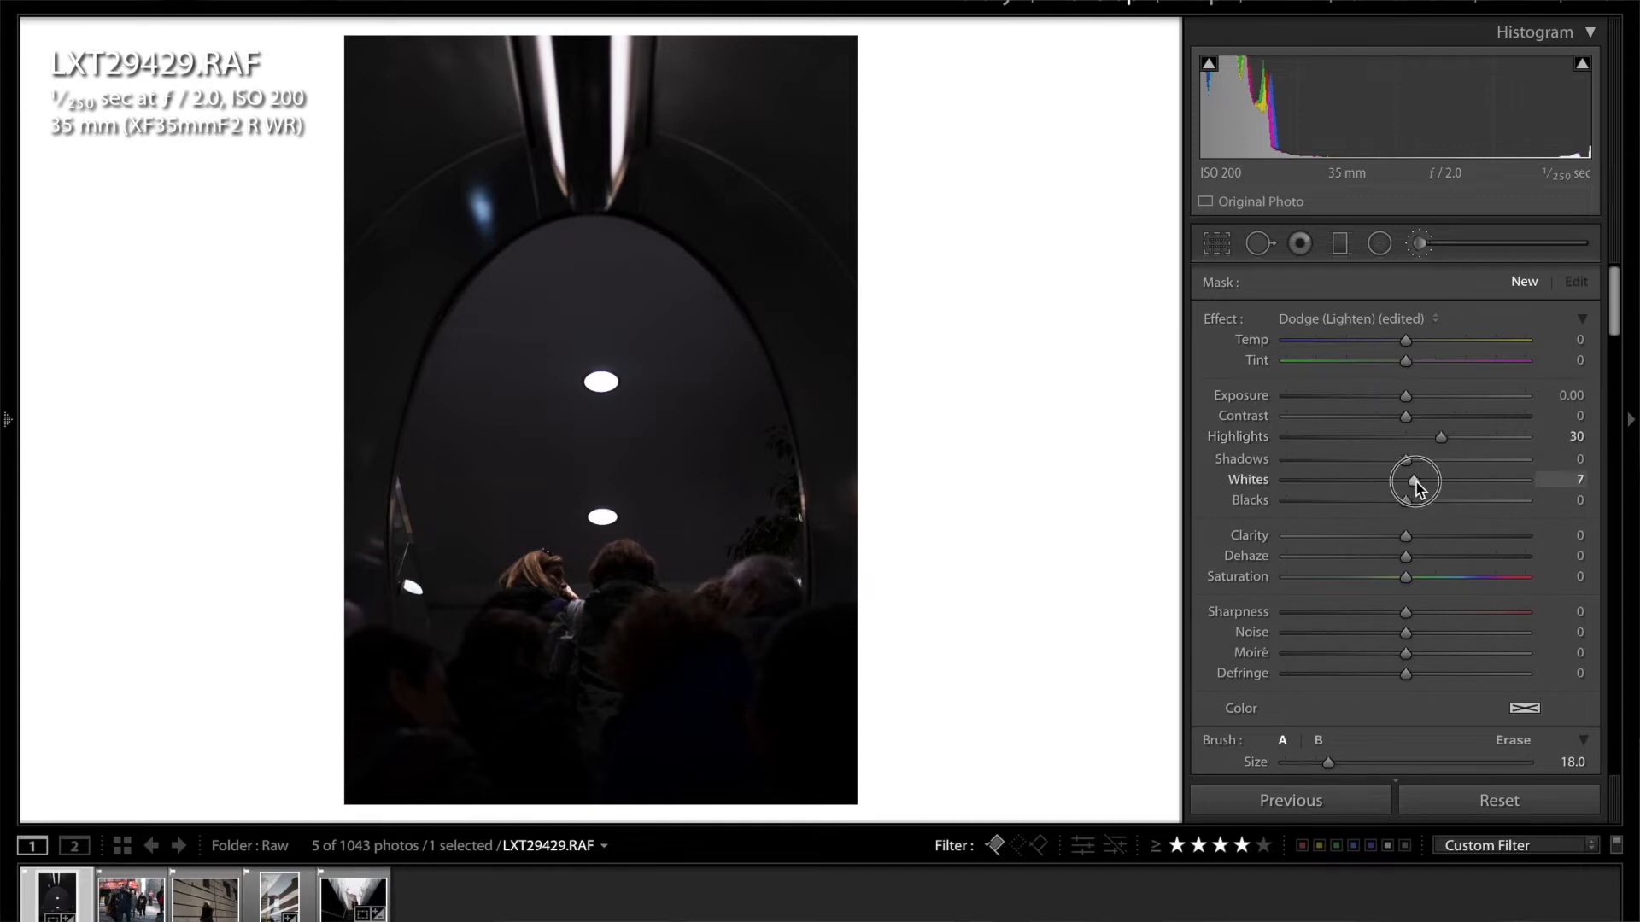
{"action": "left_click_drag", "start_coordinate": [1412, 479], "coordinate": [1422, 479]}
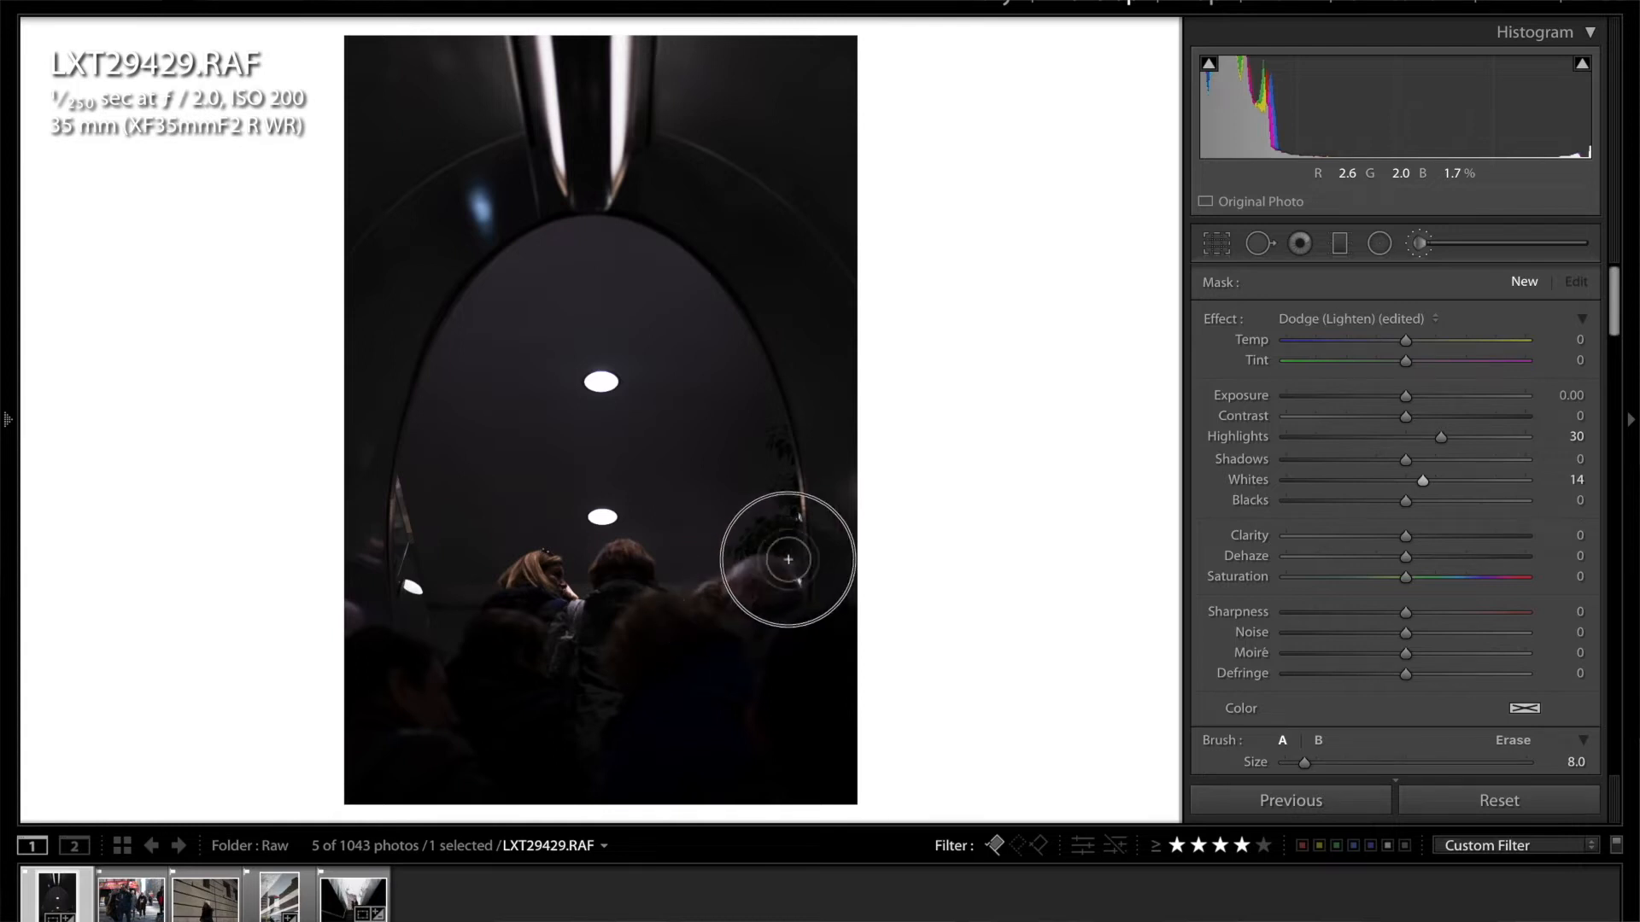
{"action": "mouse_move", "coordinate": [522, 595]}
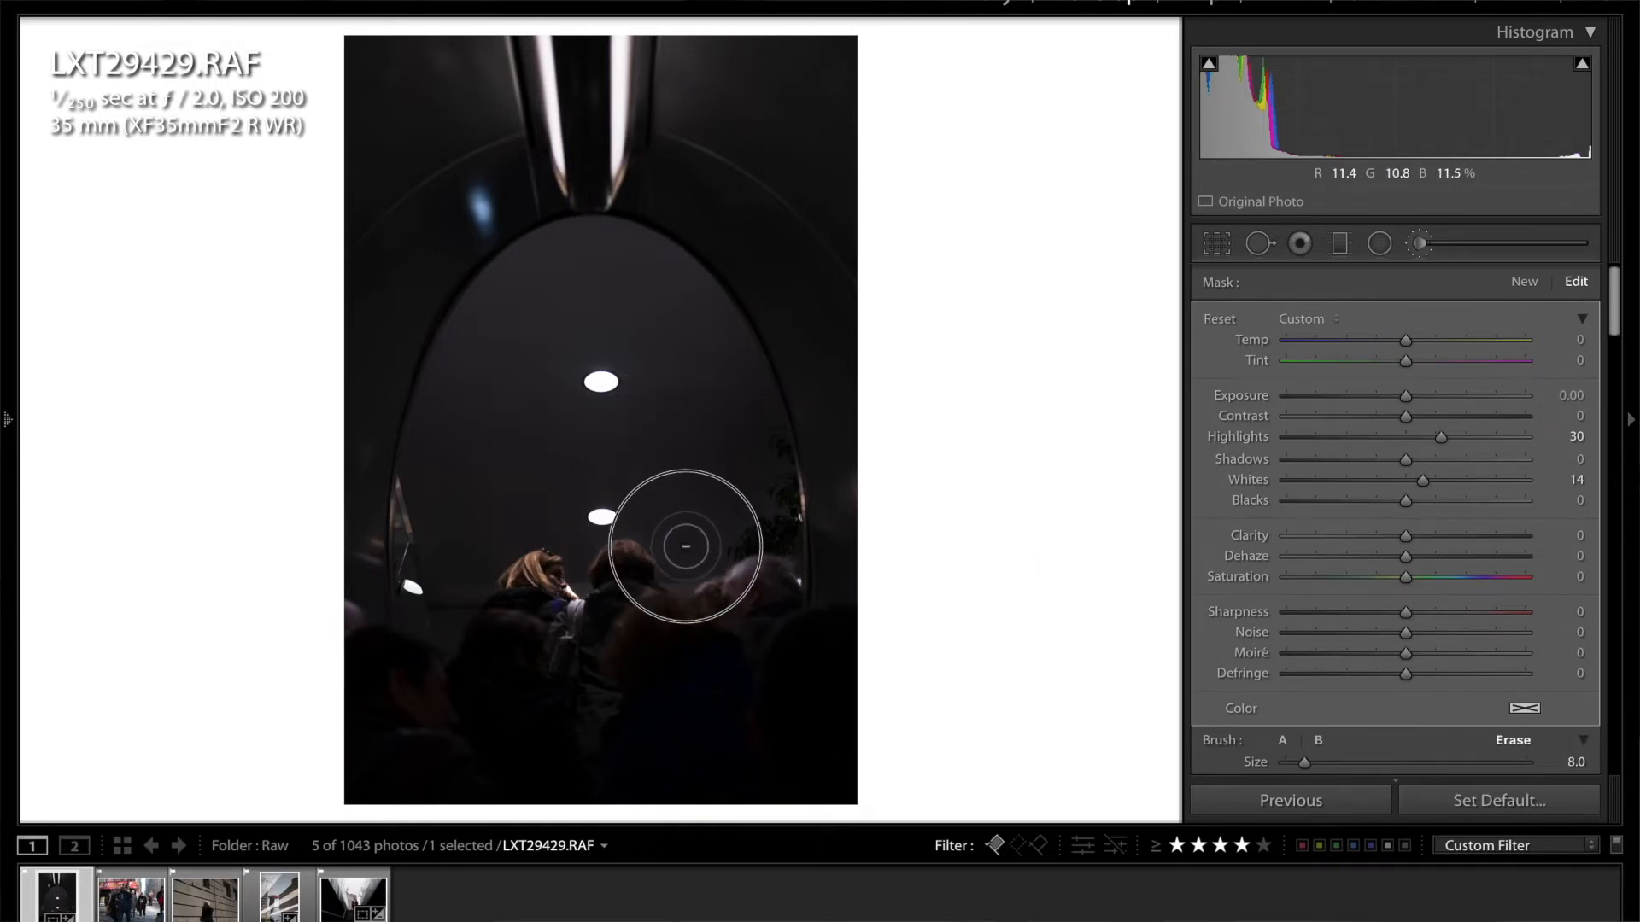
{"action": "left_click_drag", "start_coordinate": [685, 546], "coordinate": [552, 526]}
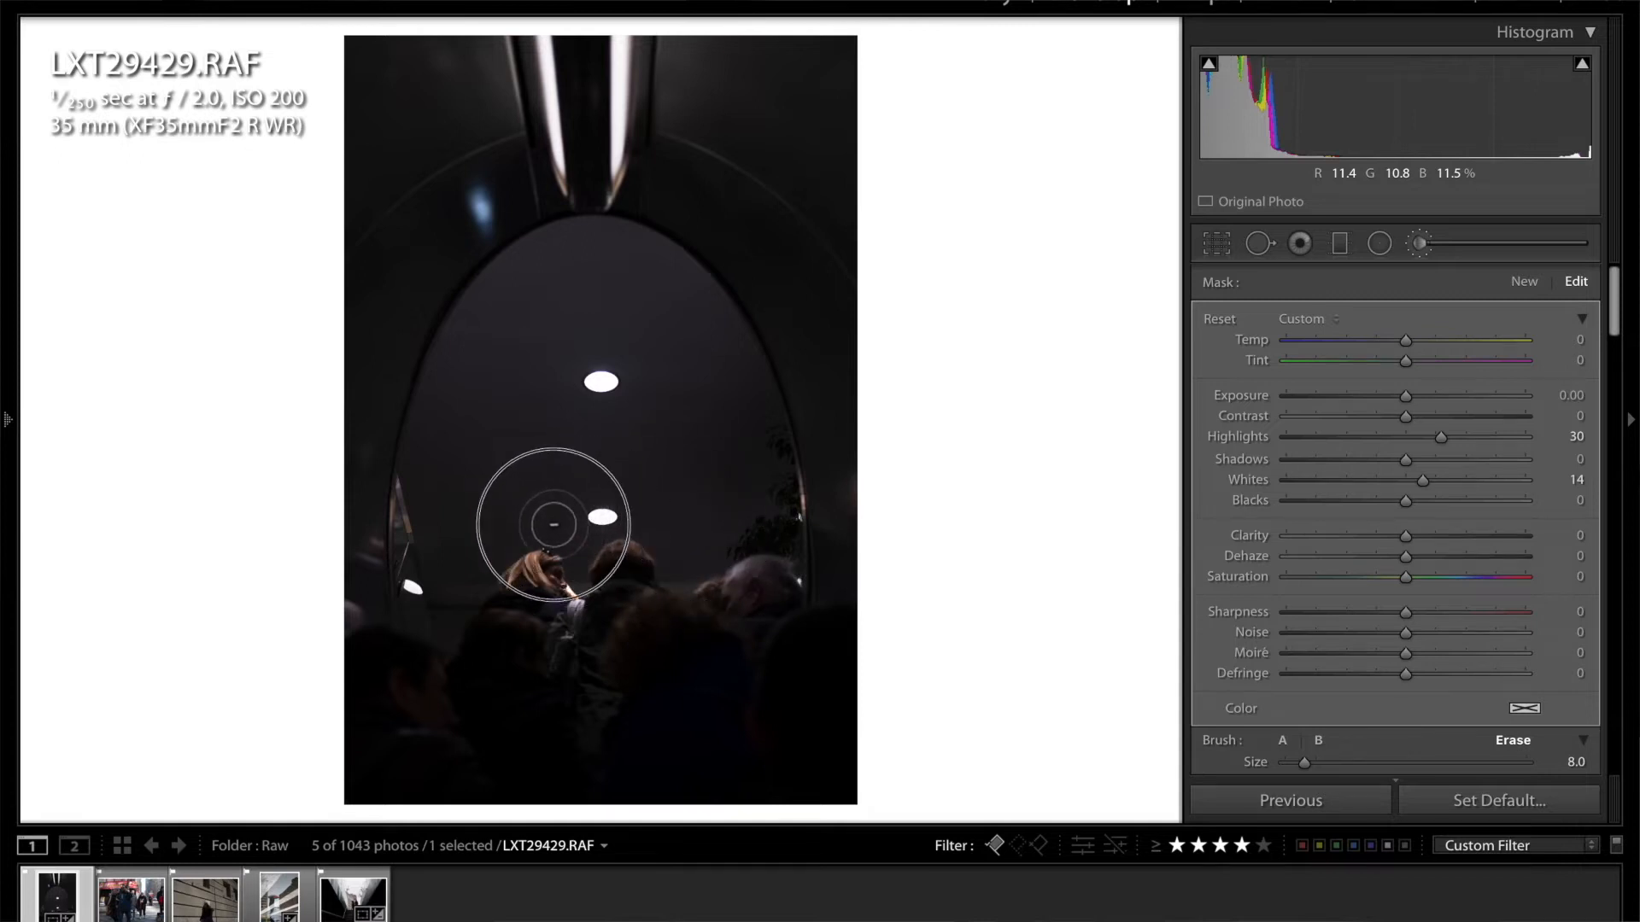
{"action": "left_click_drag", "start_coordinate": [552, 523], "coordinate": [498, 528]}
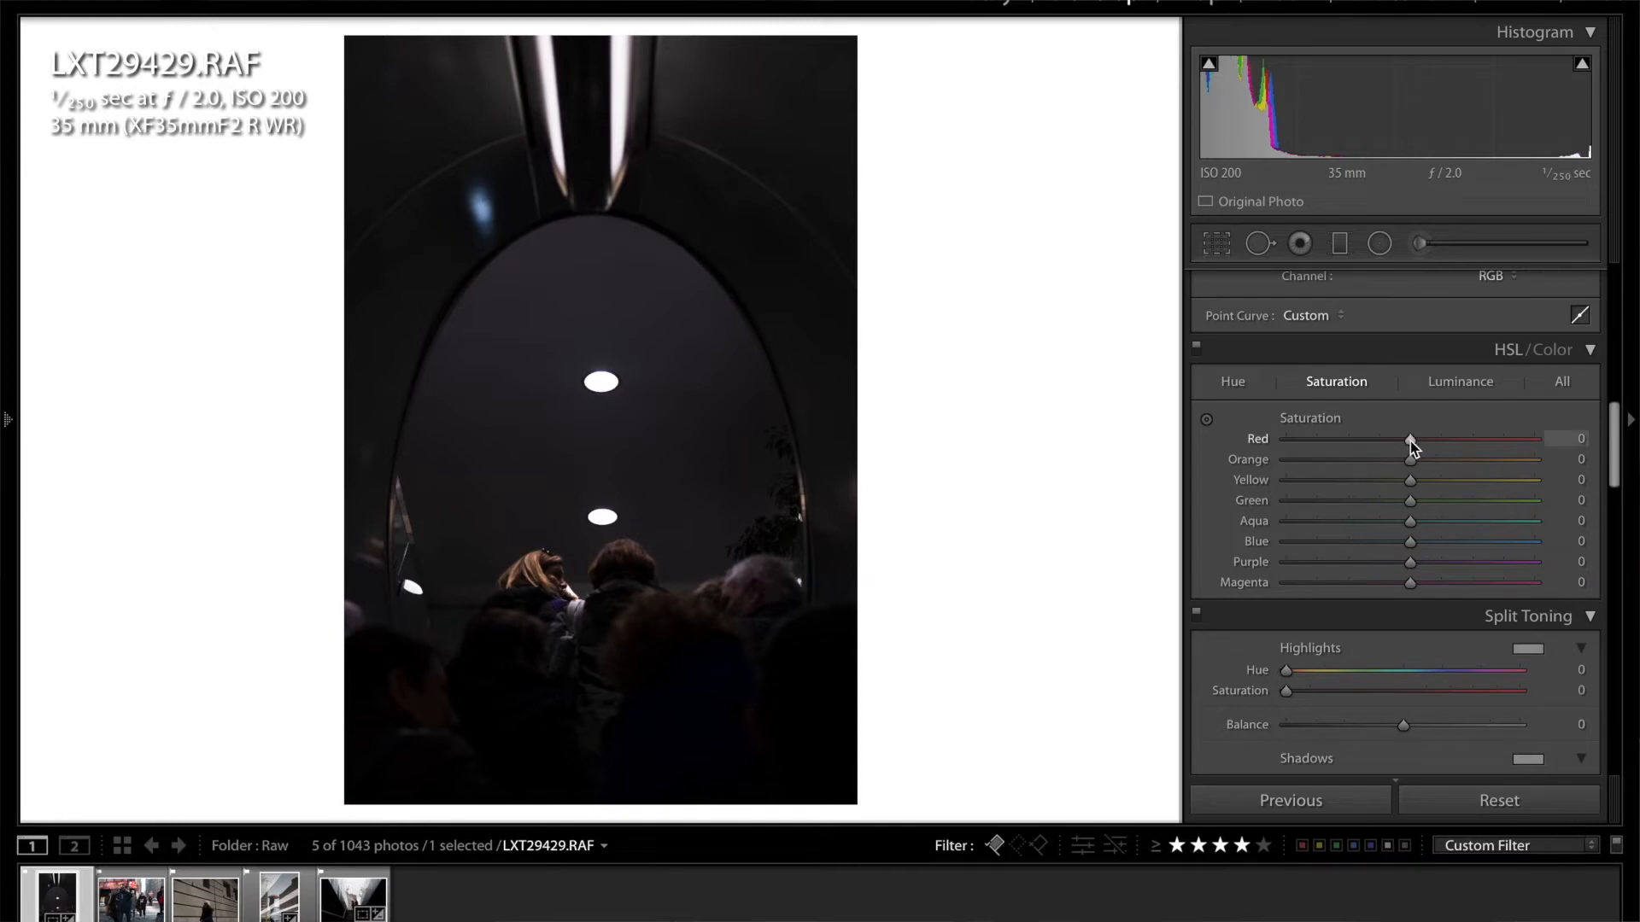
Lower HSL saturation for red and other hues, and raise Orange saturation to +7
{"action": "left_click_drag", "start_coordinate": [1410, 438], "coordinate": [1399, 439]}
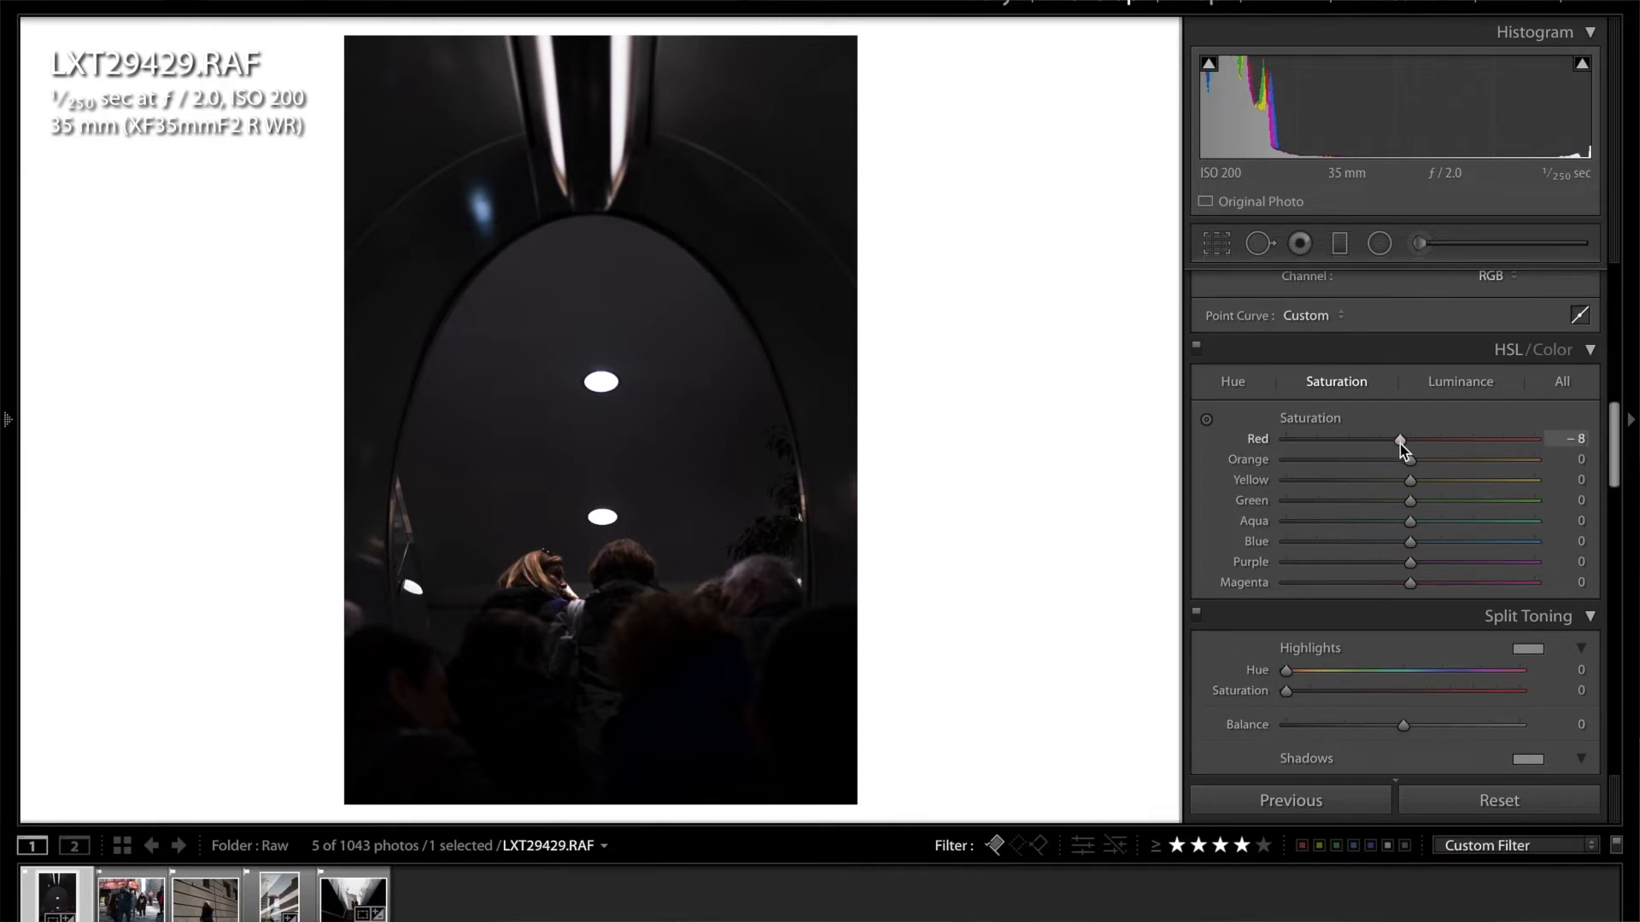
{"action": "left_click_drag", "start_coordinate": [1411, 480], "coordinate": [1396, 480]}
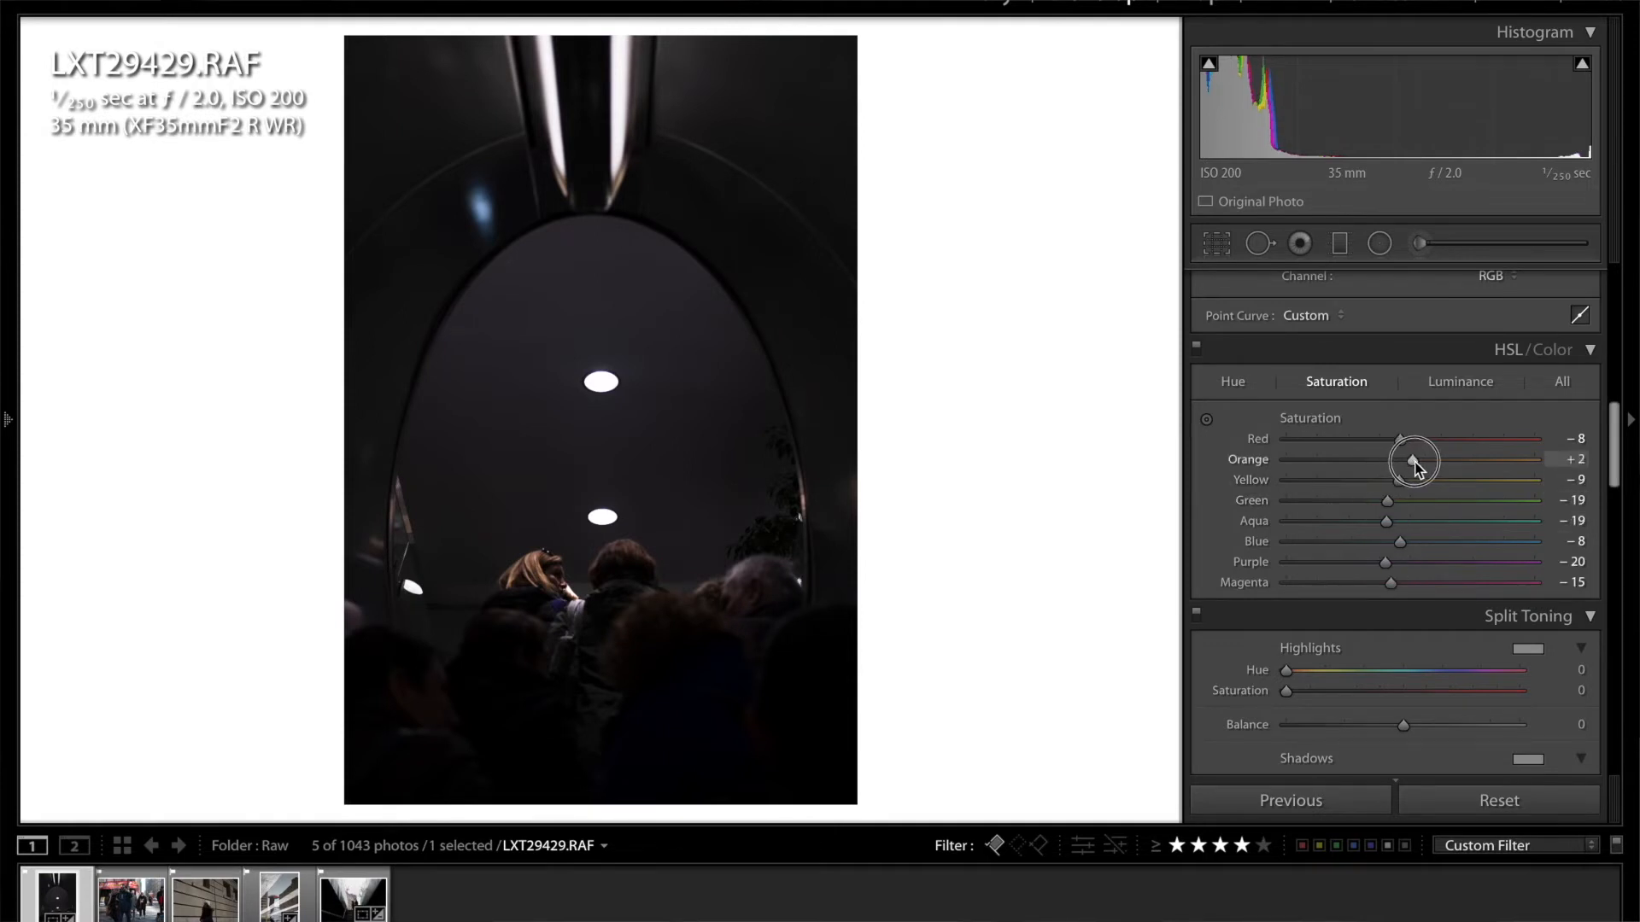
{"action": "left_click_drag", "start_coordinate": [1412, 461], "coordinate": [1433, 460]}
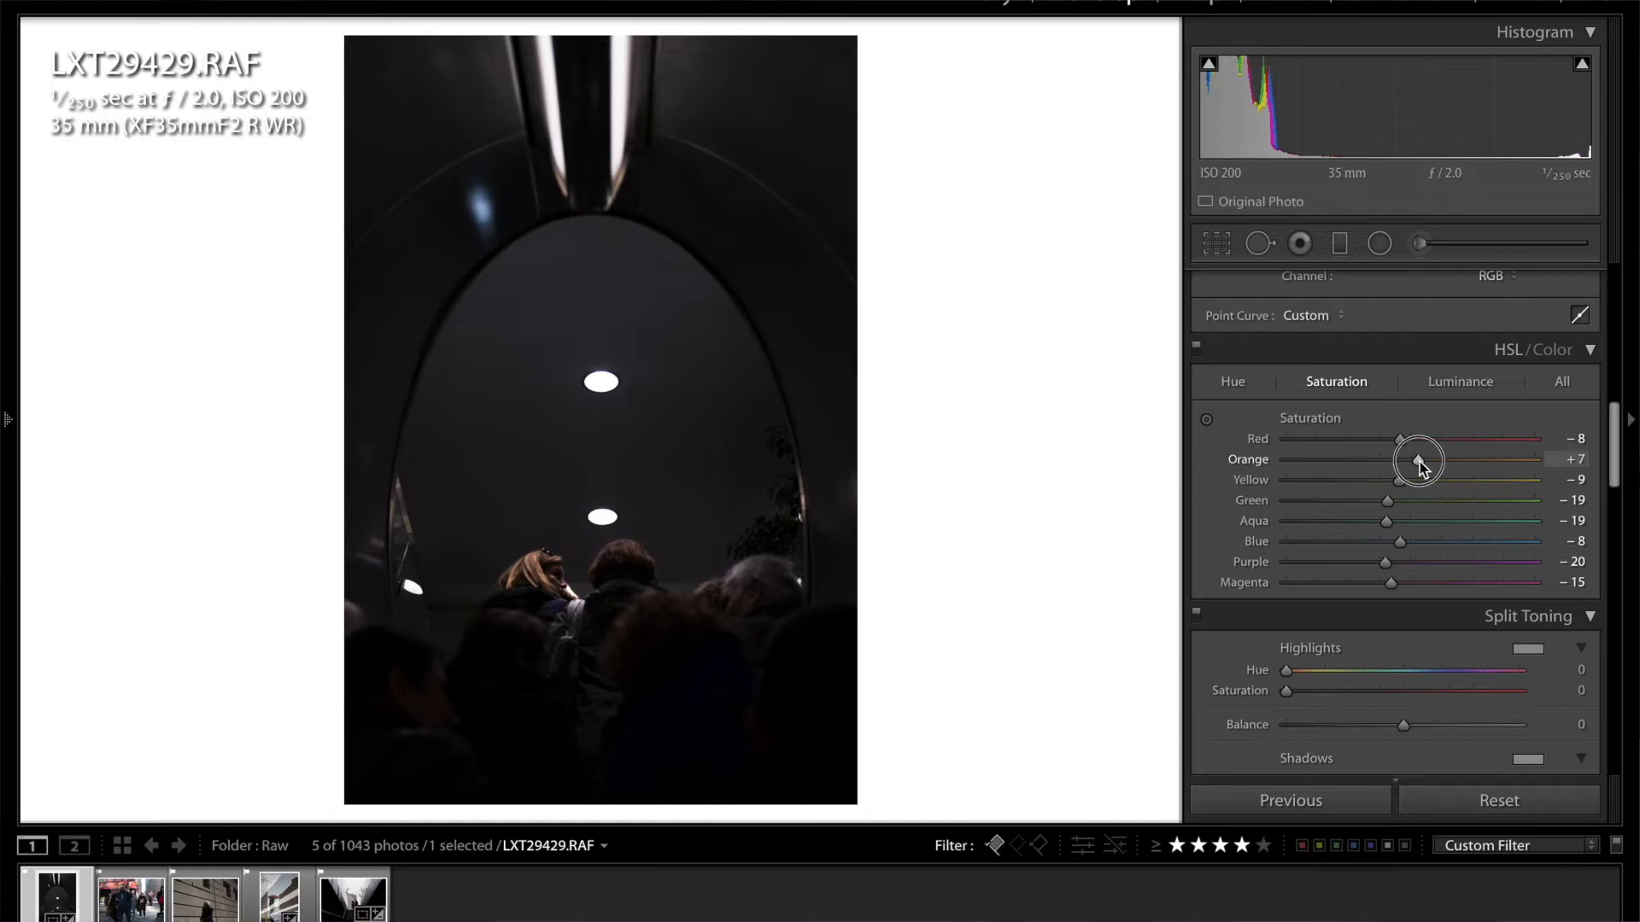
Switch HSL to Hue and set Aqua to −9 and Blue to −7
{"action": "left_click", "coordinate": [1231, 381]}
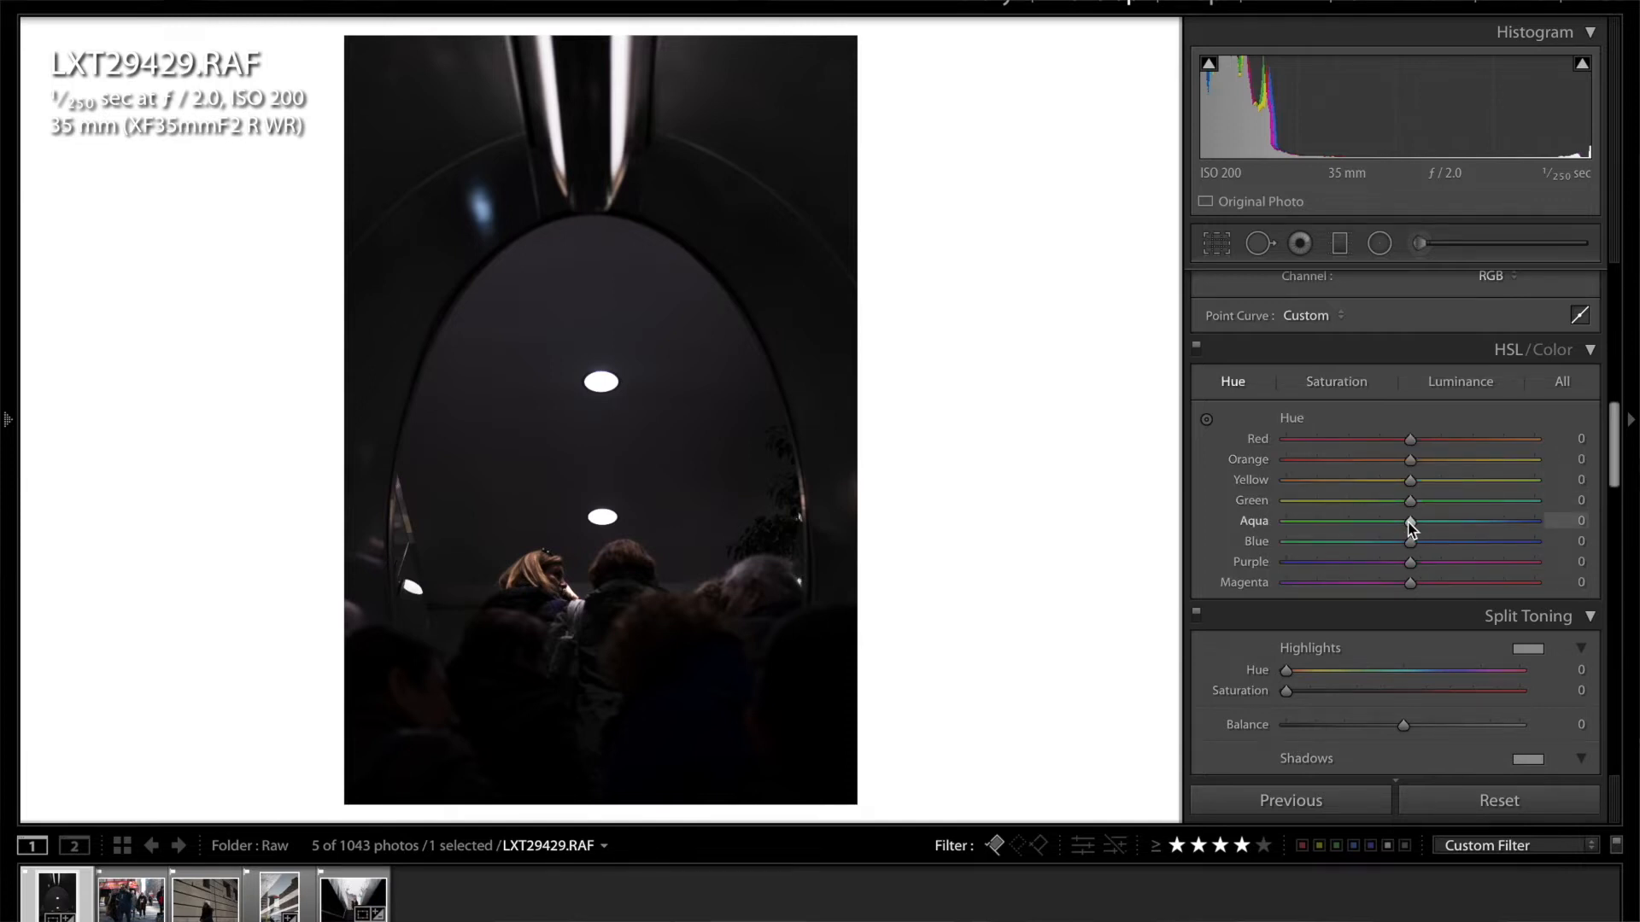
{"action": "left_click_drag", "start_coordinate": [1410, 521], "coordinate": [1399, 521]}
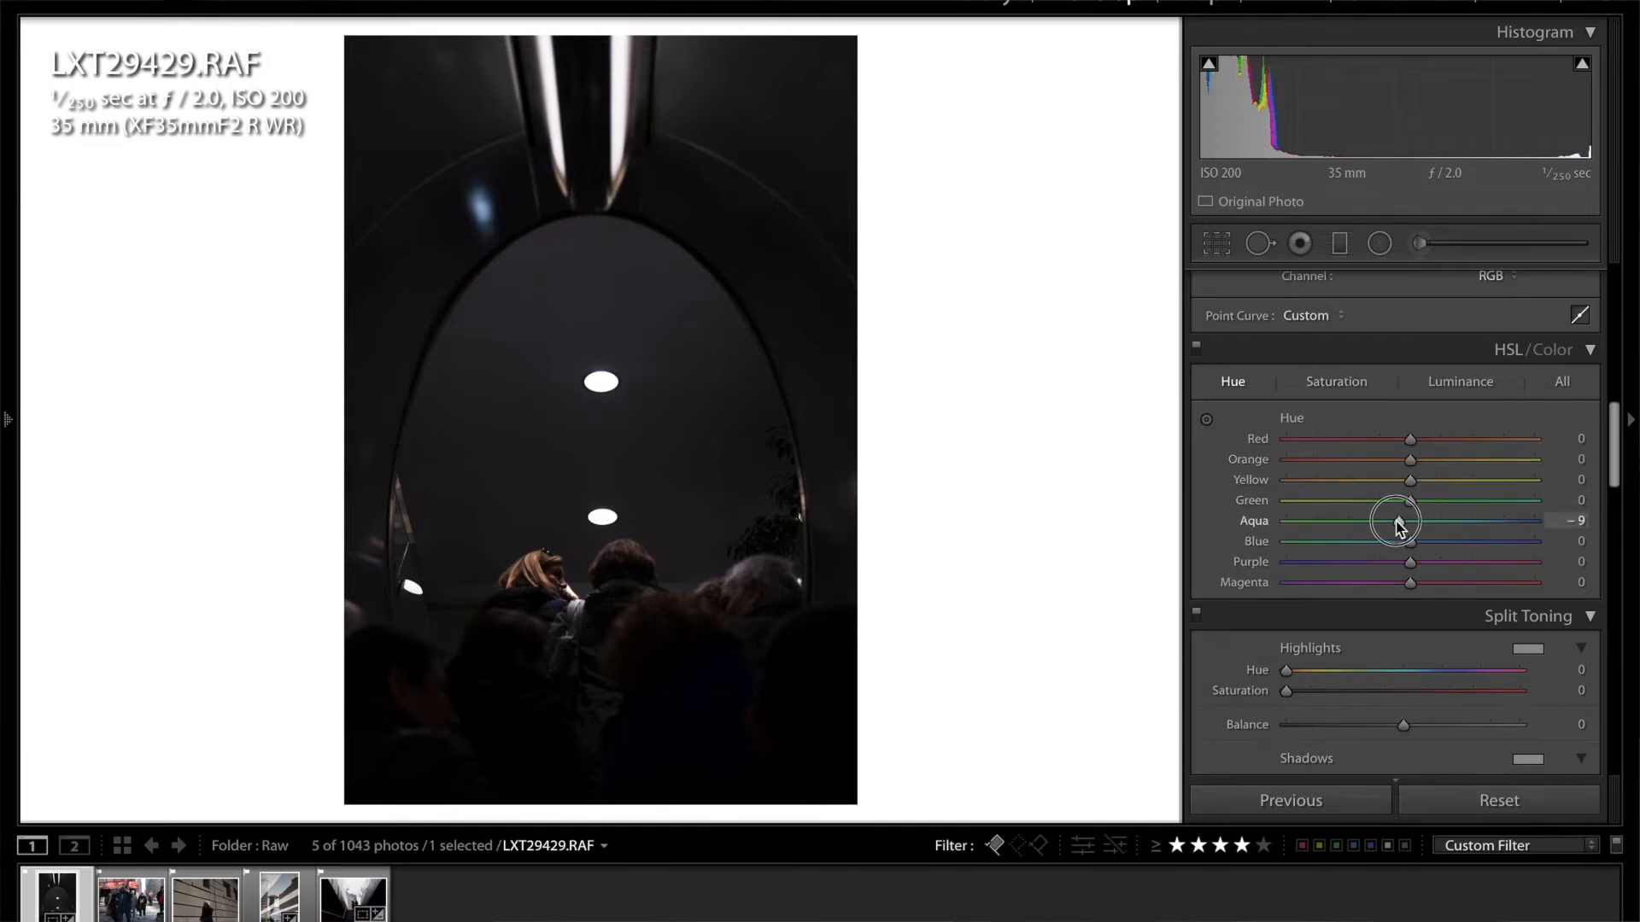
{"action": "left_click_drag", "start_coordinate": [1402, 521], "coordinate": [1359, 521]}
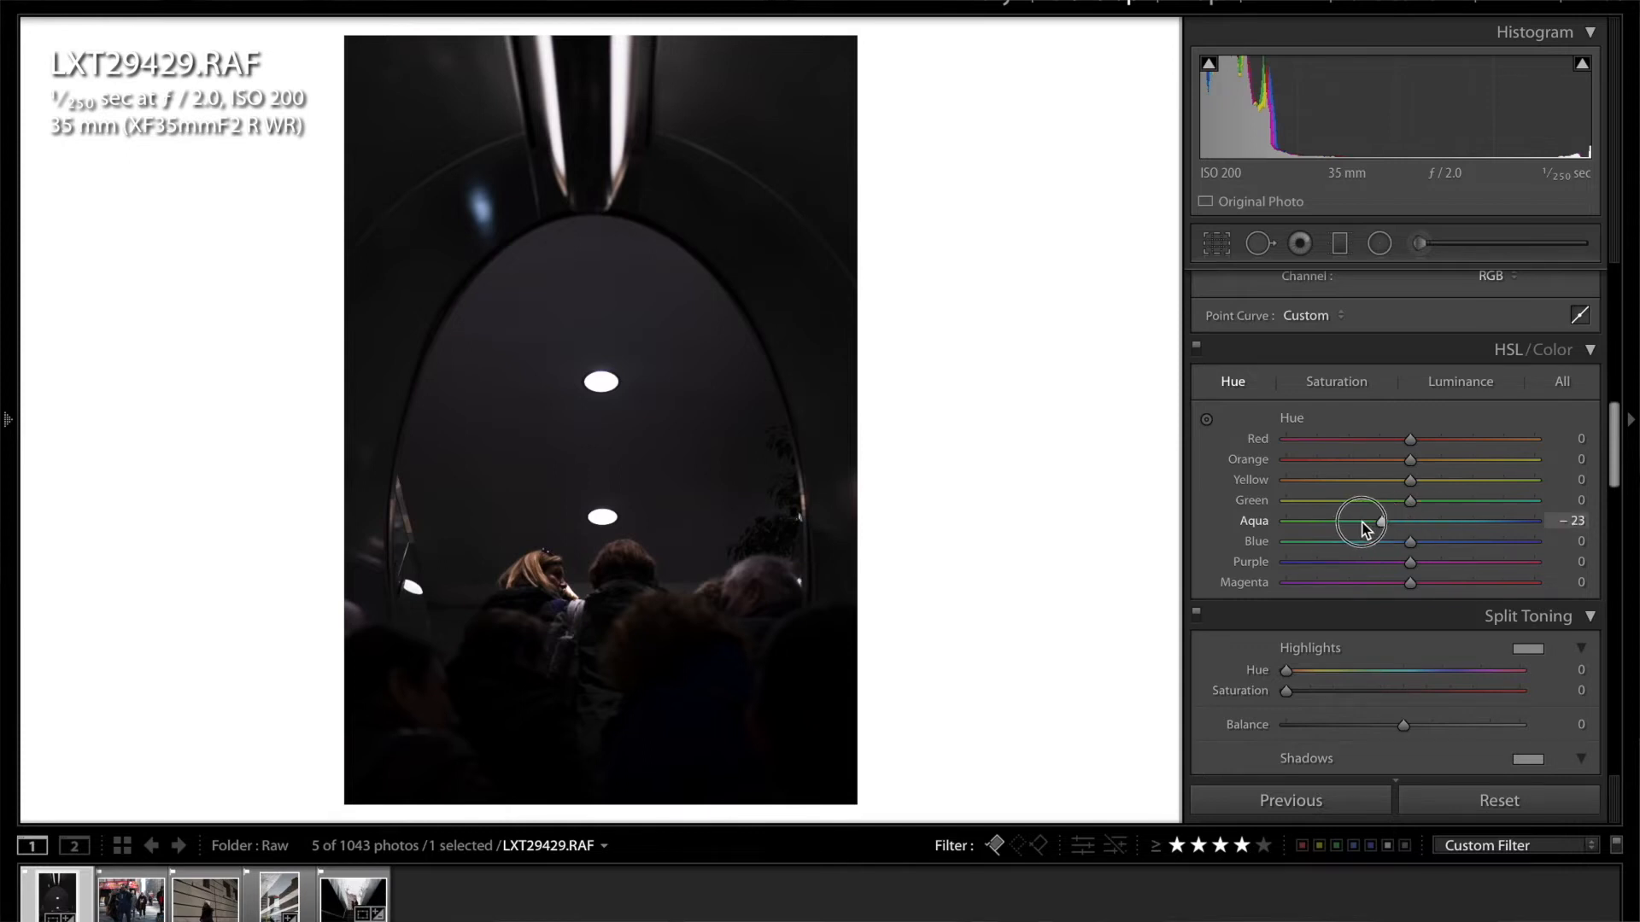
{"action": "left_click_drag", "start_coordinate": [1360, 521], "coordinate": [1402, 521]}
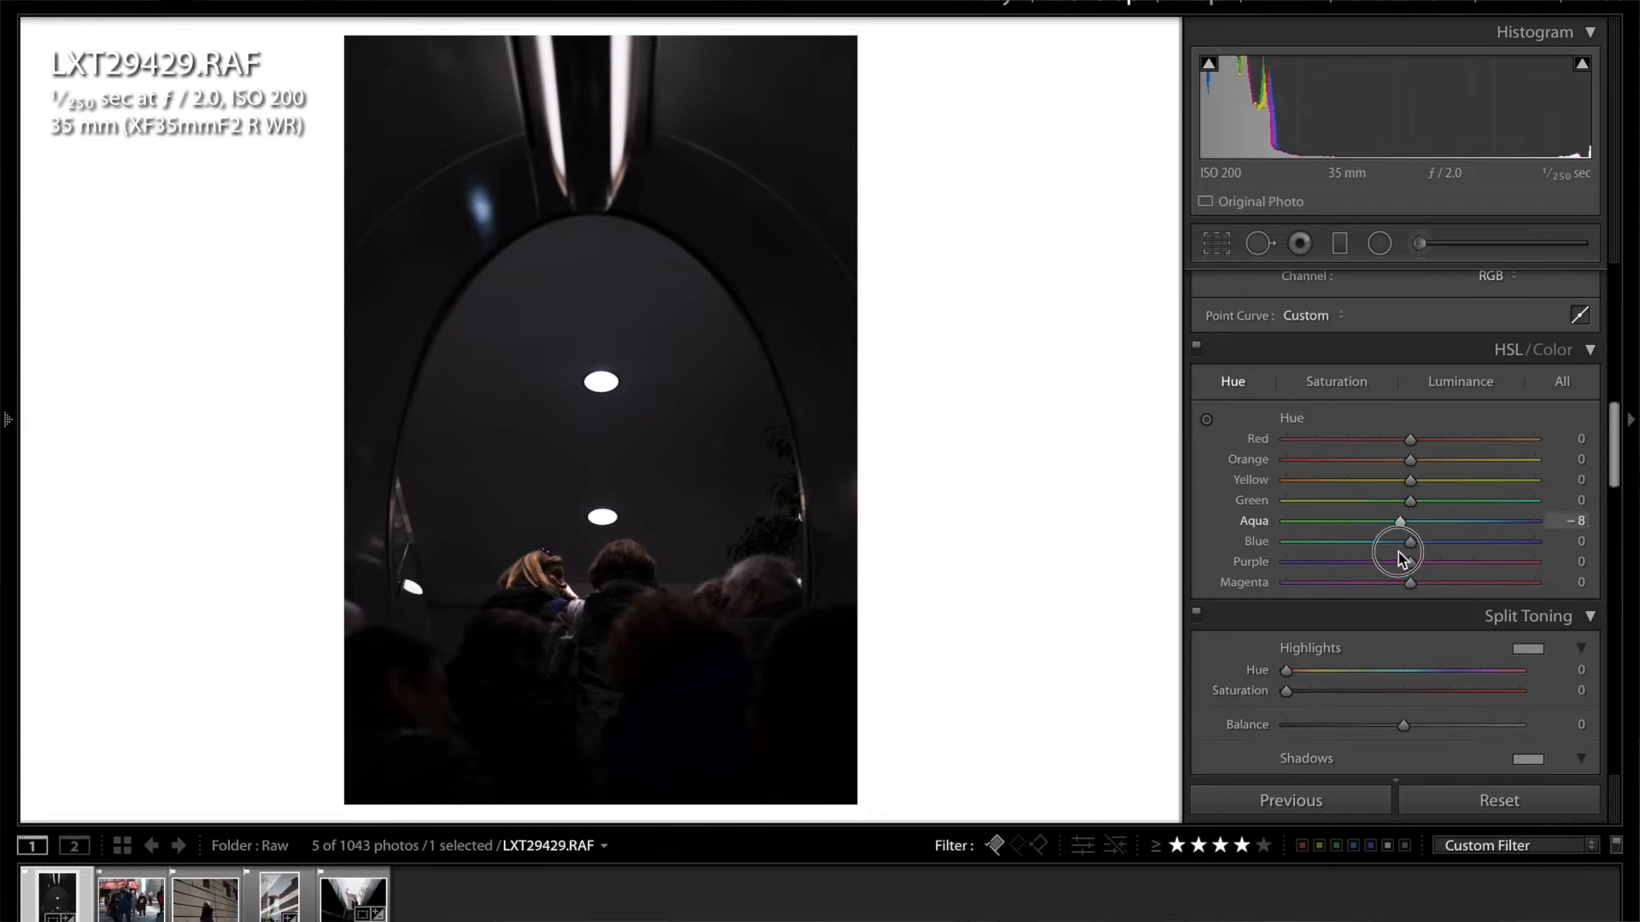
{"action": "left_click_drag", "start_coordinate": [1410, 541], "coordinate": [1396, 541]}
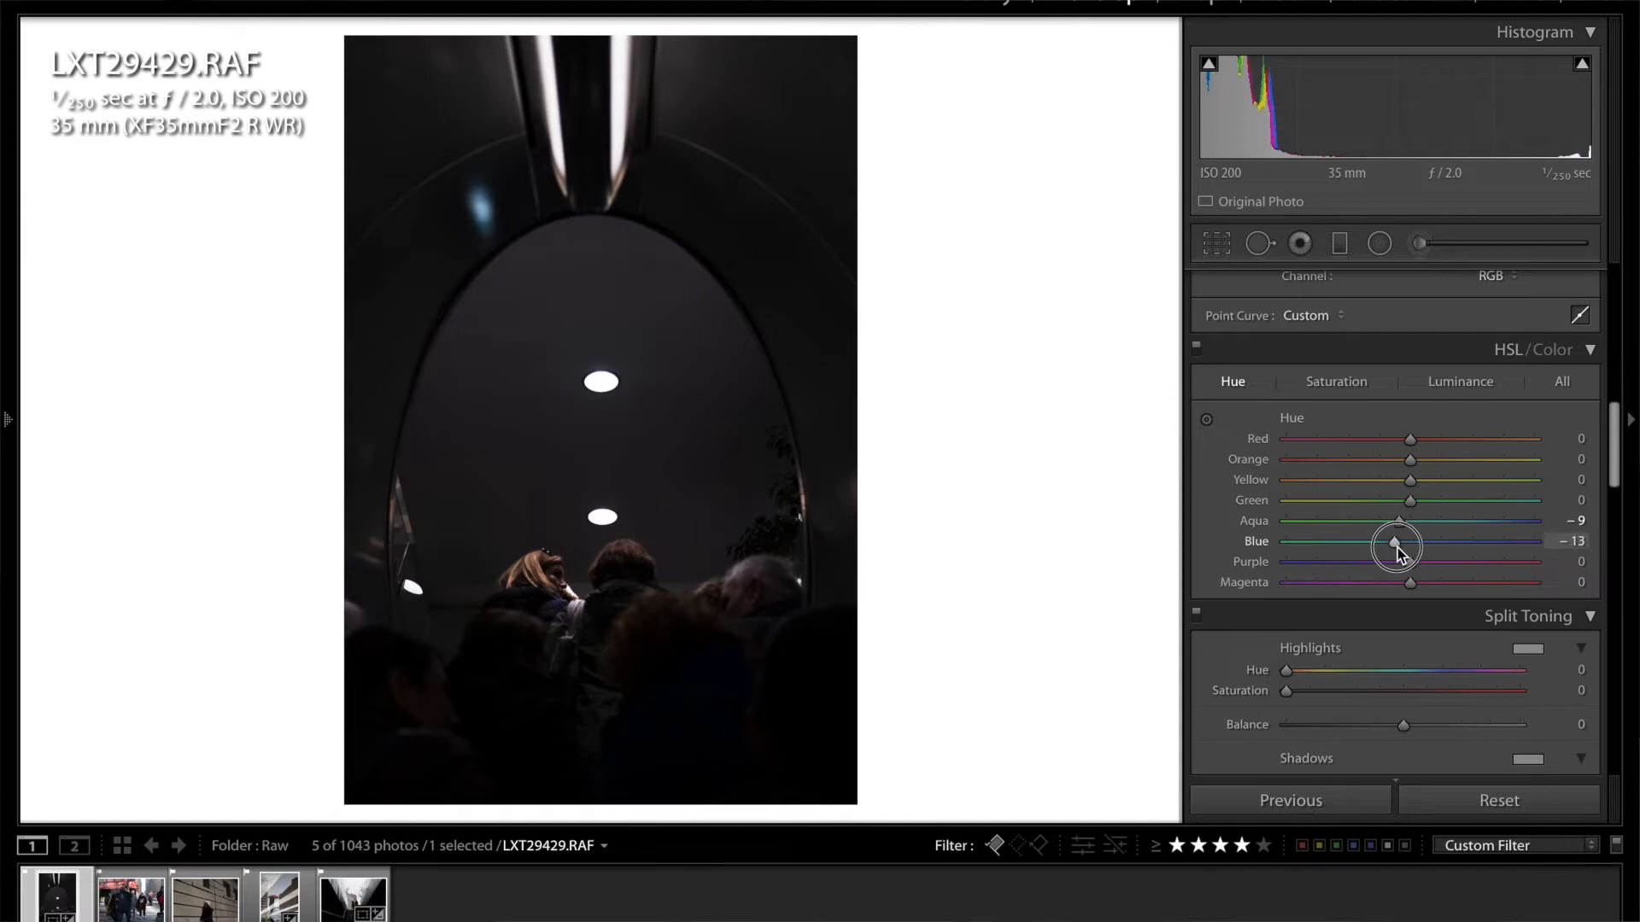
{"action": "left_click_drag", "start_coordinate": [1397, 545], "coordinate": [1402, 543]}
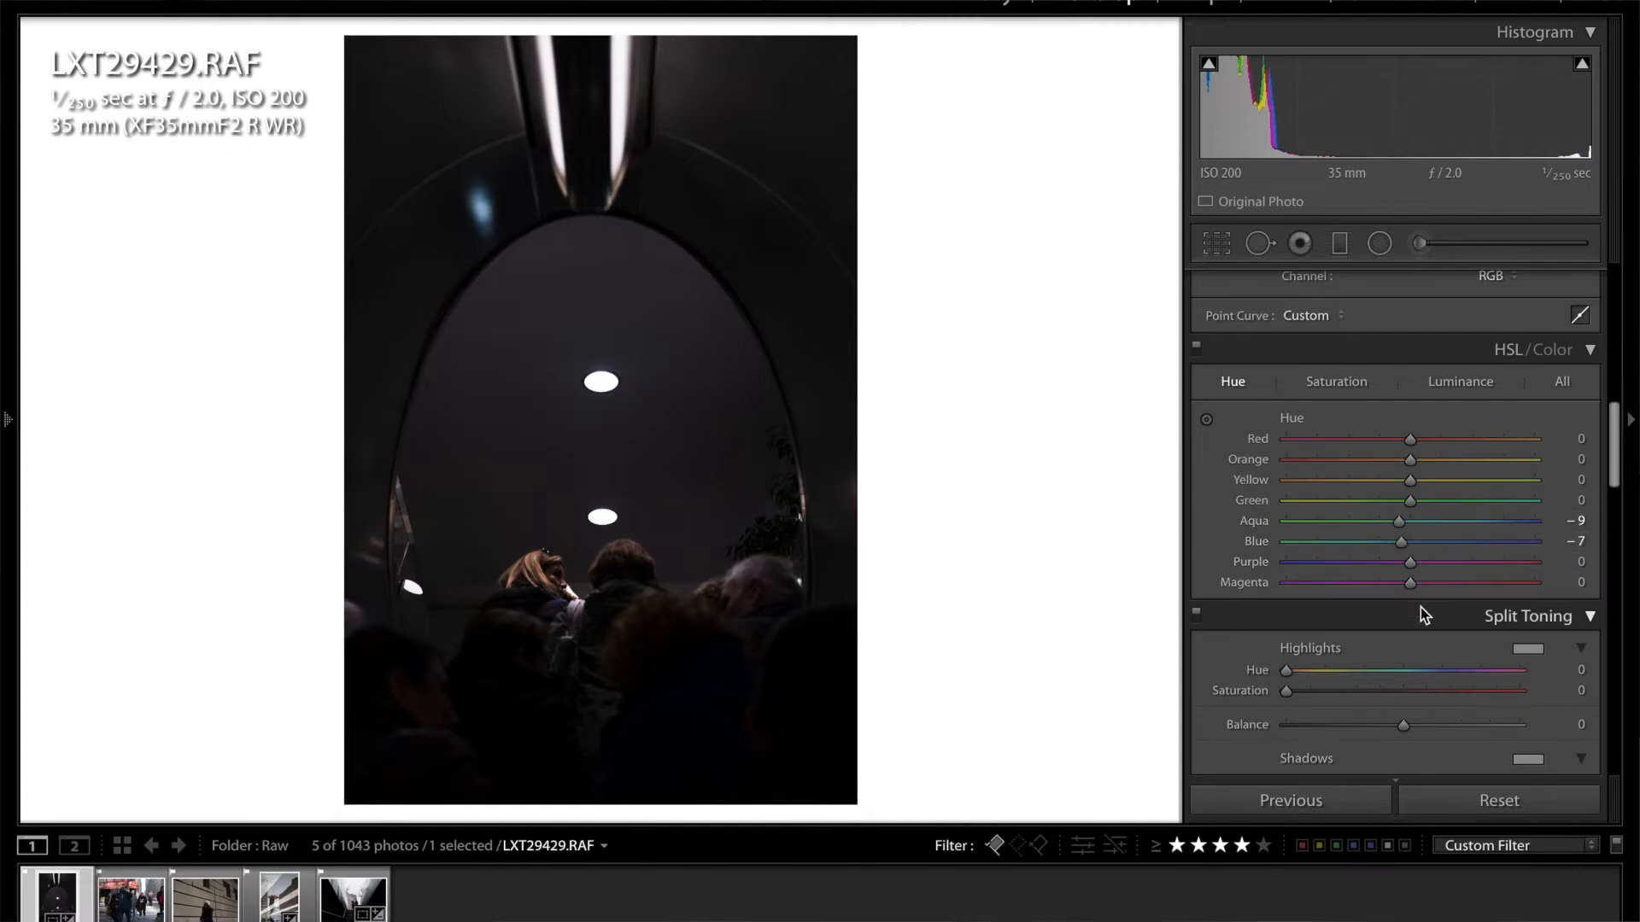
Swing the Purple hue both ways before settling it around −19
{"action": "left_click_drag", "start_coordinate": [1408, 562], "coordinate": [1403, 562]}
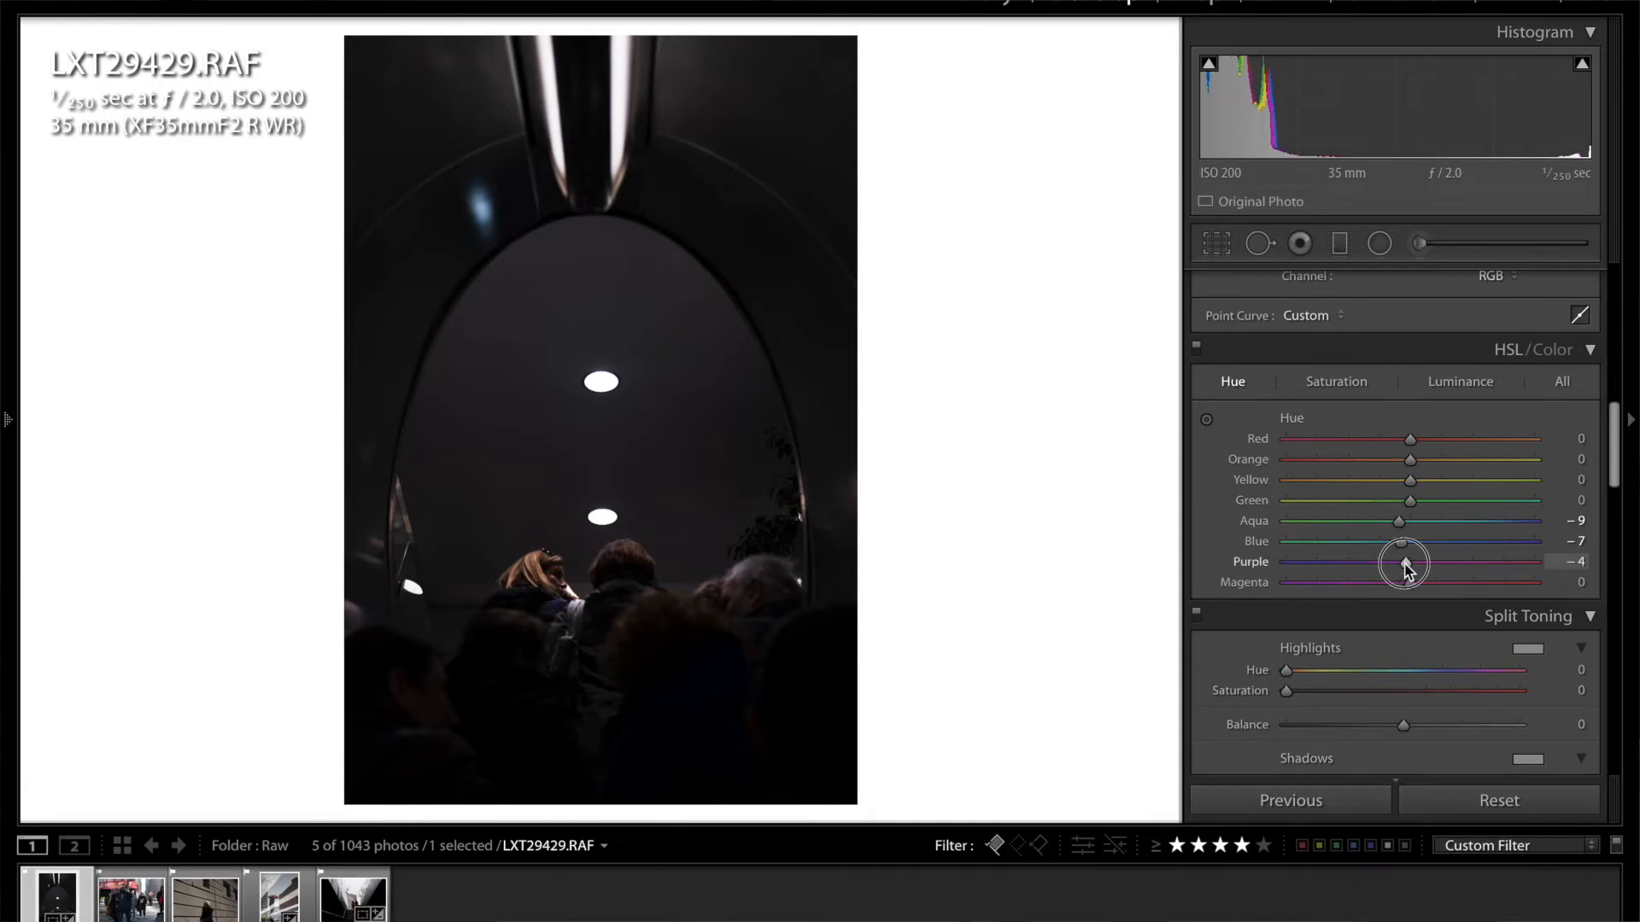
{"action": "left_click_drag", "start_coordinate": [1407, 562], "coordinate": [1422, 562]}
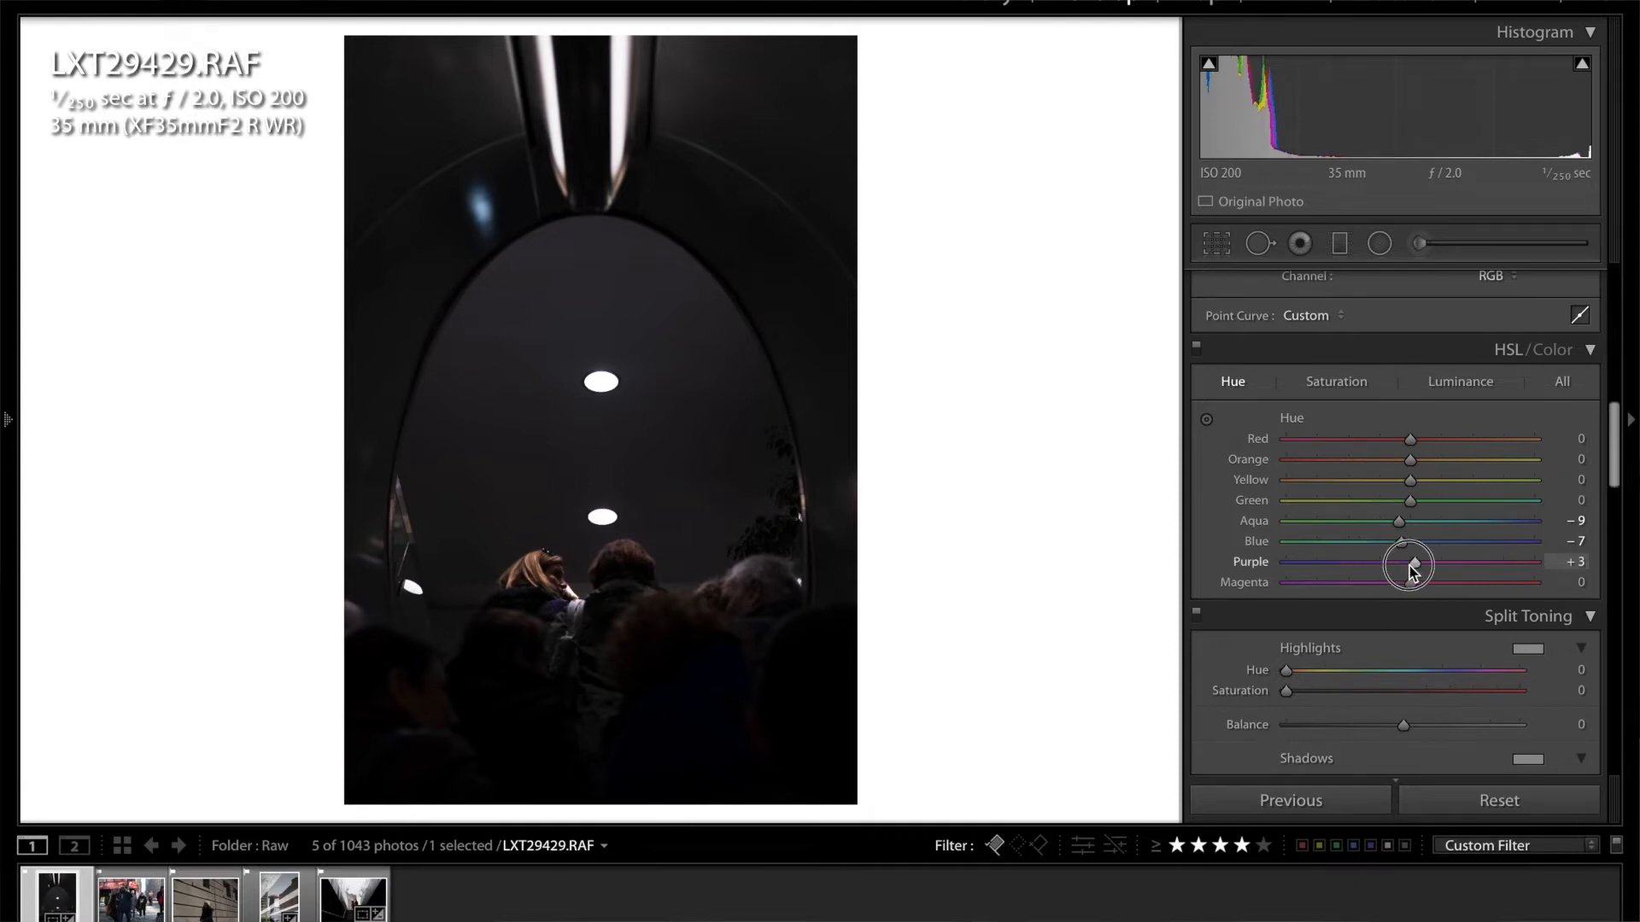
{"action": "left_click_drag", "start_coordinate": [1408, 562], "coordinate": [1309, 562]}
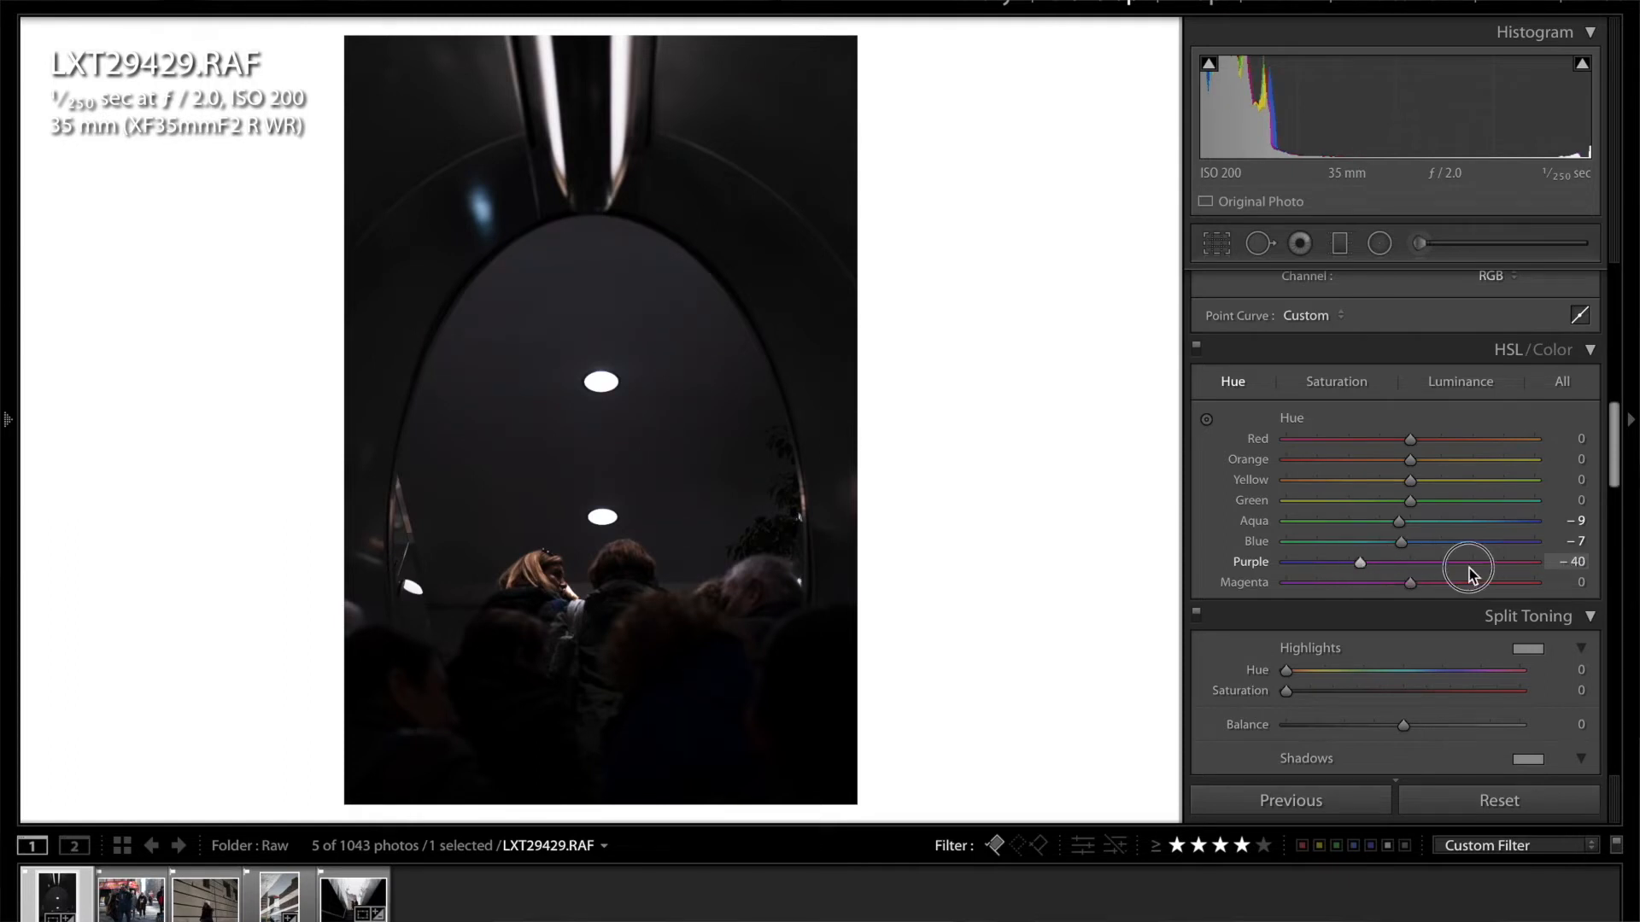
{"action": "left_click_drag", "start_coordinate": [1360, 563], "coordinate": [1463, 563]}
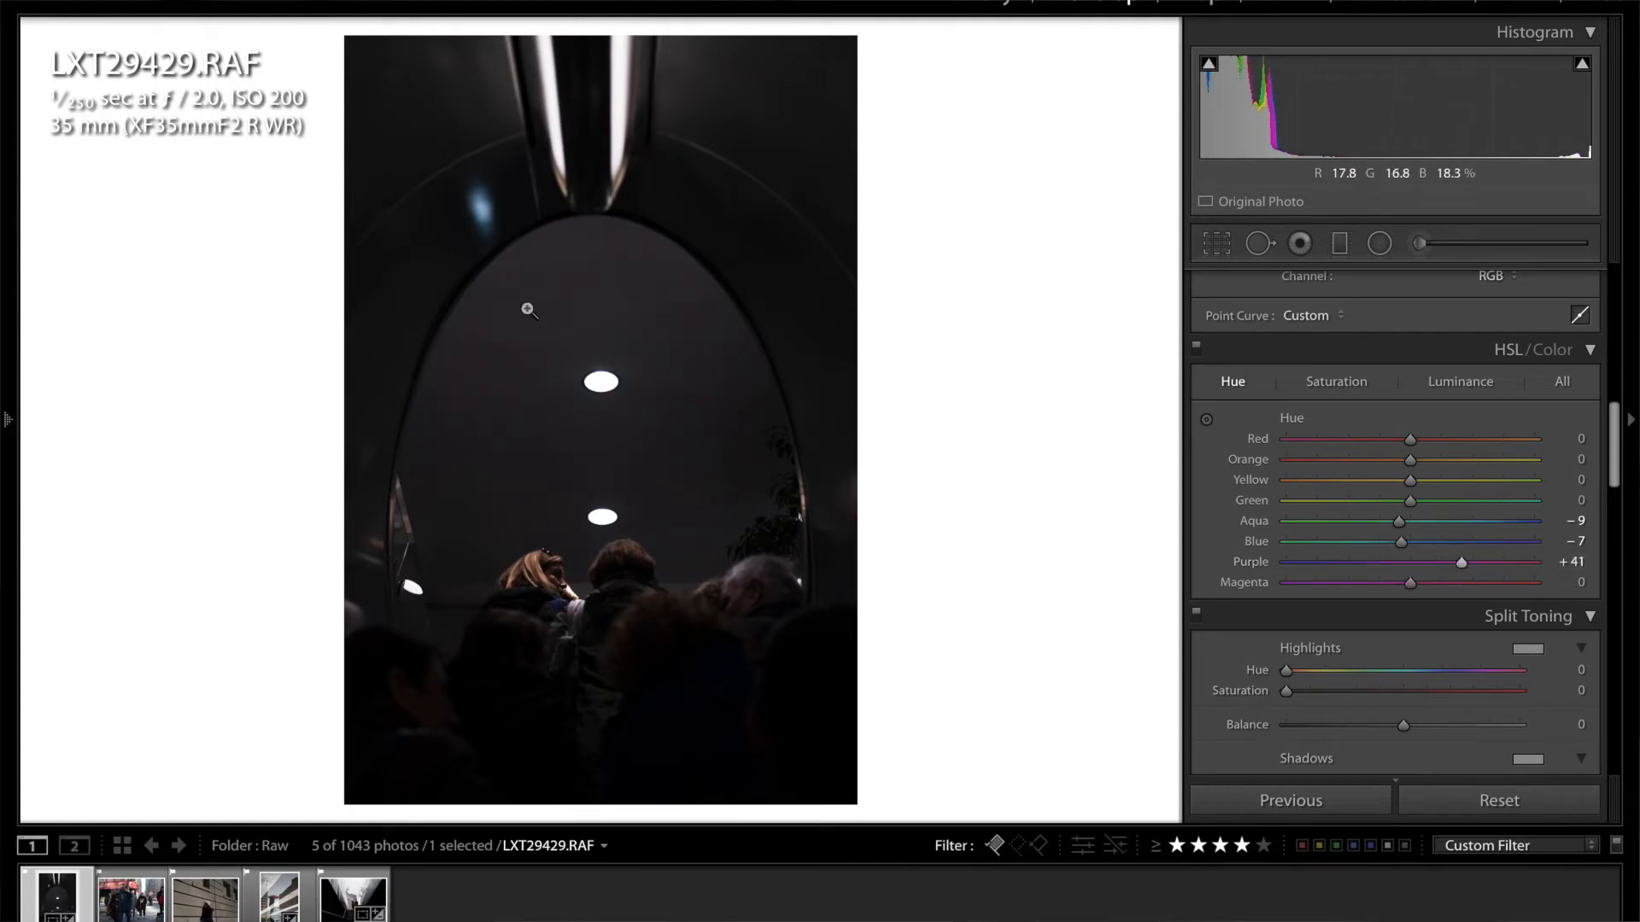
{"action": "left_click_drag", "start_coordinate": [1461, 563], "coordinate": [1363, 563]}
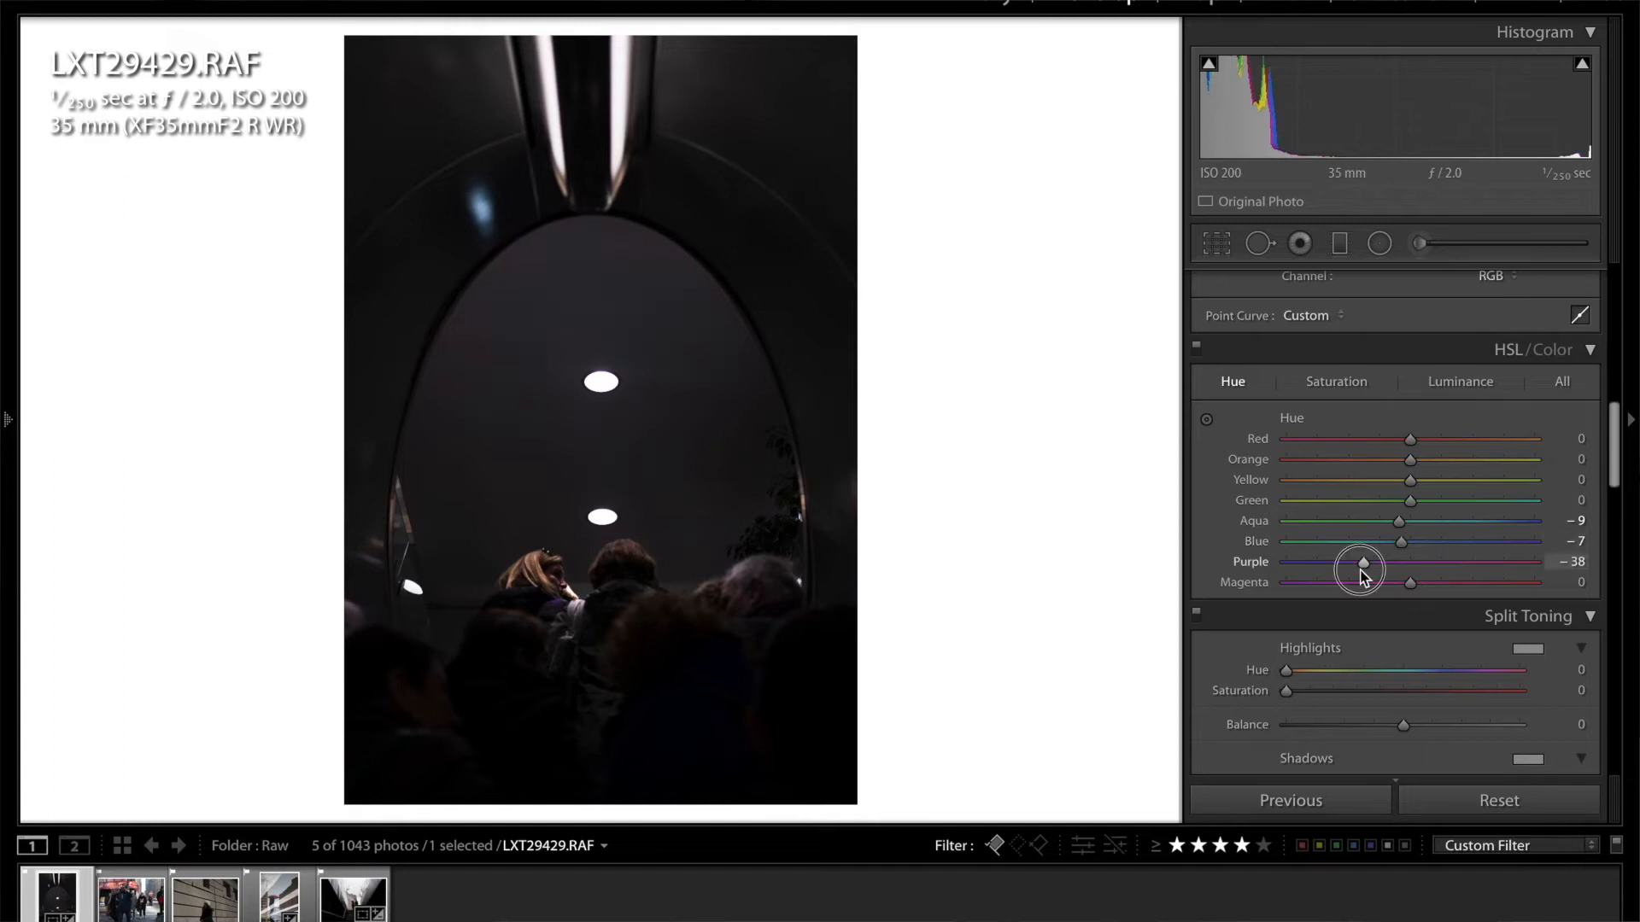
{"action": "left_click_drag", "start_coordinate": [1364, 566], "coordinate": [1356, 566]}
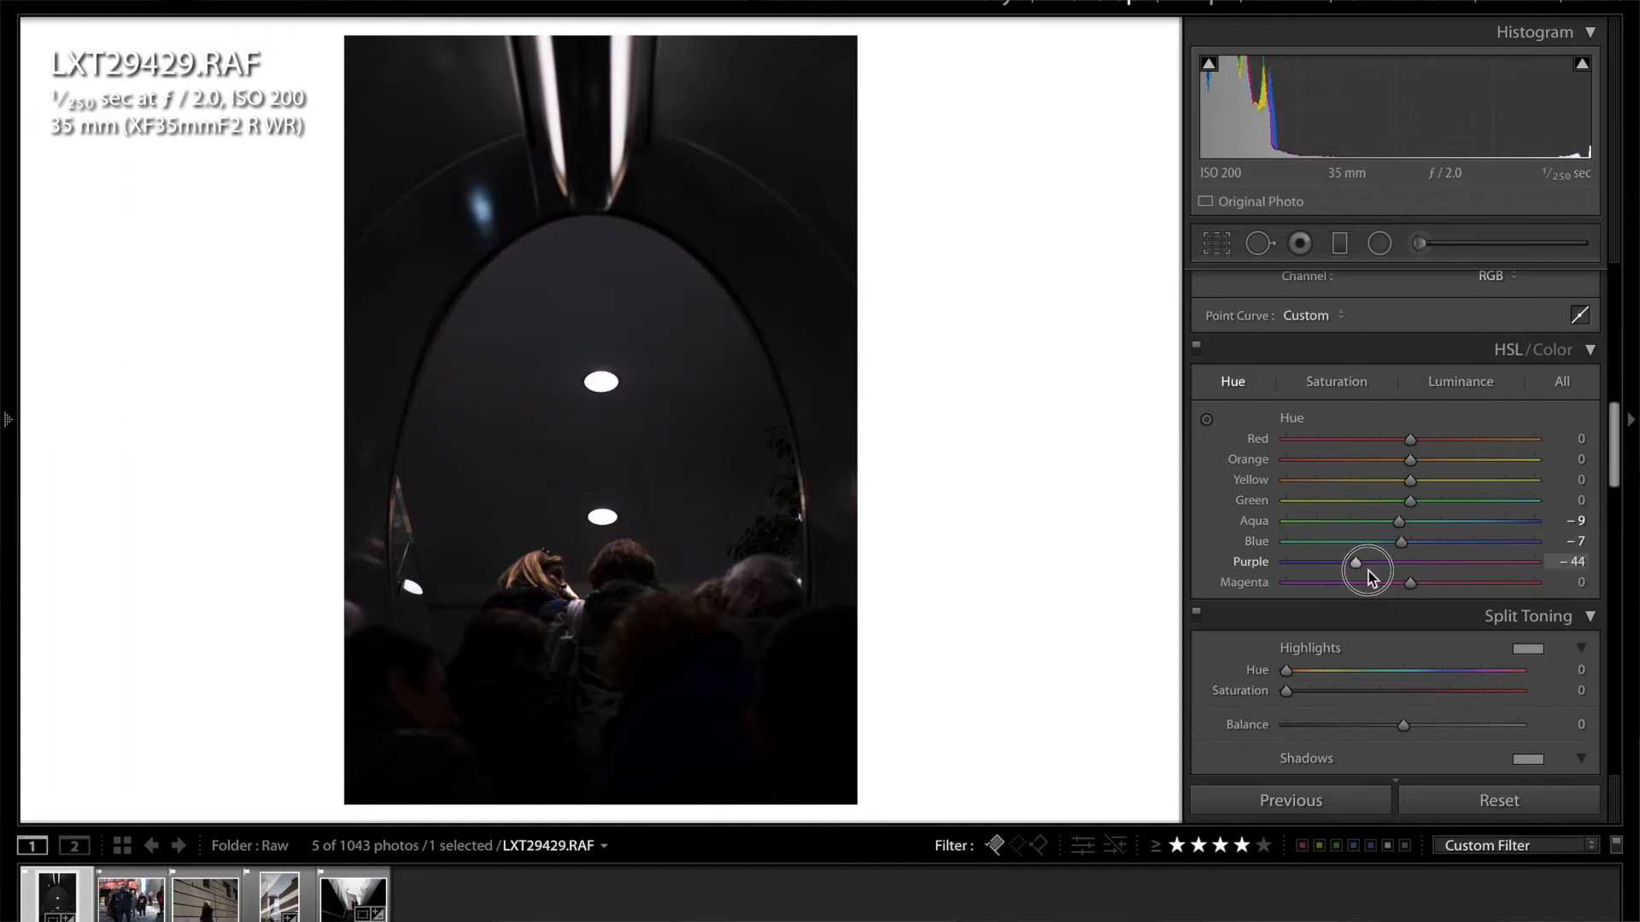
{"action": "left_click_drag", "start_coordinate": [1355, 562], "coordinate": [1387, 562]}
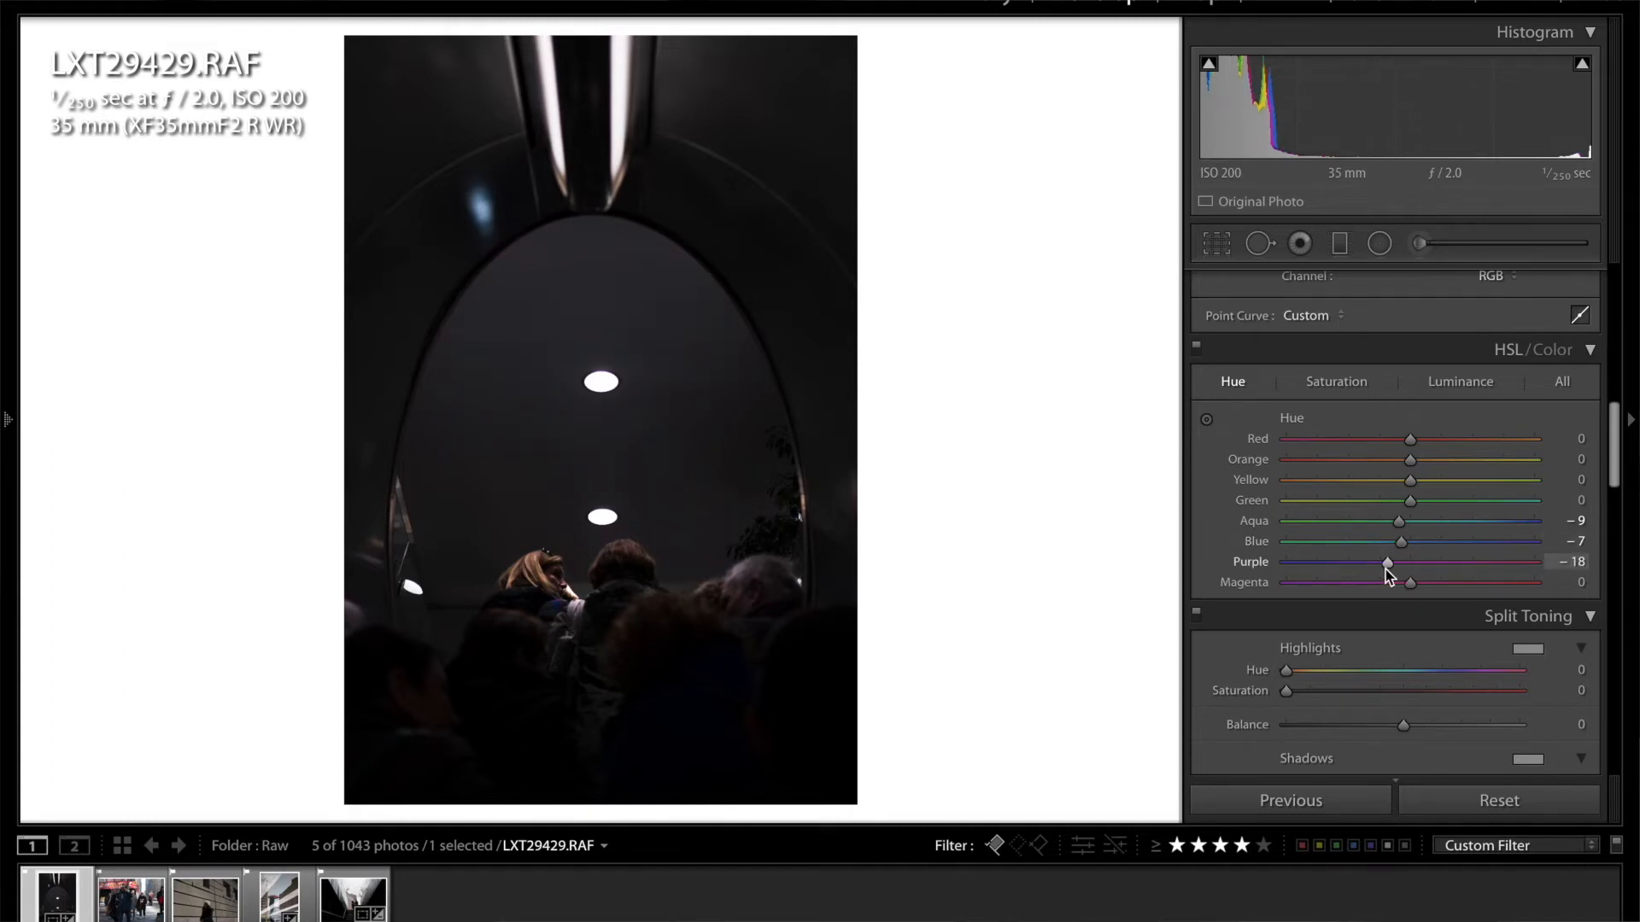
{"action": "left_click_drag", "start_coordinate": [1389, 562], "coordinate": [1387, 562]}
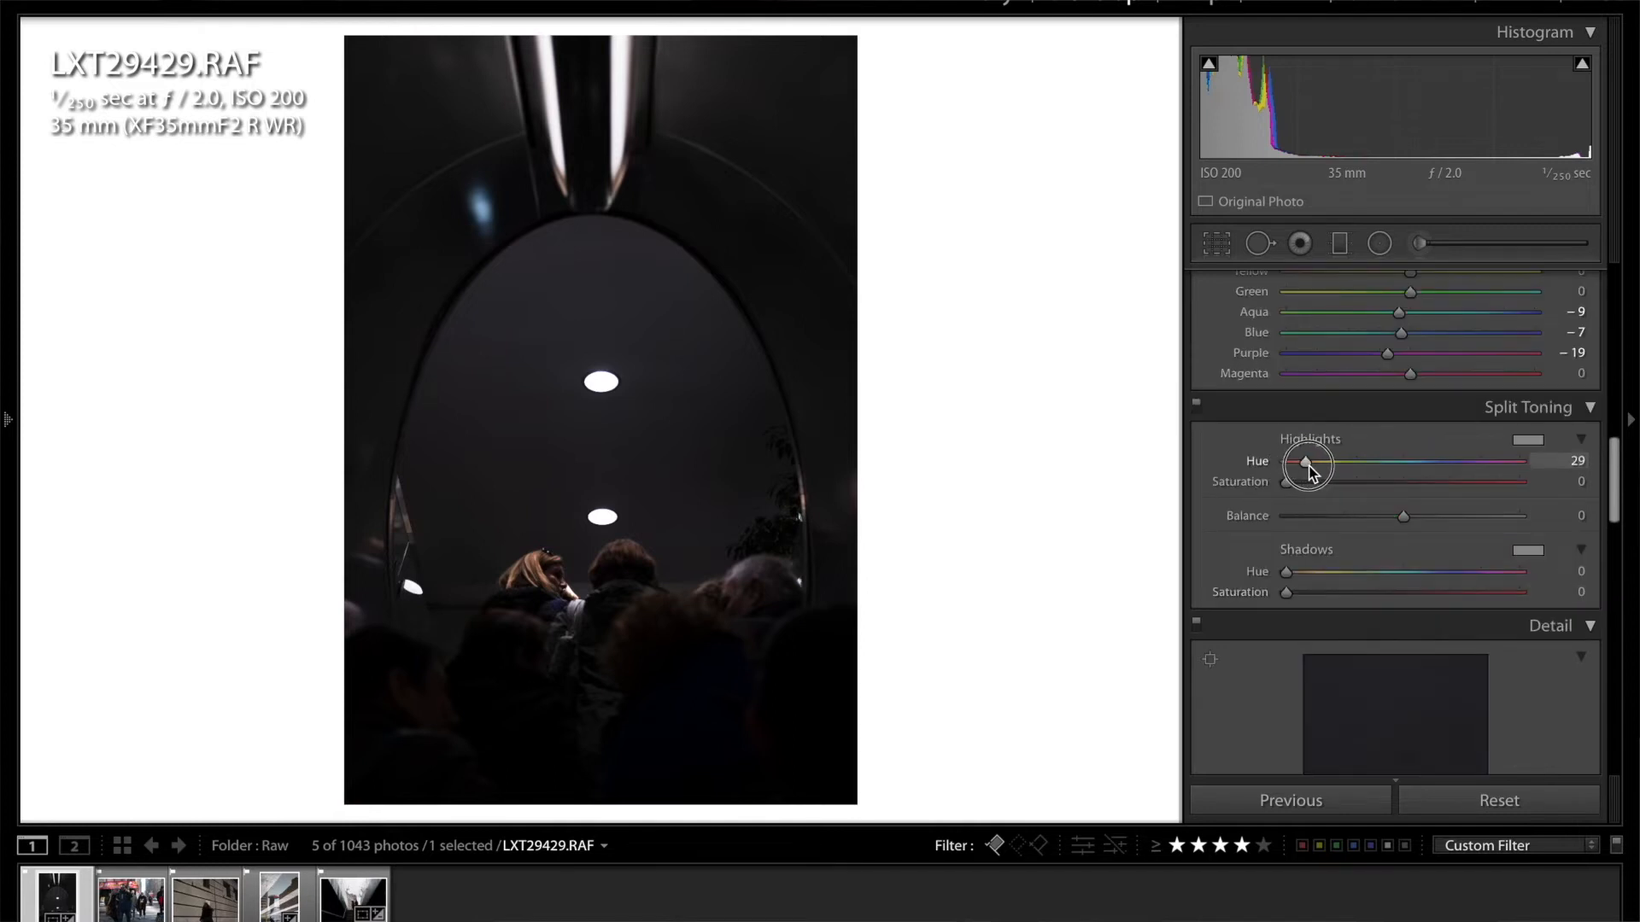
Set Split Toning highlight hue 35, saturation 6, and balance −77
{"action": "left_click_drag", "start_coordinate": [1305, 463], "coordinate": [1316, 463]}
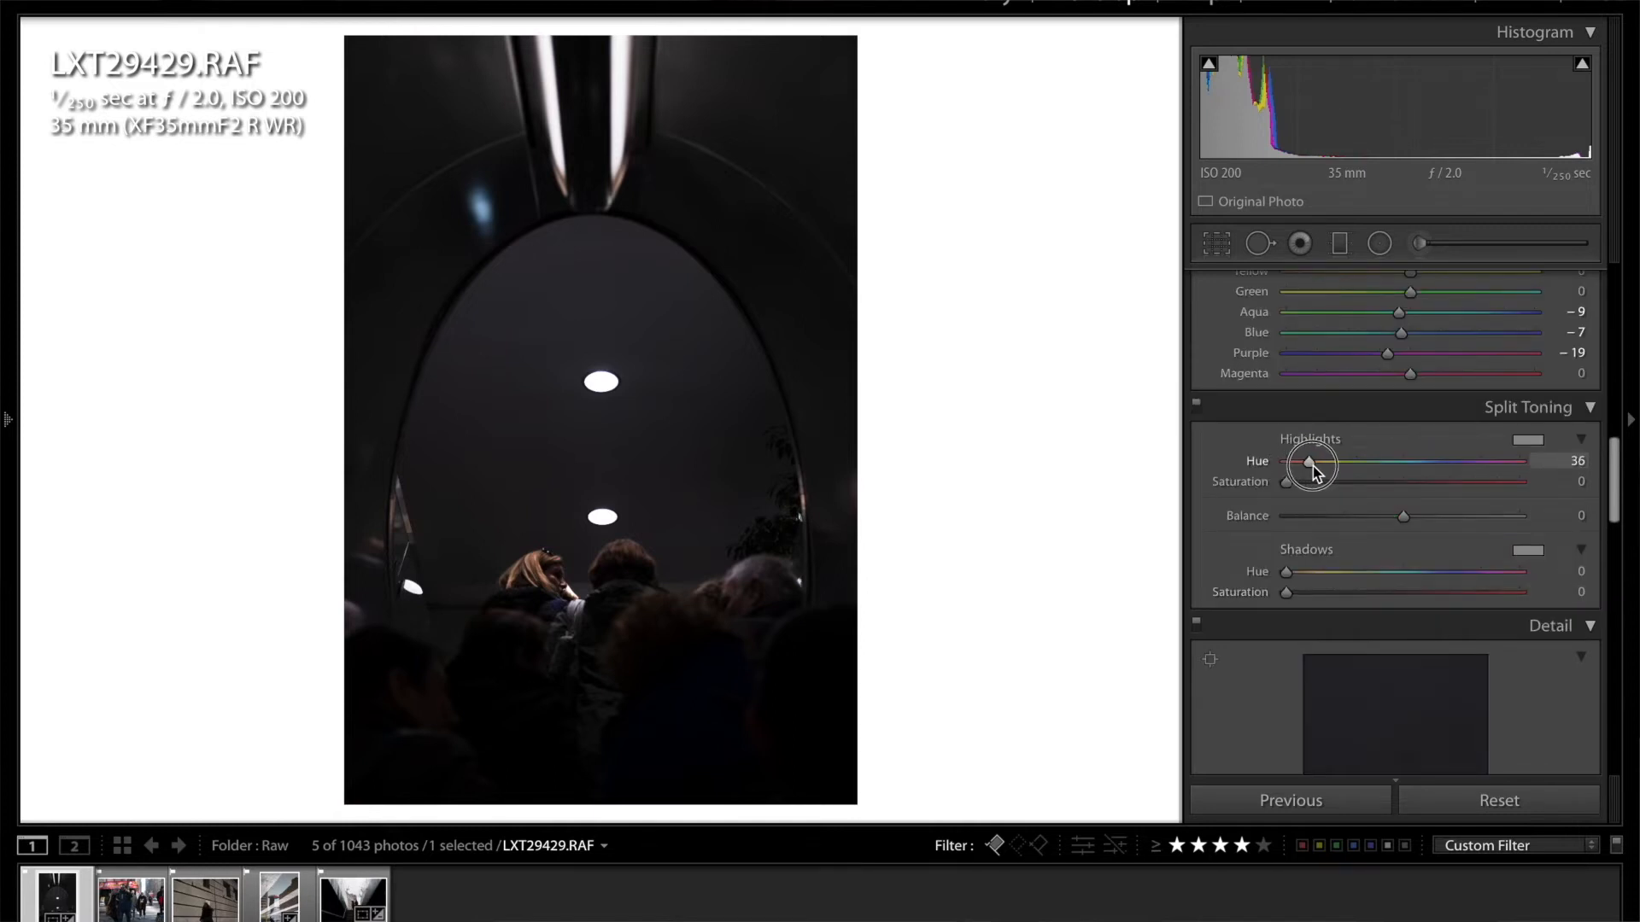
{"action": "left_click_drag", "start_coordinate": [1315, 461], "coordinate": [1308, 461]}
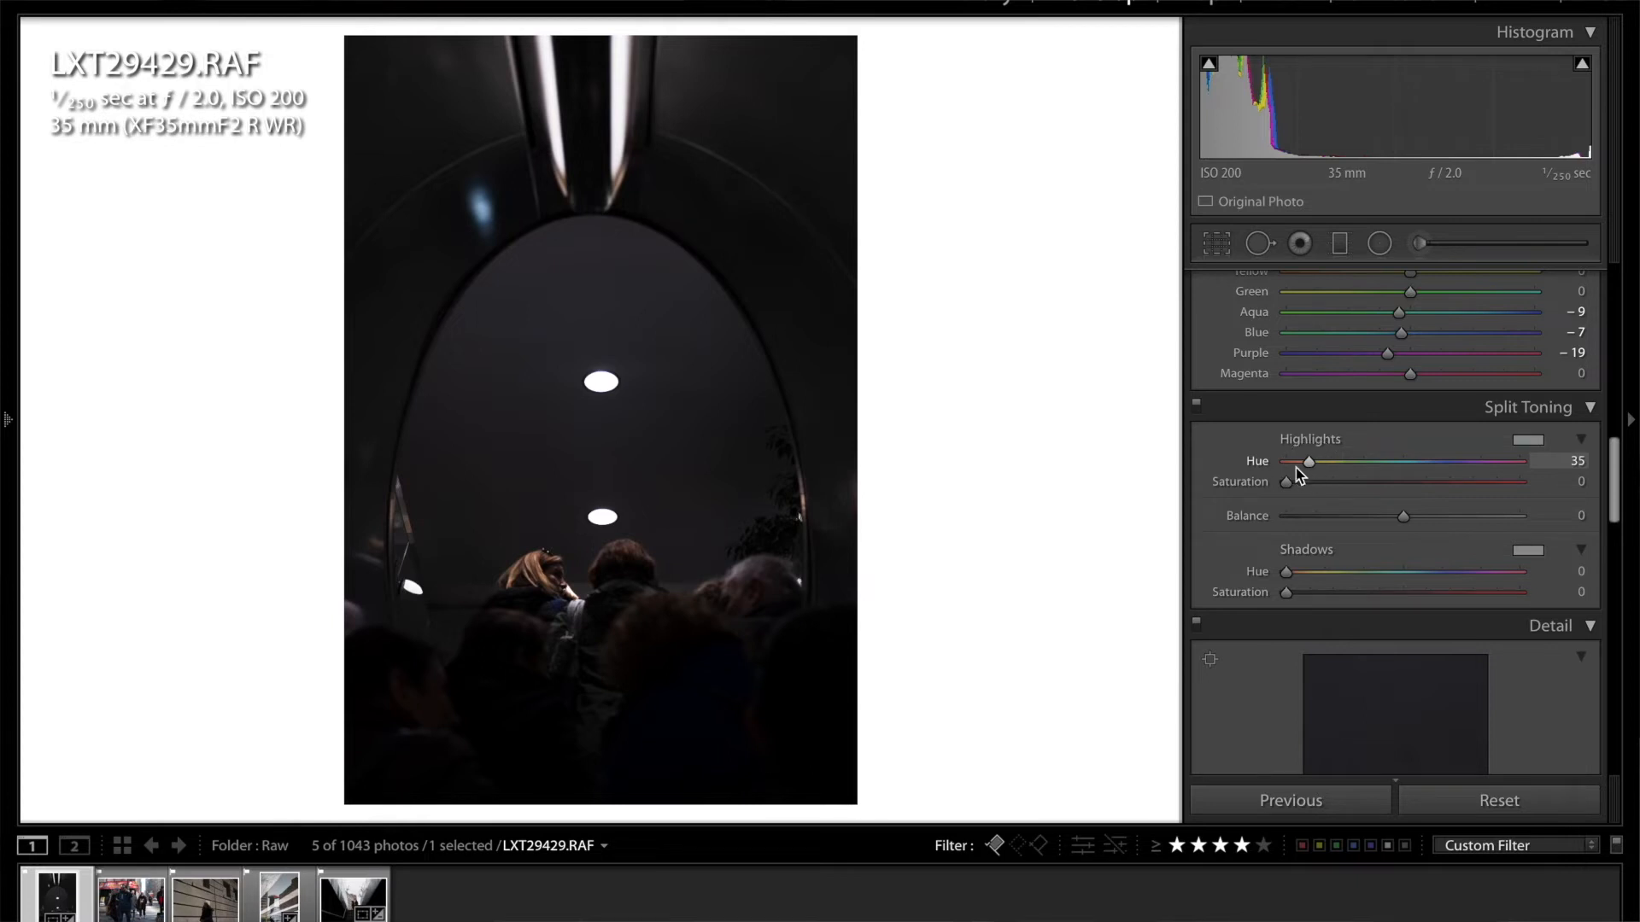
{"action": "left_click_drag", "start_coordinate": [1287, 481], "coordinate": [1296, 482]}
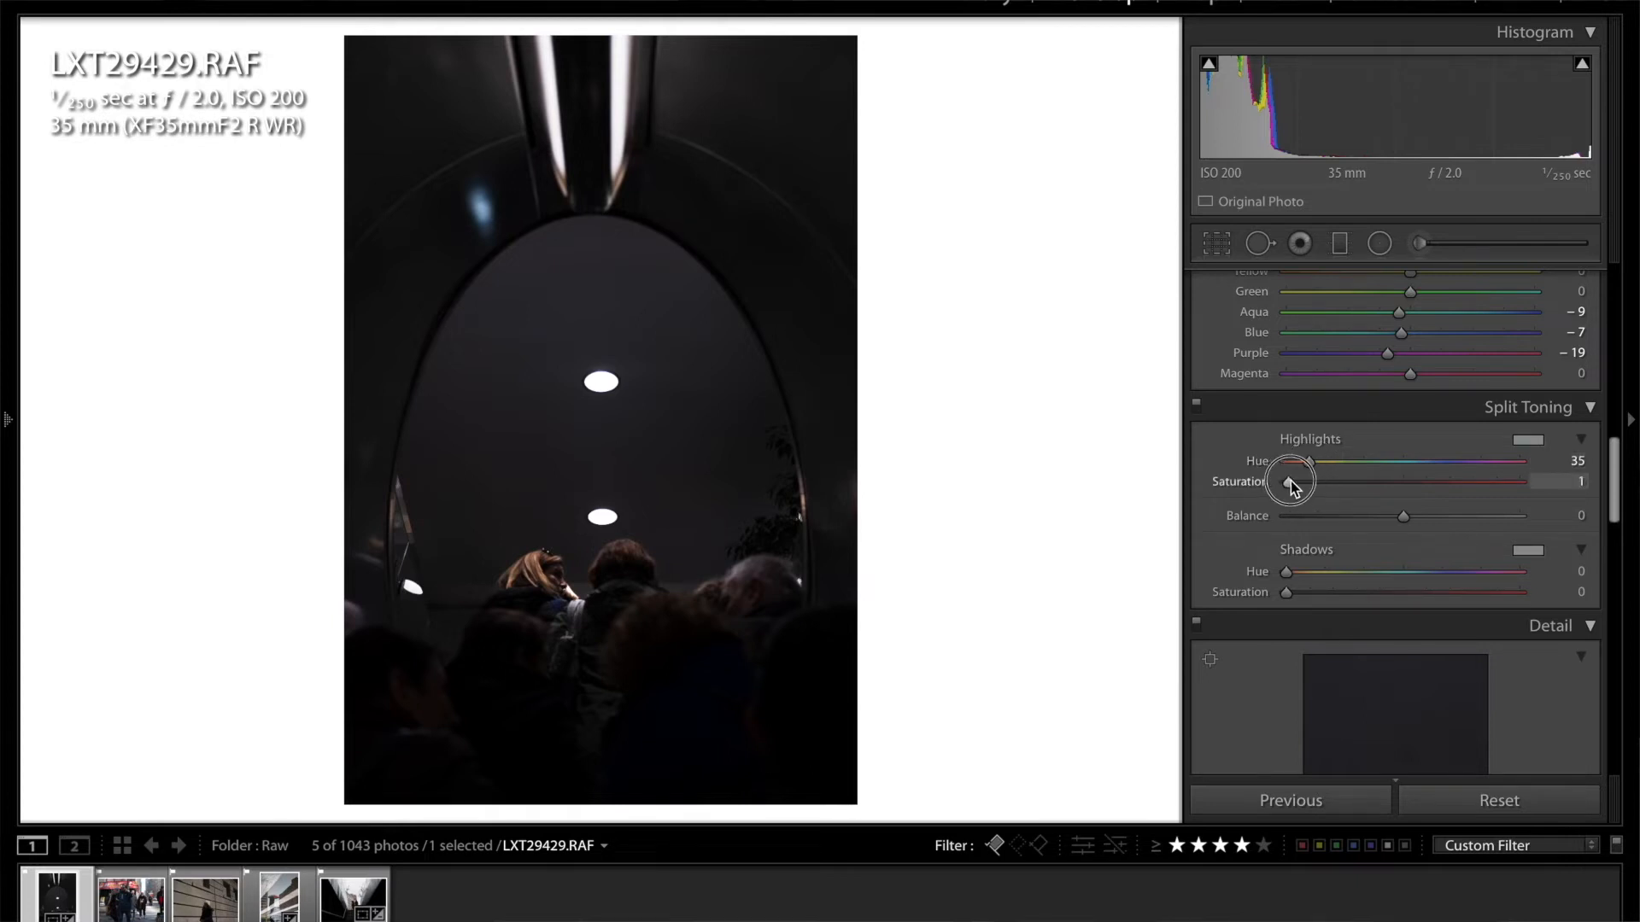
{"action": "left_click_drag", "start_coordinate": [1290, 482], "coordinate": [1305, 482]}
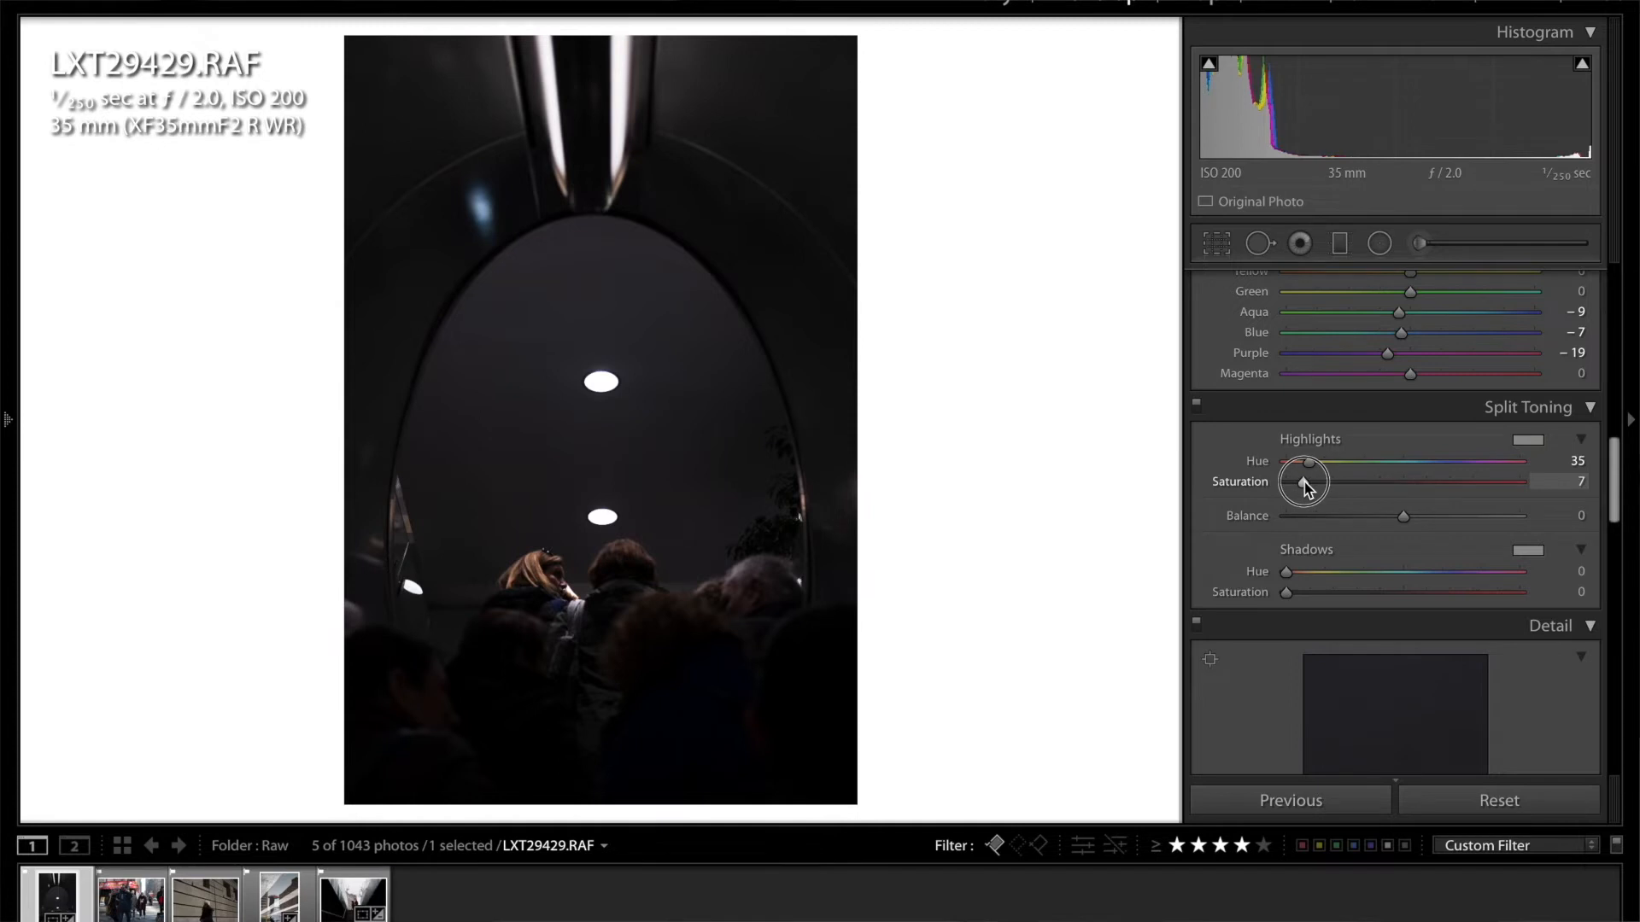
{"action": "left_click_drag", "start_coordinate": [1403, 514], "coordinate": [1319, 520]}
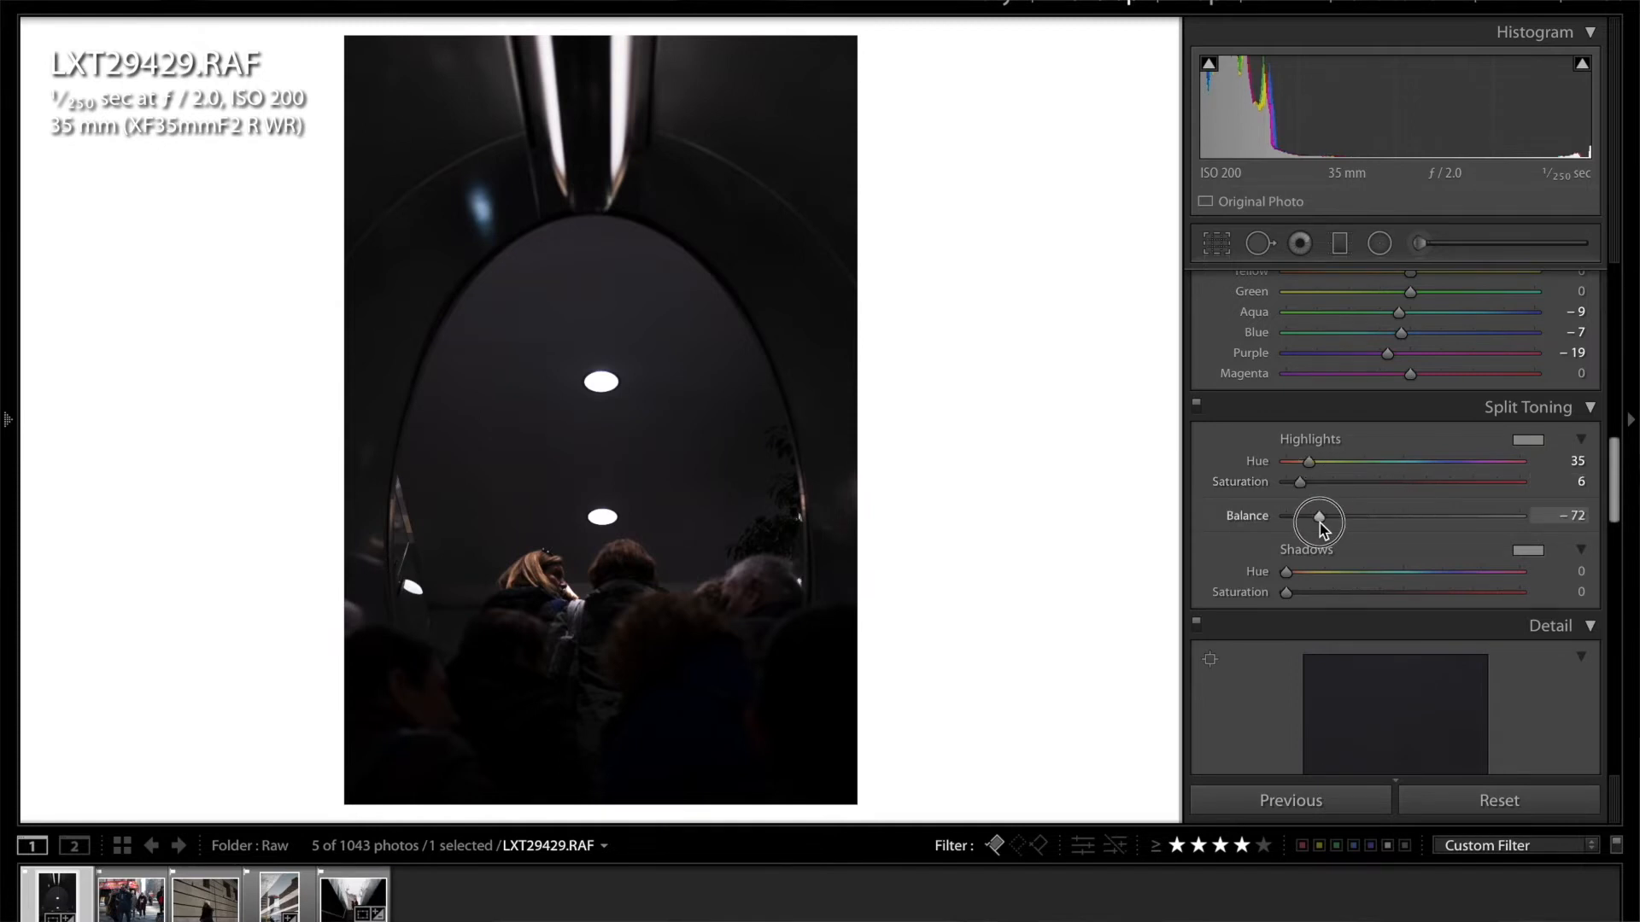
{"action": "left_click_drag", "start_coordinate": [1321, 520], "coordinate": [1314, 523]}
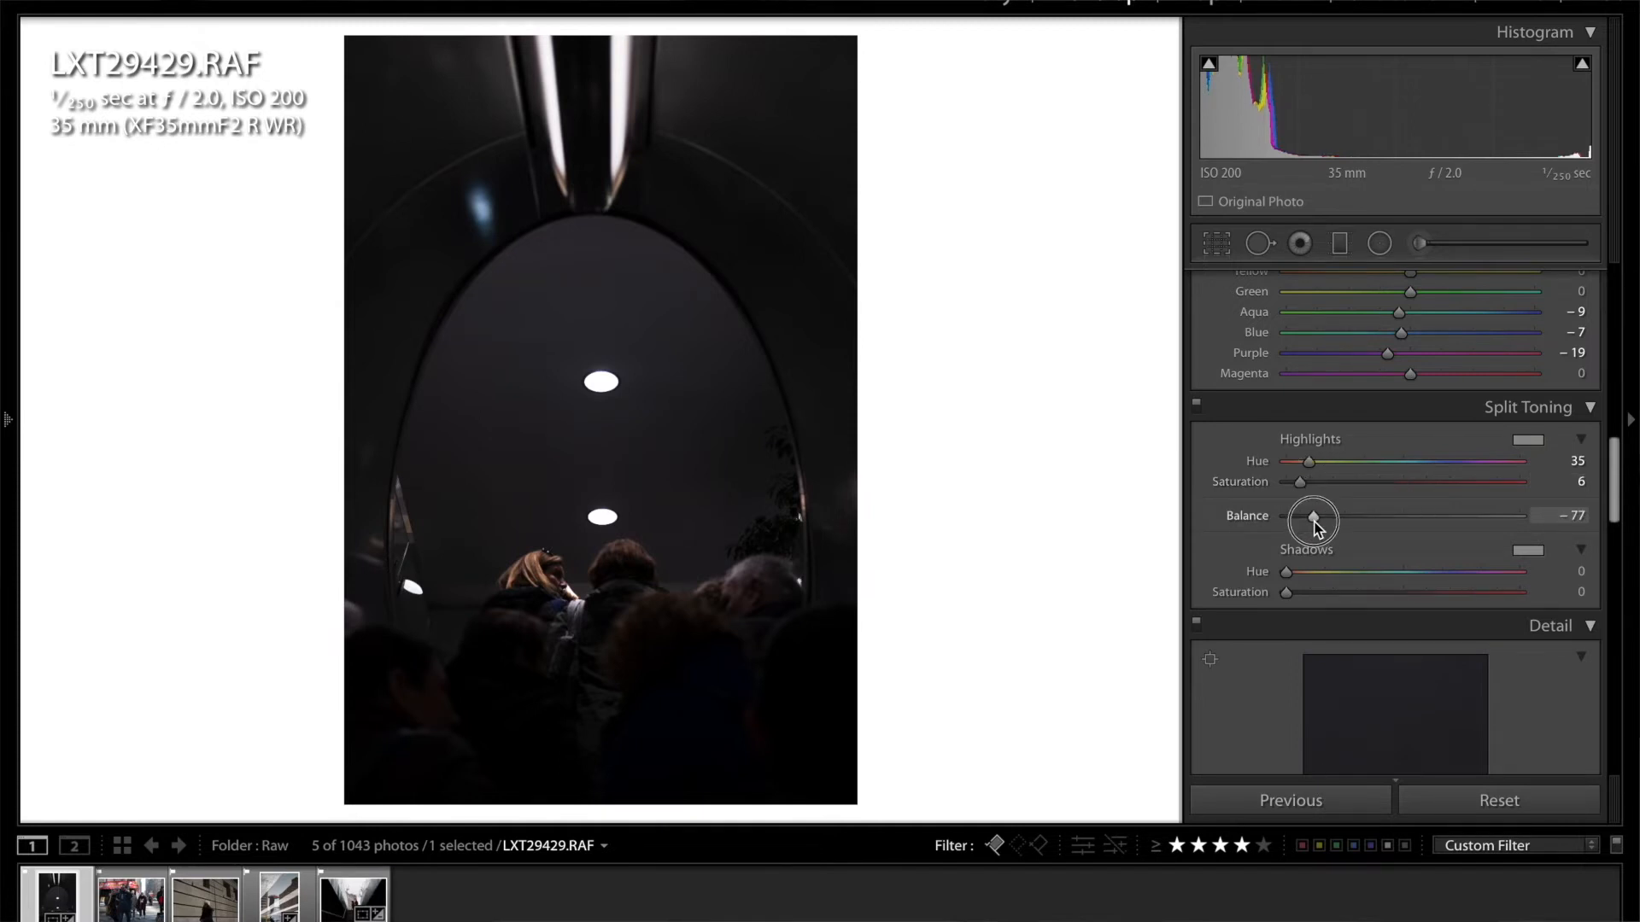
{"action": "left_click_drag", "start_coordinate": [1316, 521], "coordinate": [1313, 516]}
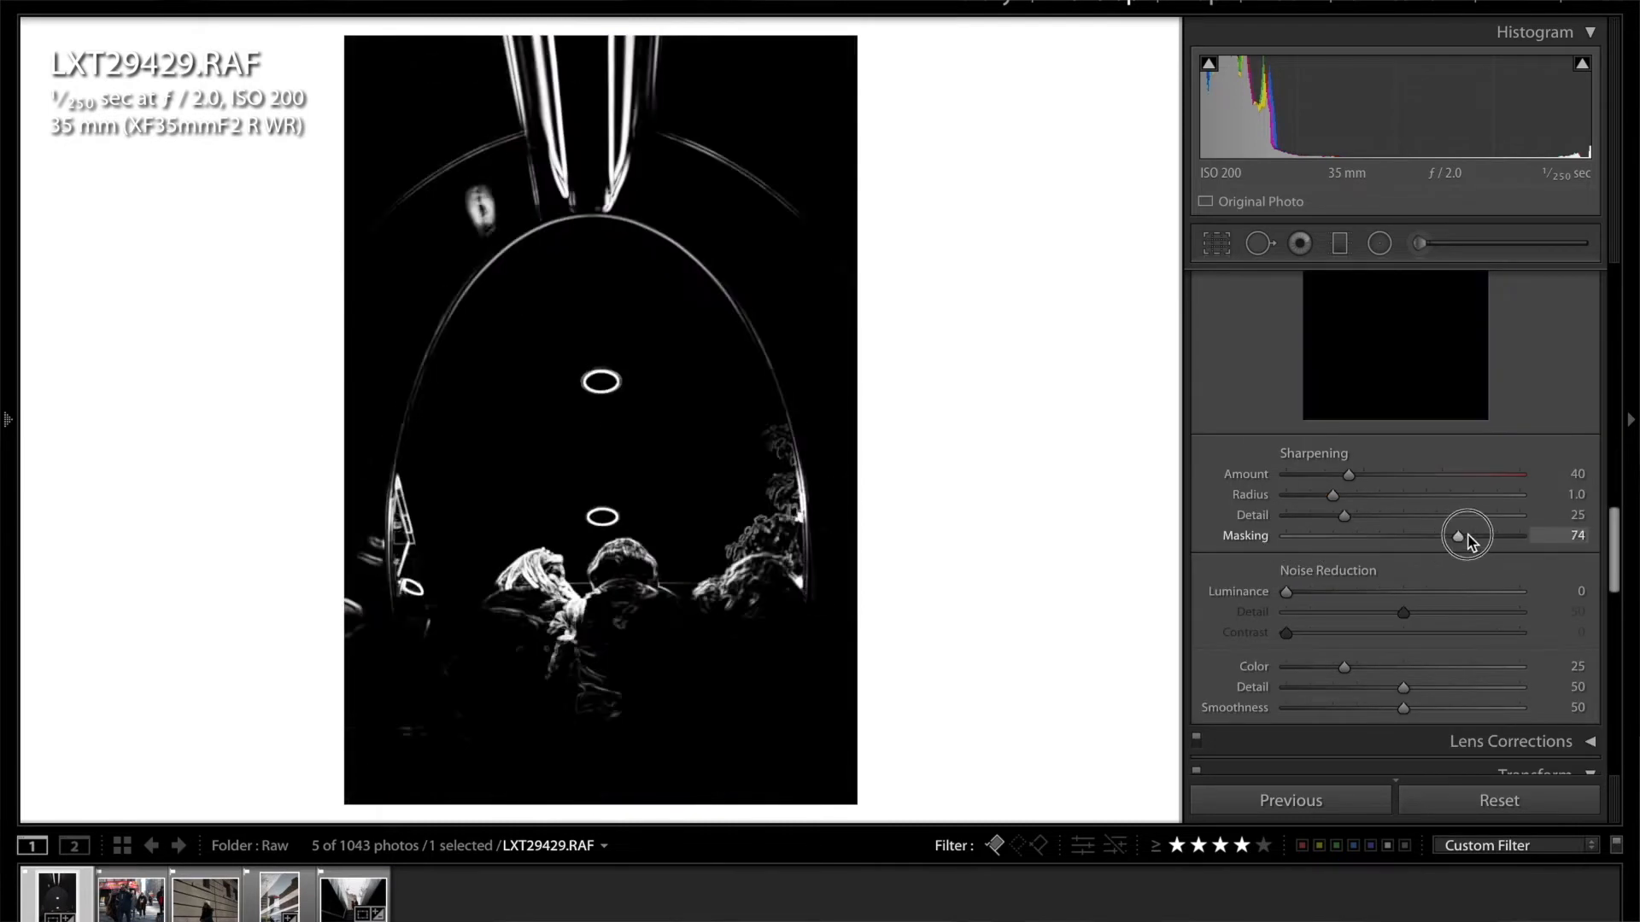
Set Detail sharpening Masking to 73
{"action": "left_click_drag", "start_coordinate": [1466, 536], "coordinate": [1457, 535]}
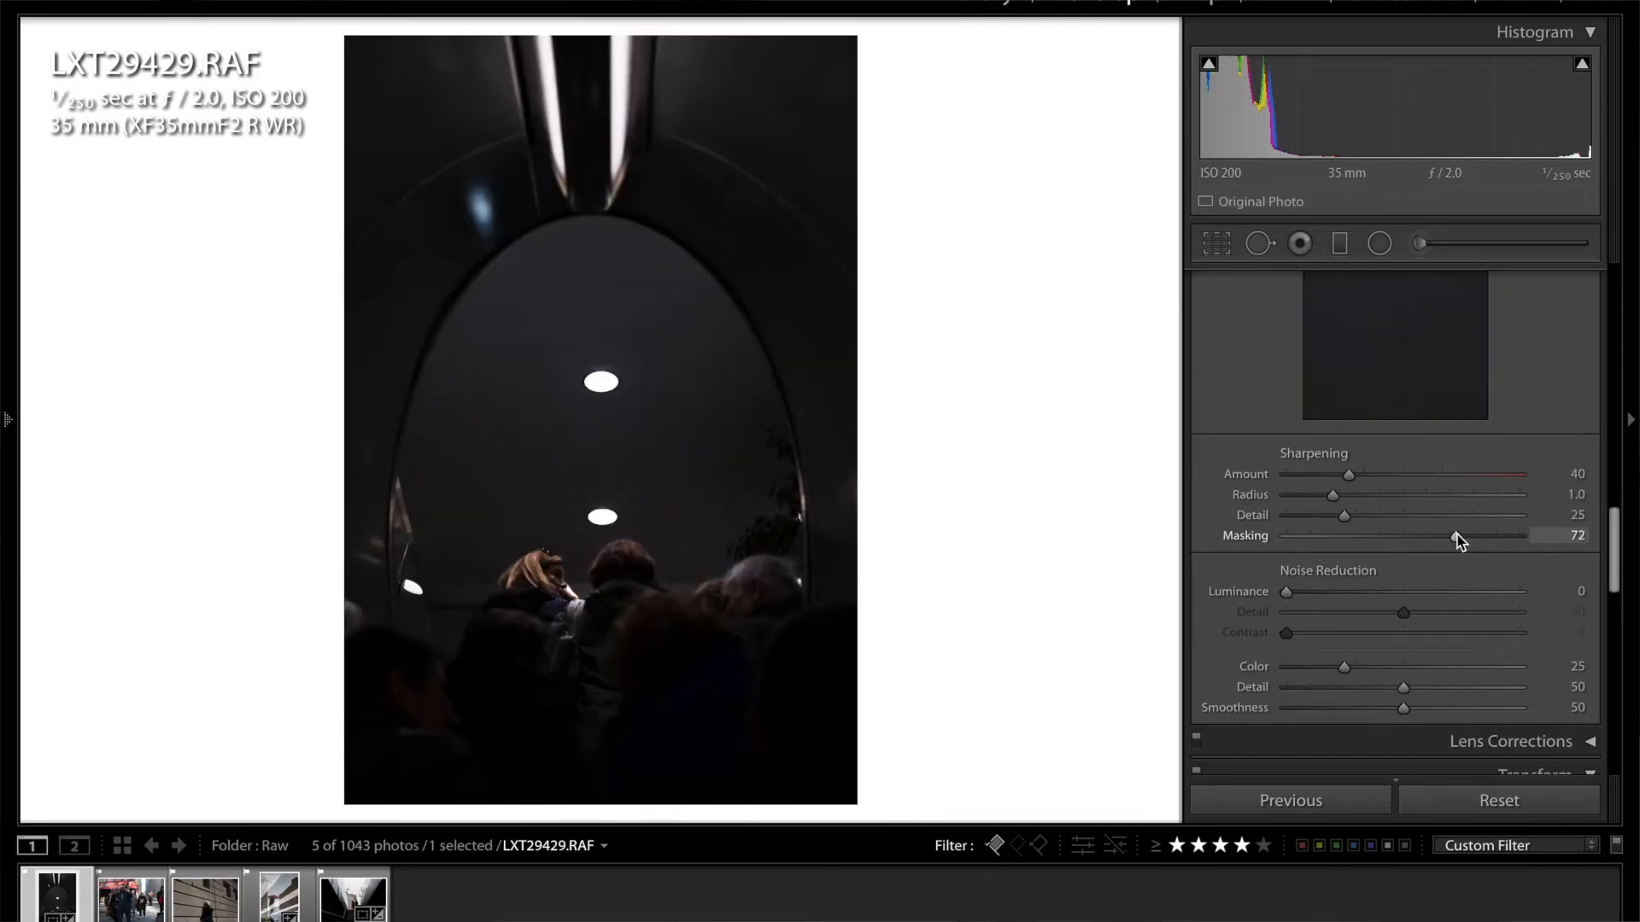
{"action": "left_click_drag", "start_coordinate": [1449, 535], "coordinate": [1454, 535]}
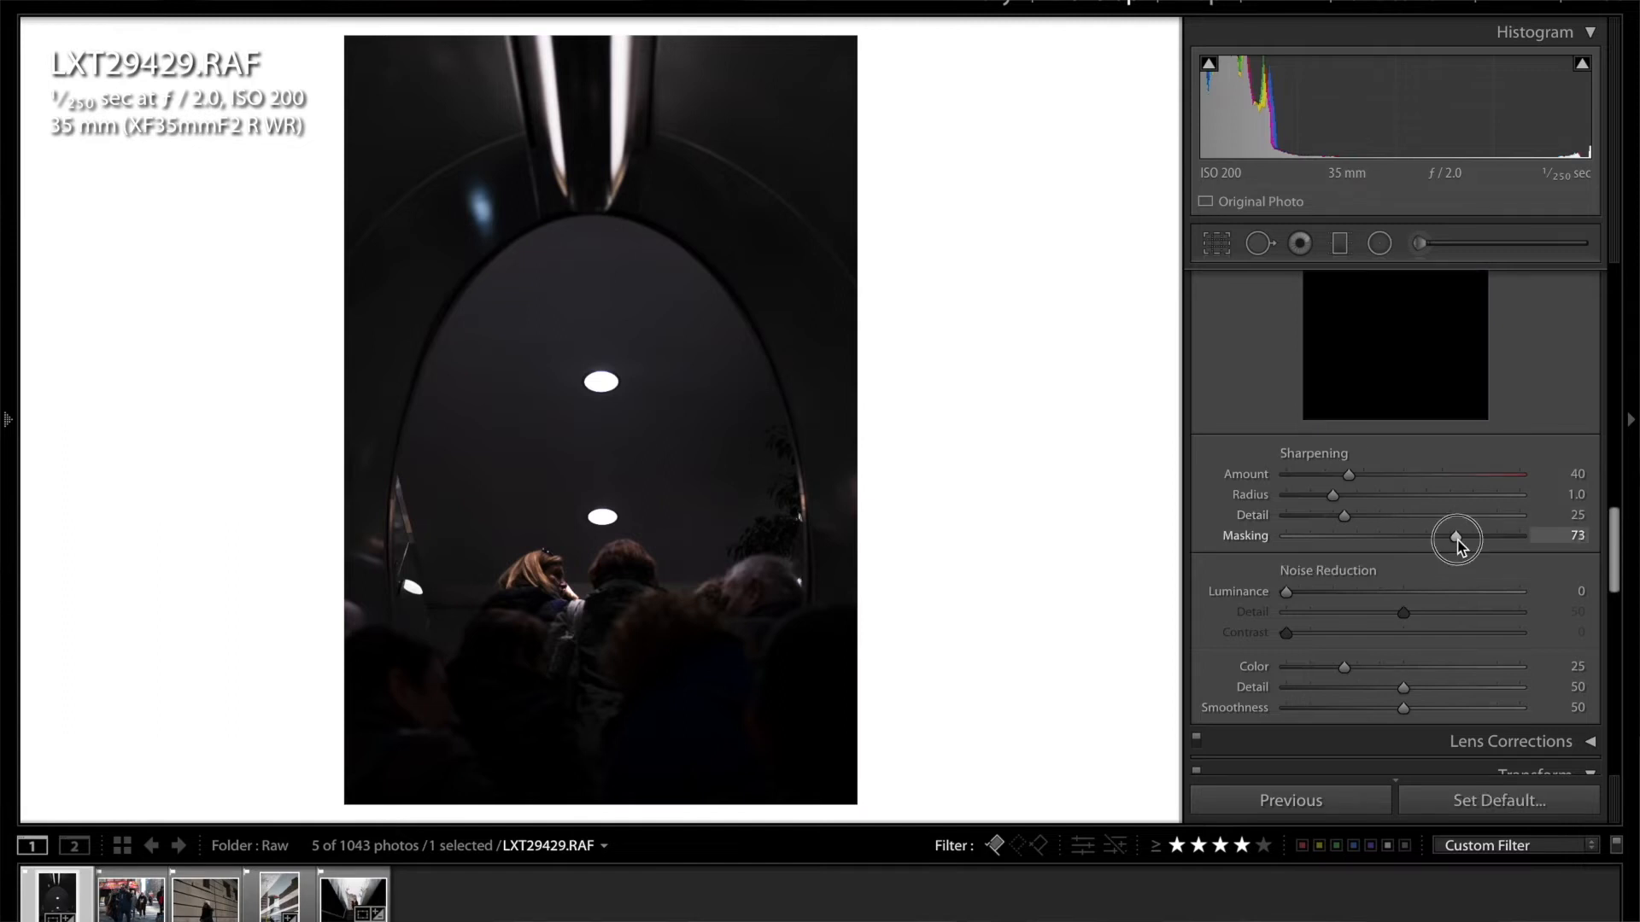
{"action": "left_click_drag", "start_coordinate": [1457, 536], "coordinate": [1457, 535]}
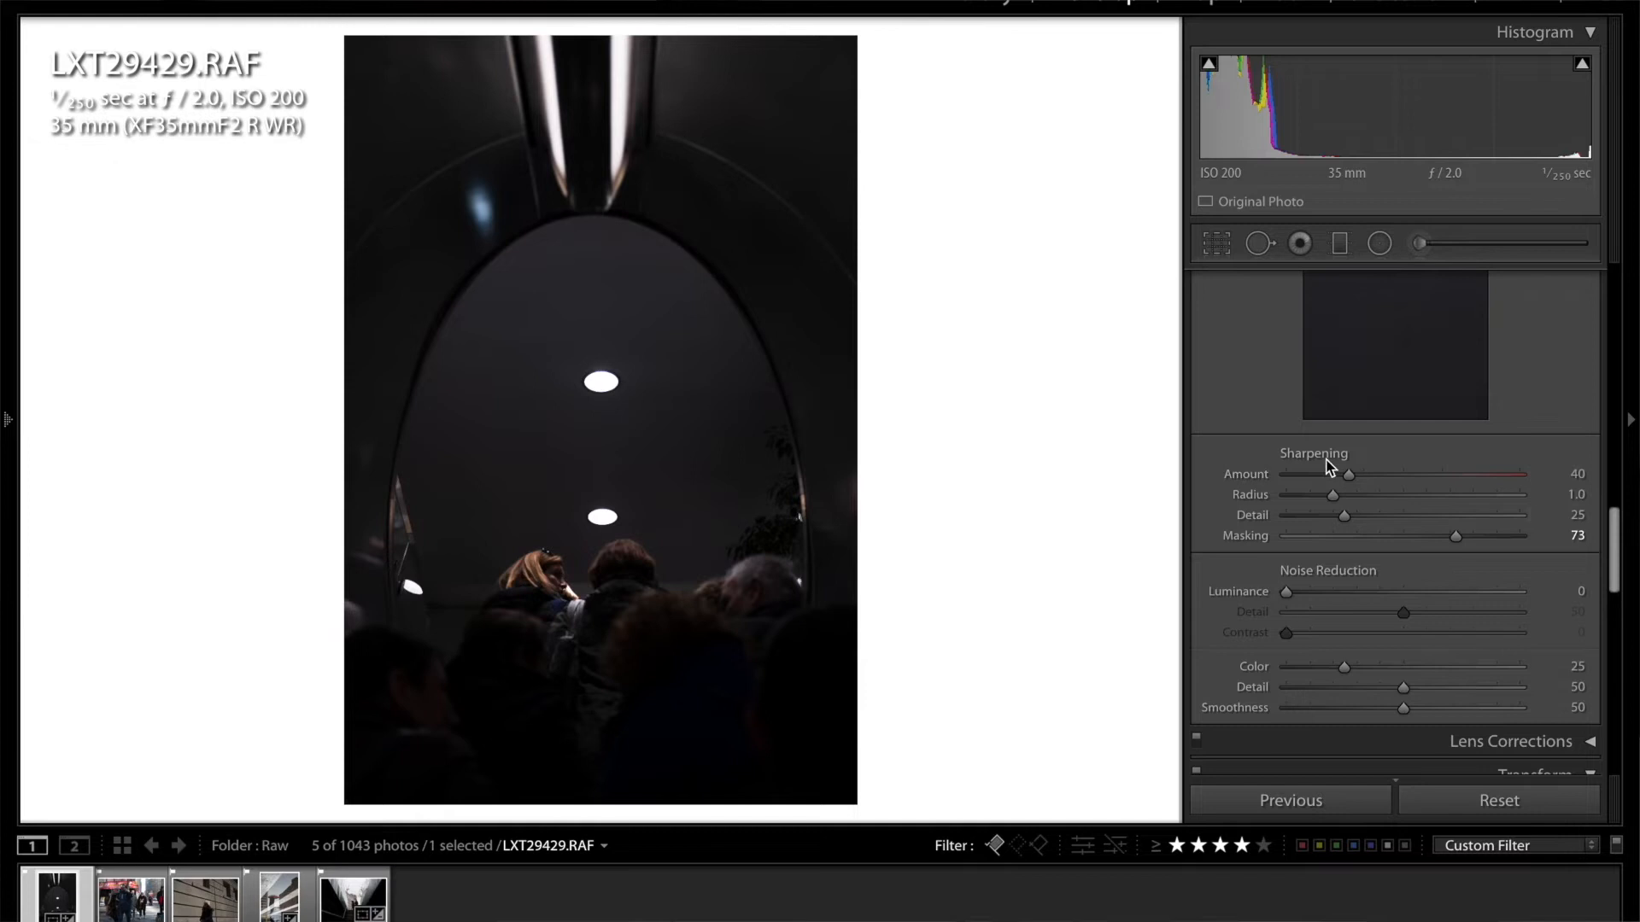
Expand and collapse the Transform panel, then raise Contrast to +21
{"action": "left_click", "coordinate": [1536, 368]}
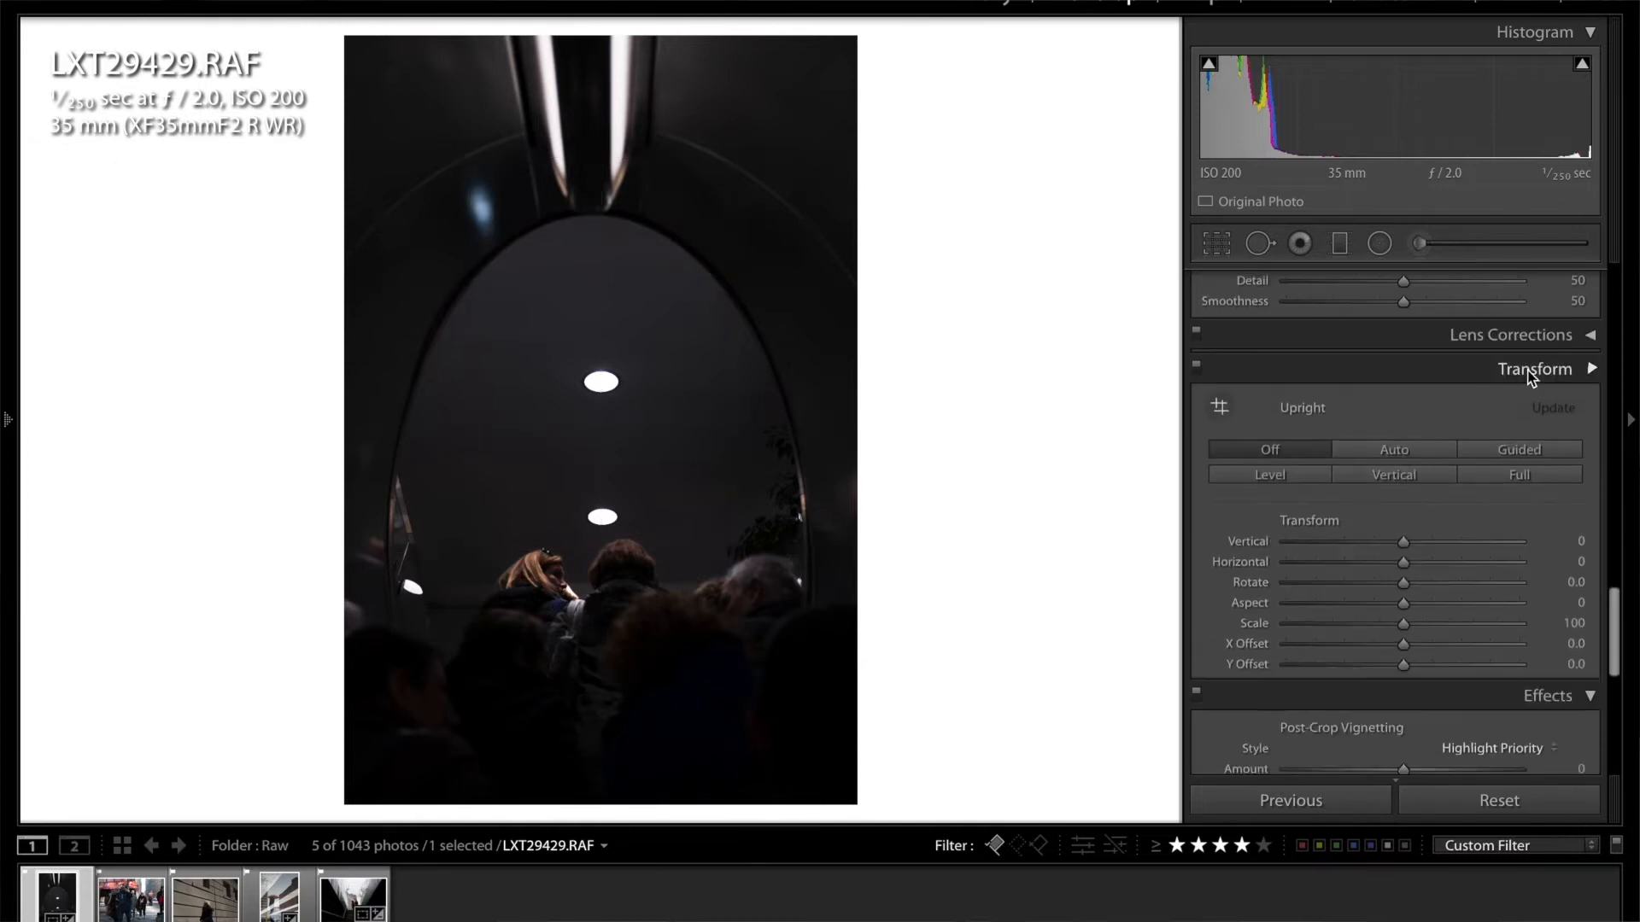
{"action": "left_click", "coordinate": [1534, 369]}
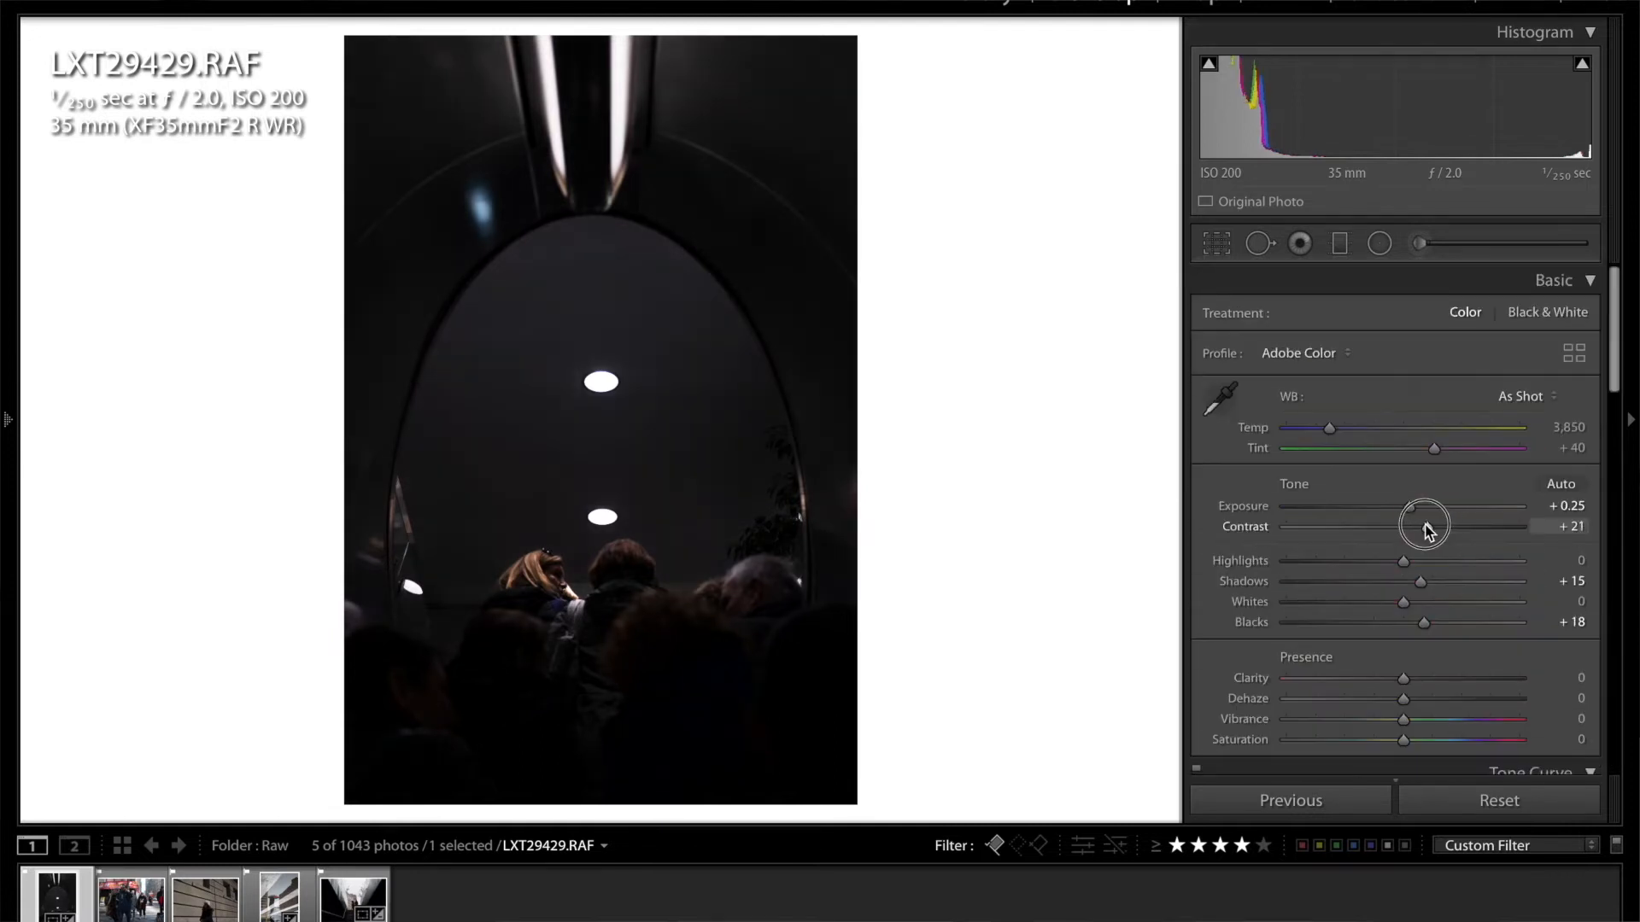
{"action": "left_click_drag", "start_coordinate": [1403, 562], "coordinate": [1383, 562]}
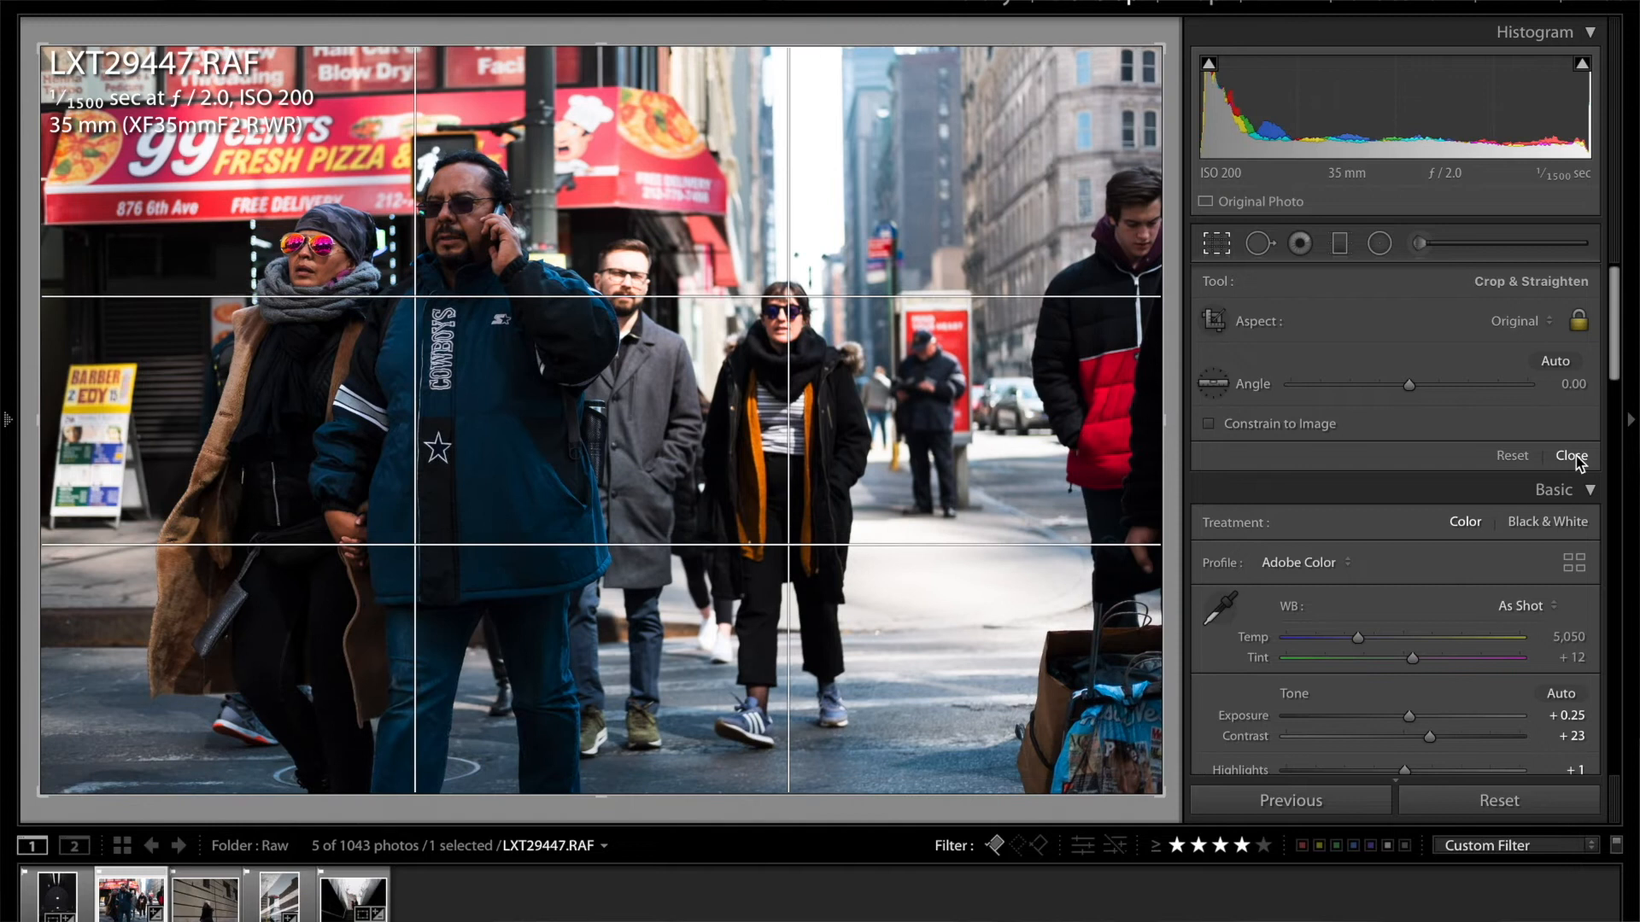
Apply the crop and set white balance to about 5,125 temperature with neutralised tint
{"action": "left_click", "coordinate": [1569, 455]}
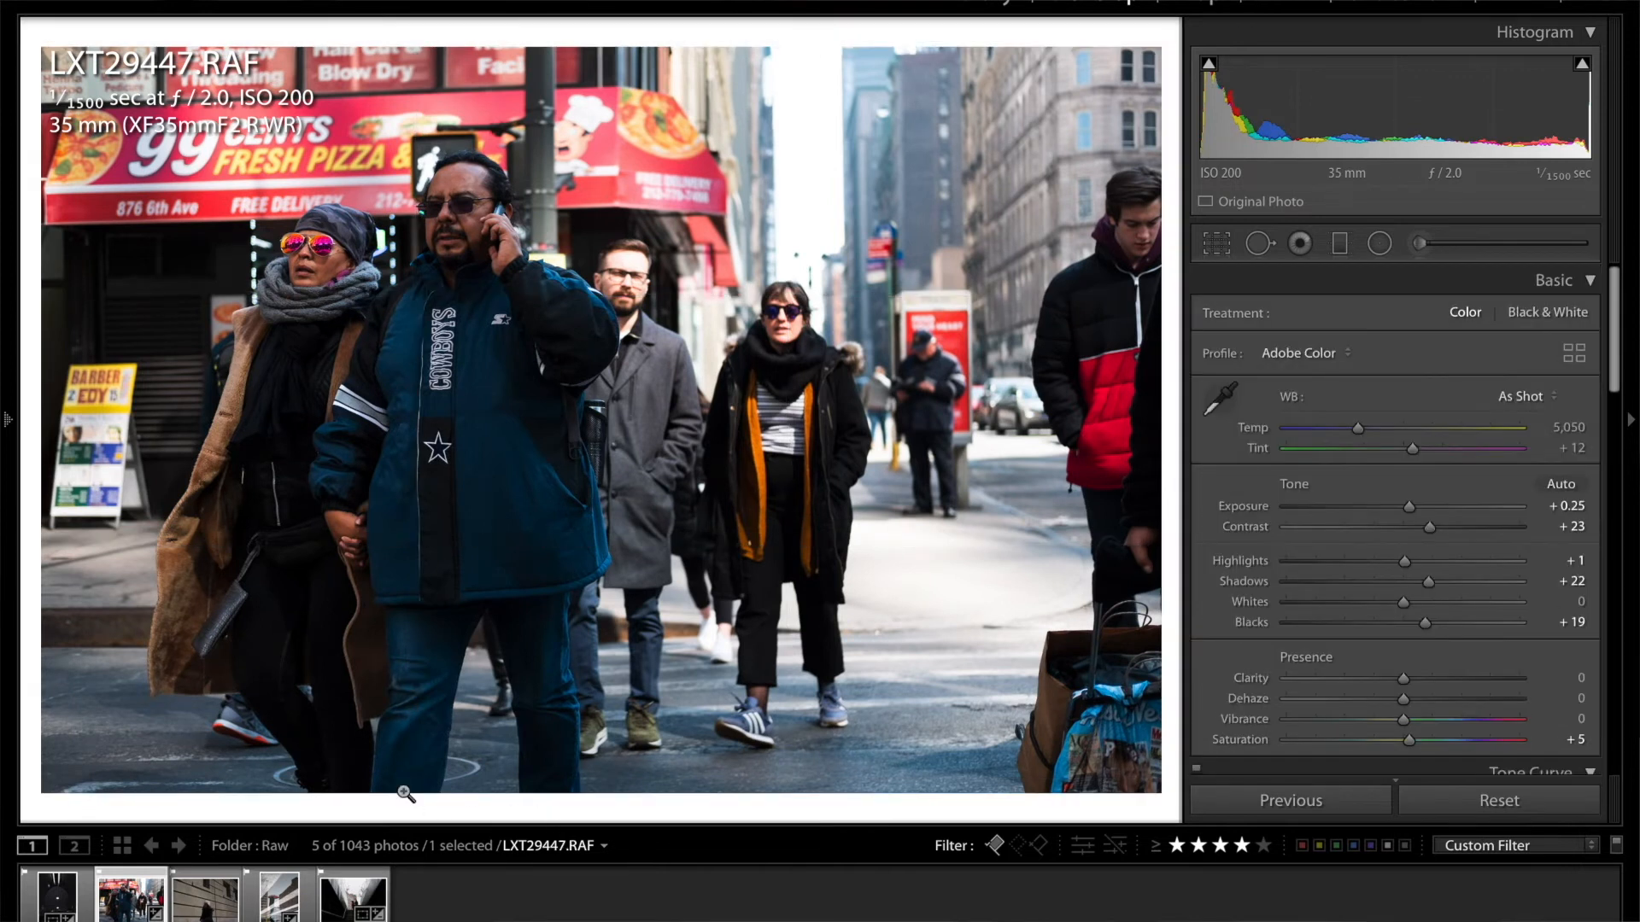
{"action": "mouse_move", "coordinate": [514, 775]}
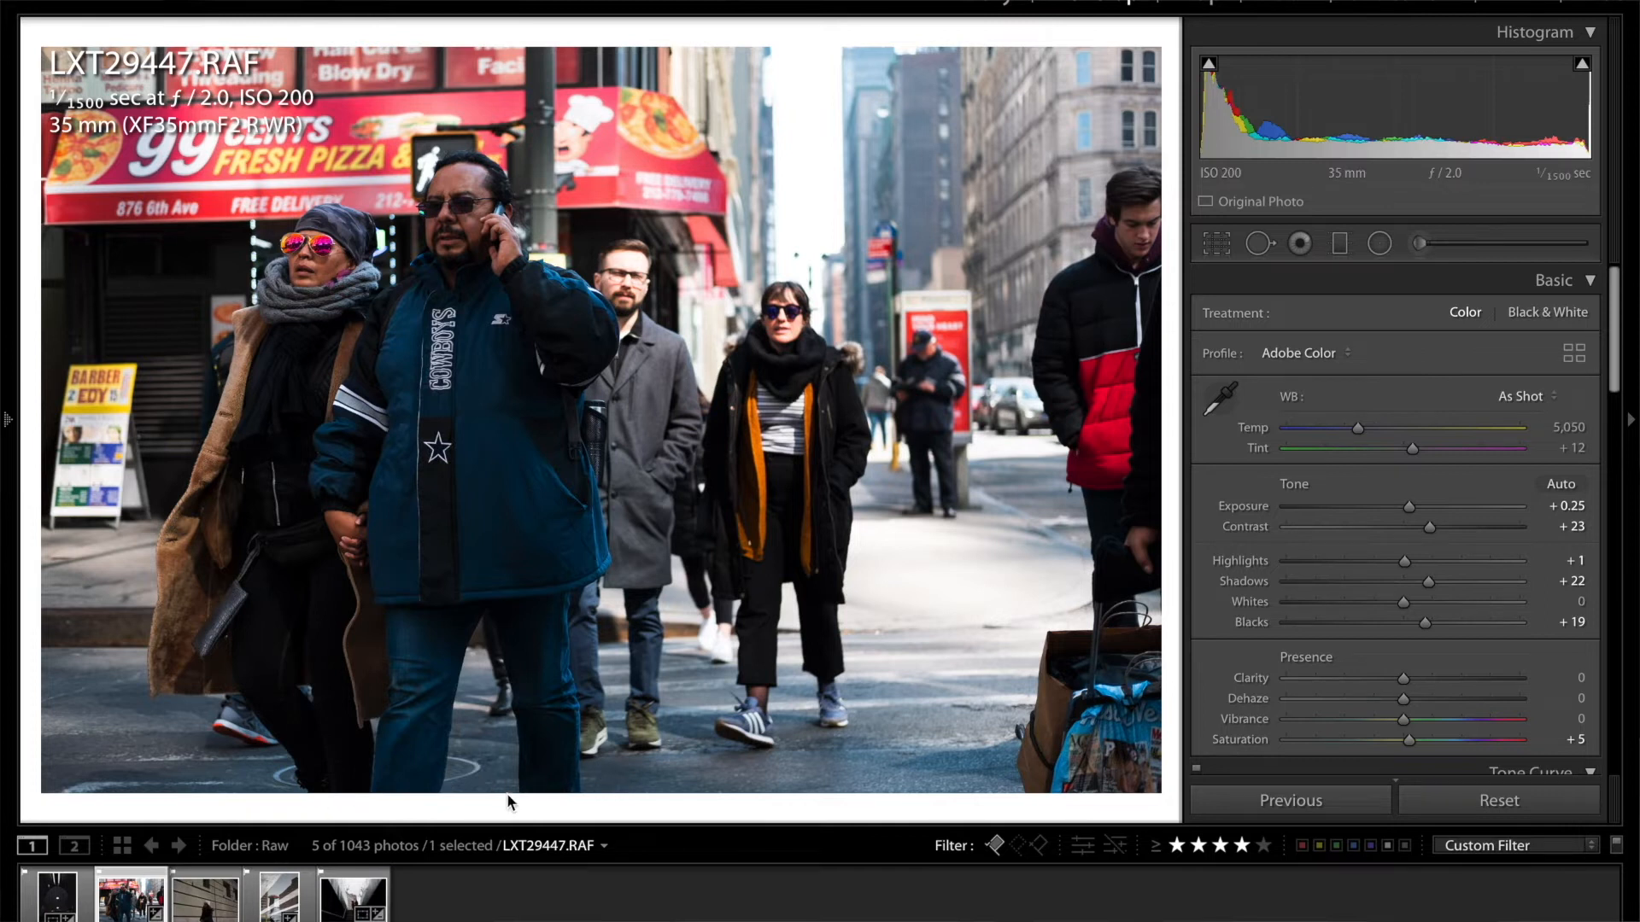
{"action": "mouse_move", "coordinate": [417, 814]}
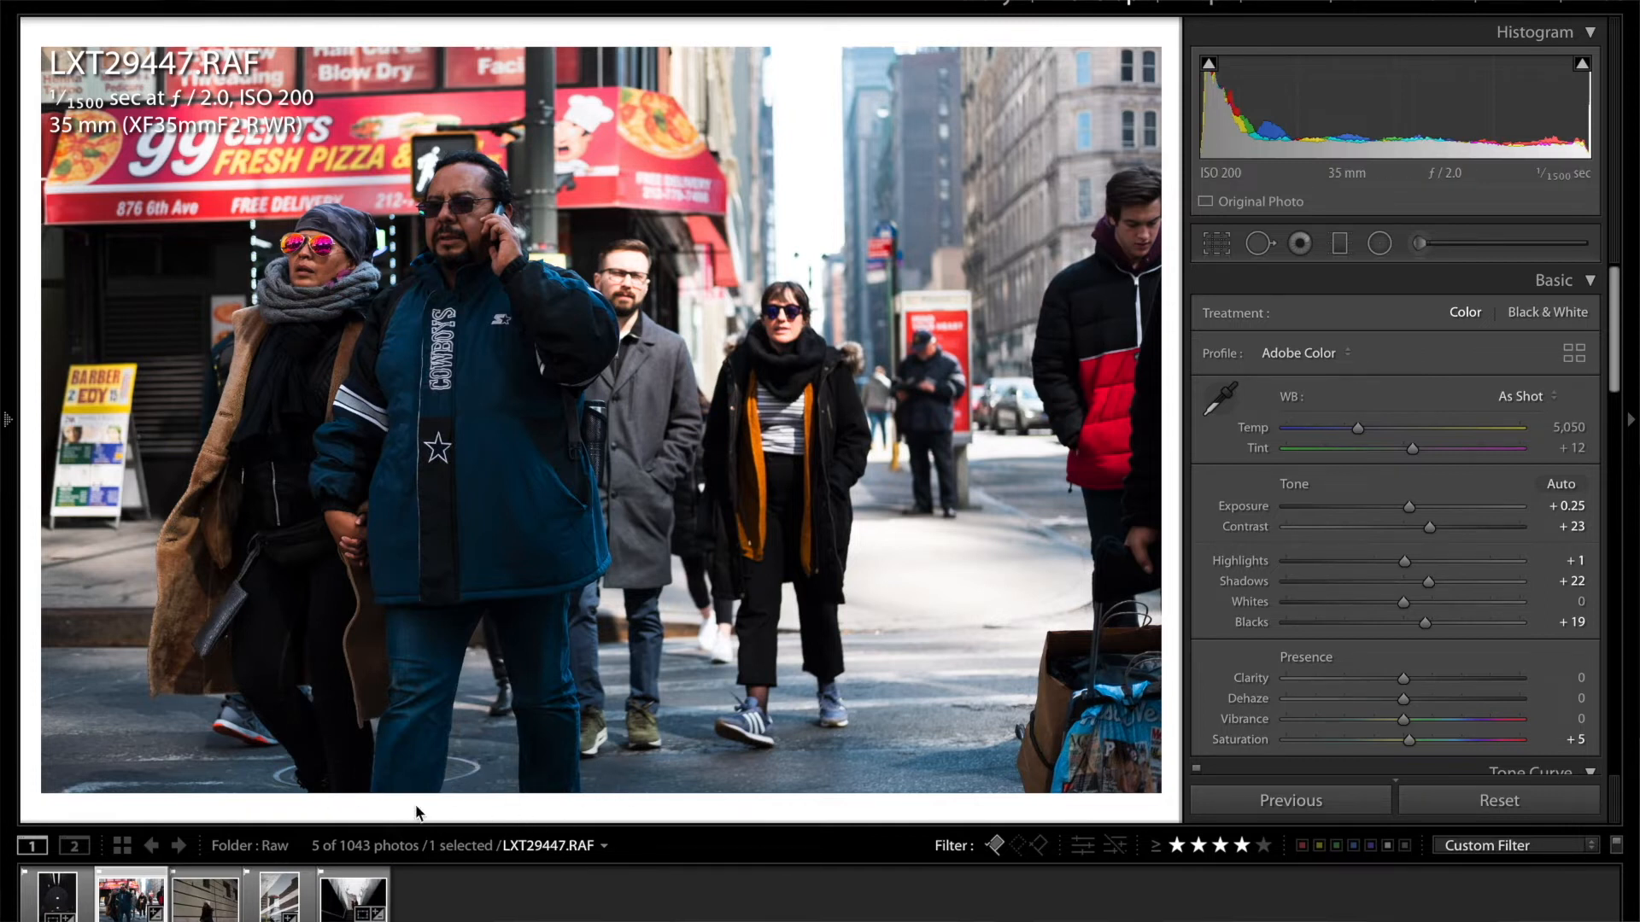
{"action": "mouse_move", "coordinate": [653, 415]}
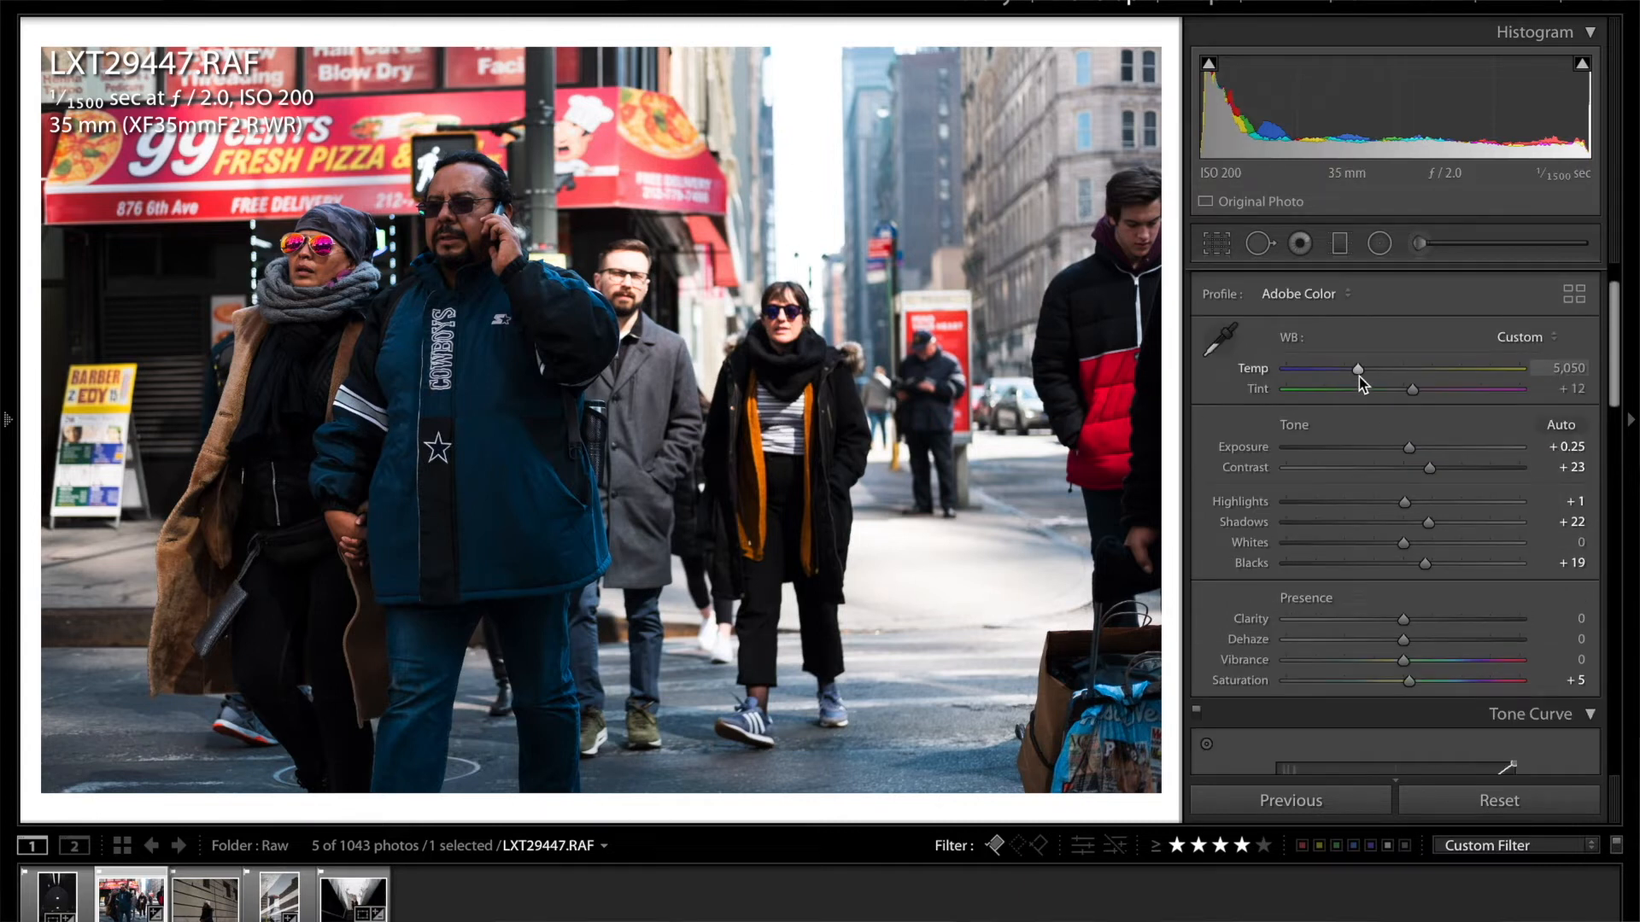
{"action": "left_click_drag", "start_coordinate": [1357, 369], "coordinate": [1368, 370]}
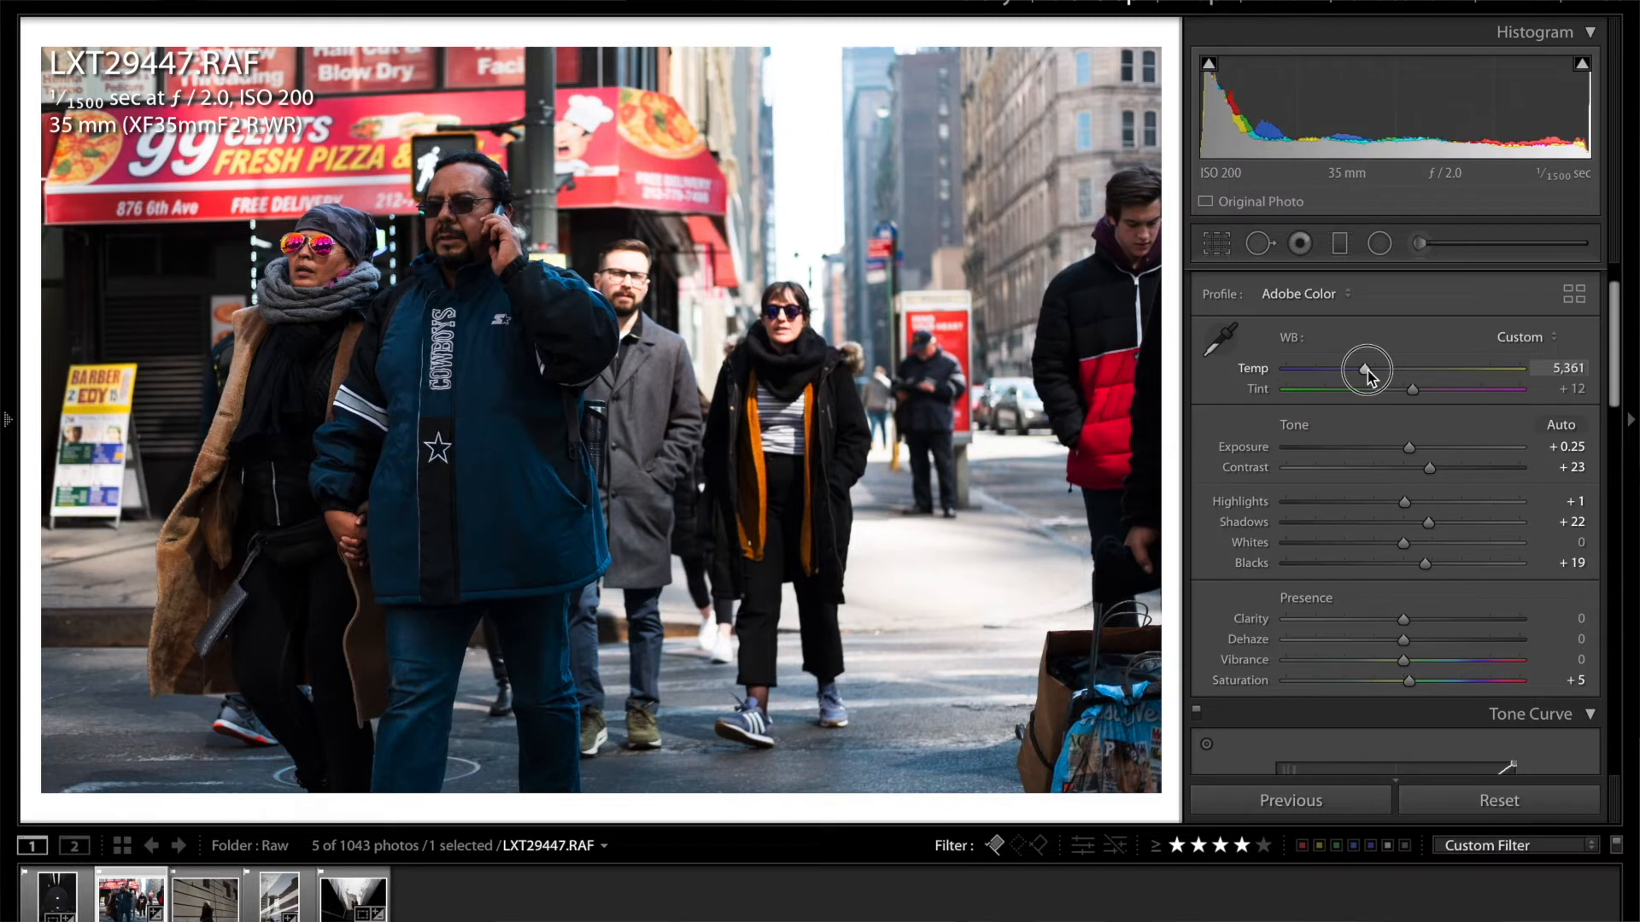
{"action": "left_click_drag", "start_coordinate": [1367, 371], "coordinate": [1359, 372]}
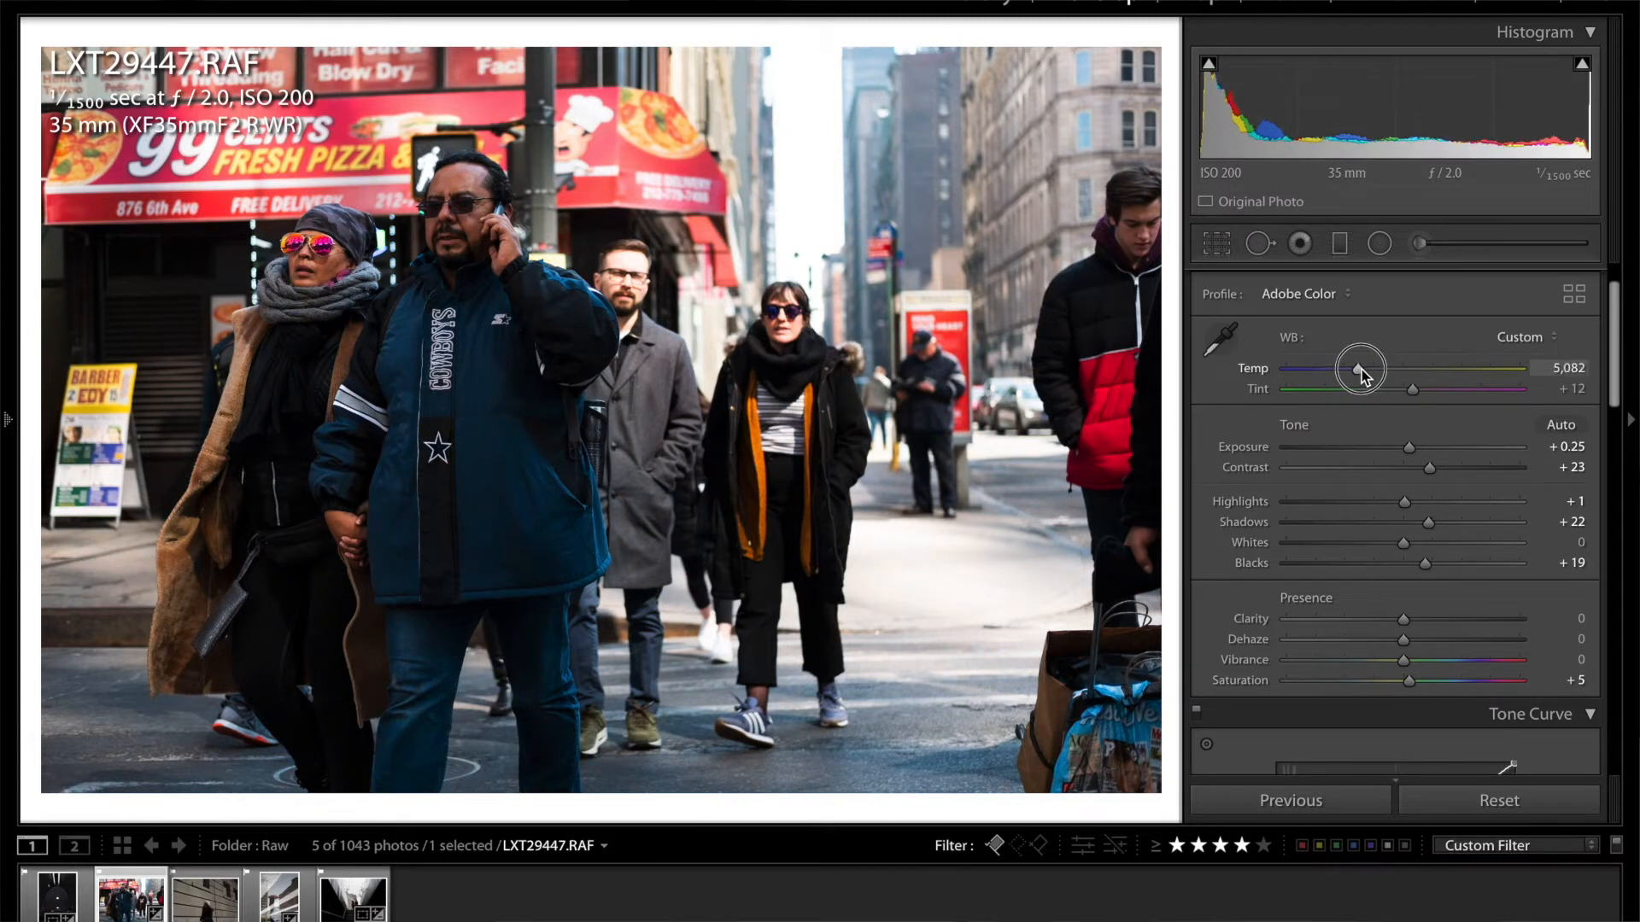
{"action": "left_click_drag", "start_coordinate": [1360, 368], "coordinate": [1370, 369]}
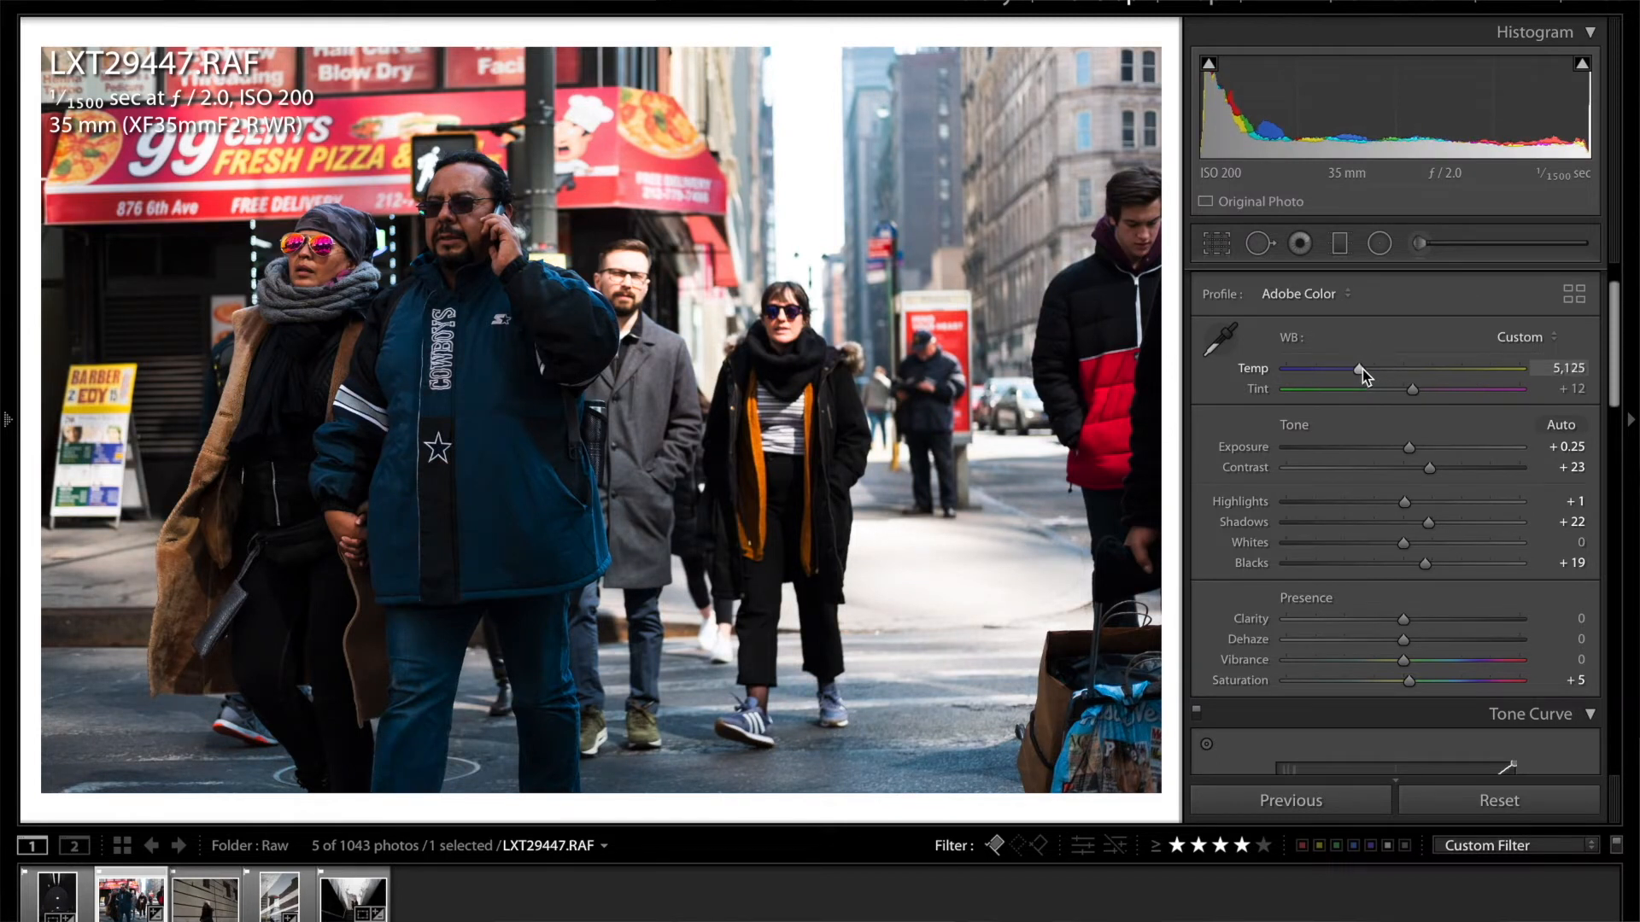
{"action": "left_click_drag", "start_coordinate": [1411, 390], "coordinate": [1407, 389]}
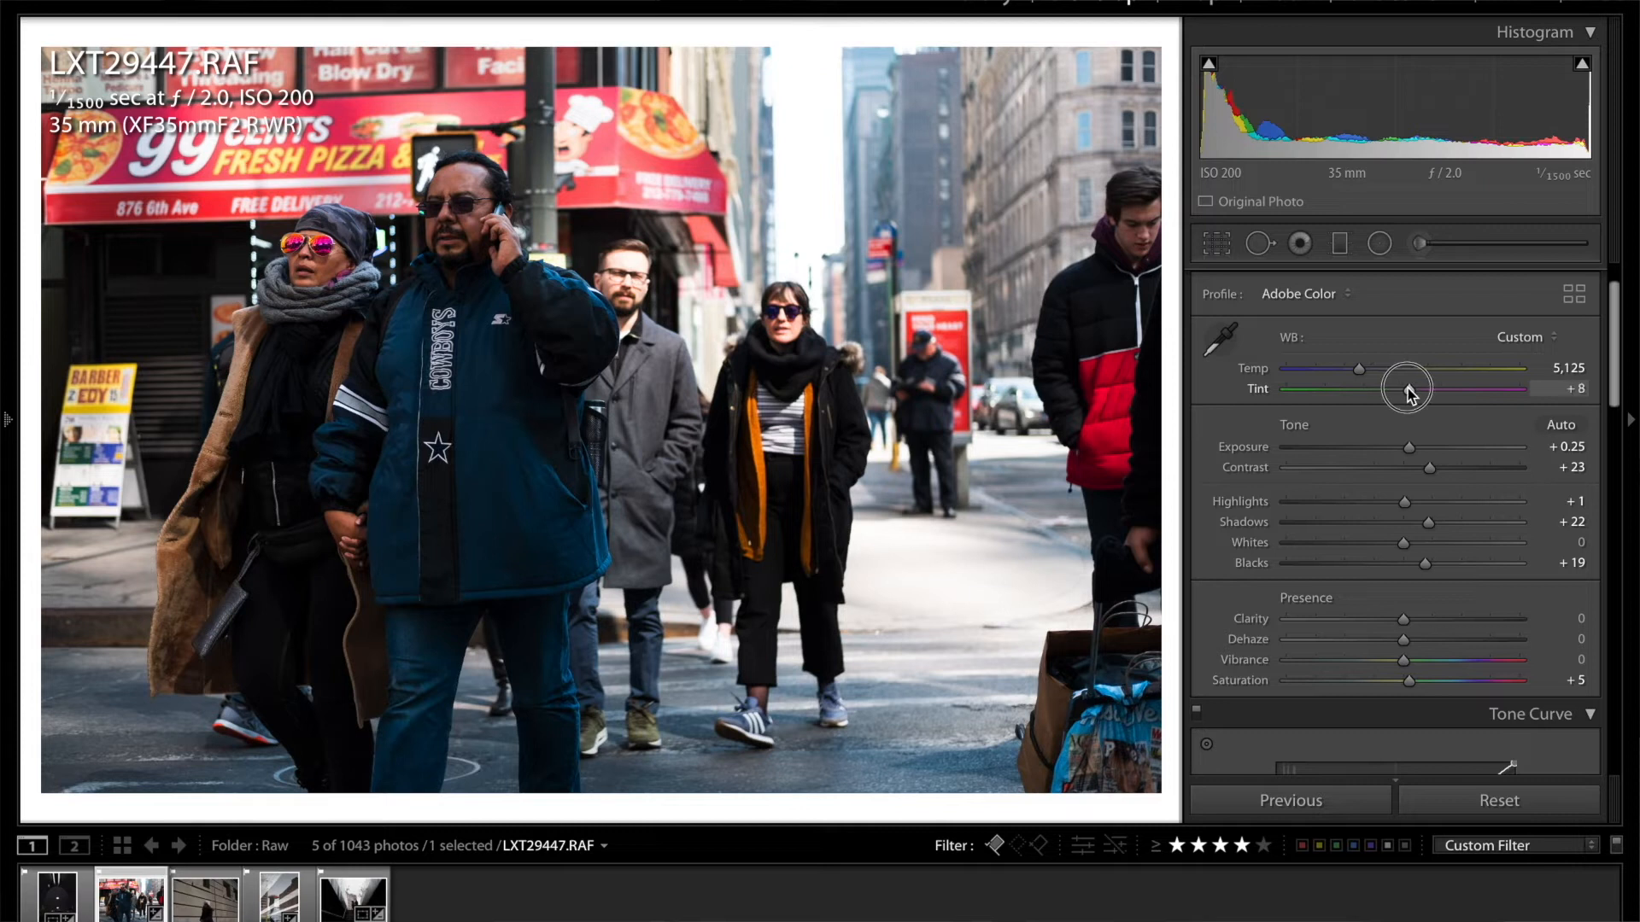
{"action": "left_click_drag", "start_coordinate": [1407, 389], "coordinate": [1402, 389]}
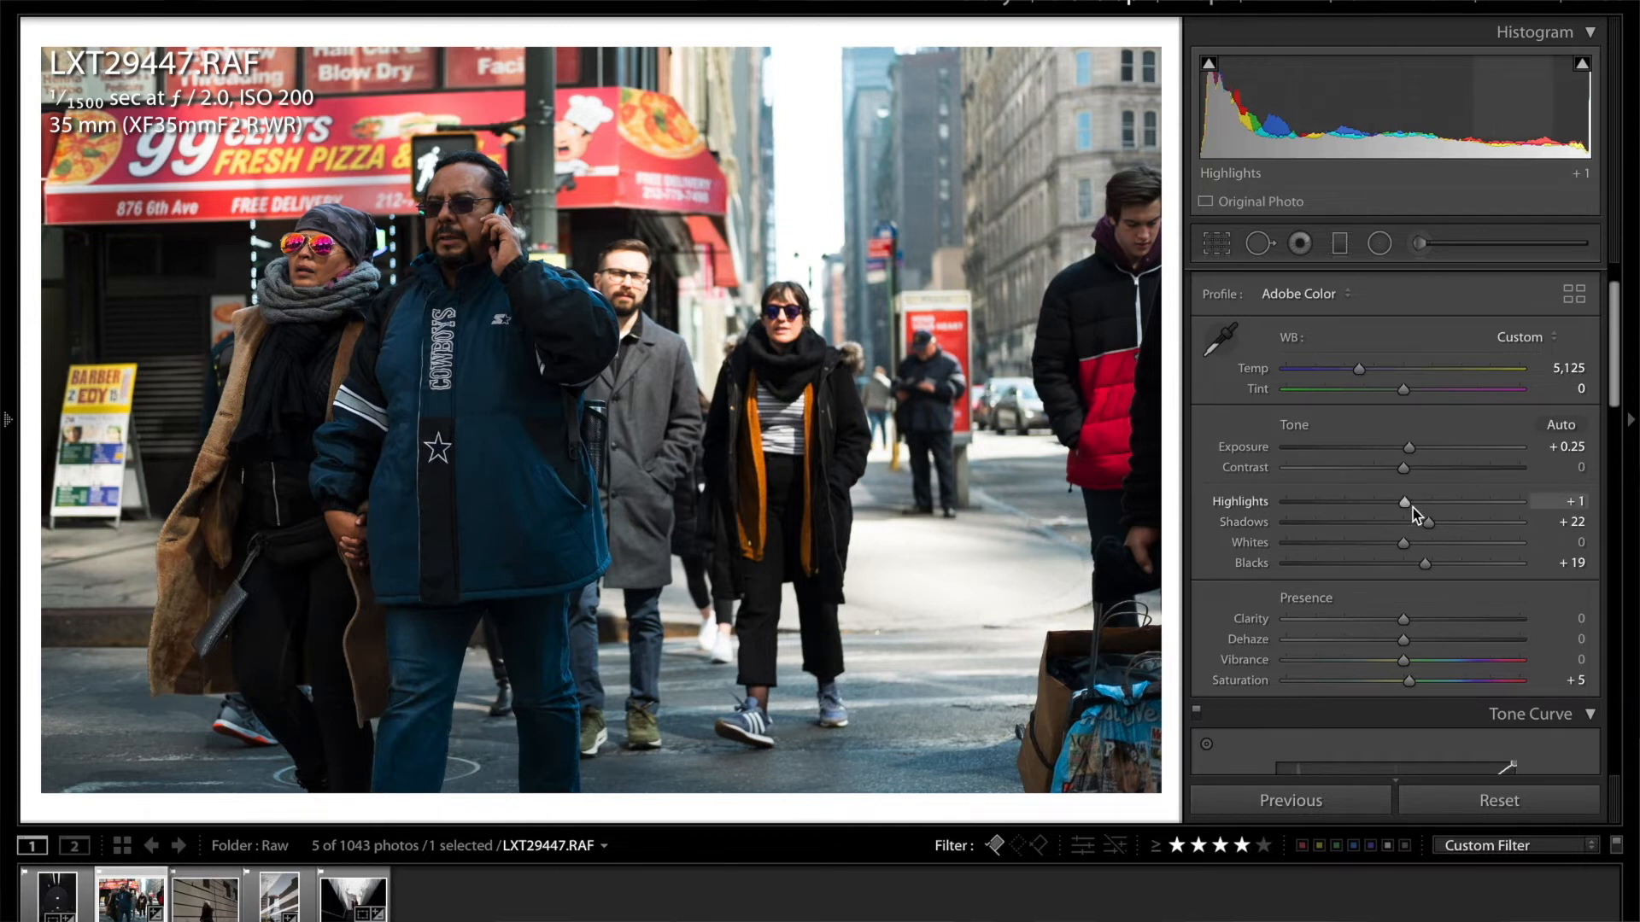
Set Exposure +0.60, Highlights −16, Whites −12, and lift the Blacks
{"action": "left_click_drag", "start_coordinate": [1406, 447], "coordinate": [1416, 446]}
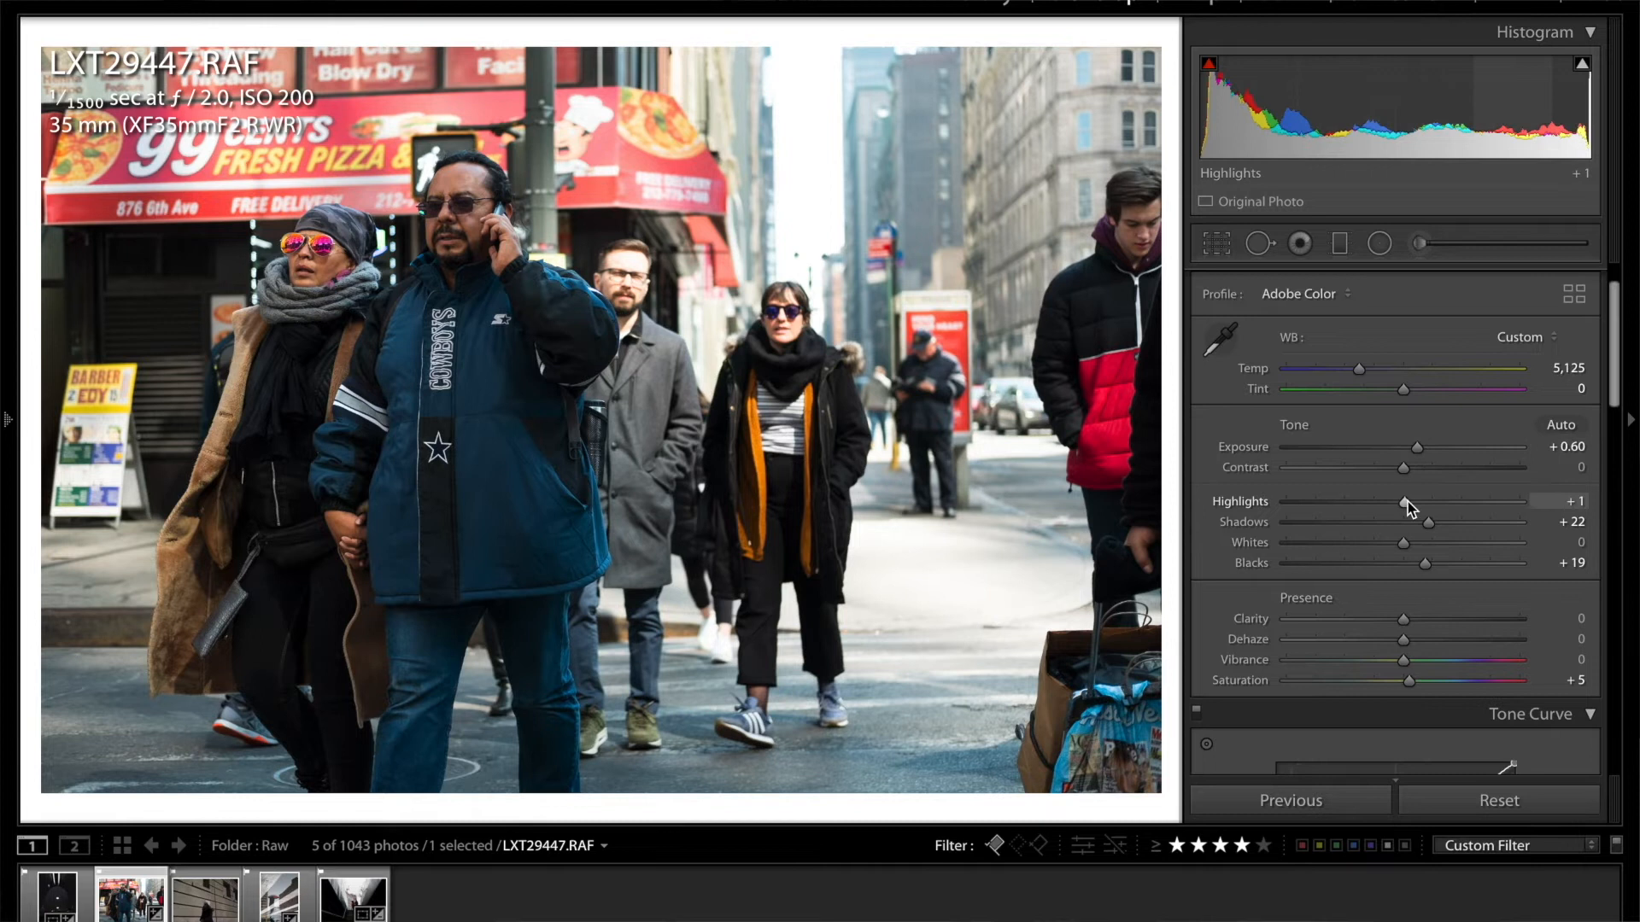
{"action": "left_click_drag", "start_coordinate": [1404, 502], "coordinate": [1383, 501]}
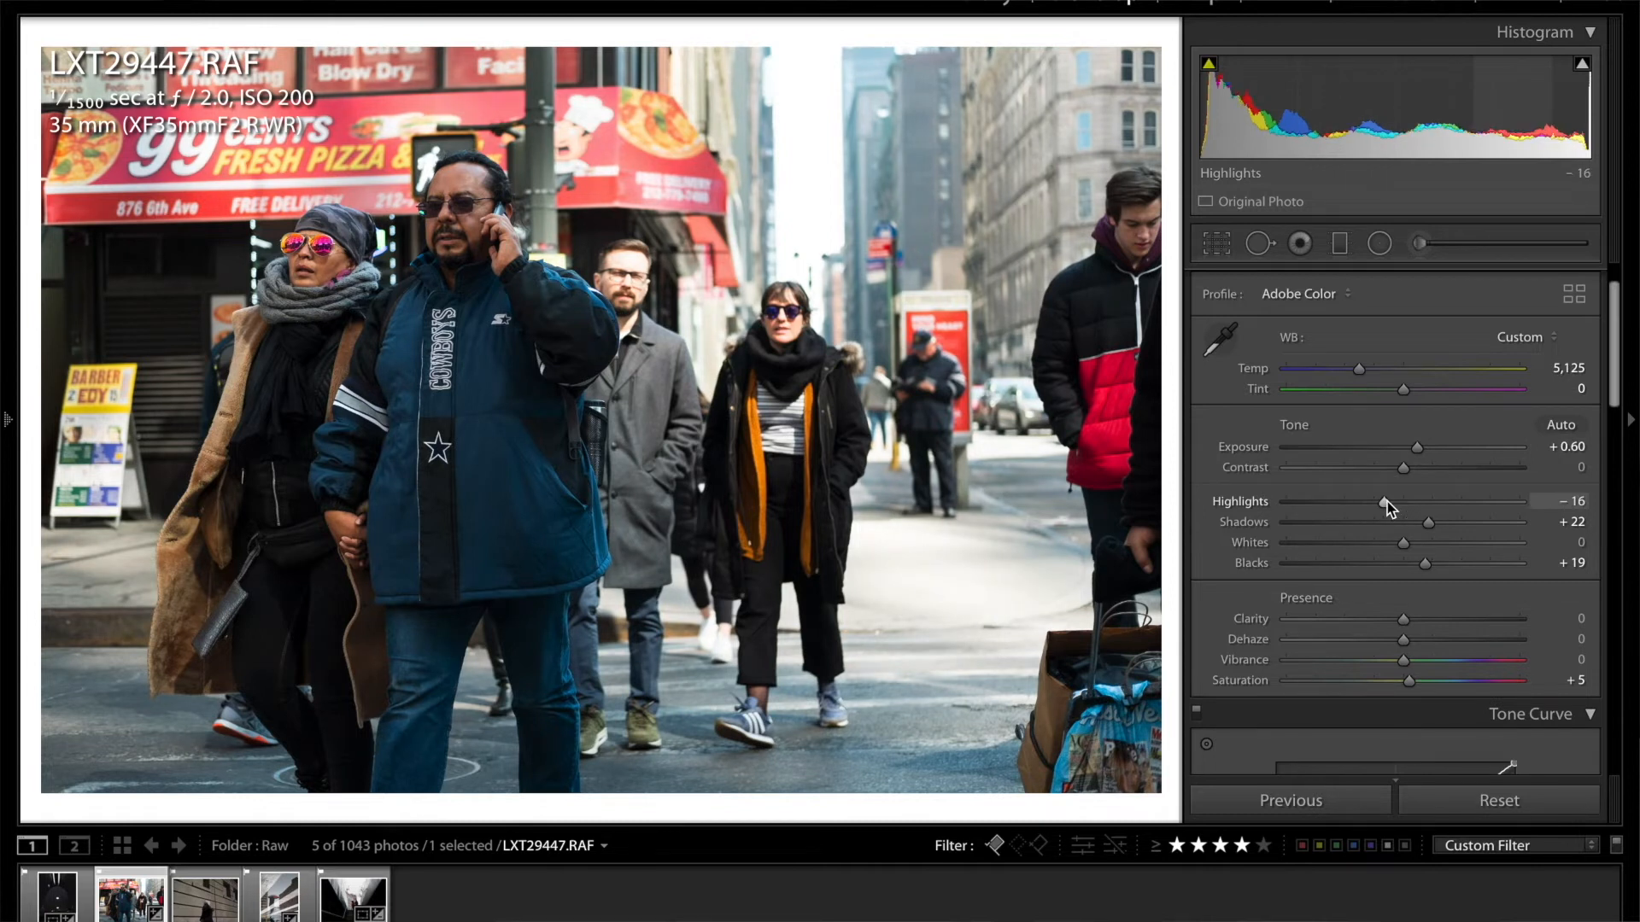
{"action": "left_click_drag", "start_coordinate": [1427, 522], "coordinate": [1424, 522]}
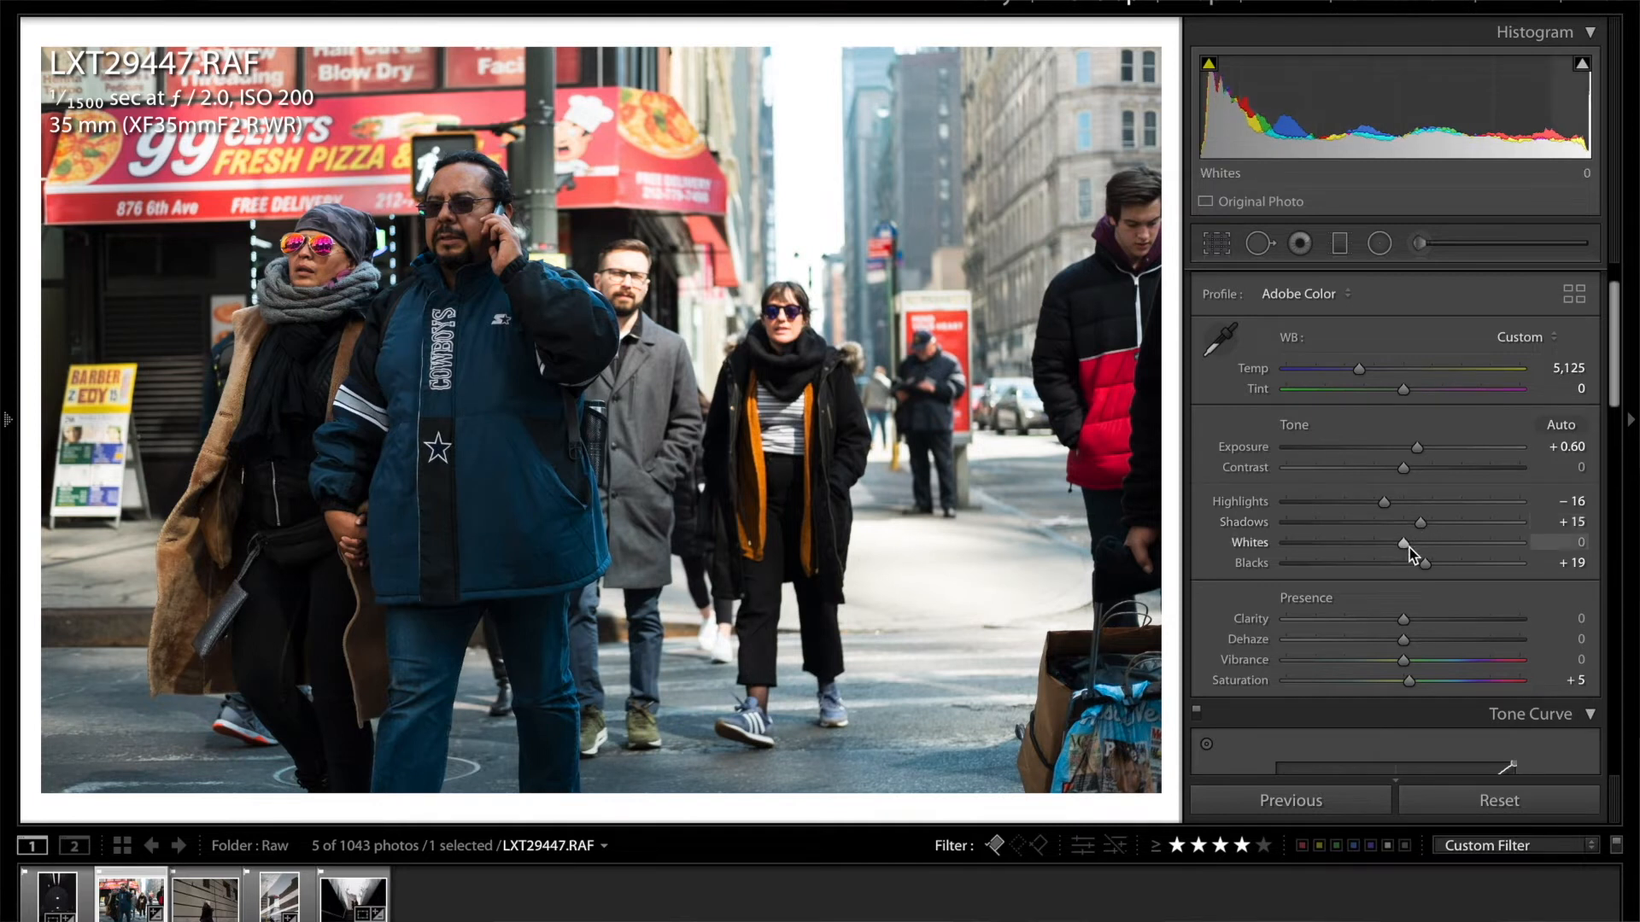
{"action": "left_click_drag", "start_coordinate": [1403, 541], "coordinate": [1389, 542]}
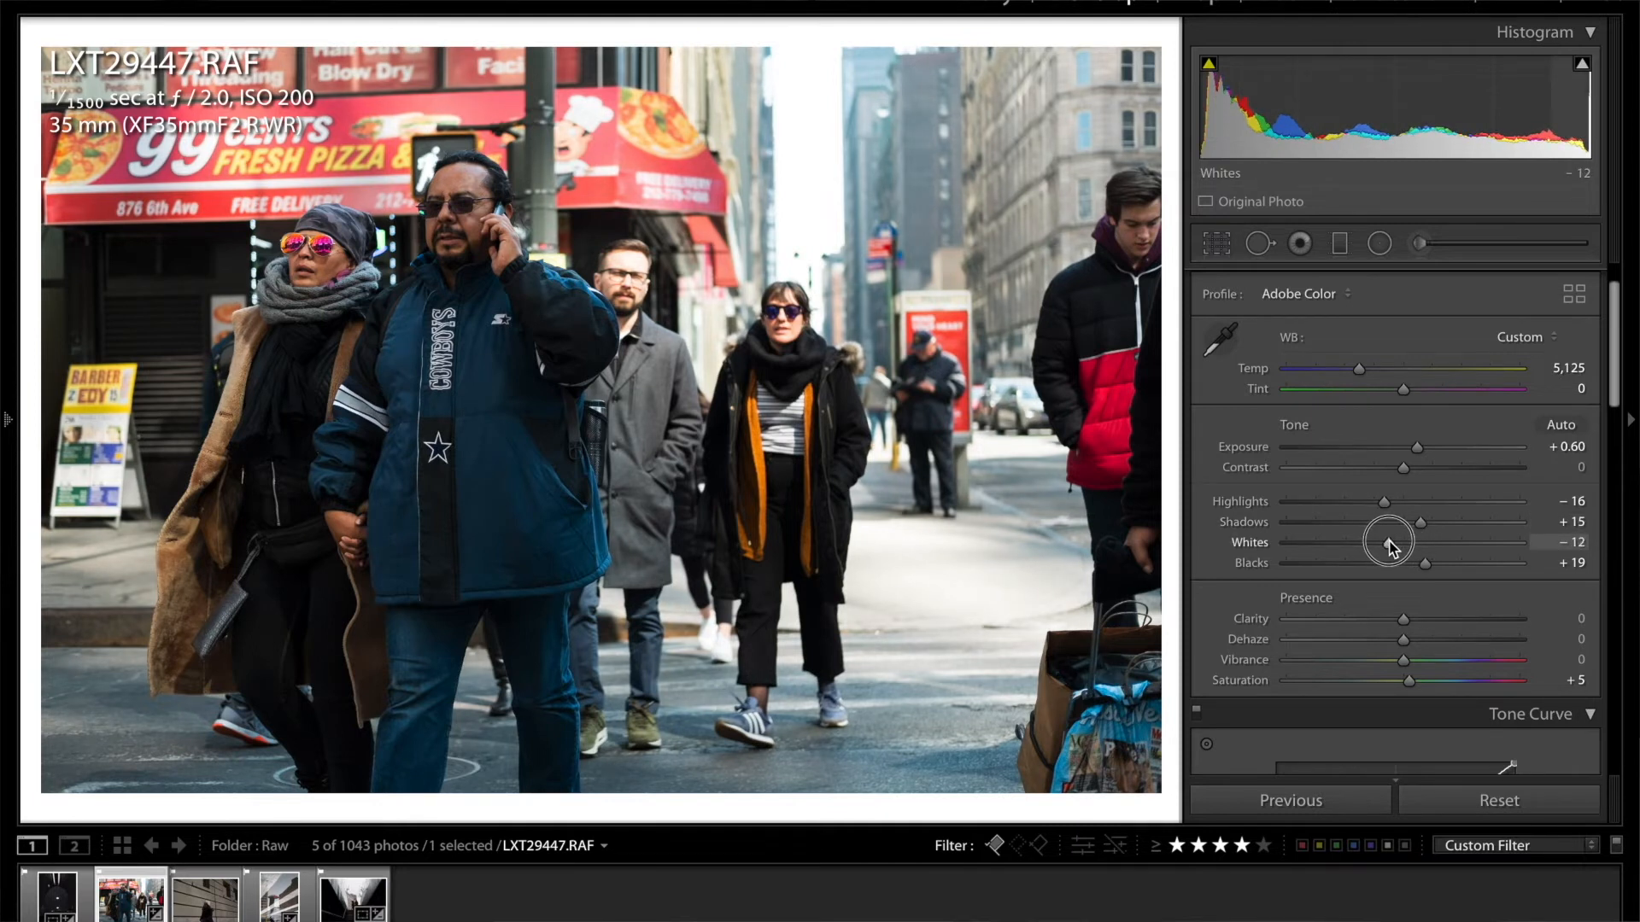
{"action": "left_click_drag", "start_coordinate": [1424, 562], "coordinate": [1388, 563]}
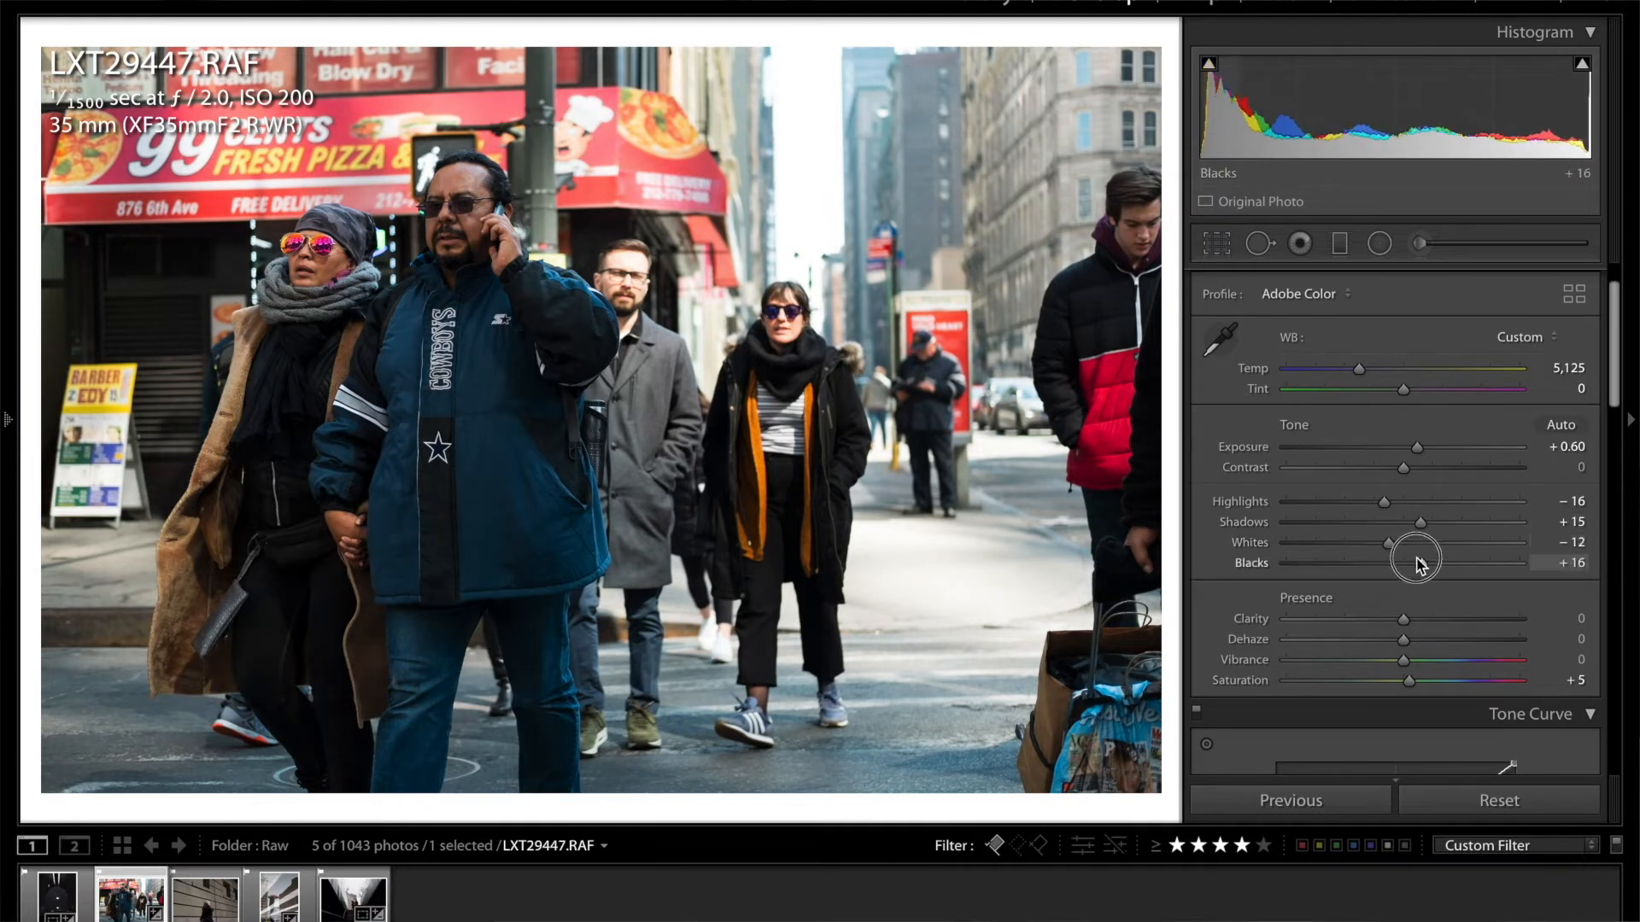
{"action": "left_click_drag", "start_coordinate": [1422, 562], "coordinate": [1412, 562]}
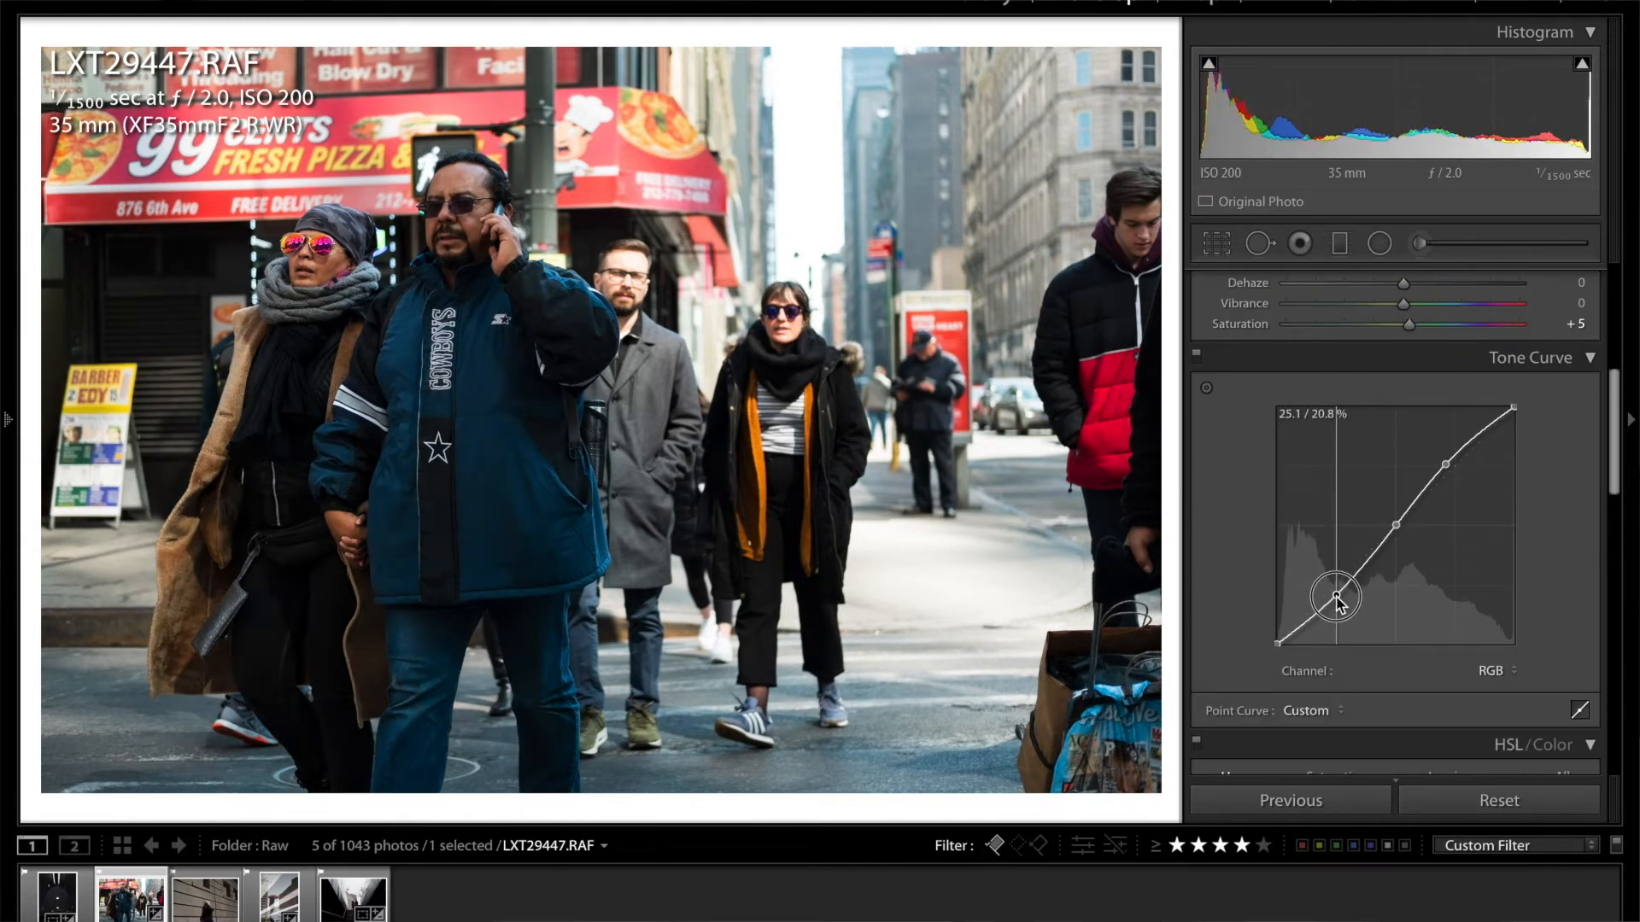
Reshape the RGB point curve, lowering the shadow point and darkening lower midtones
{"action": "left_click_drag", "start_coordinate": [1338, 602], "coordinate": [1339, 609]}
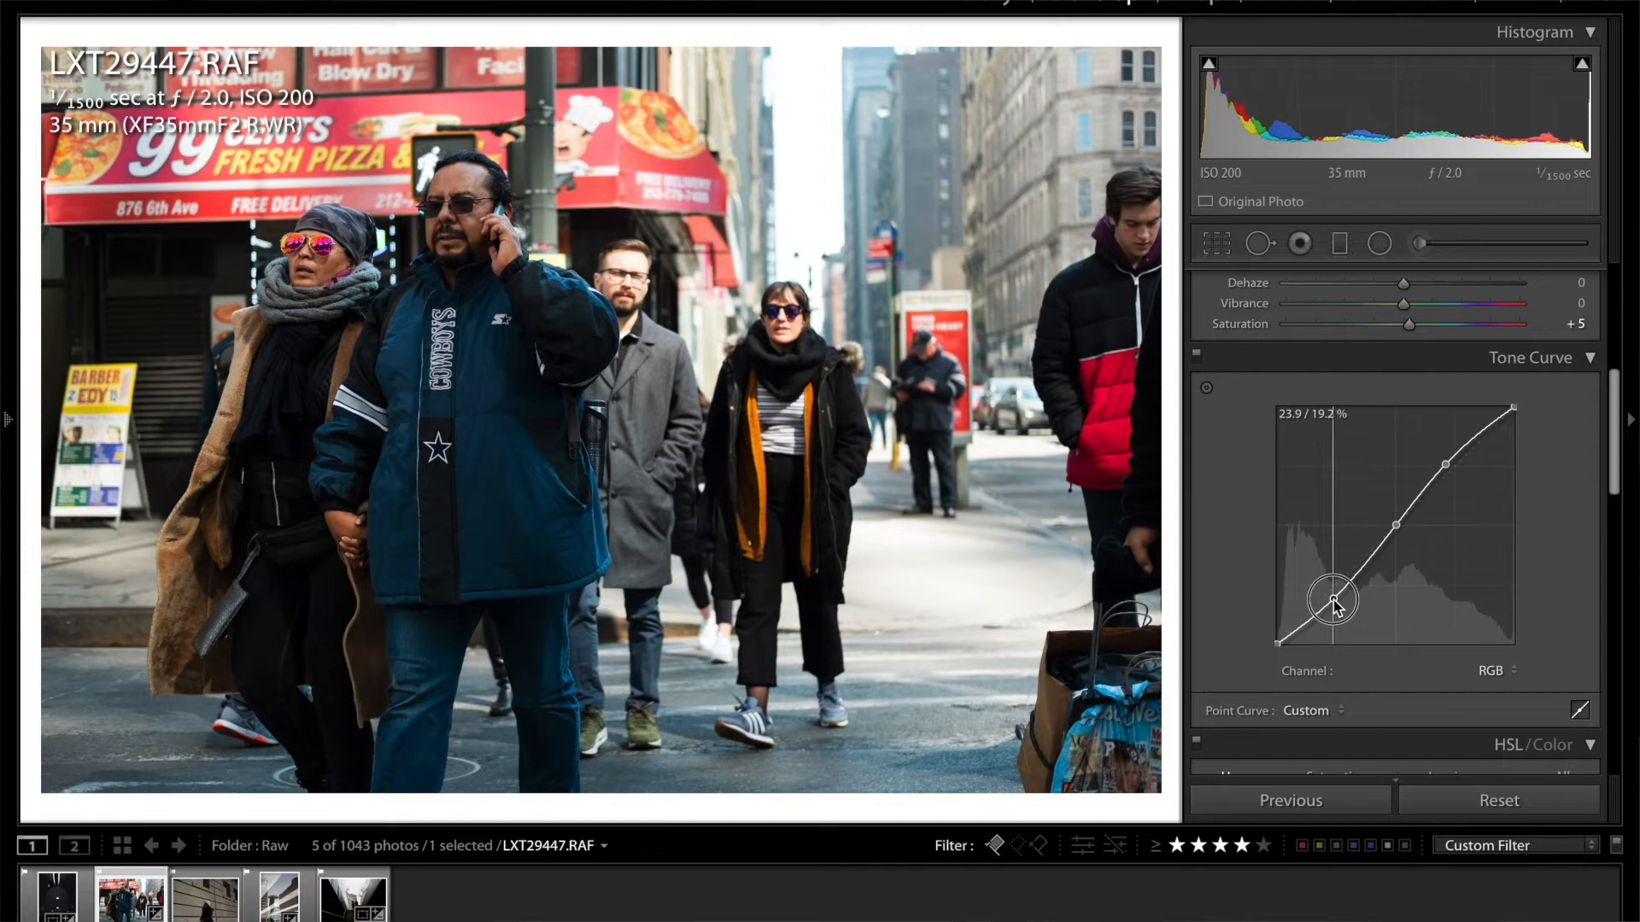
{"action": "left_click_drag", "start_coordinate": [1337, 601], "coordinate": [1370, 559]}
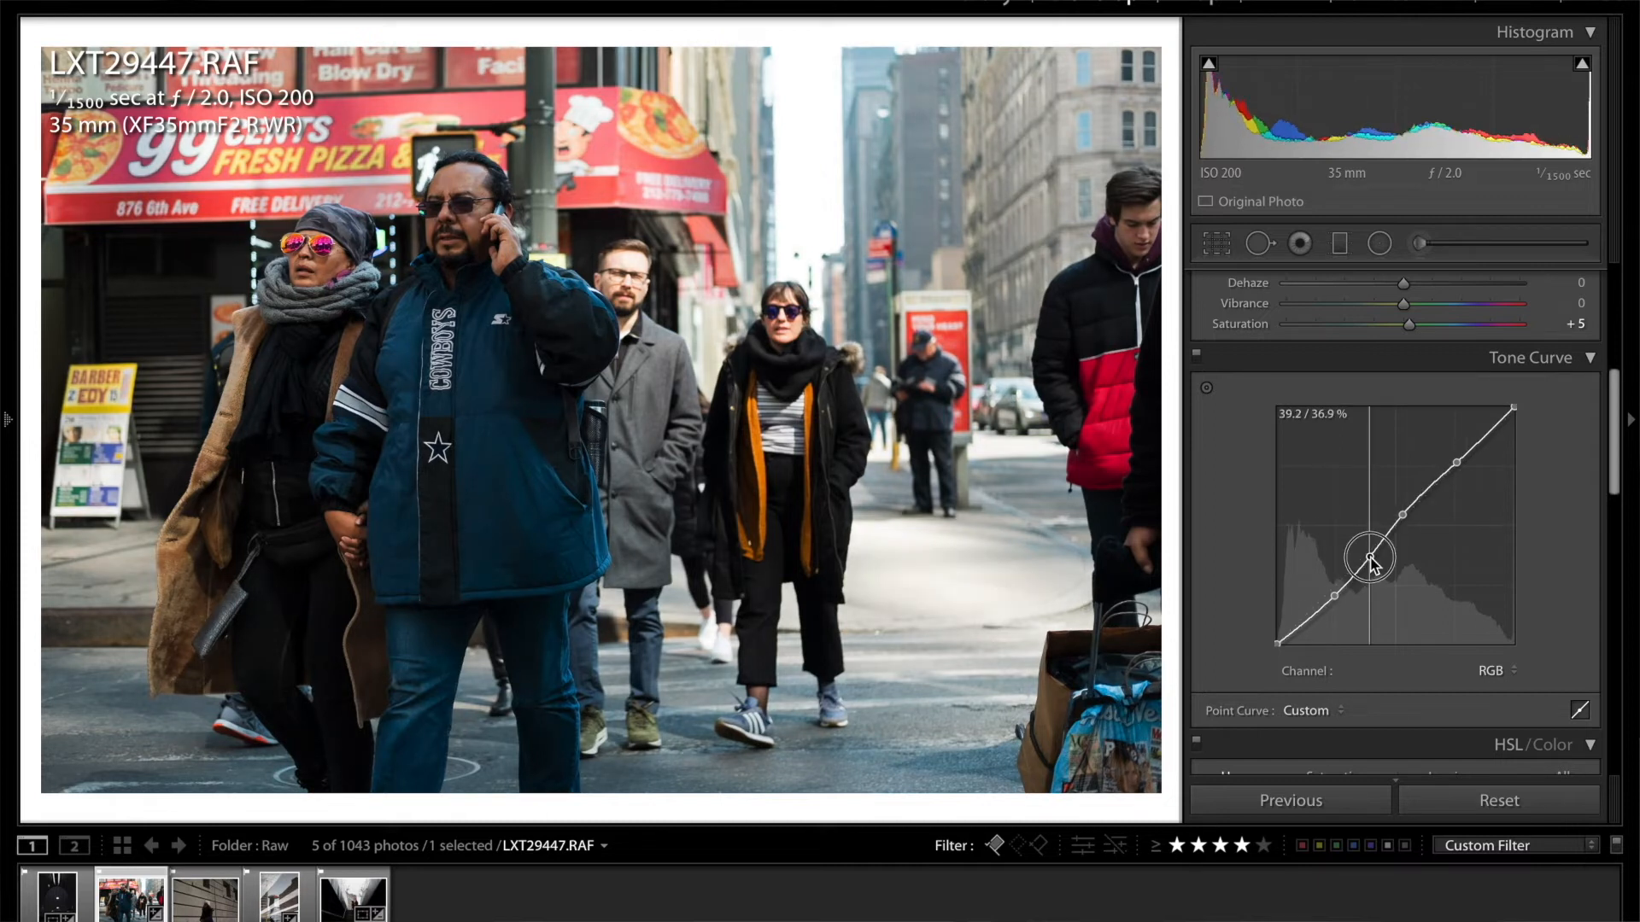
{"action": "left_click_drag", "start_coordinate": [1366, 555], "coordinate": [1365, 562]}
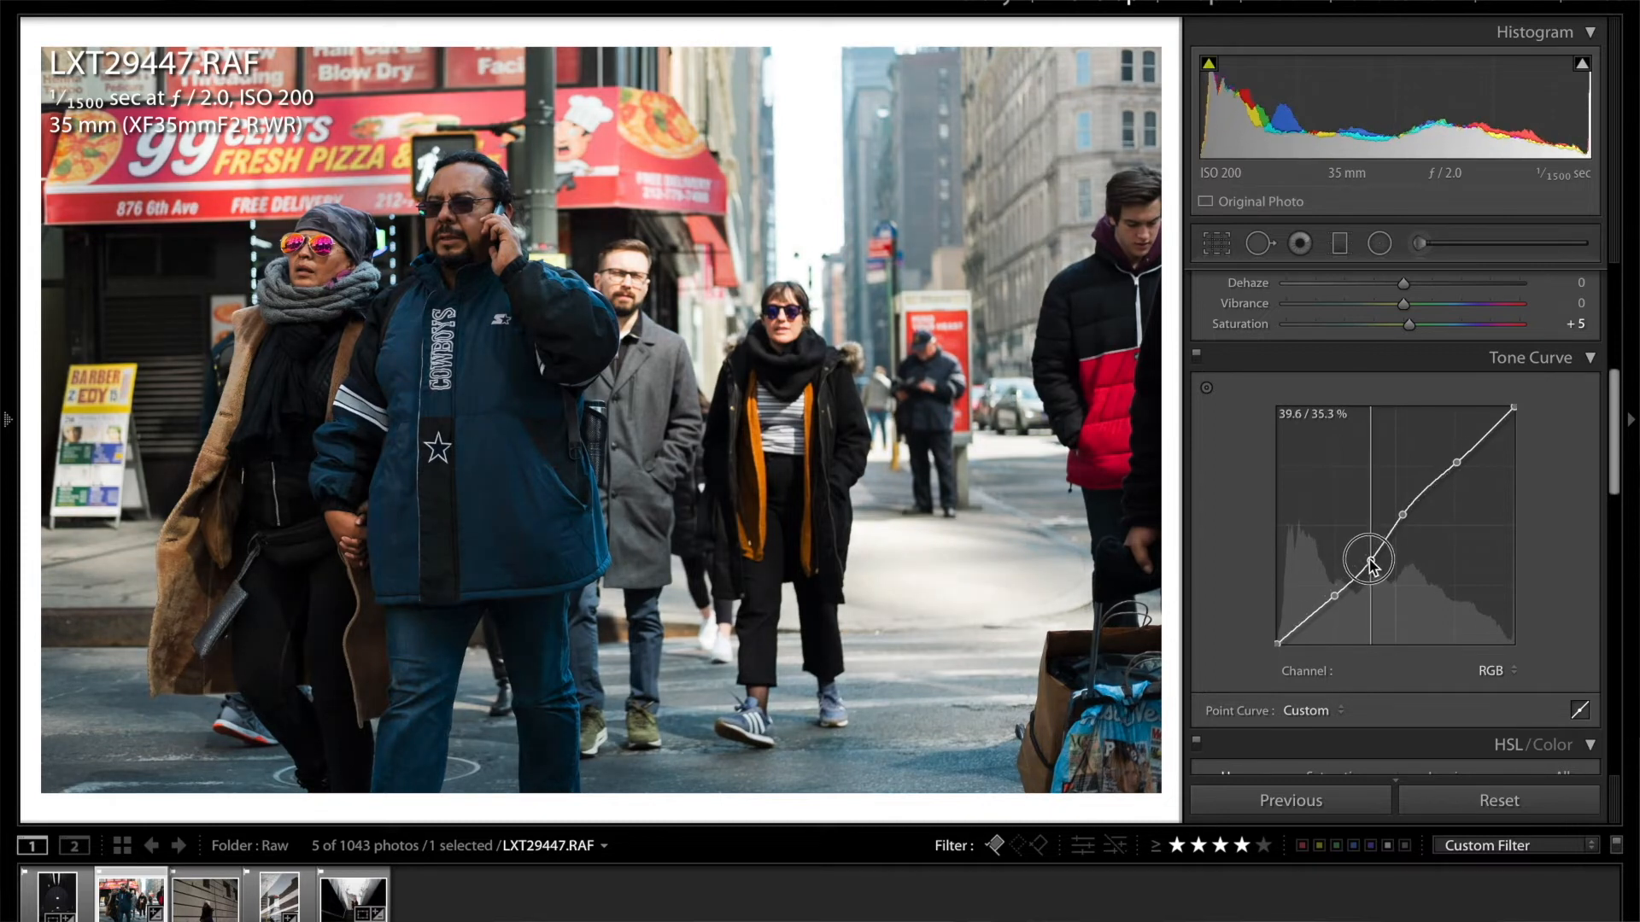
{"action": "left_click_drag", "start_coordinate": [1370, 559], "coordinate": [1365, 556]}
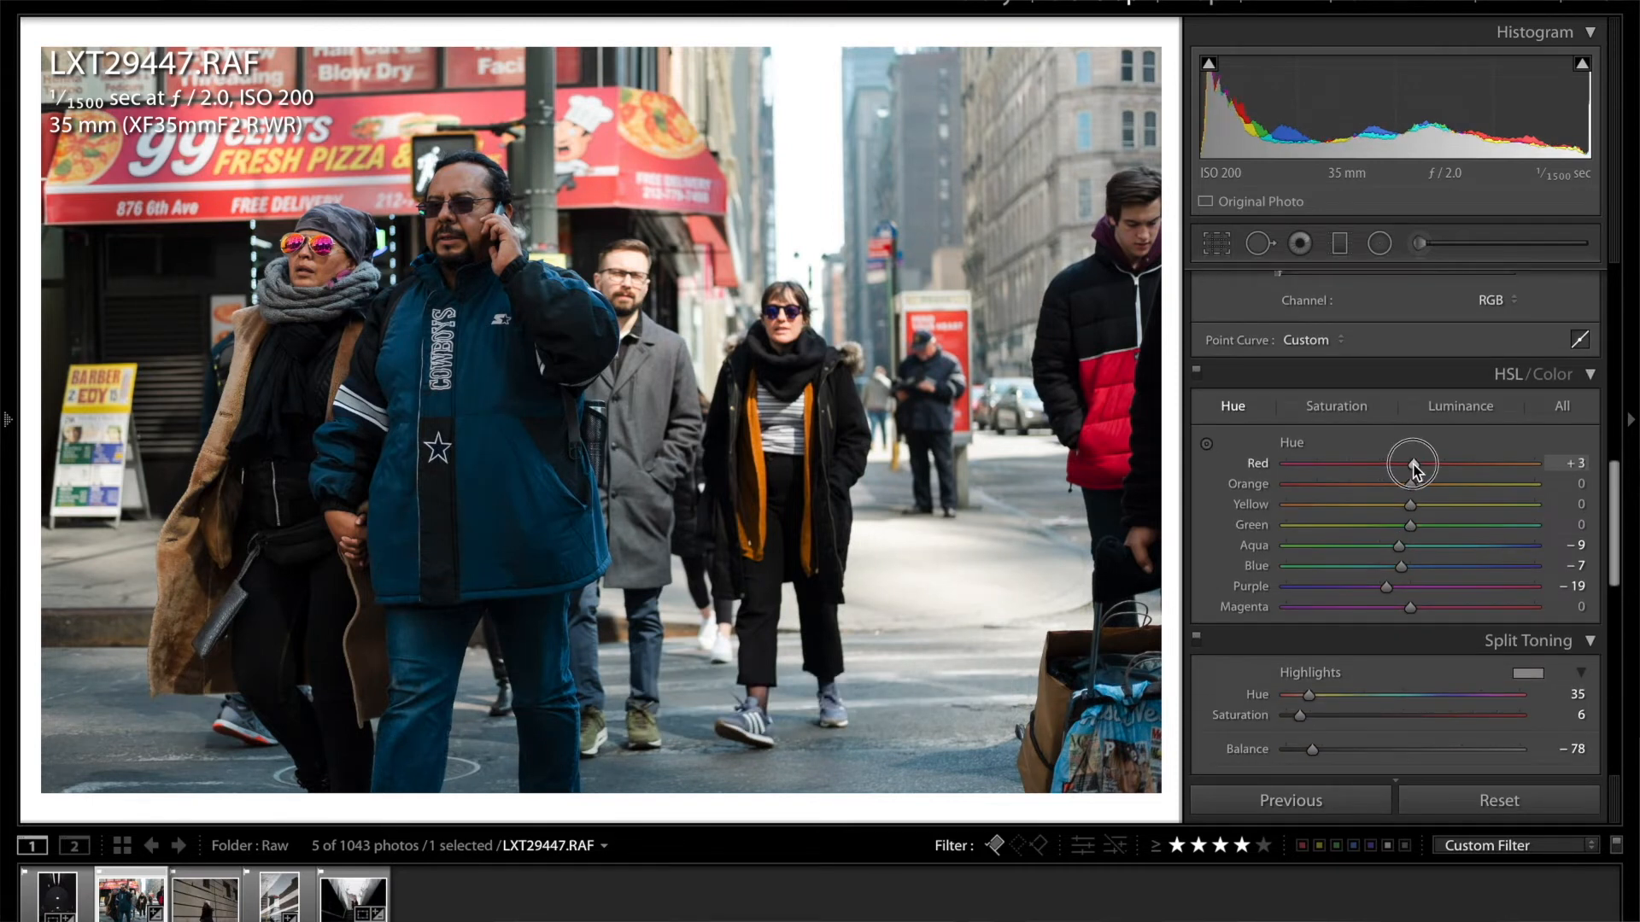
Set HSL hues Red +8, Orange +7, Yellow +9, Aqua −19, Blue −10, Magenta −29
{"action": "left_click_drag", "start_coordinate": [1411, 463], "coordinate": [1418, 463]}
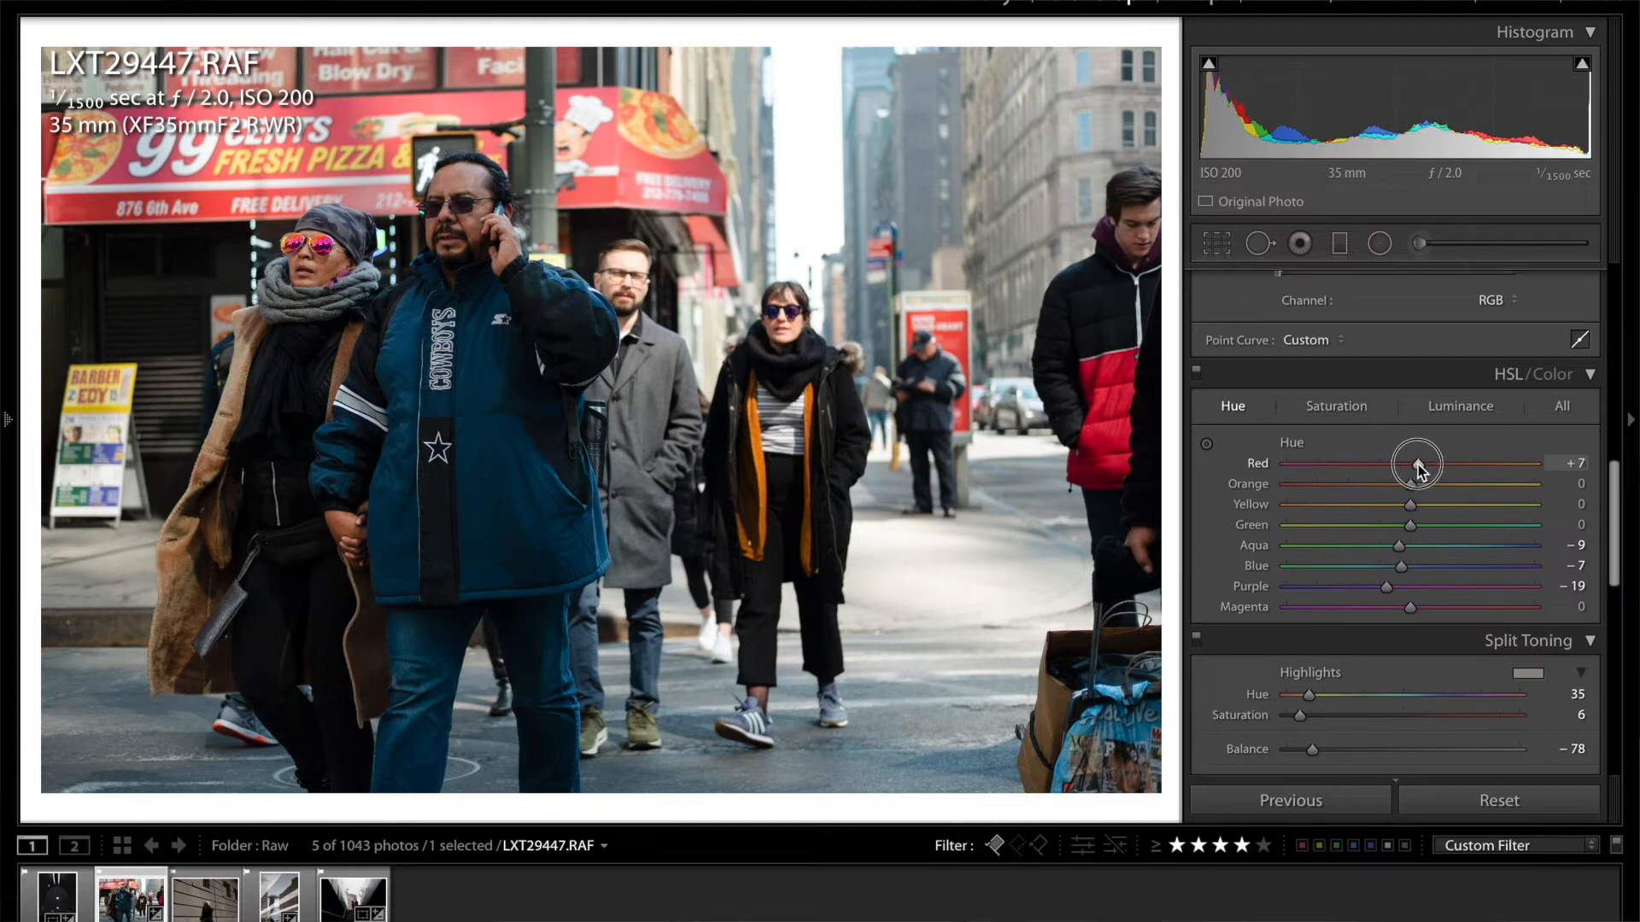
{"action": "left_click_drag", "start_coordinate": [1417, 463], "coordinate": [1417, 483]}
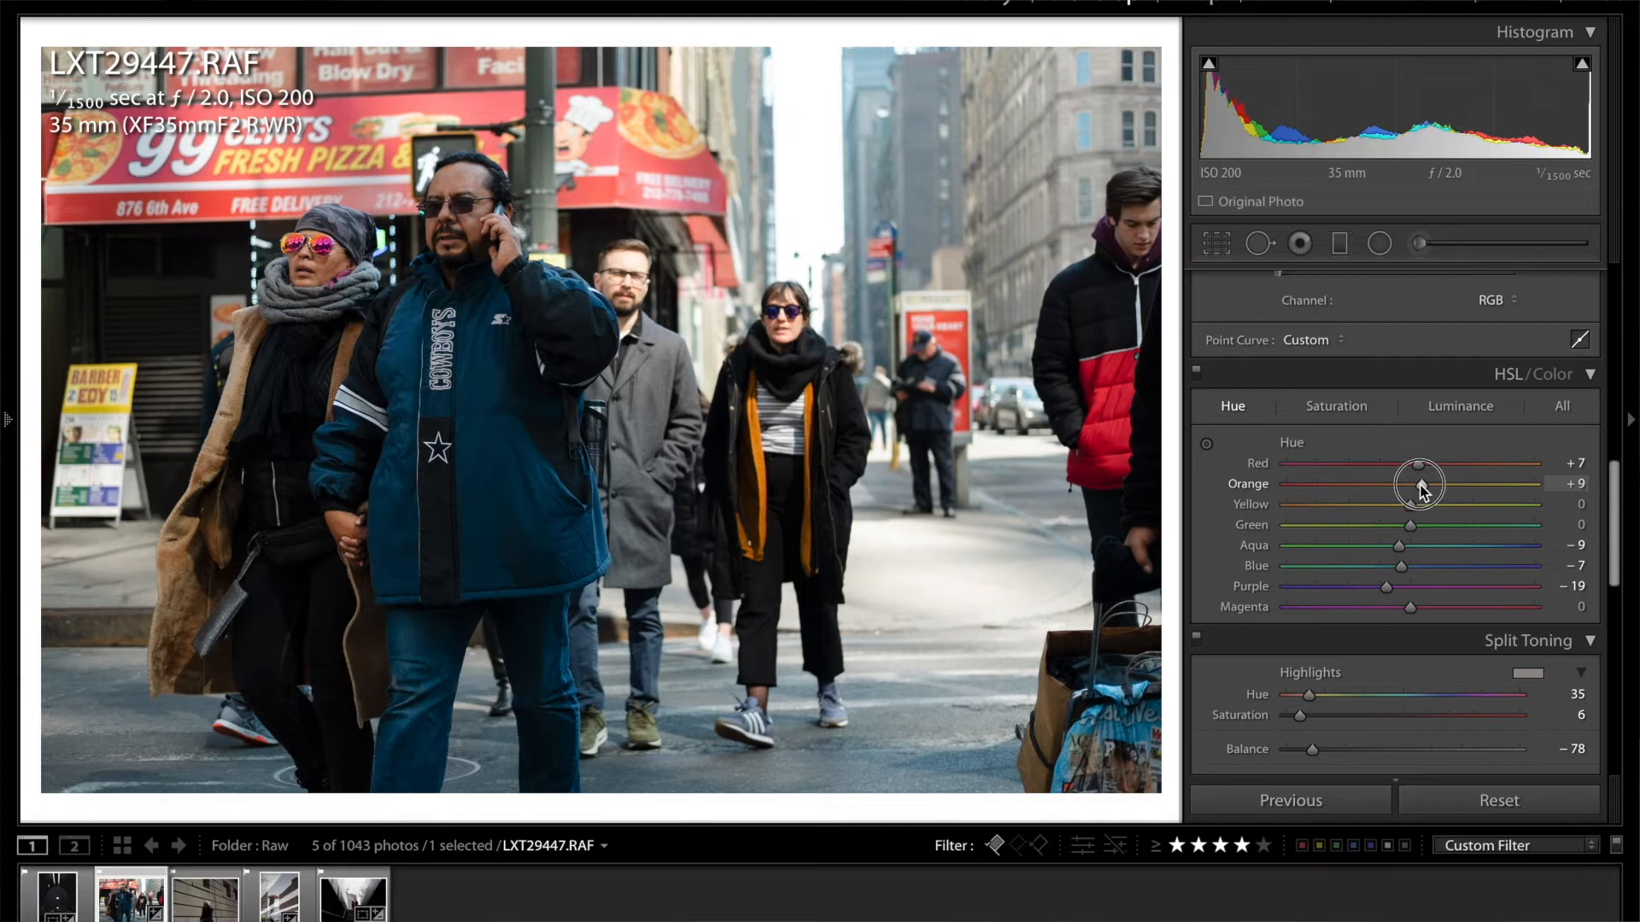
{"action": "mouse_move", "coordinate": [1420, 514]}
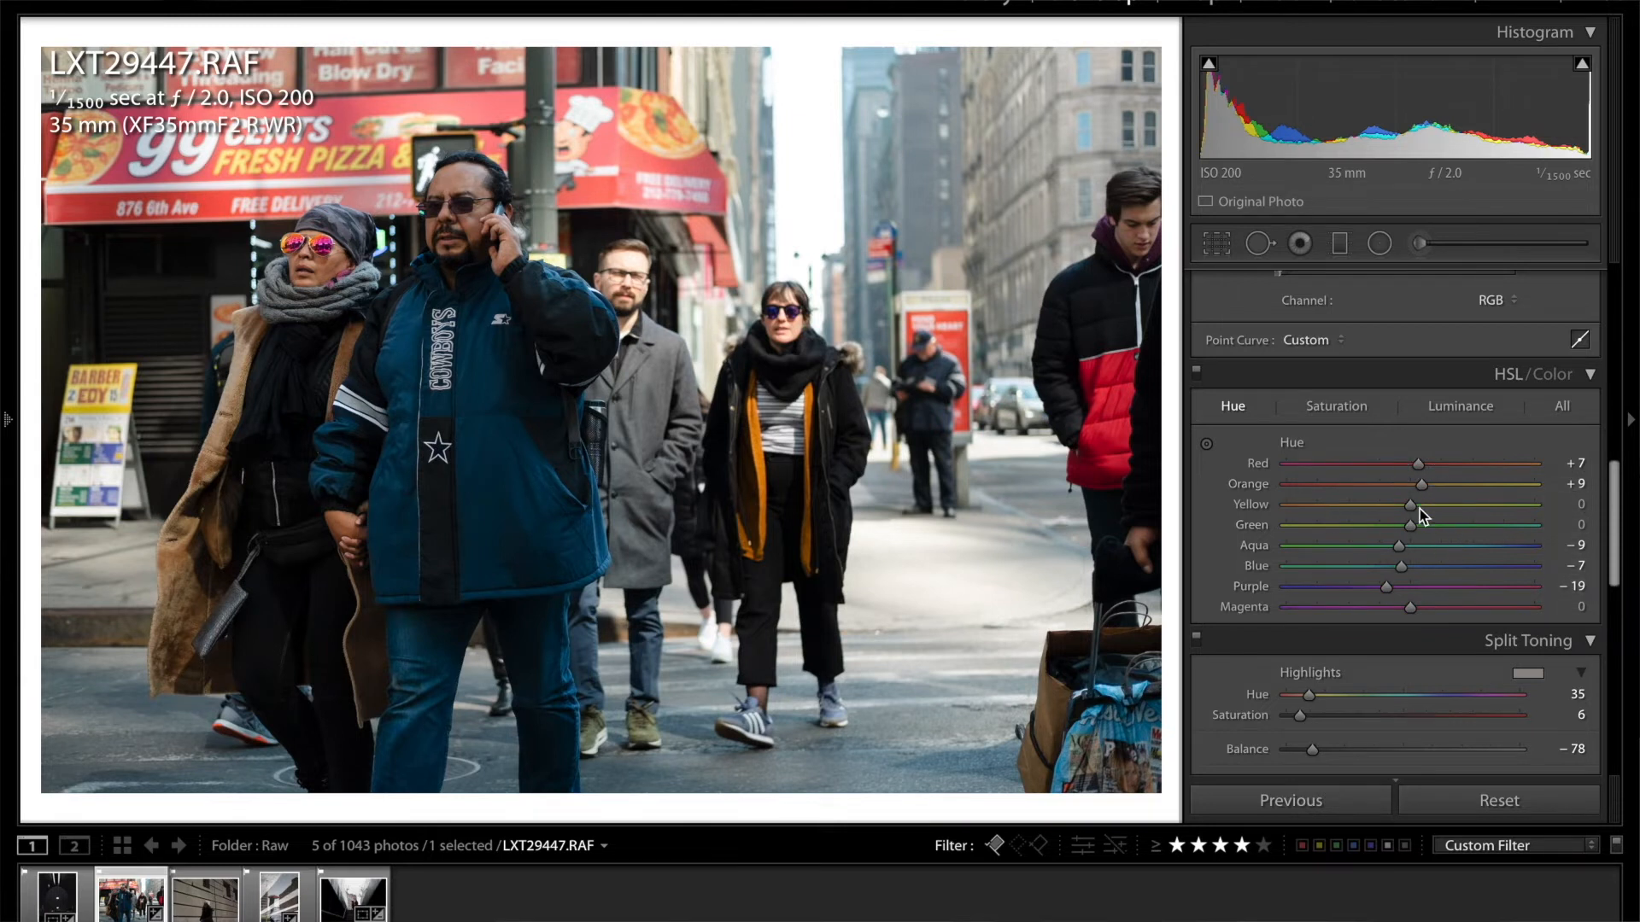
{"action": "left_click_drag", "start_coordinate": [1409, 503], "coordinate": [1417, 504]}
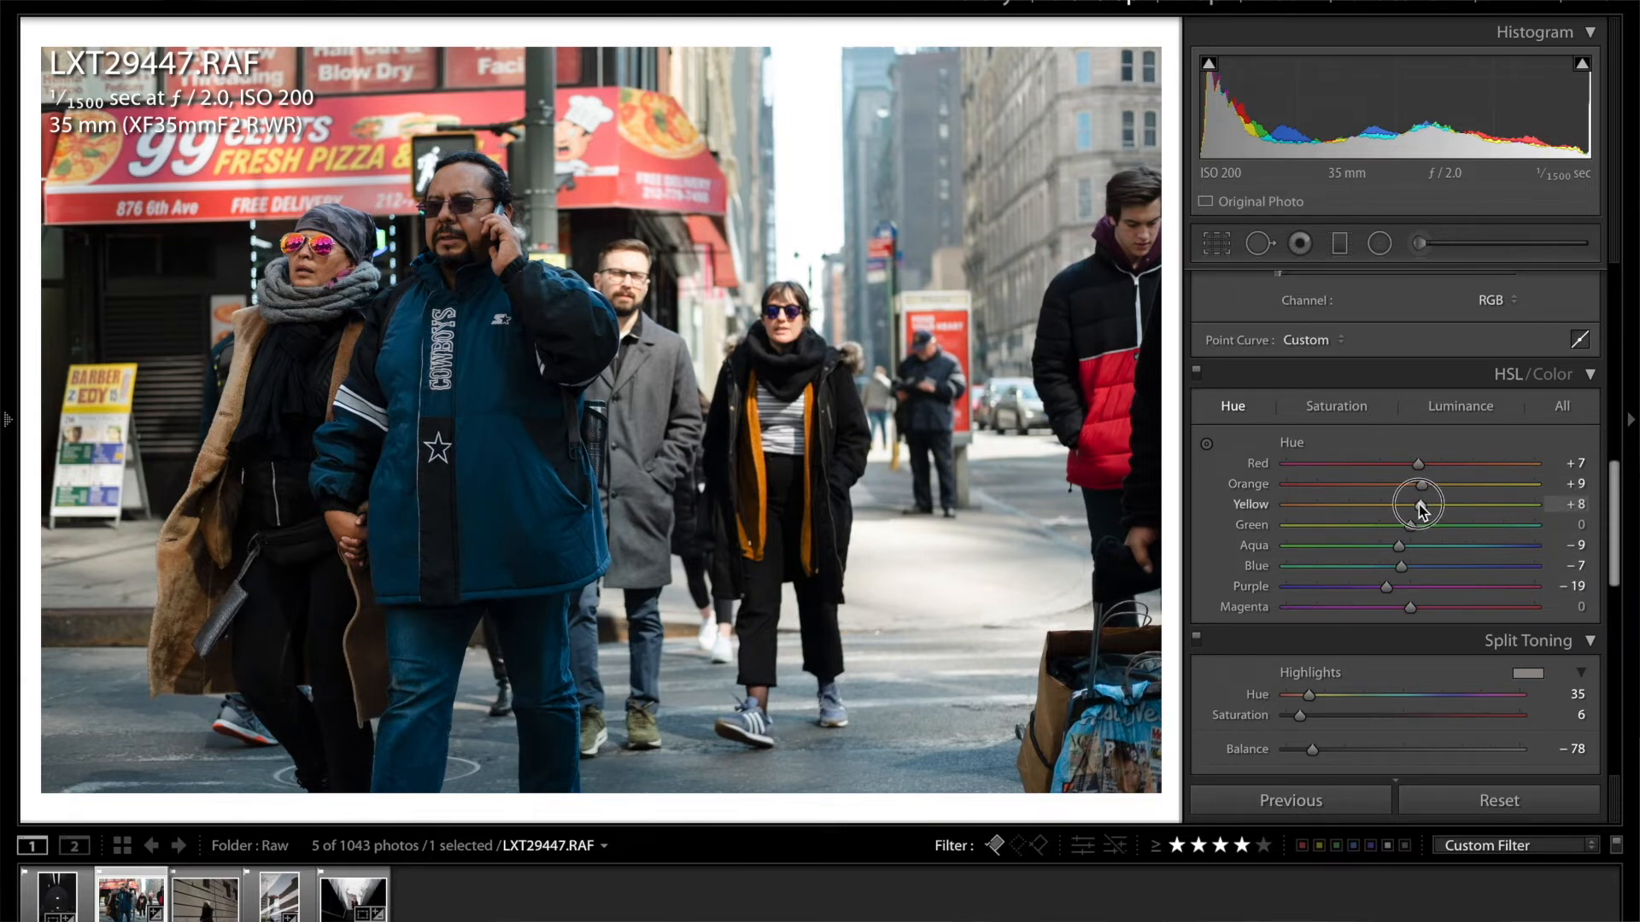
{"action": "left_click_drag", "start_coordinate": [1418, 504], "coordinate": [1422, 504]}
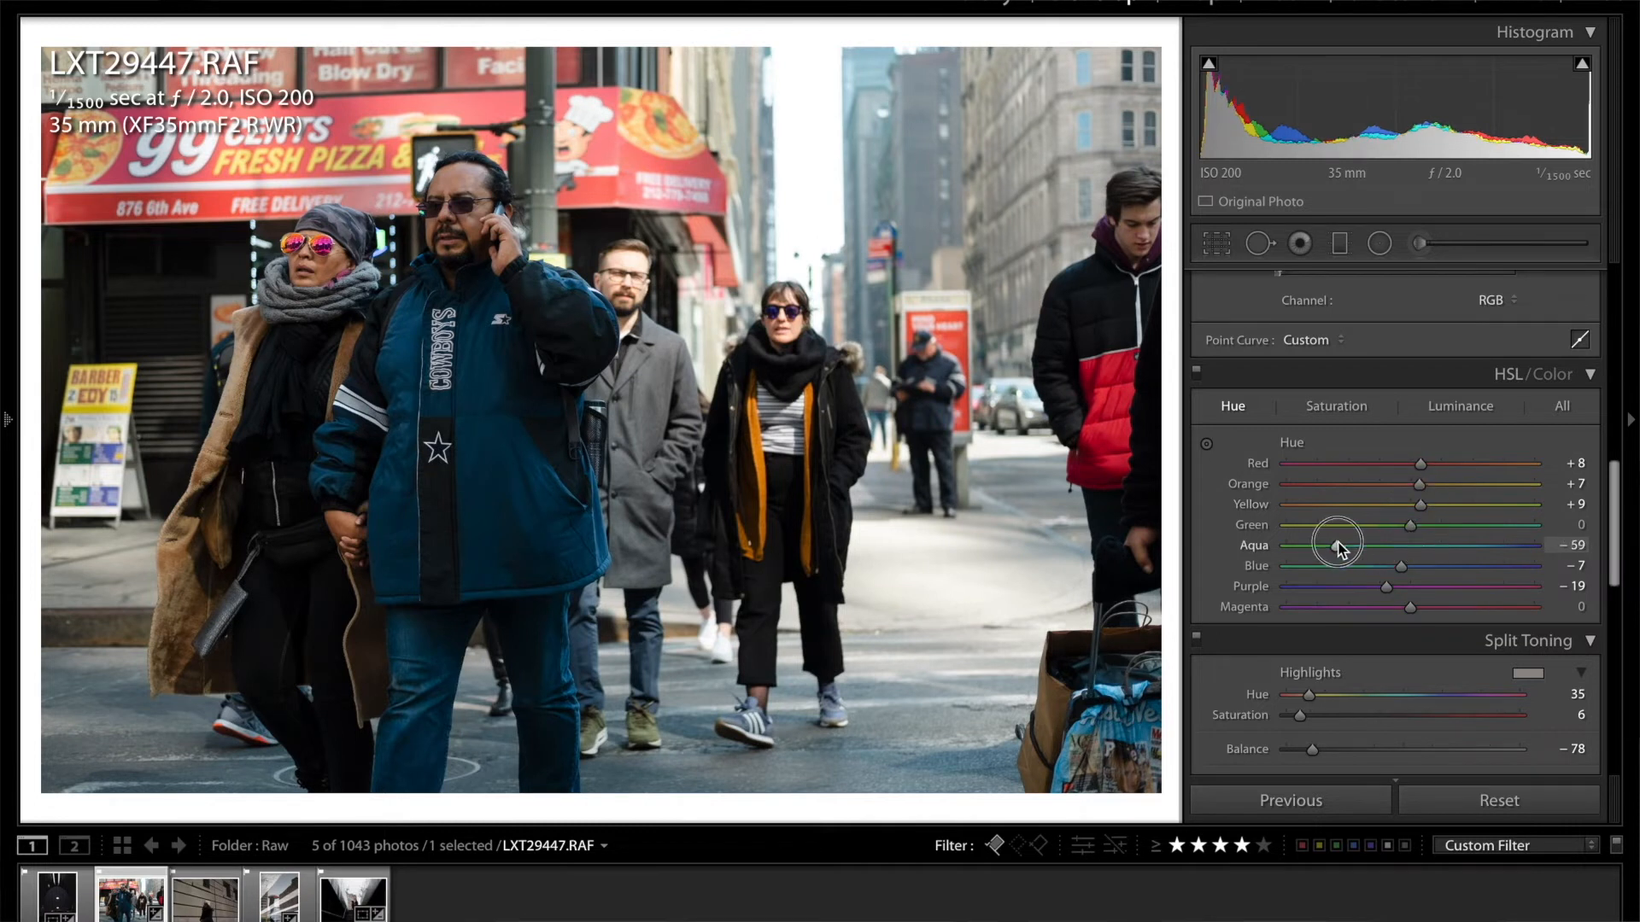
{"action": "left_click_drag", "start_coordinate": [1339, 544], "coordinate": [1382, 545]}
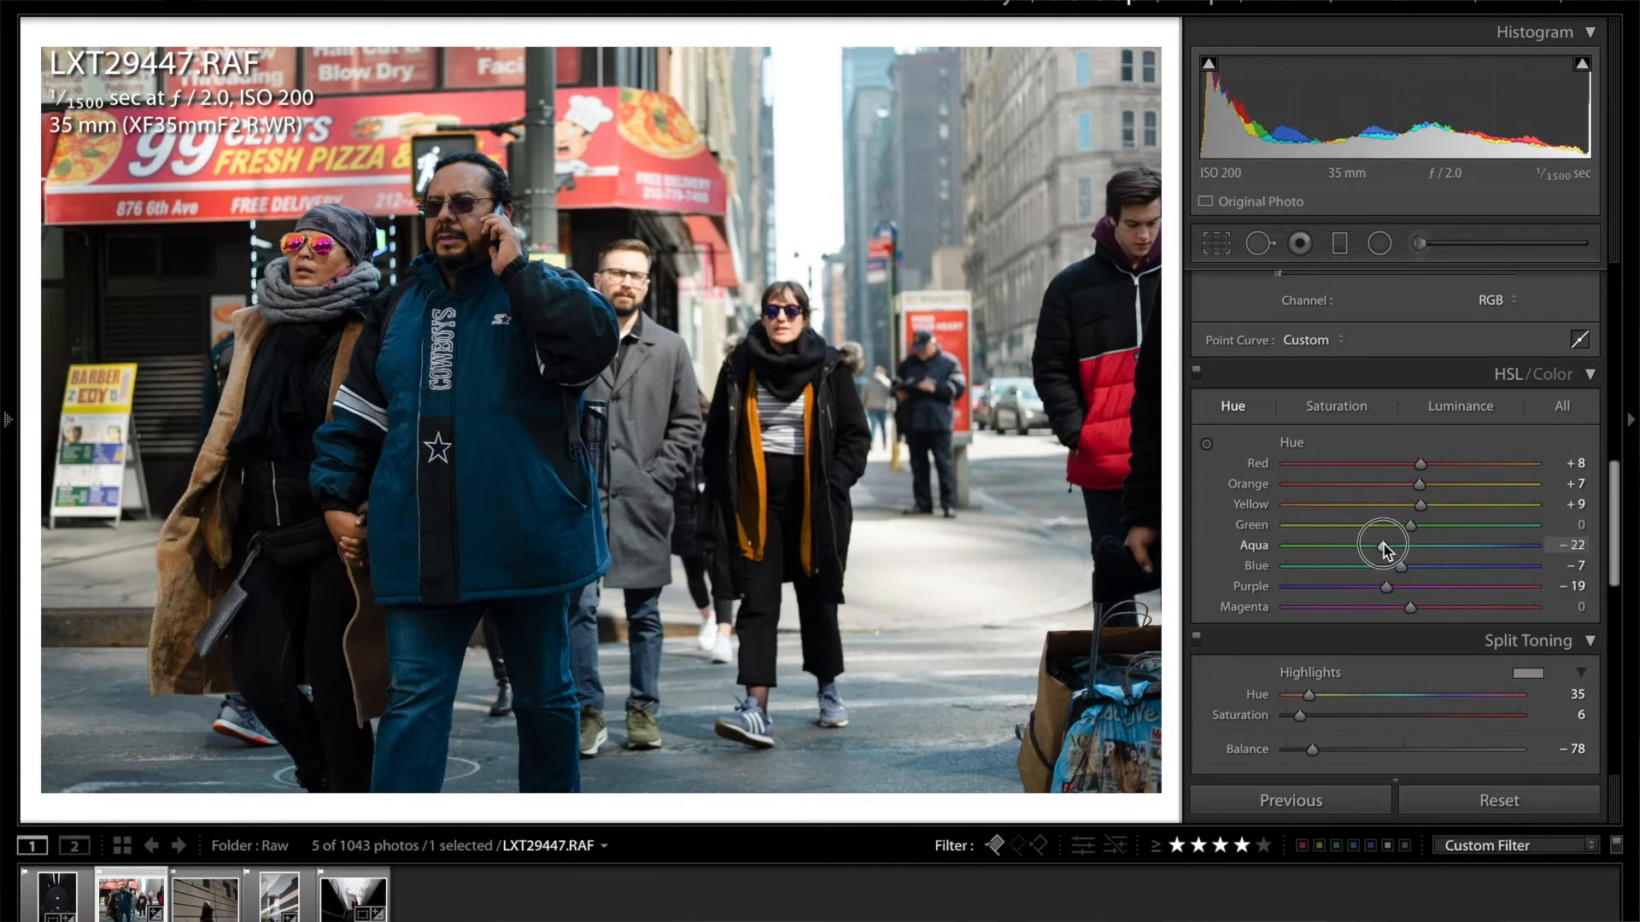
{"action": "left_click_drag", "start_coordinate": [1384, 545], "coordinate": [1401, 569]}
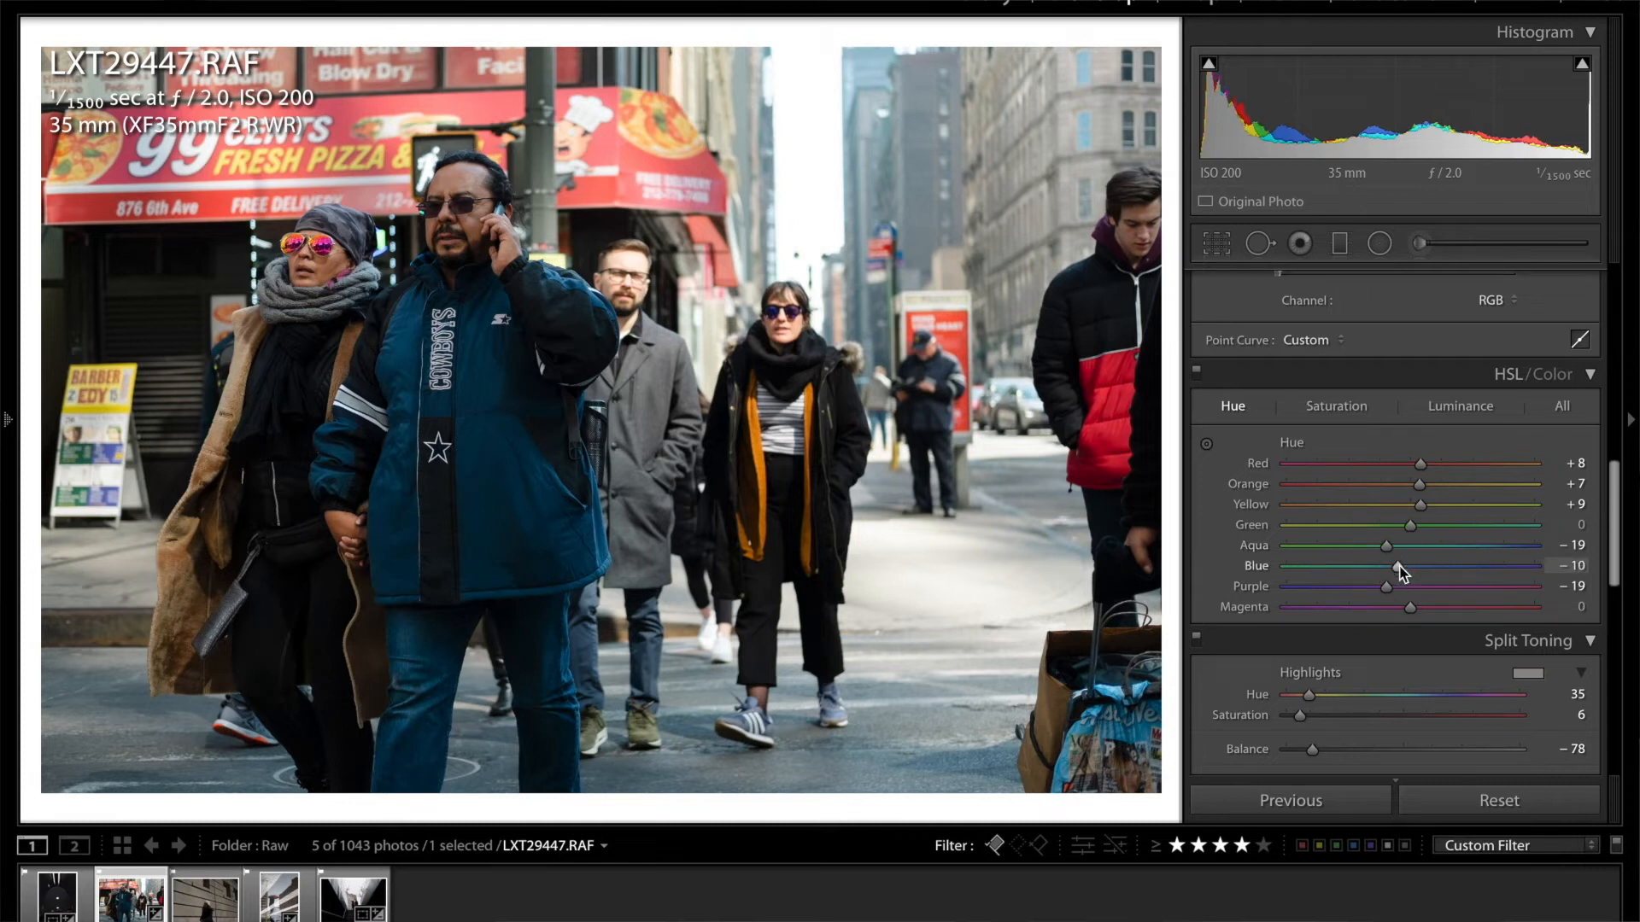
{"action": "left_click_drag", "start_coordinate": [1409, 607], "coordinate": [1374, 607]}
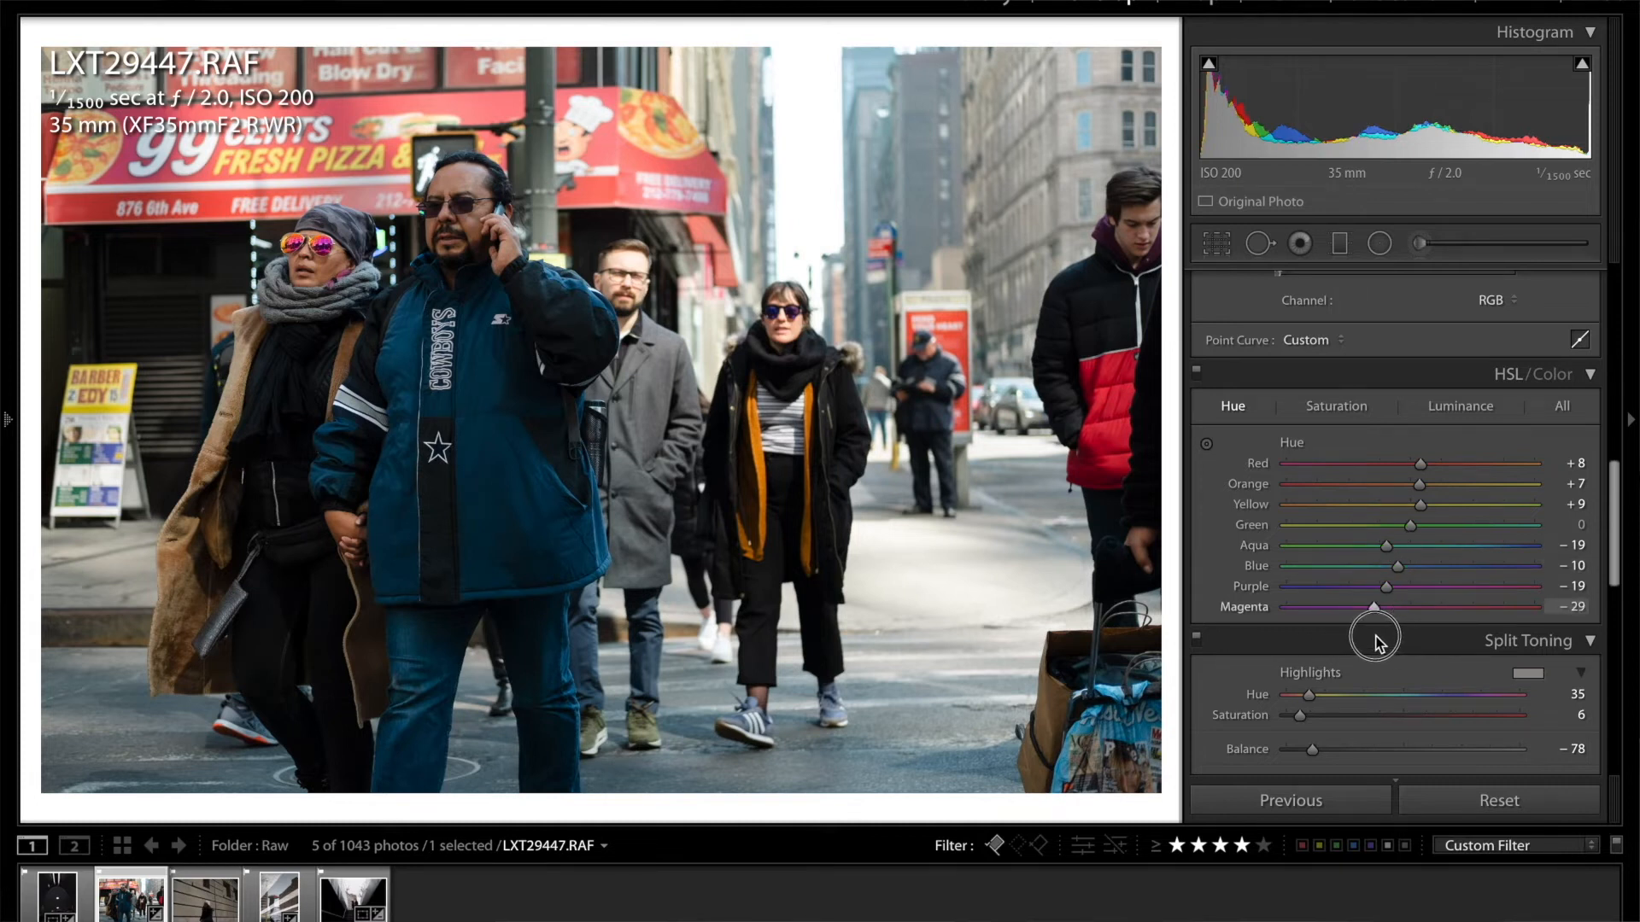
{"action": "left_click_drag", "start_coordinate": [1373, 608], "coordinate": [1401, 607]}
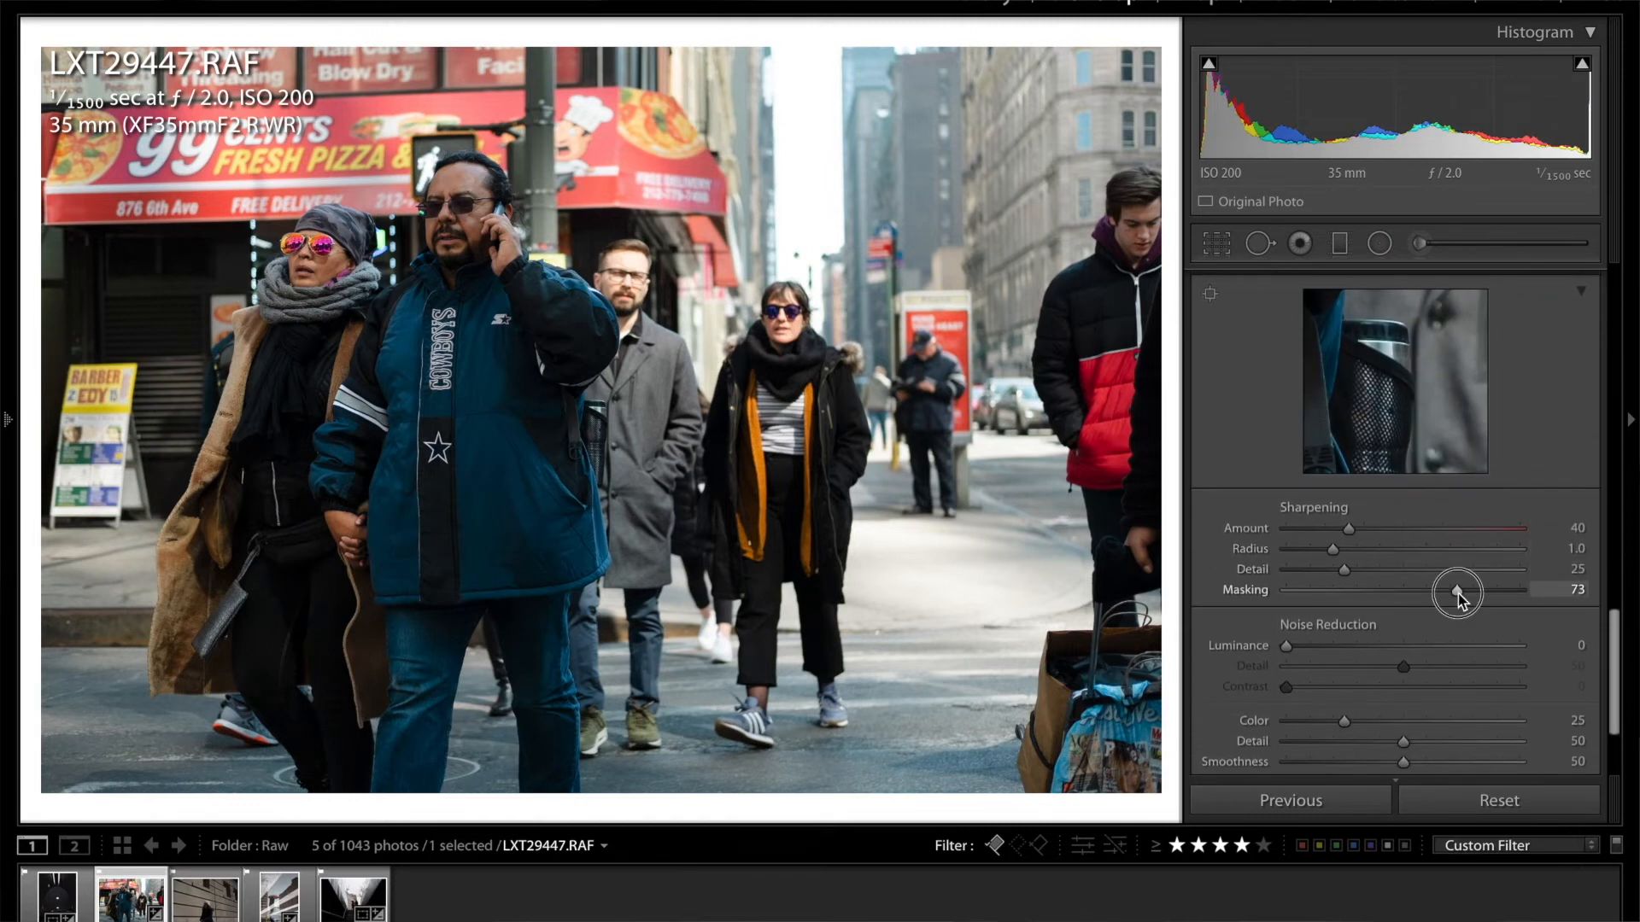
Set Sharpening Masking to 73 so only edges of the street photo are sharpened
{"action": "left_click_drag", "start_coordinate": [1458, 590], "coordinate": [1462, 590]}
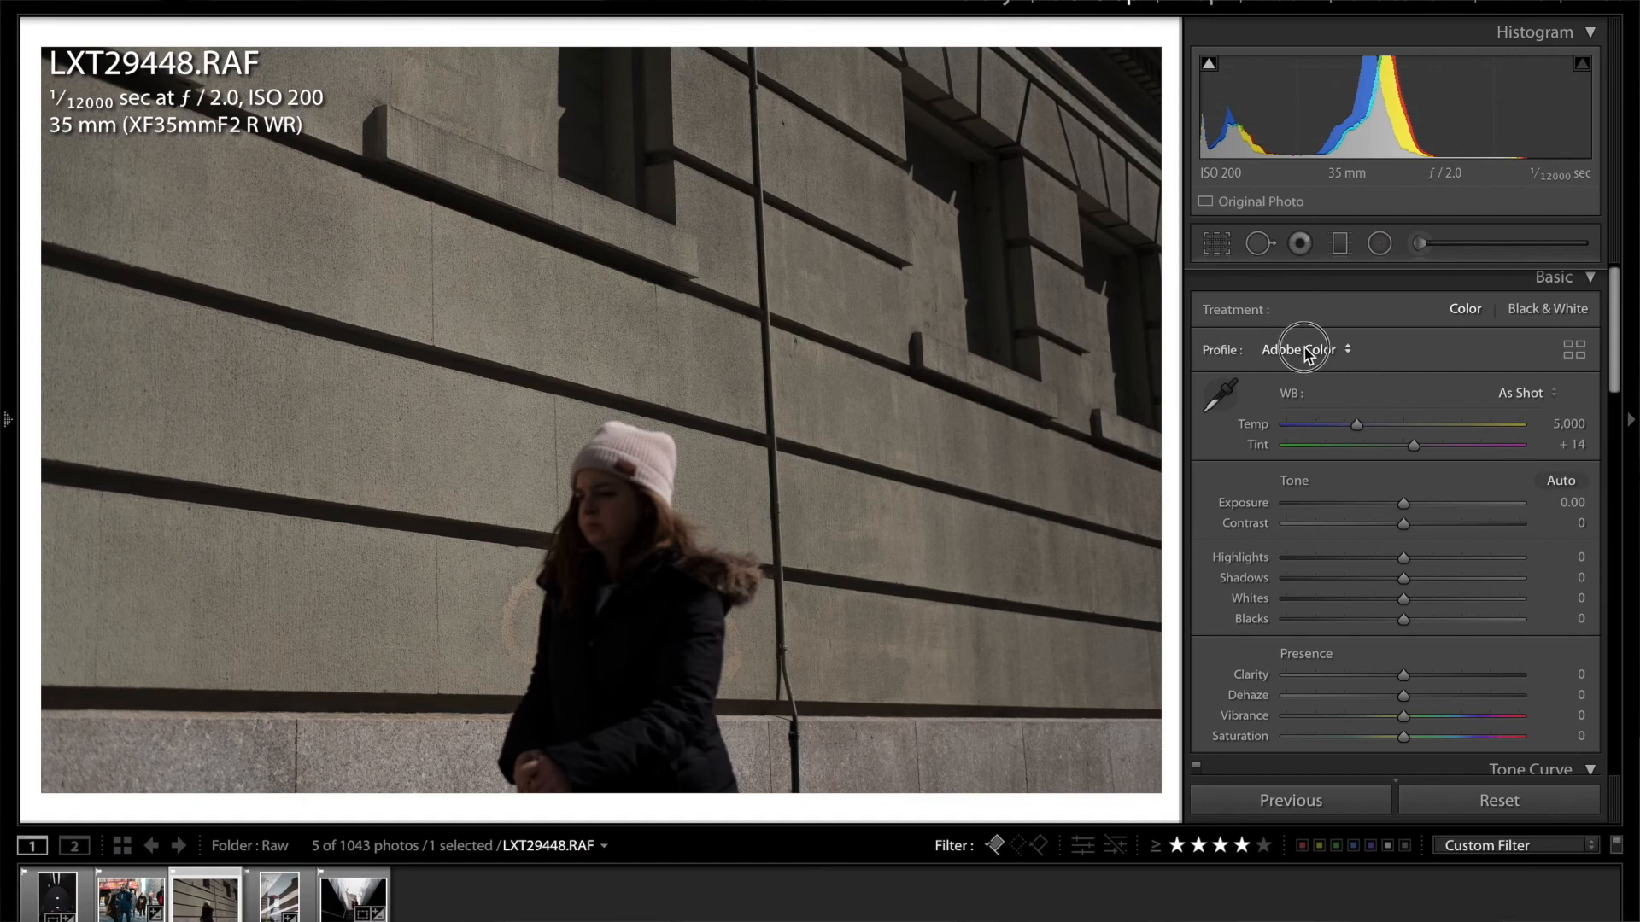
Try the Camera ACROS+R Filter profile, then settle on Adobe Monochrome
{"action": "left_click", "coordinate": [1300, 350]}
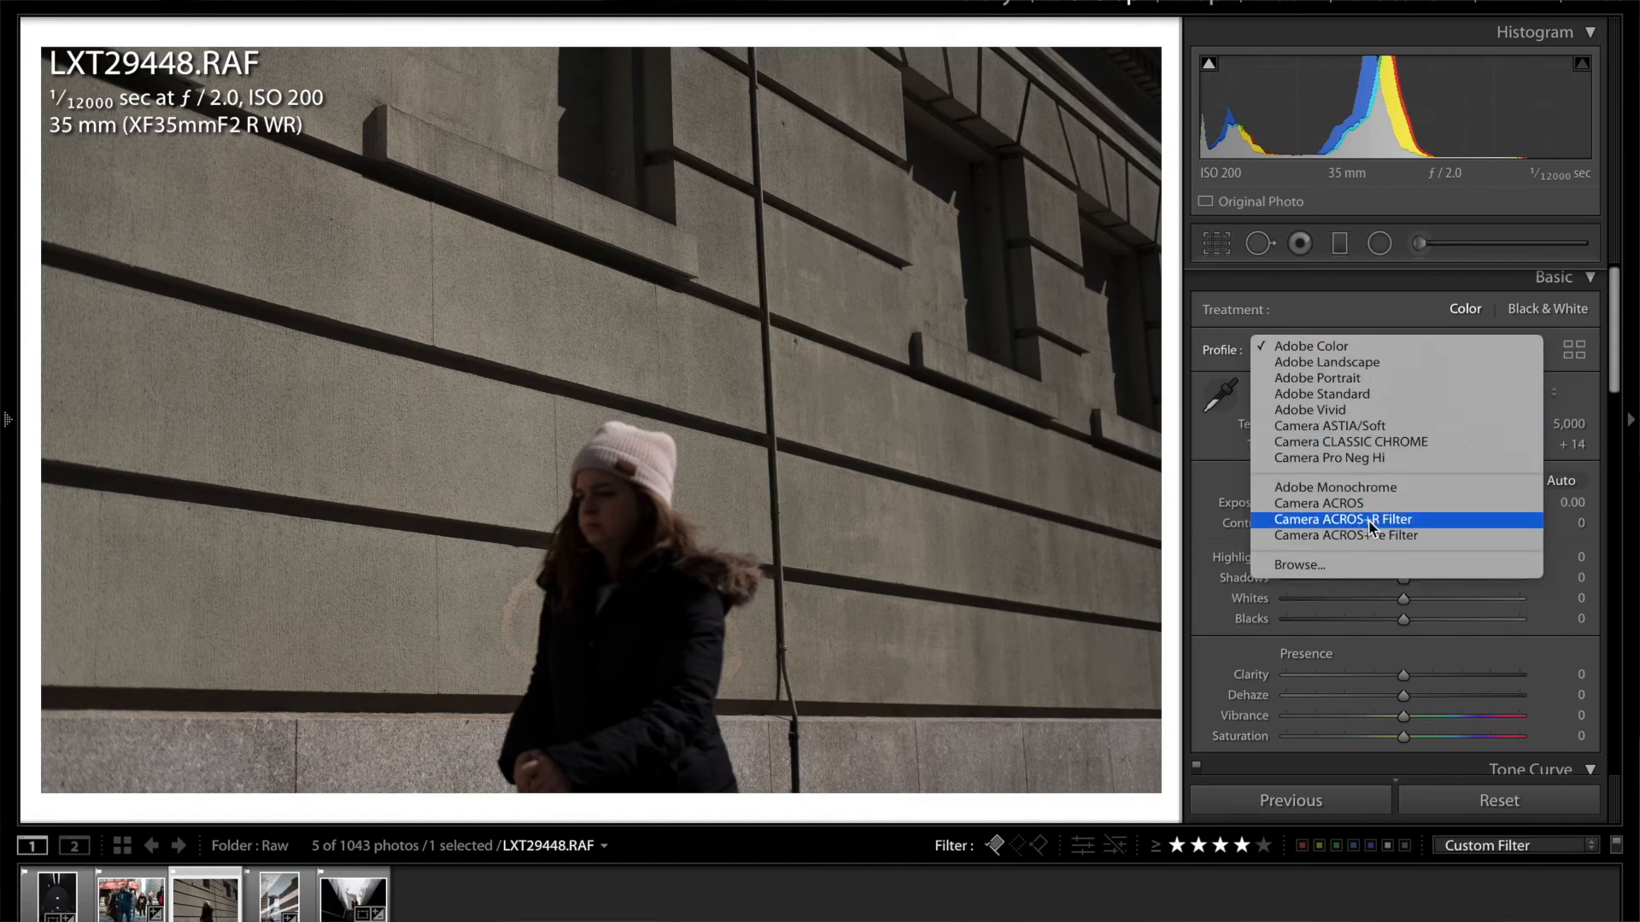
{"action": "left_click", "coordinate": [1343, 520]}
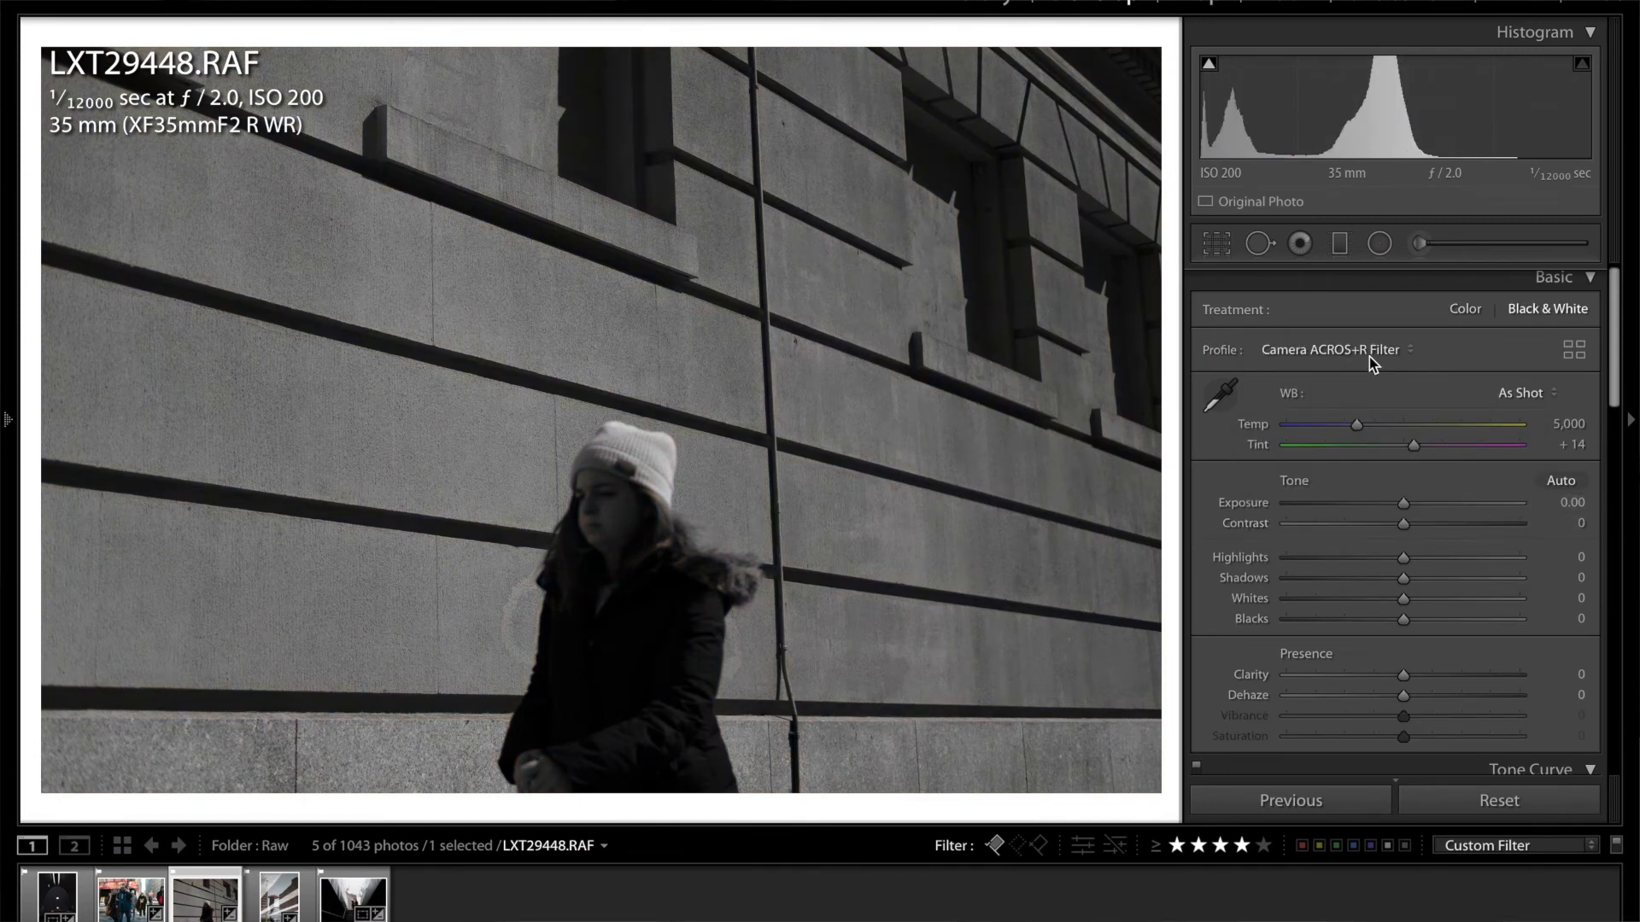
{"action": "left_click", "coordinate": [1332, 350]}
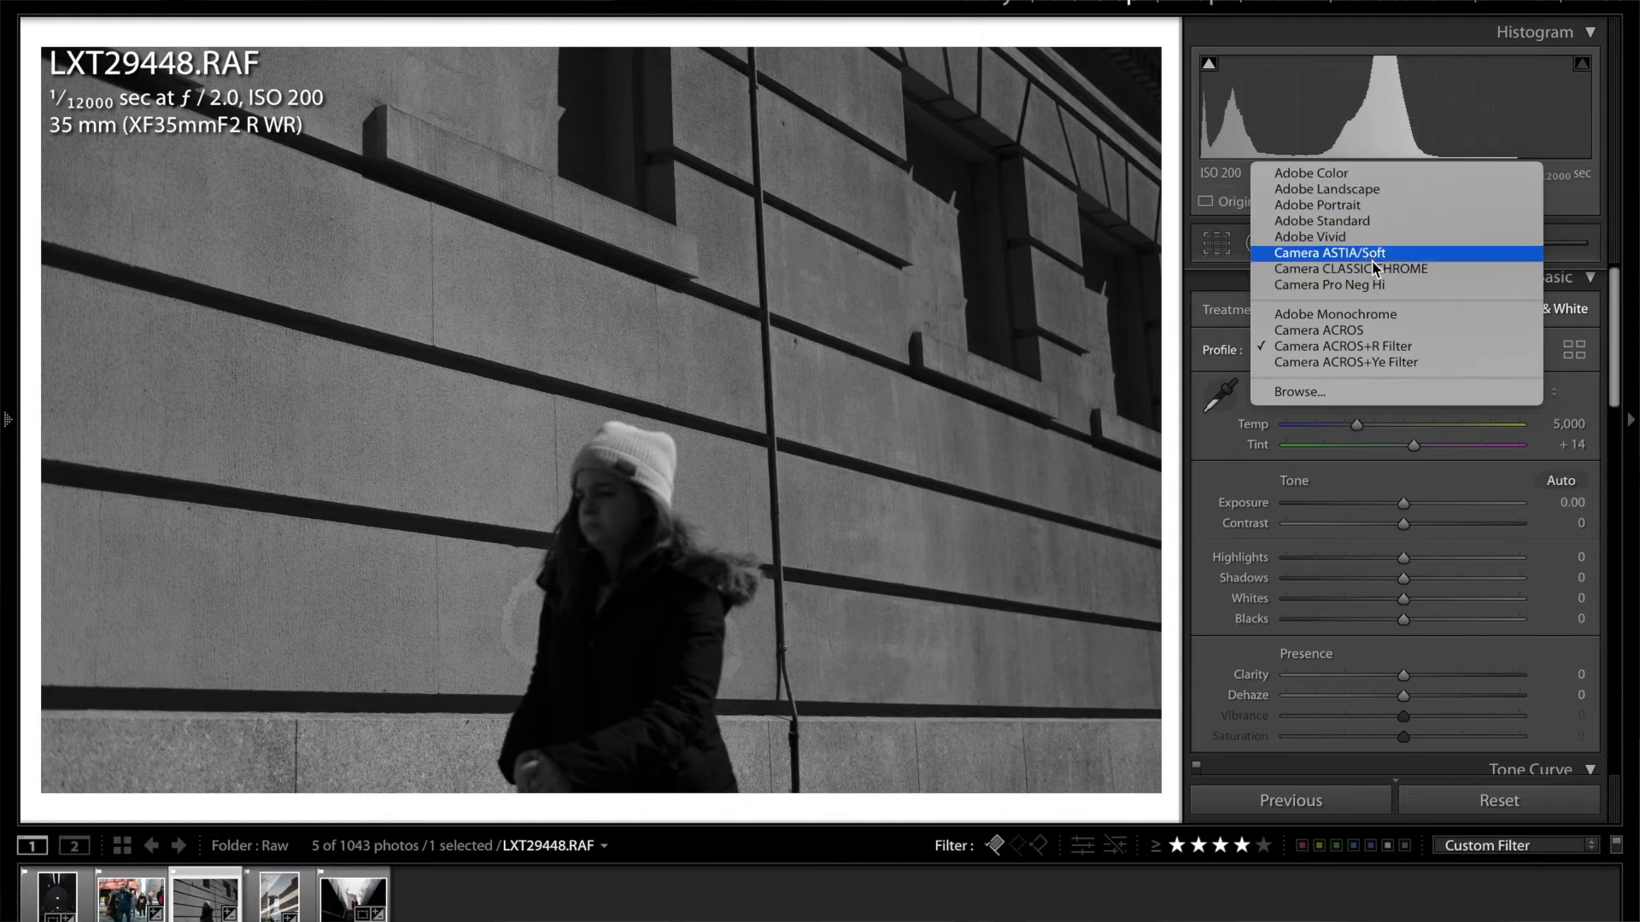
{"action": "left_click", "coordinate": [1336, 313]}
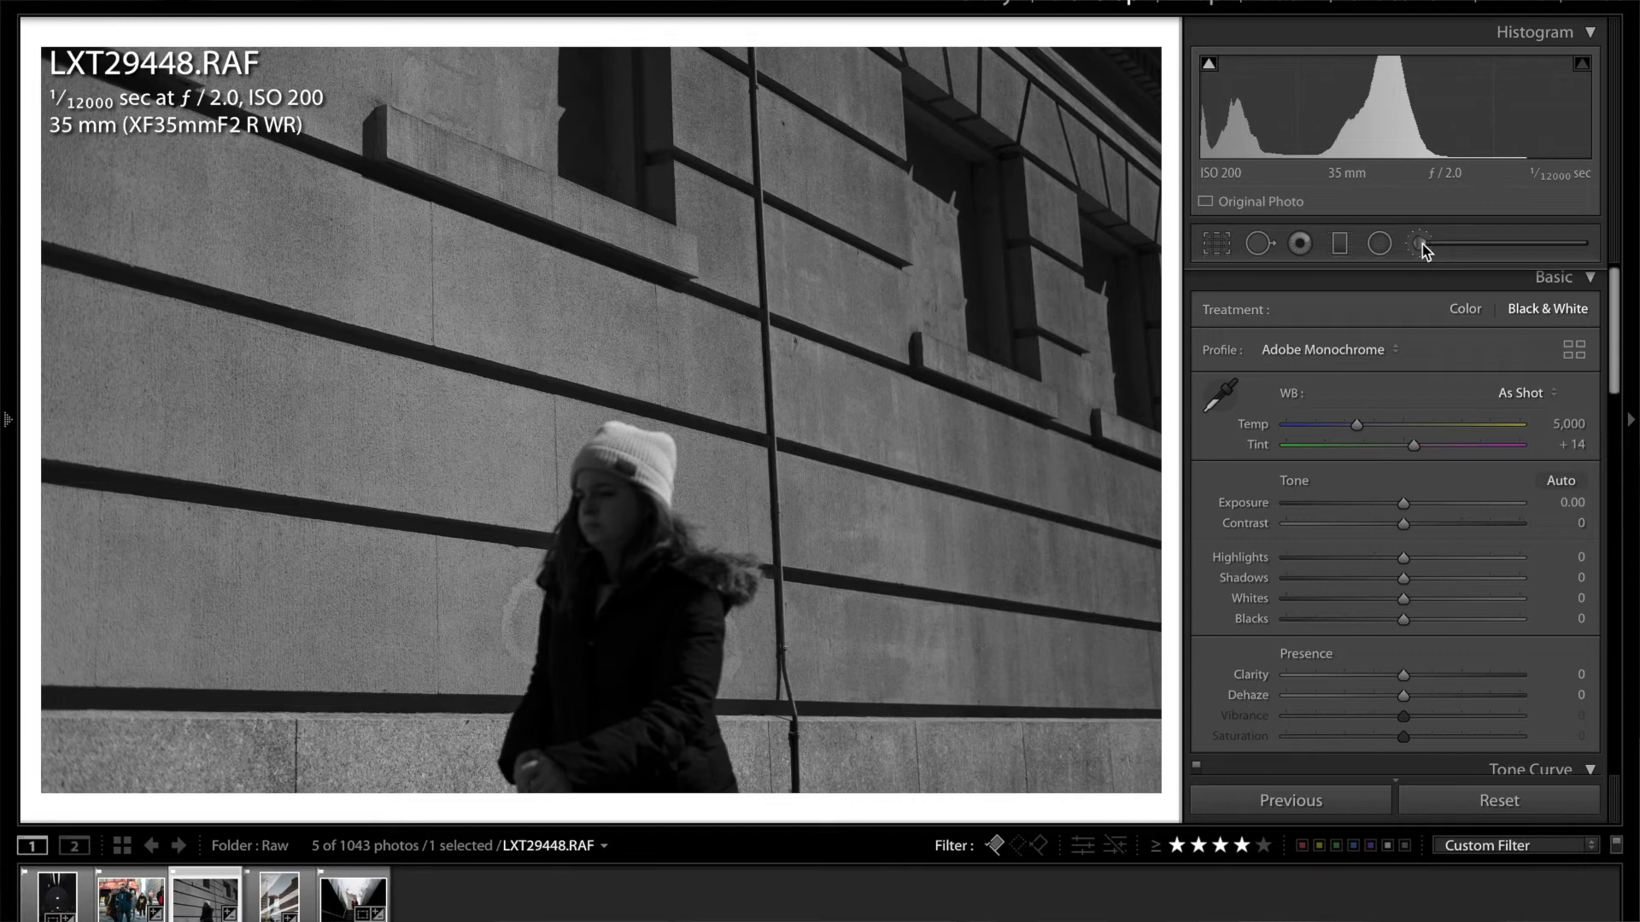
{"action": "left_click", "coordinate": [1419, 243]}
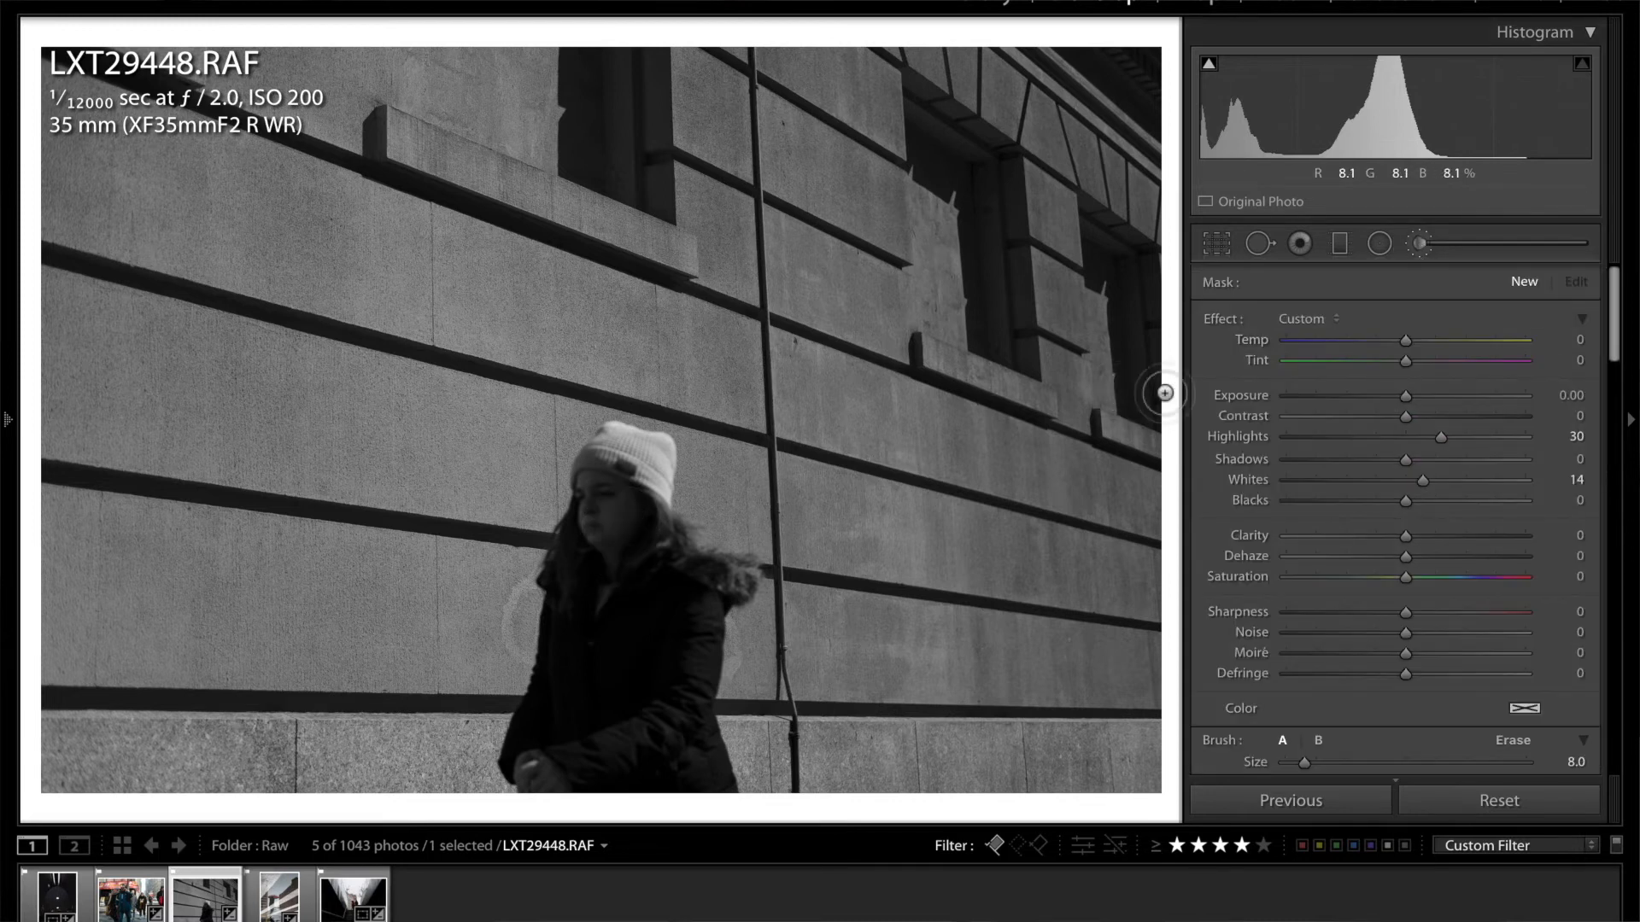
Set up an Adjustment Brush with the Burn (Darken) effect over the girl's face
{"action": "left_click", "coordinate": [1305, 318]}
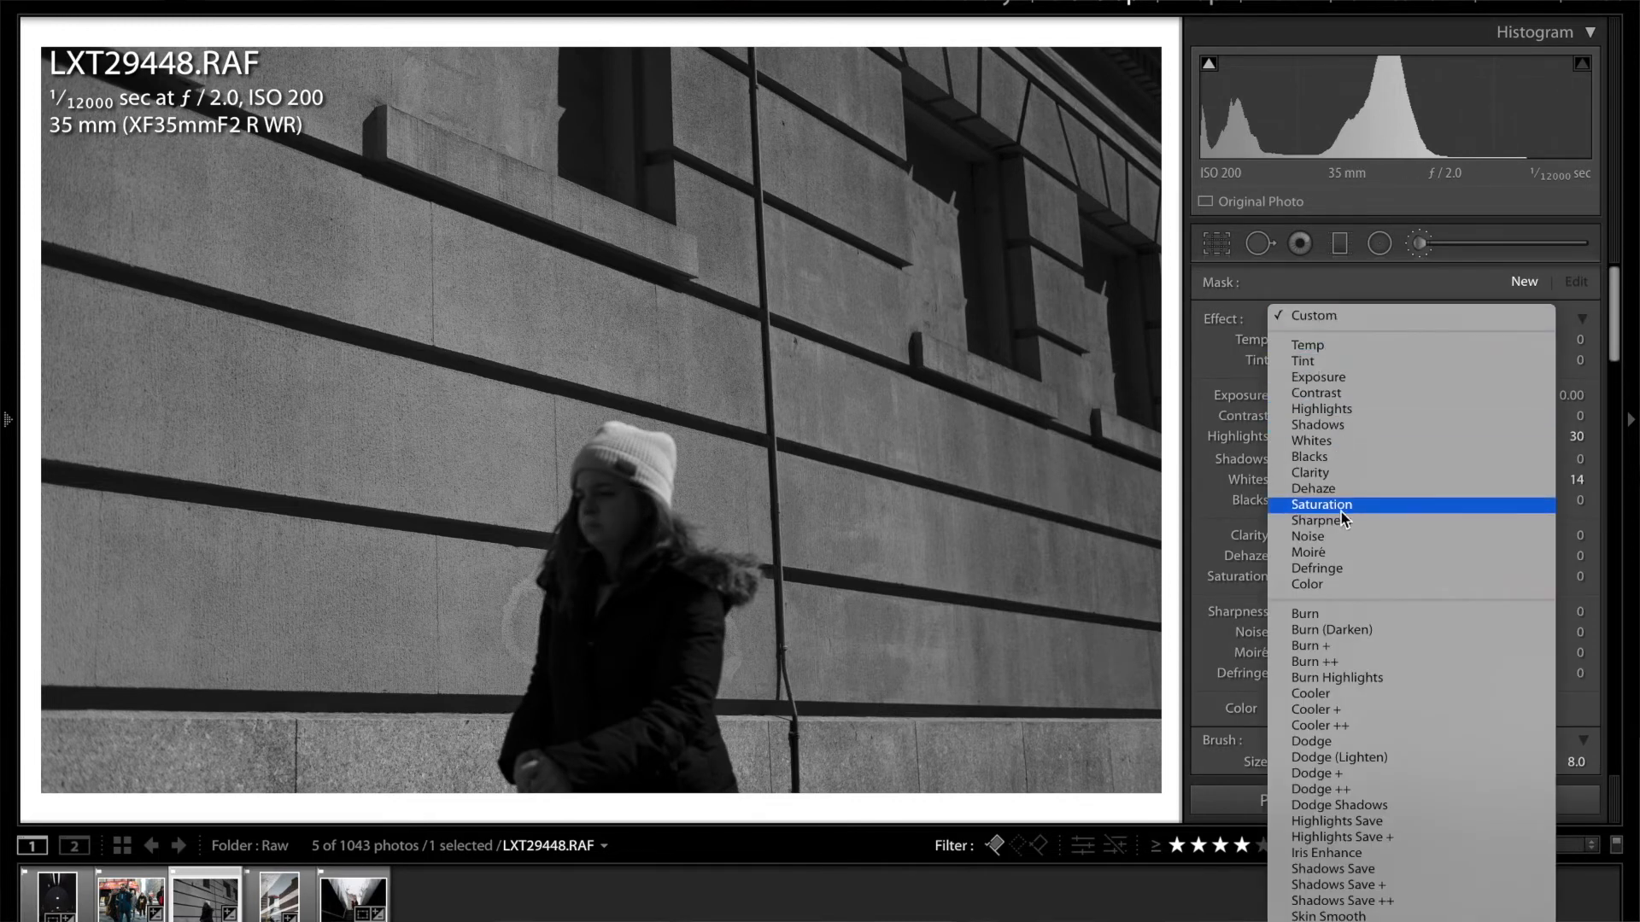
{"action": "mouse_move", "coordinate": [1347, 489]}
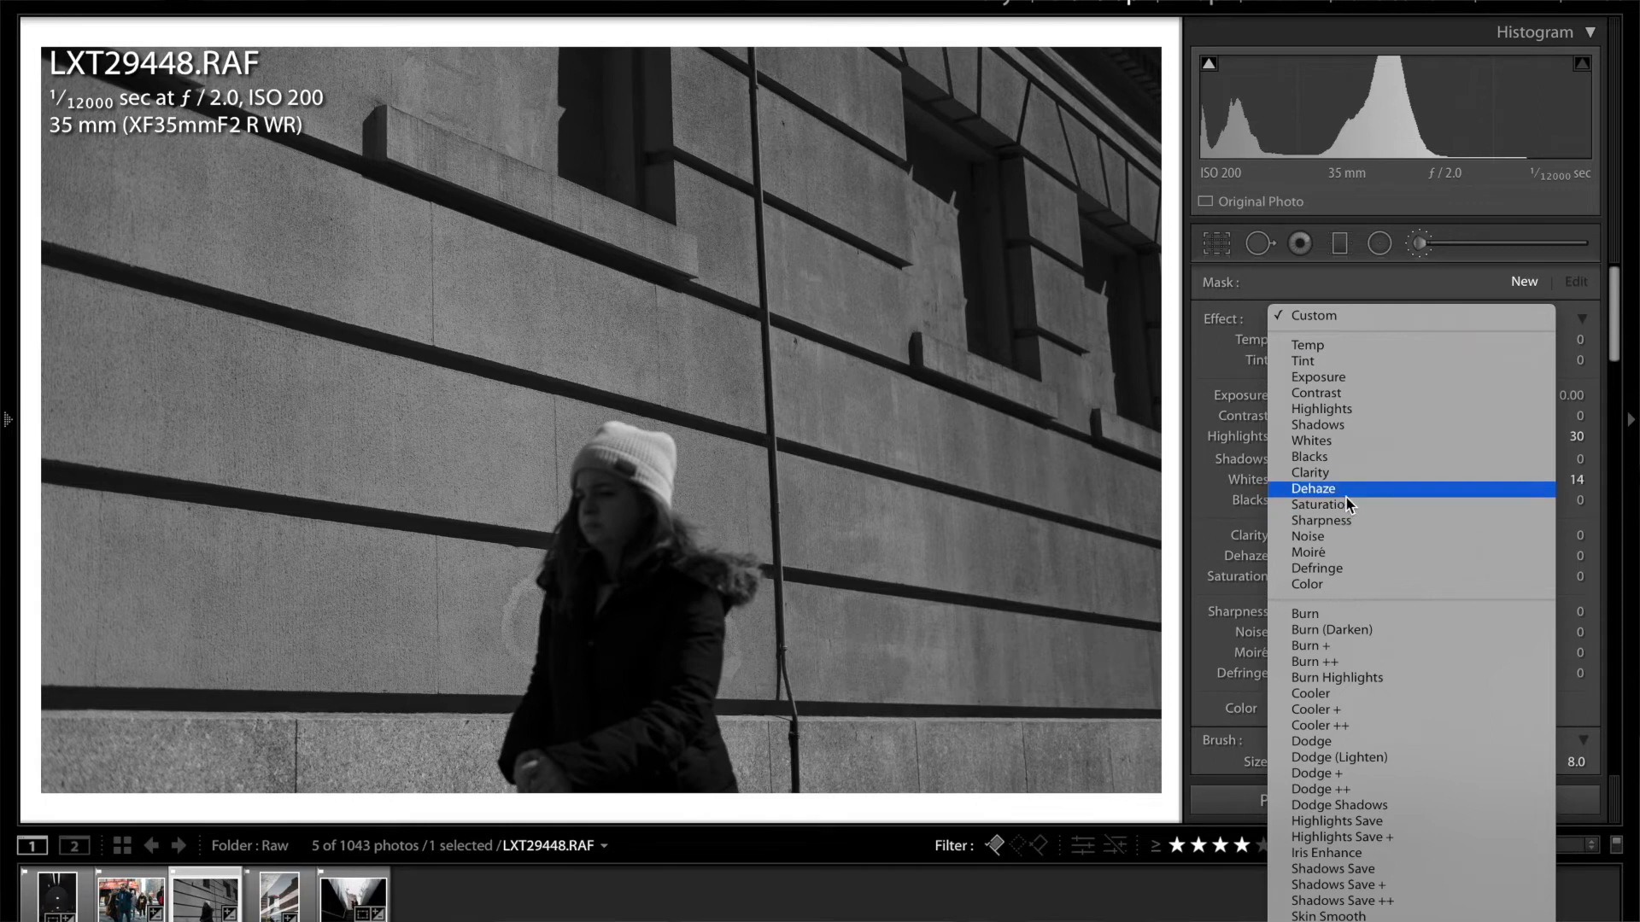
{"action": "left_click", "coordinate": [1331, 629]}
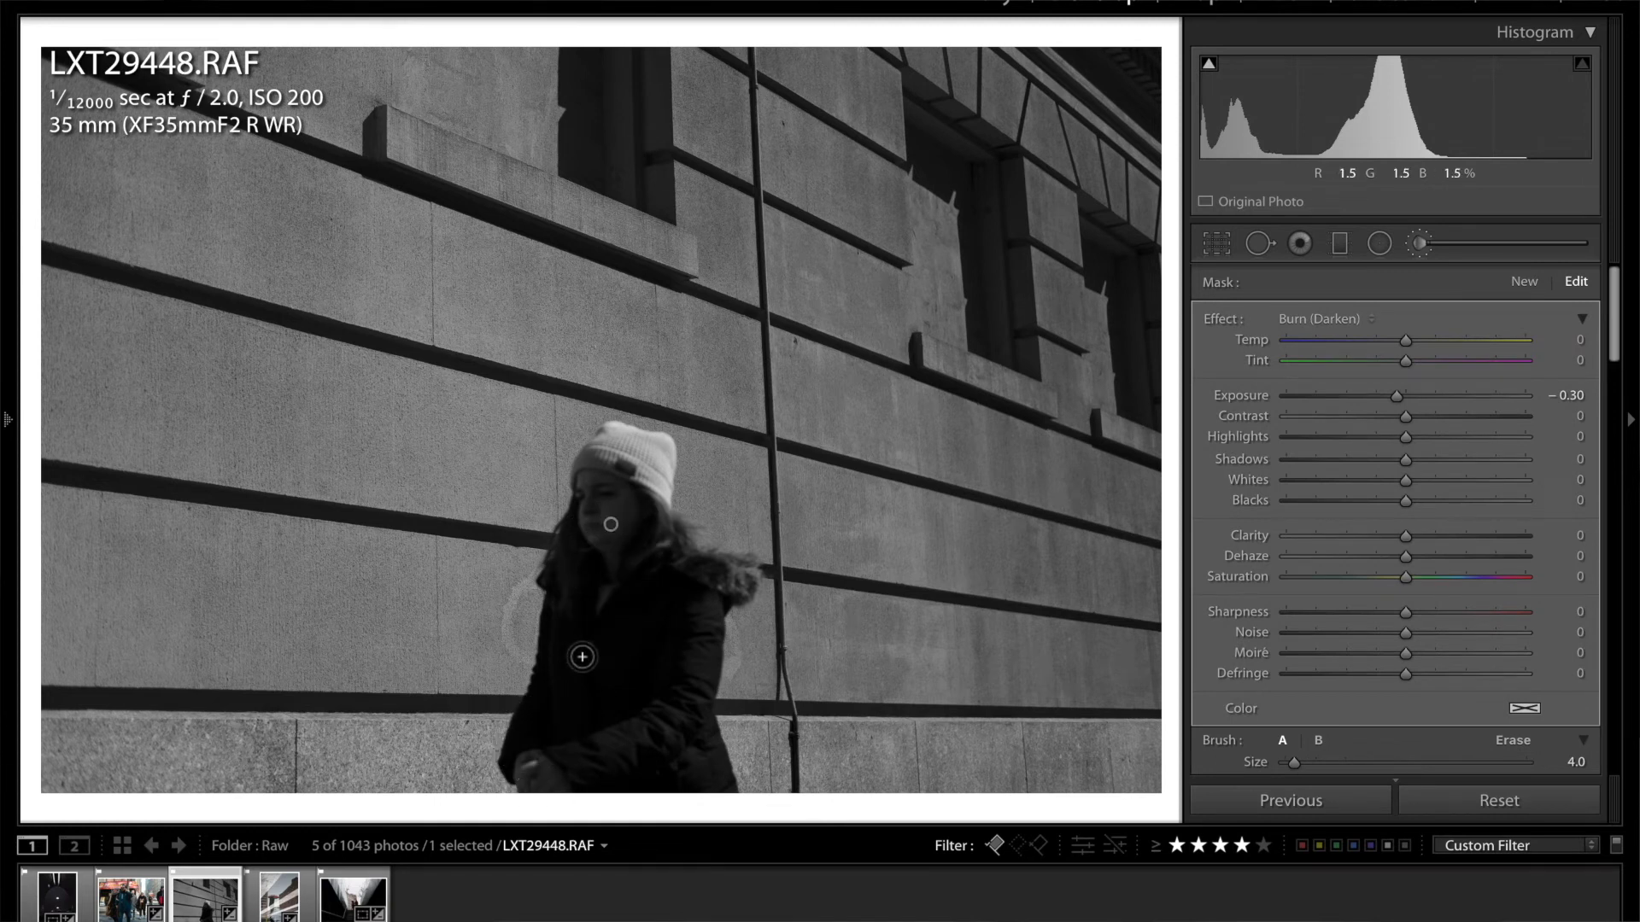
{"action": "left_click", "coordinate": [1420, 244]}
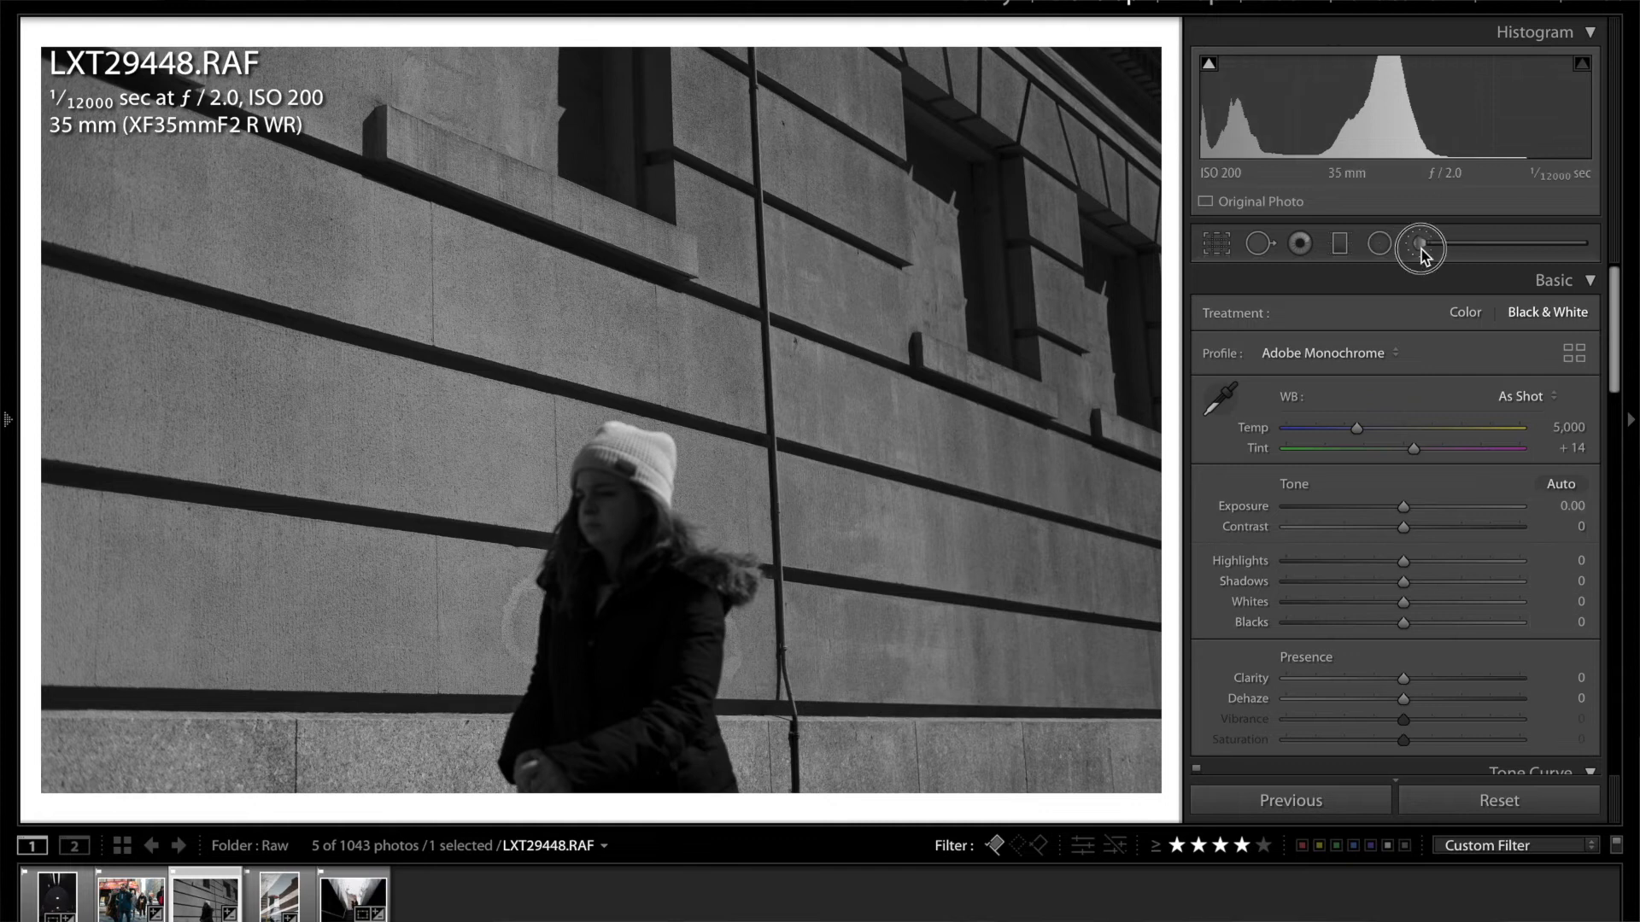
{"action": "left_click", "coordinate": [1420, 243]}
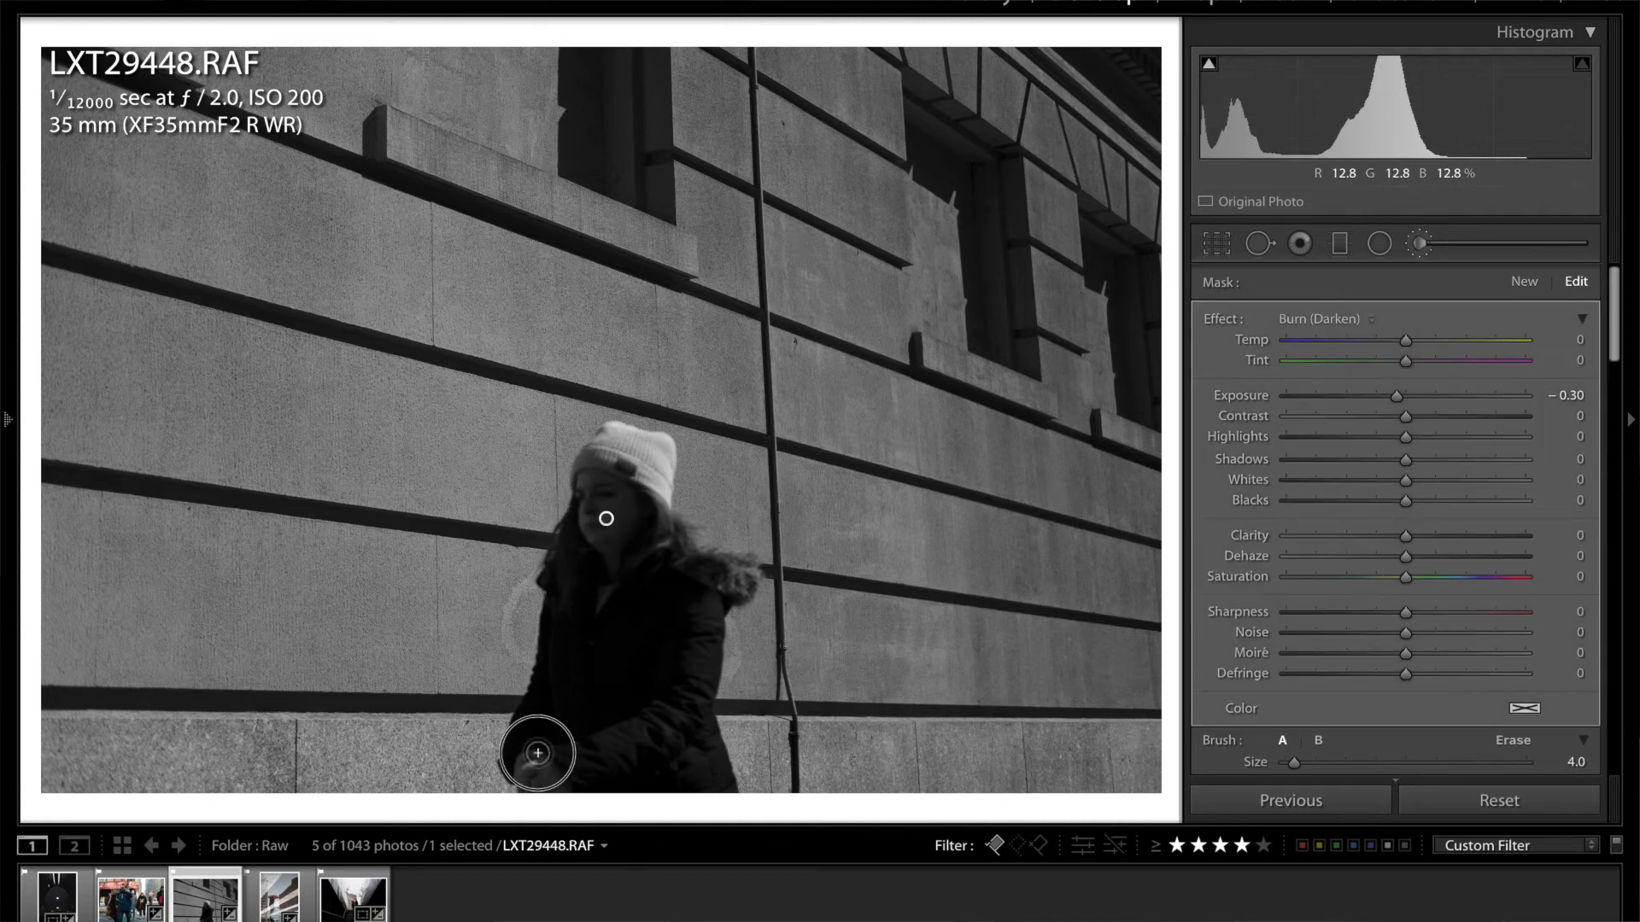
Tune the face burn to exposure −1.32, shadows −23 and blacks −21
{"action": "left_click_drag", "start_coordinate": [1394, 396], "coordinate": [1391, 395]}
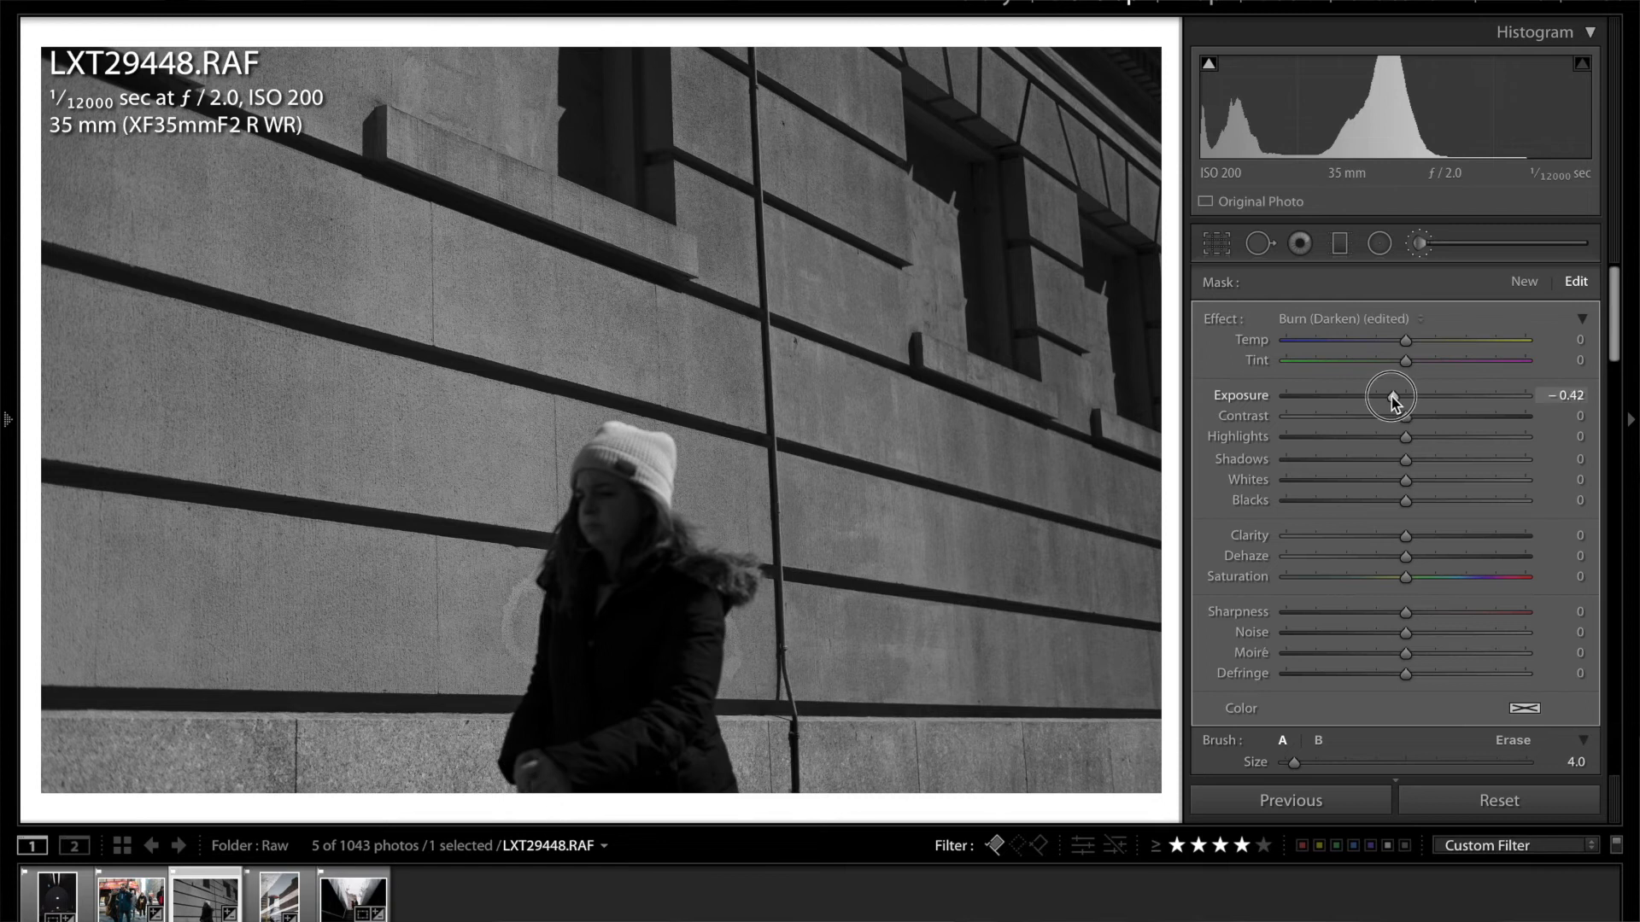
{"action": "left_click_drag", "start_coordinate": [1391, 396], "coordinate": [1364, 395]}
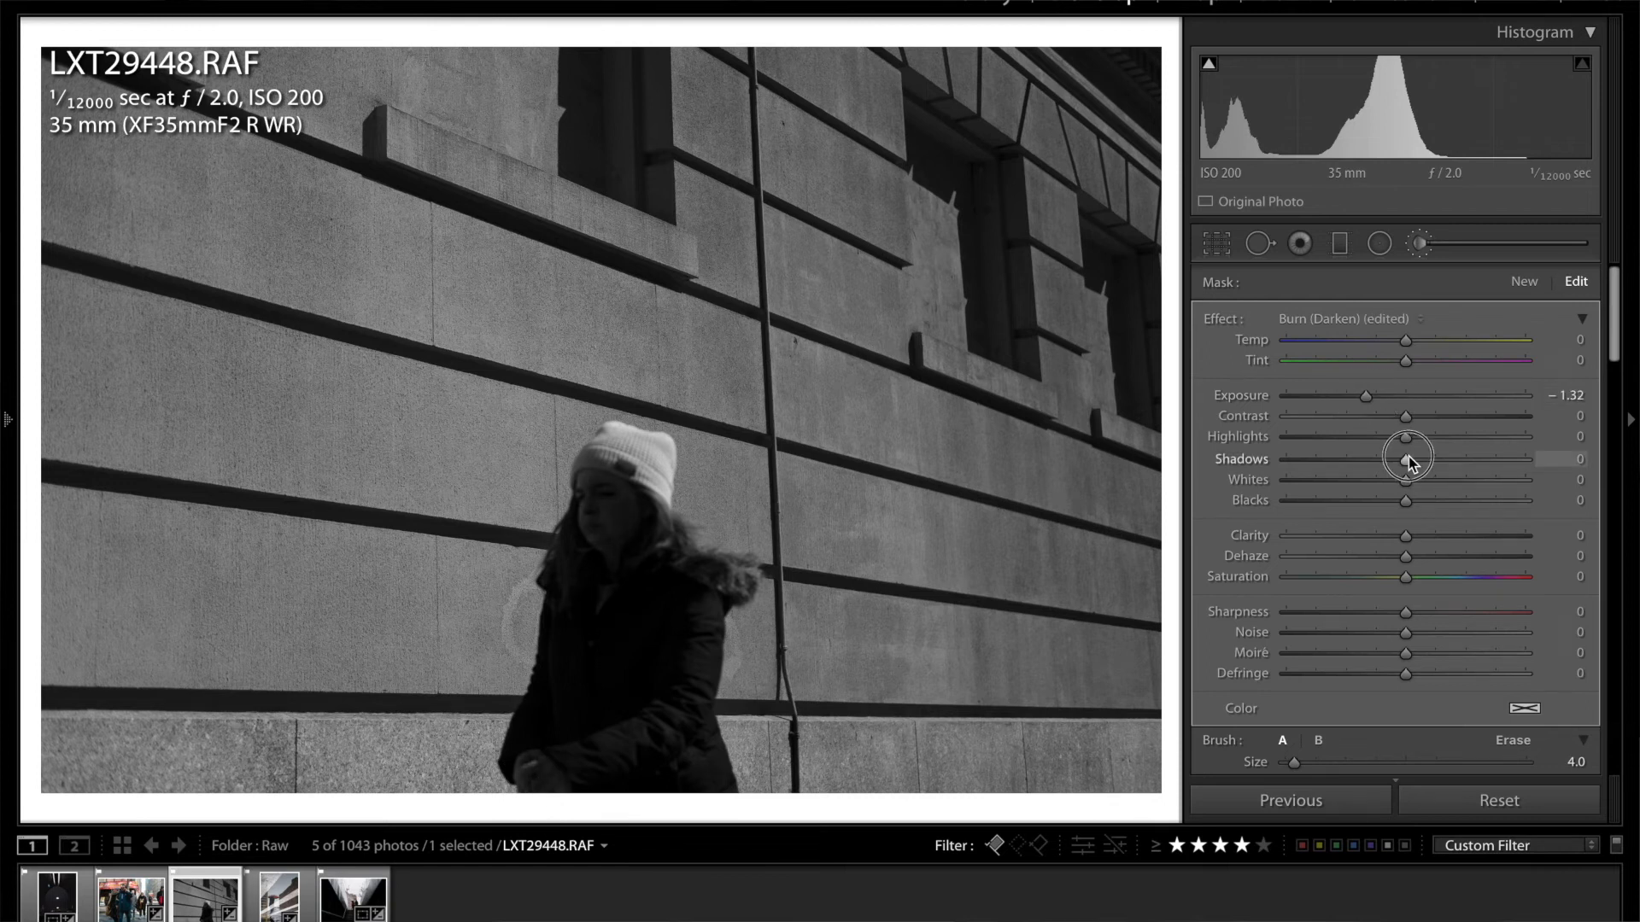
{"action": "left_click_drag", "start_coordinate": [1407, 458], "coordinate": [1361, 457]}
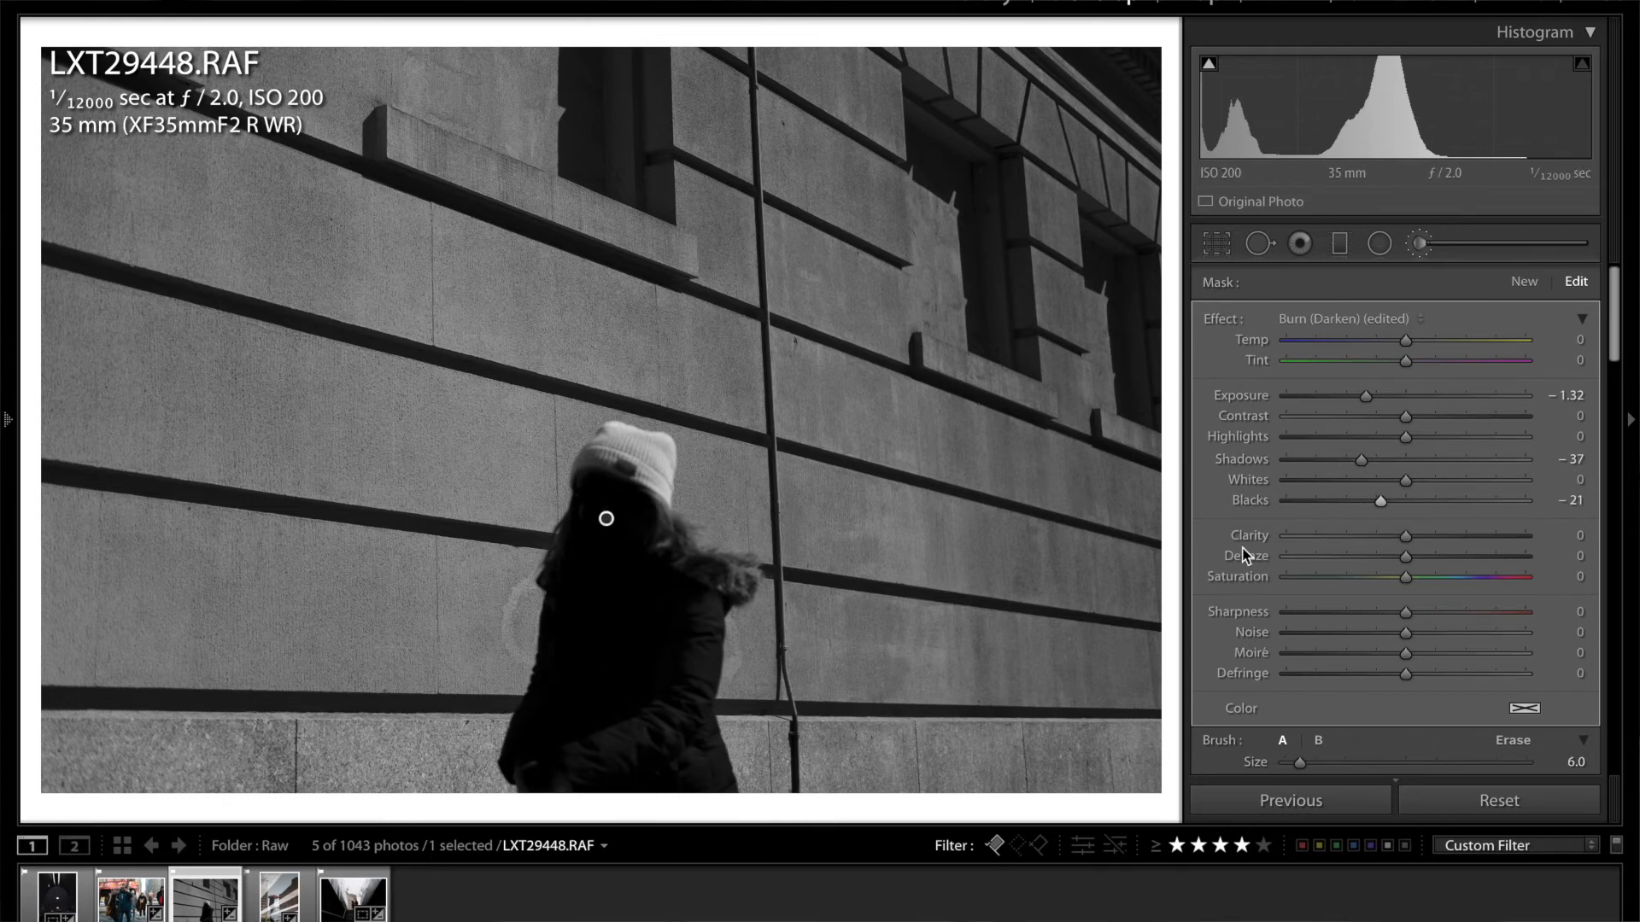
{"action": "left_click_drag", "start_coordinate": [1361, 457], "coordinate": [1379, 458]}
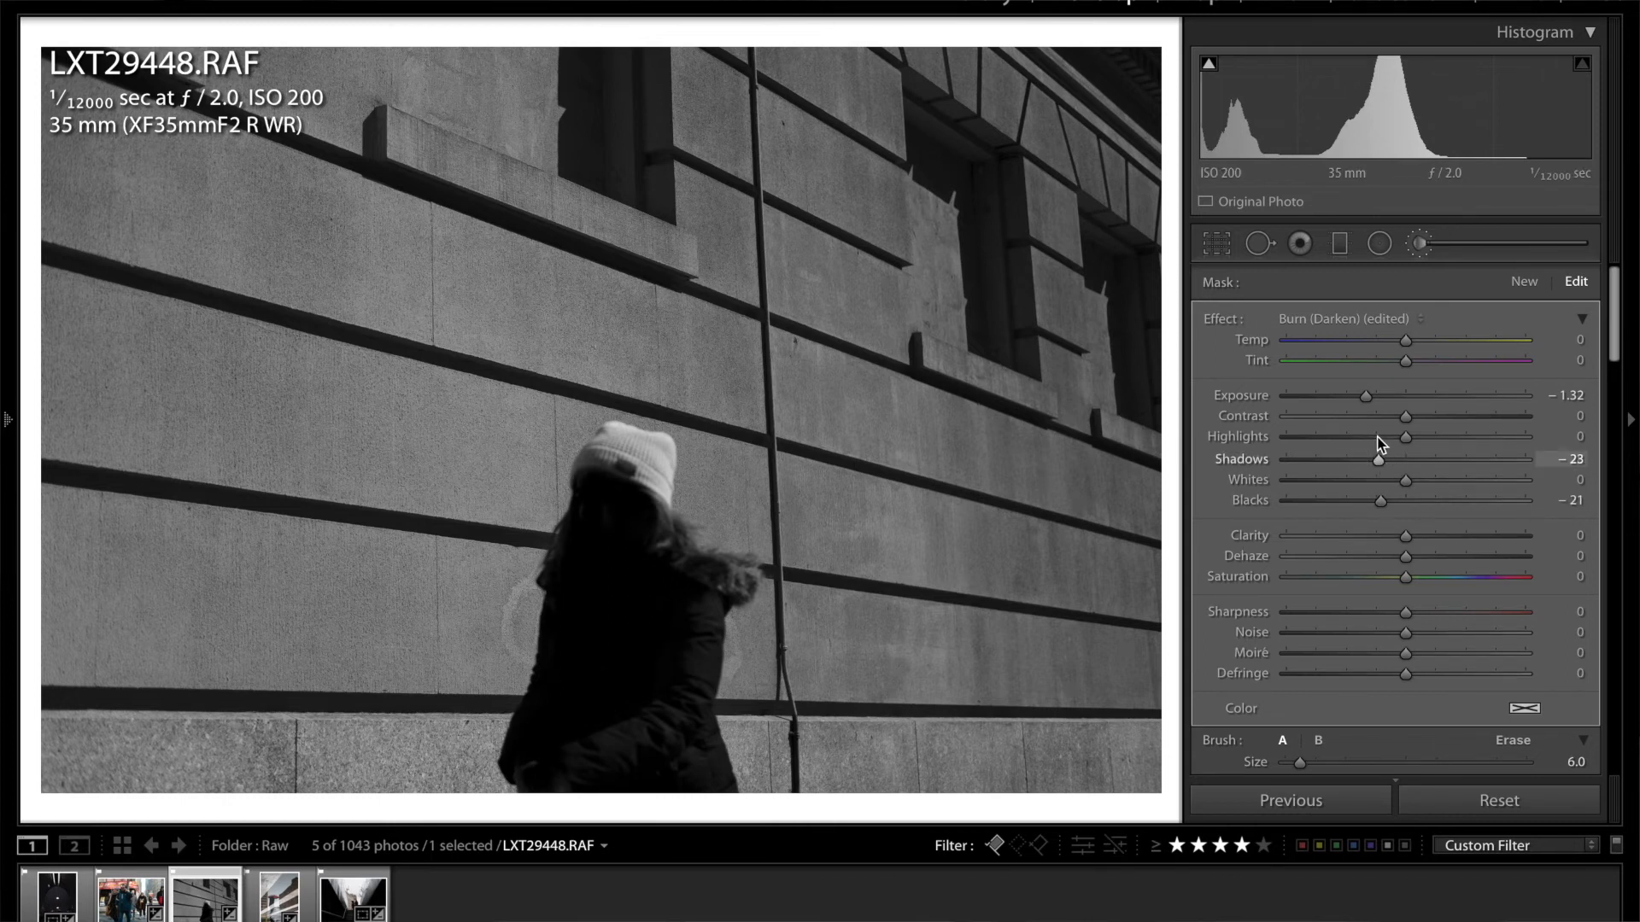
{"action": "left_click_drag", "start_coordinate": [1365, 394], "coordinate": [1378, 395]}
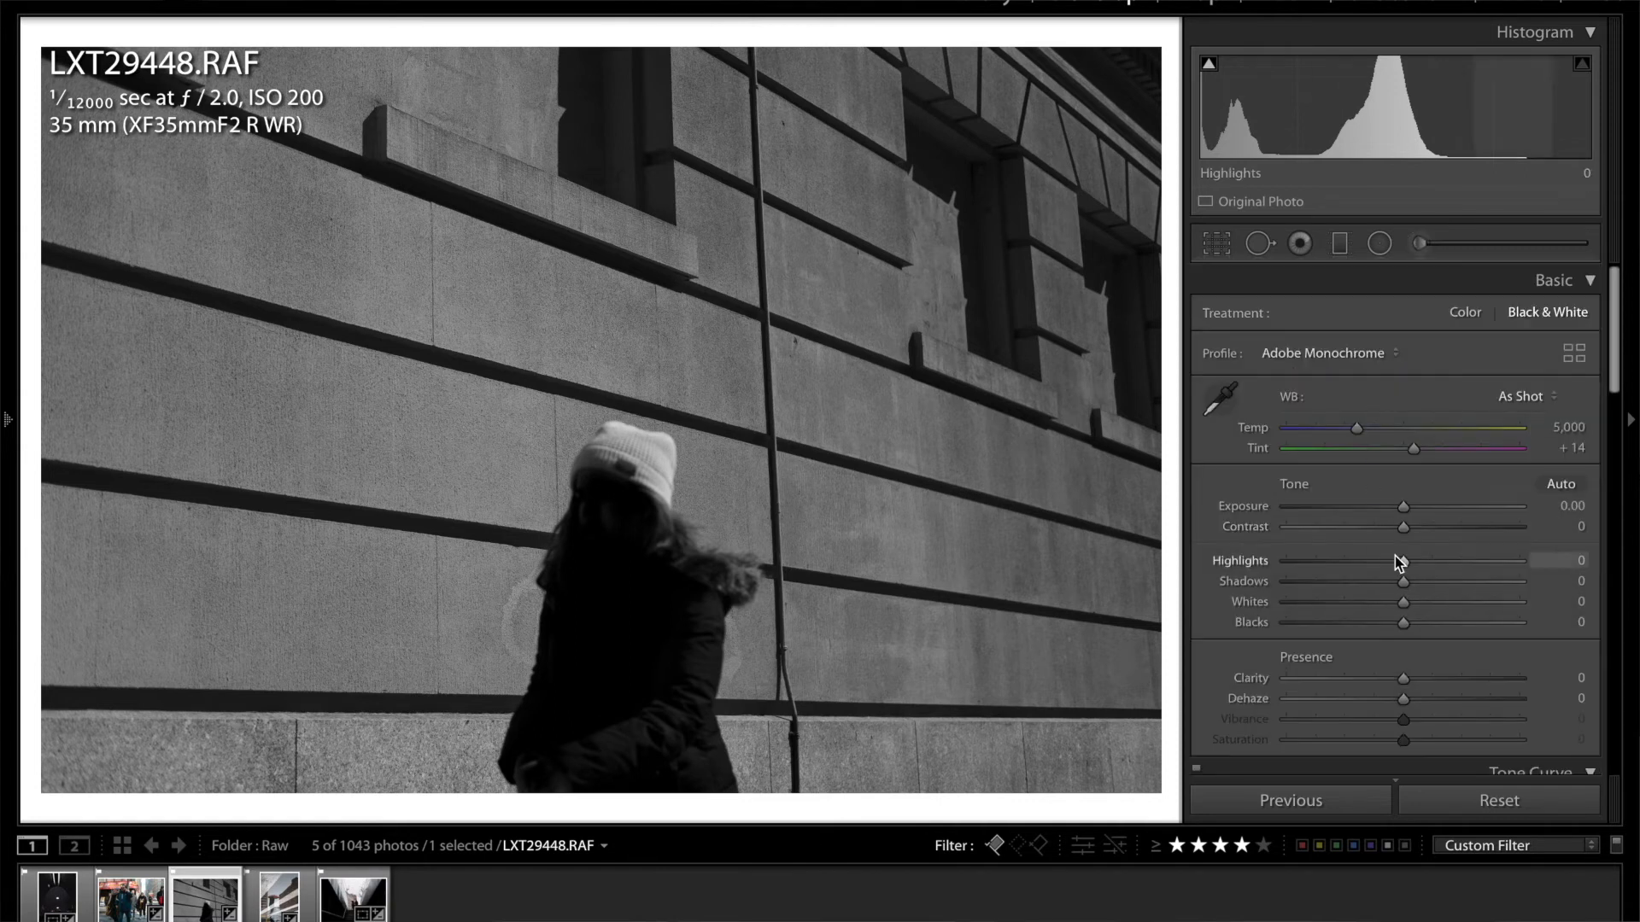
Set highlights −14, shadows +11, blacks +14 and whites −14 in the Basic panel
{"action": "left_click_drag", "start_coordinate": [1403, 560], "coordinate": [1387, 560]}
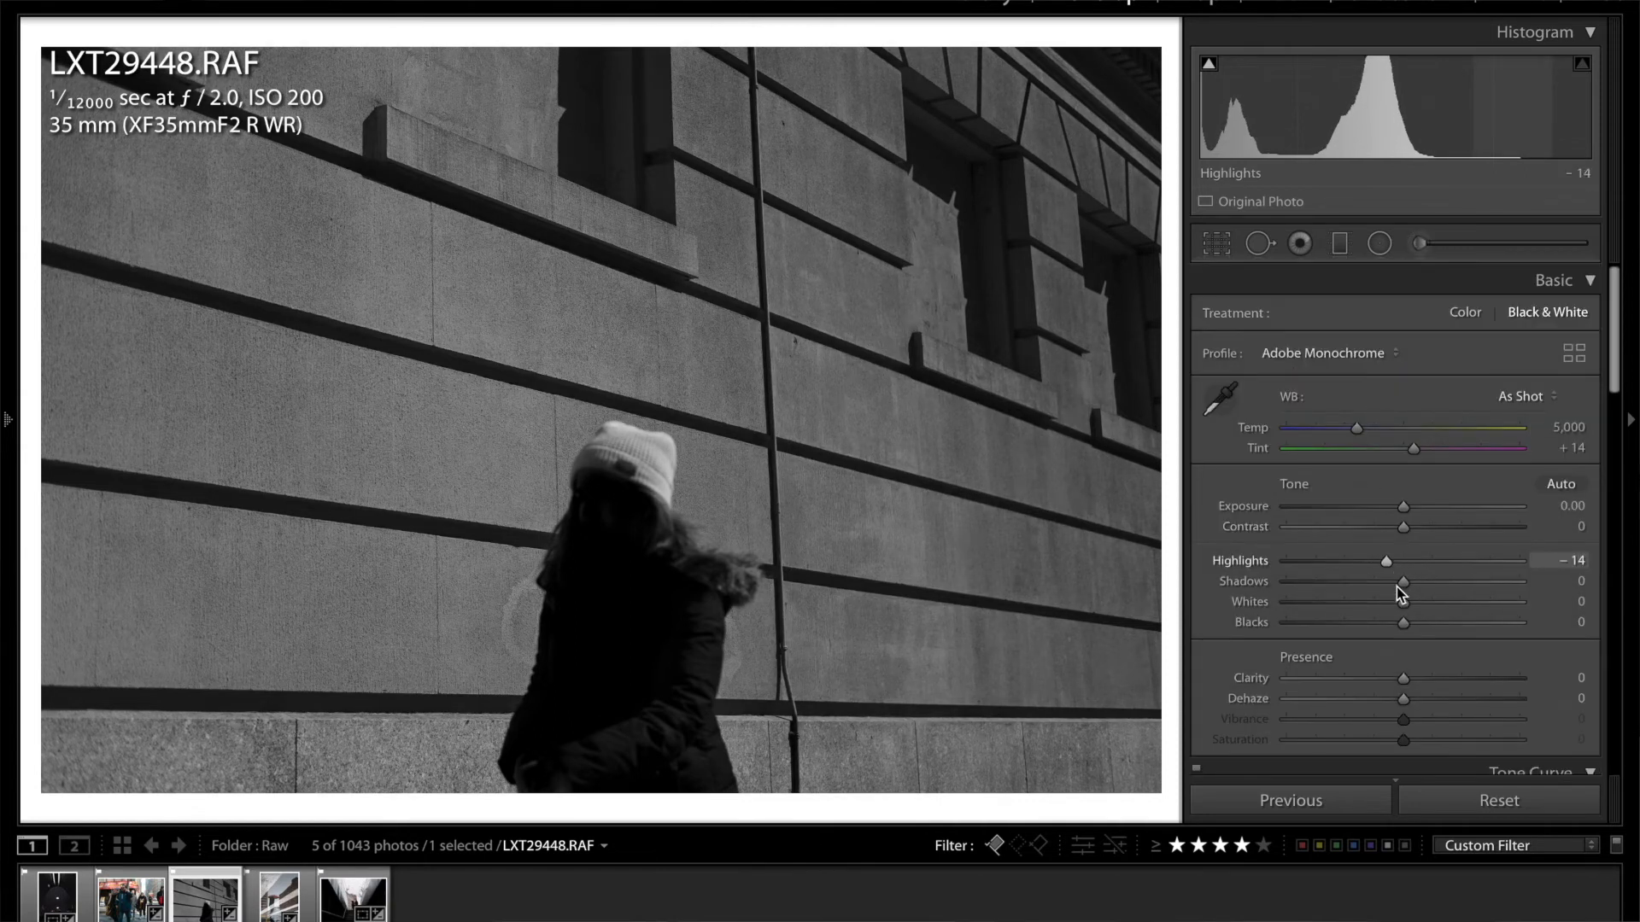
{"action": "left_click_drag", "start_coordinate": [1403, 582], "coordinate": [1416, 582]}
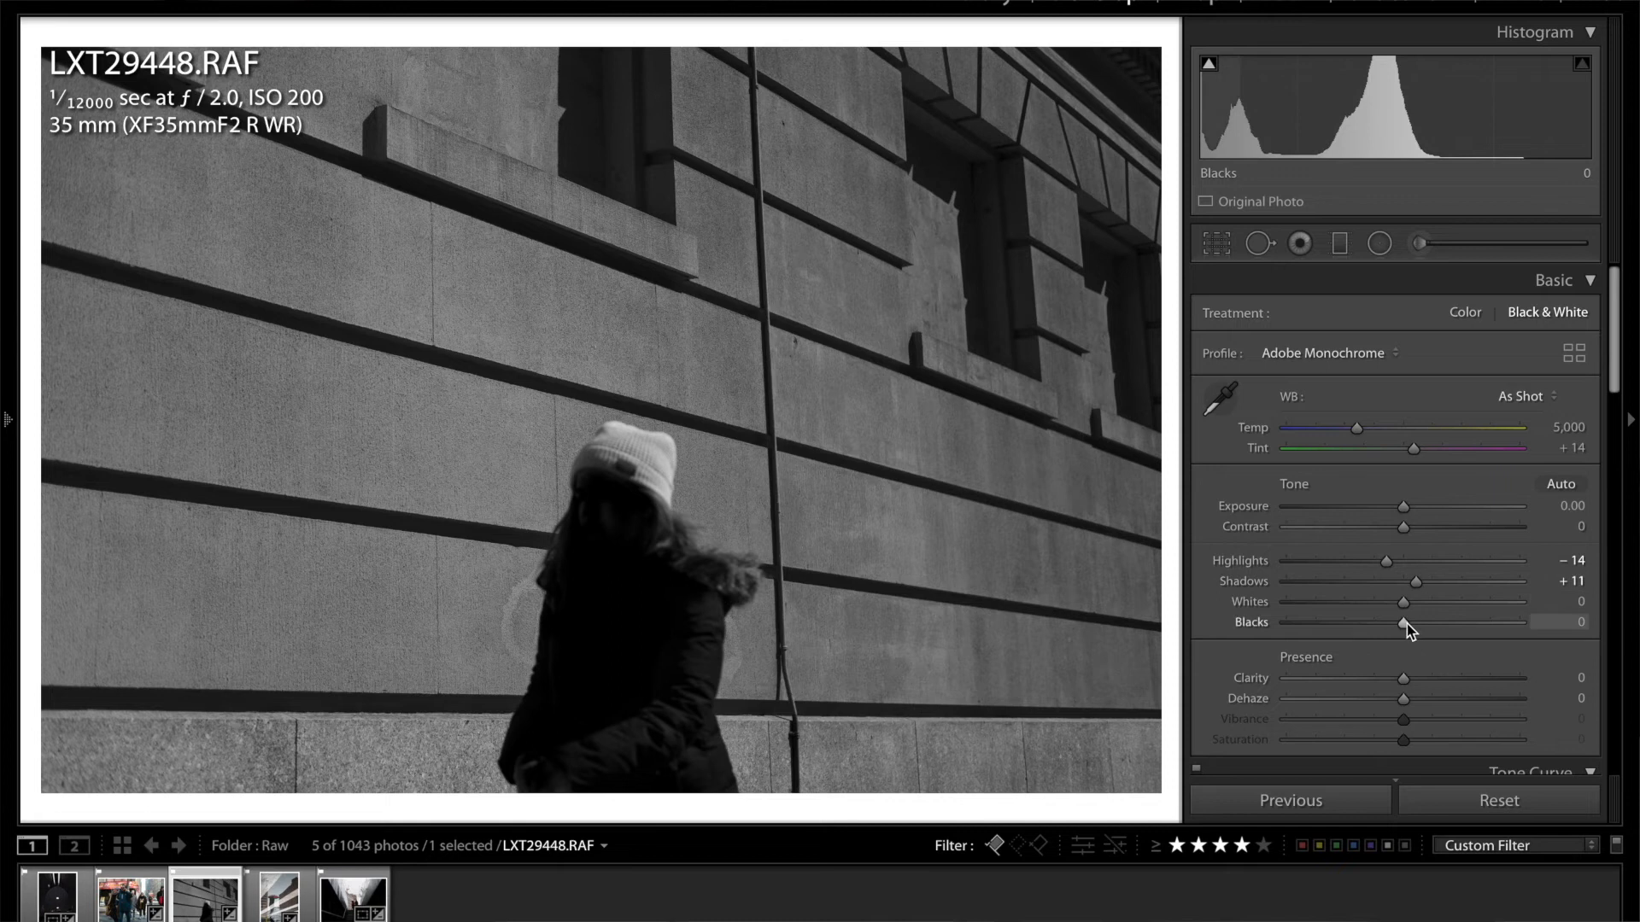
{"action": "left_click_drag", "start_coordinate": [1404, 601], "coordinate": [1383, 601]}
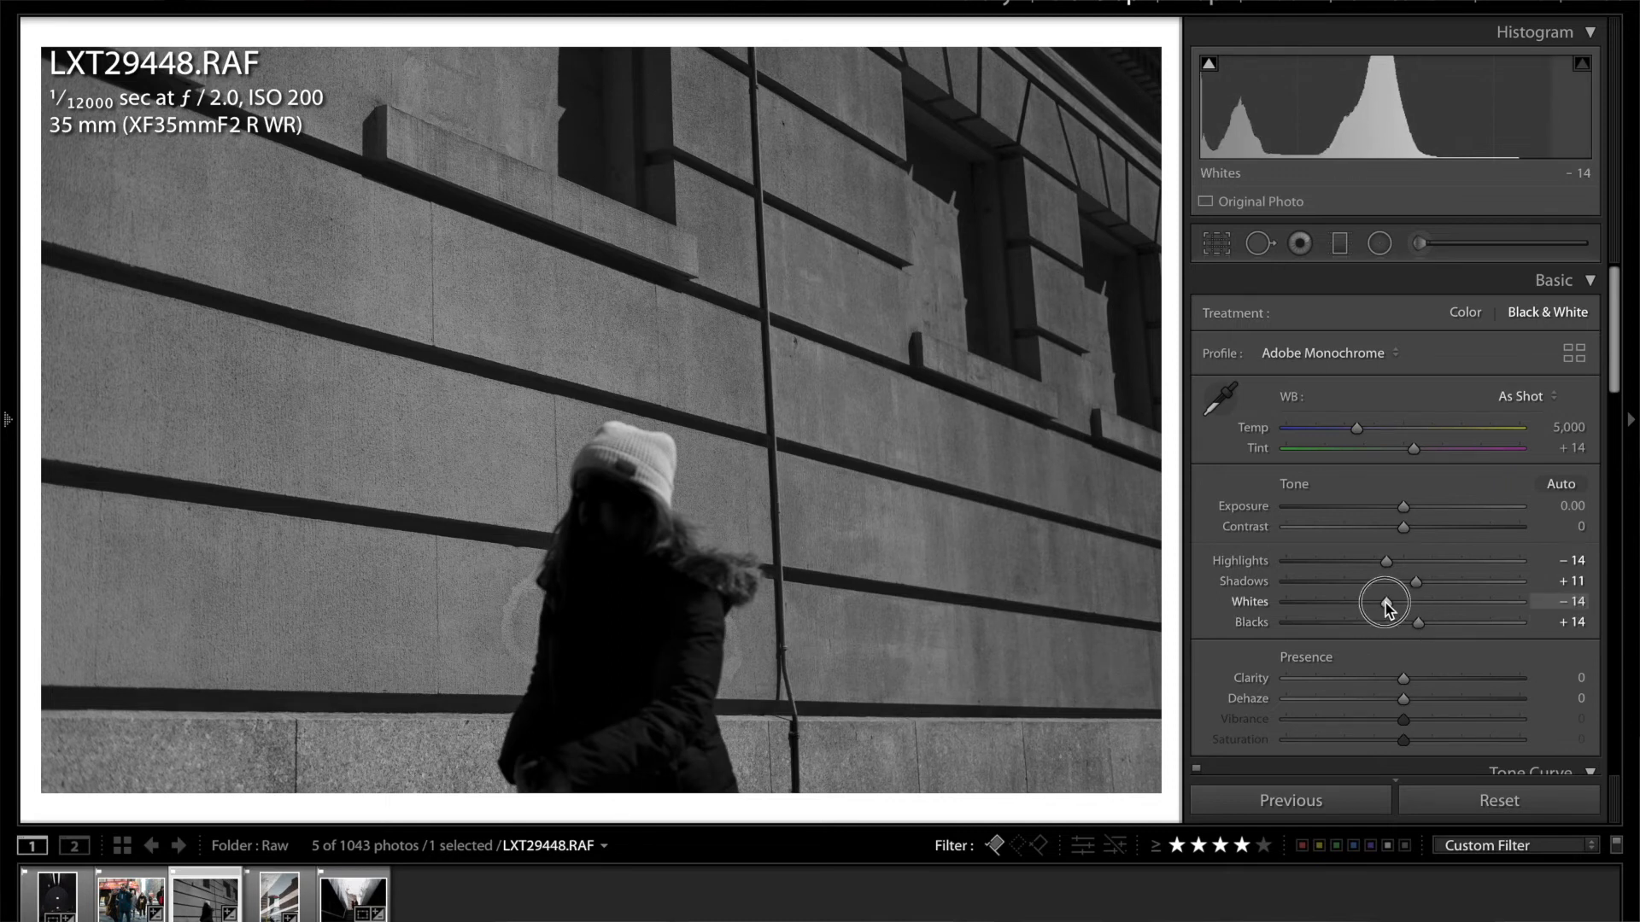
{"action": "left_click_drag", "start_coordinate": [1382, 601], "coordinate": [1401, 602]}
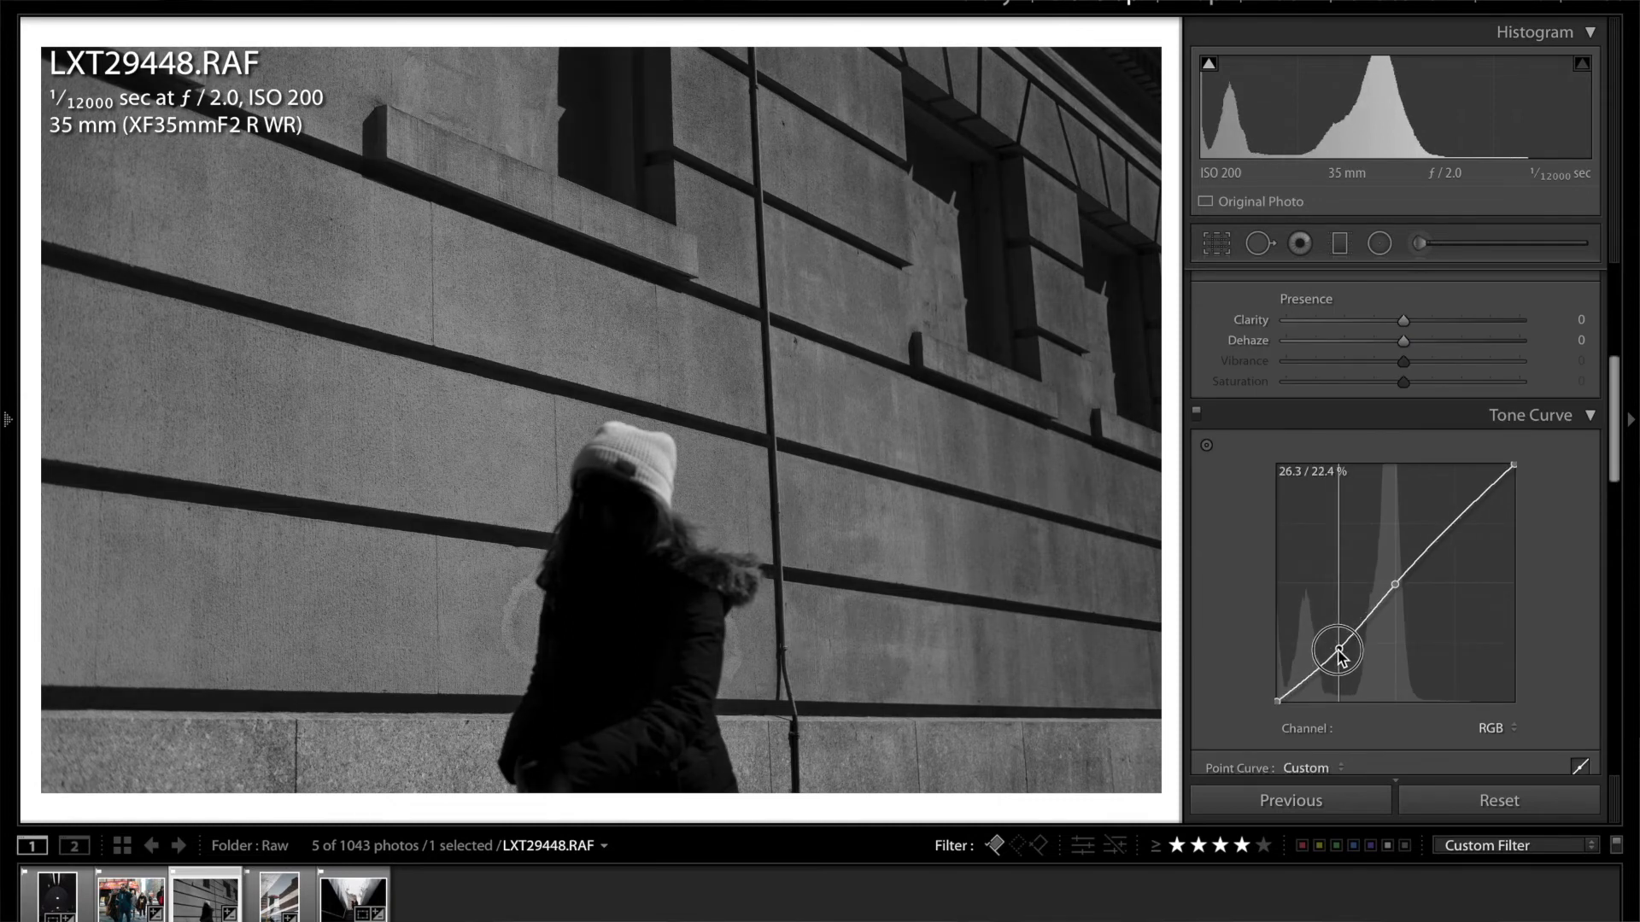
Pull the tone curve's shadow points down and a highlight point up into an S-curve
{"action": "left_click_drag", "start_coordinate": [1339, 654], "coordinate": [1340, 648]}
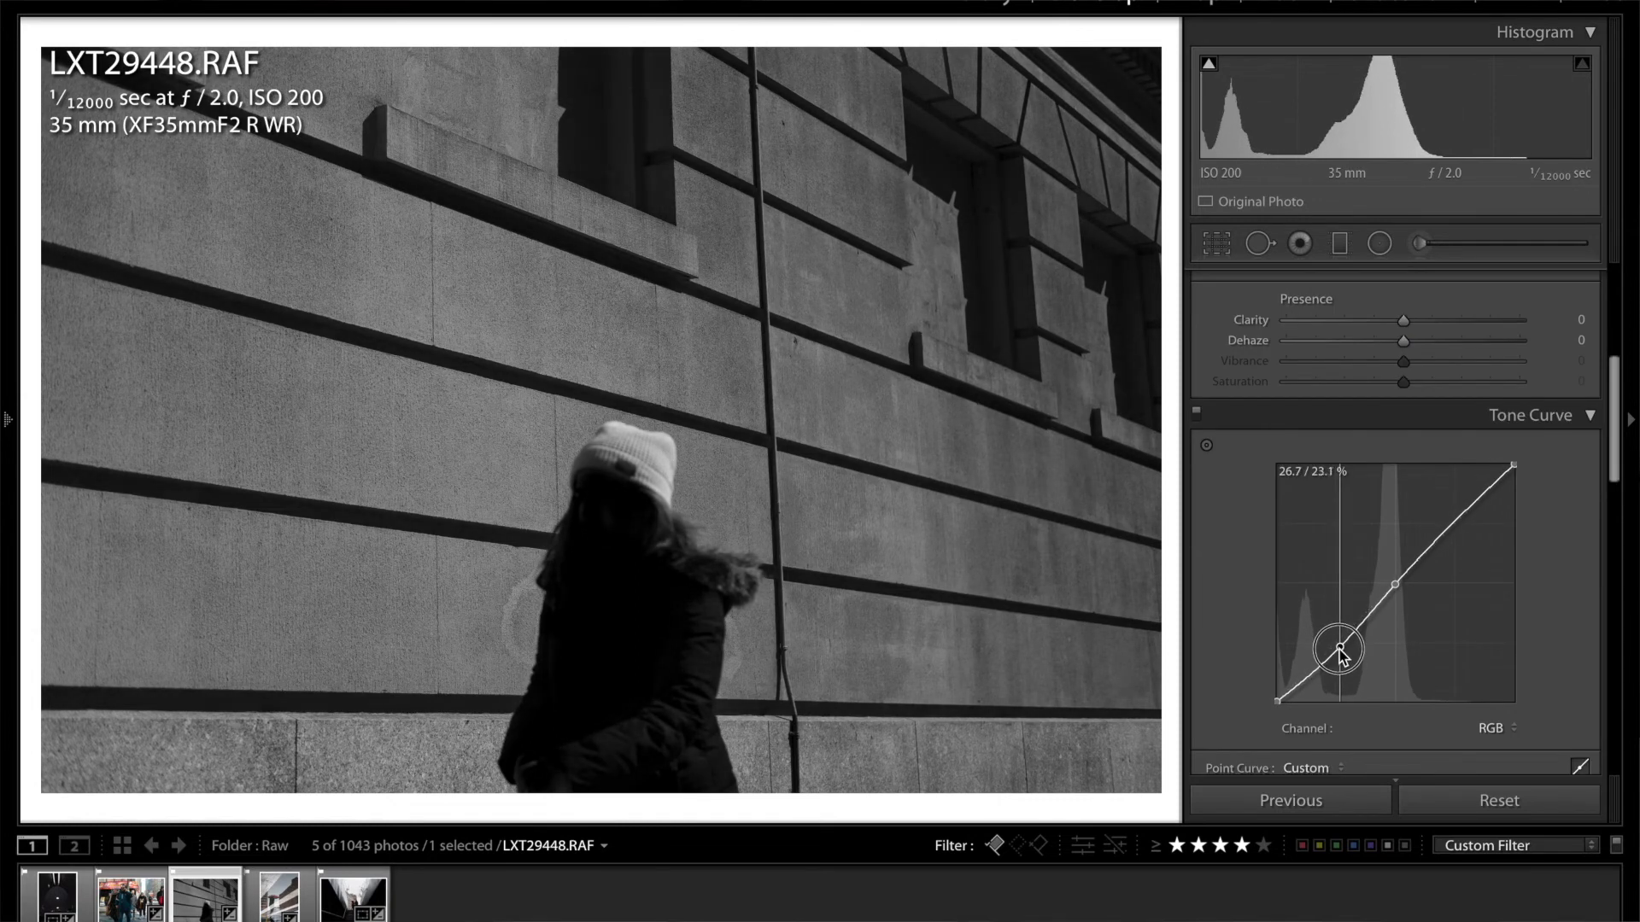
{"action": "left_click_drag", "start_coordinate": [1341, 648], "coordinate": [1341, 653]}
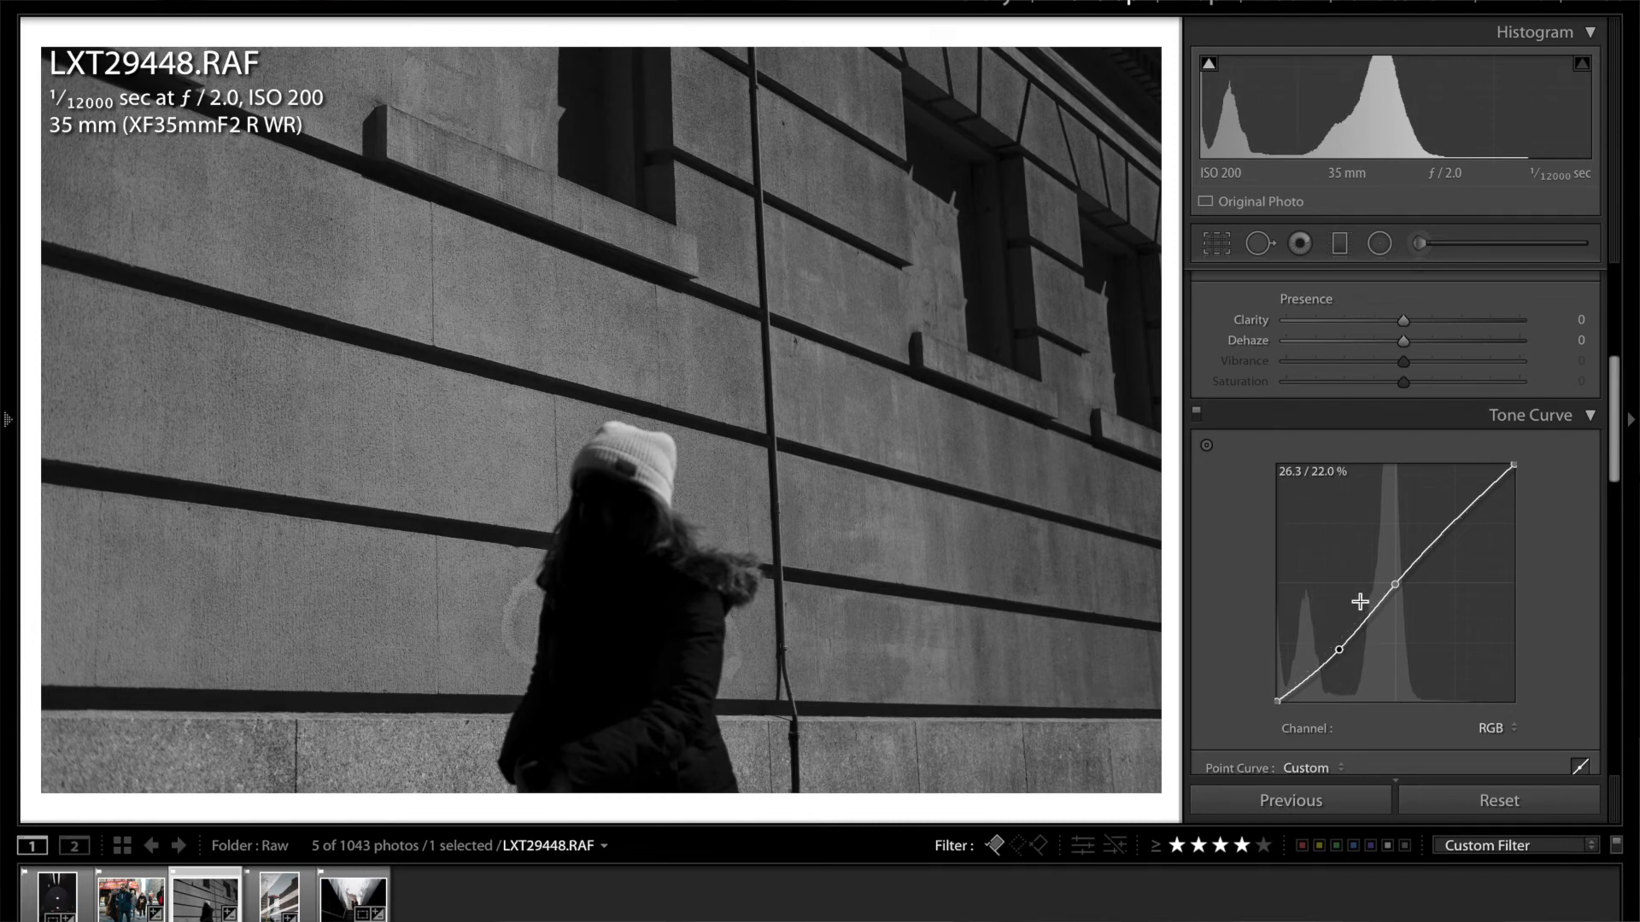
{"action": "left_click_drag", "start_coordinate": [1360, 601], "coordinate": [1450, 525]}
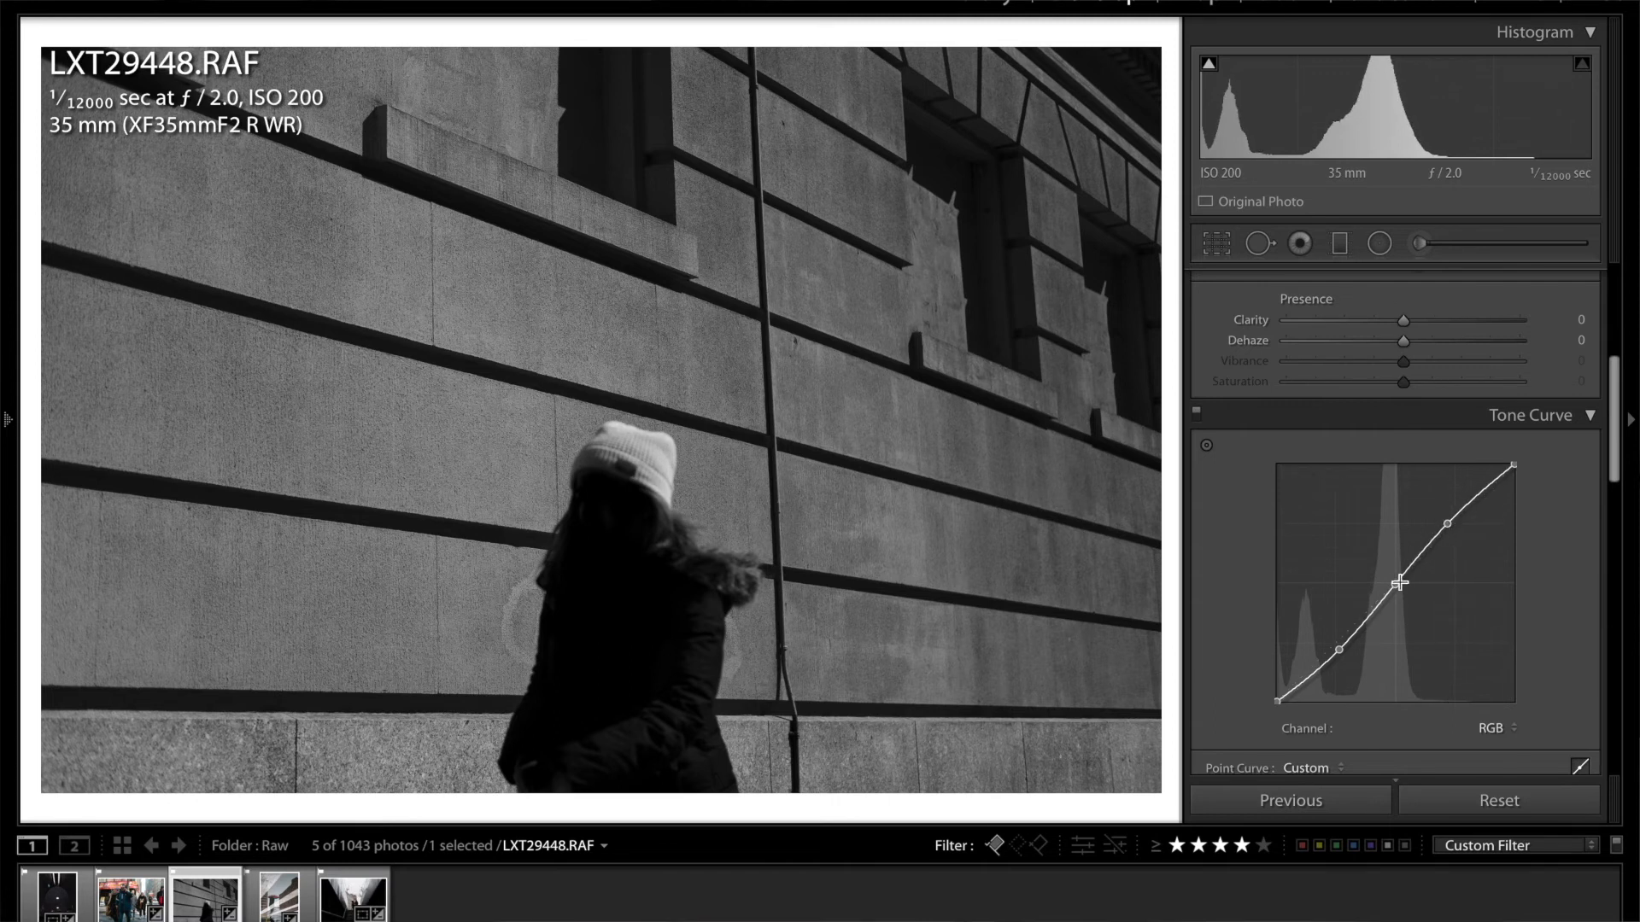
{"action": "left_click_drag", "start_coordinate": [1402, 582], "coordinate": [1388, 618]}
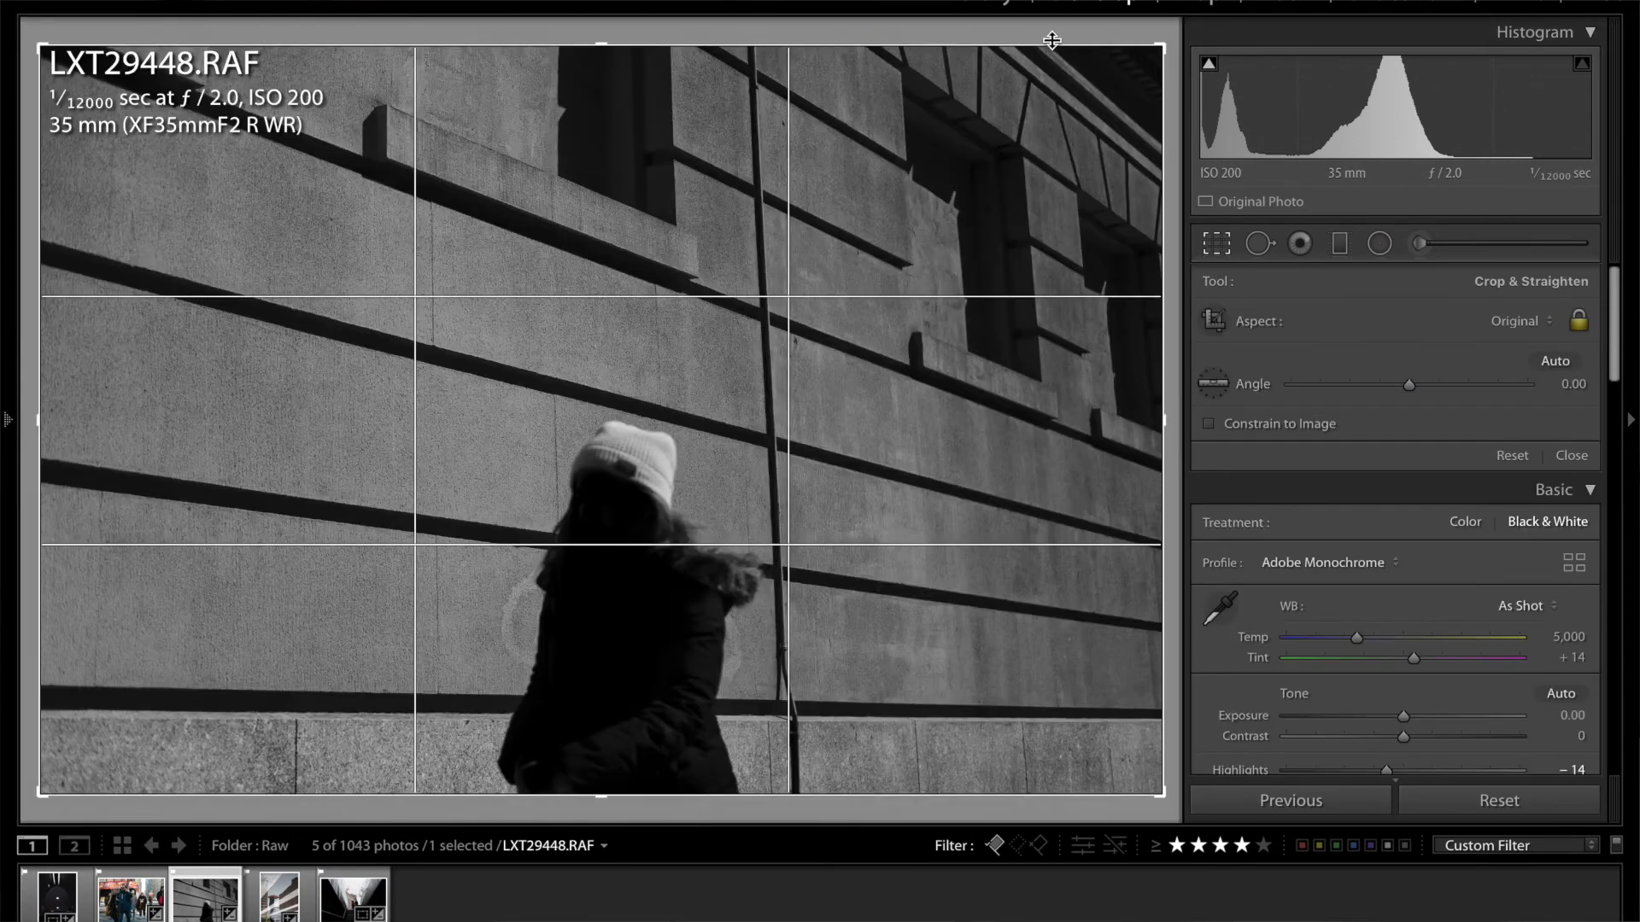
Rotate the wall portrait's crop about 2.6° and apply it
{"action": "left_click_drag", "start_coordinate": [1052, 41], "coordinate": [906, 211]}
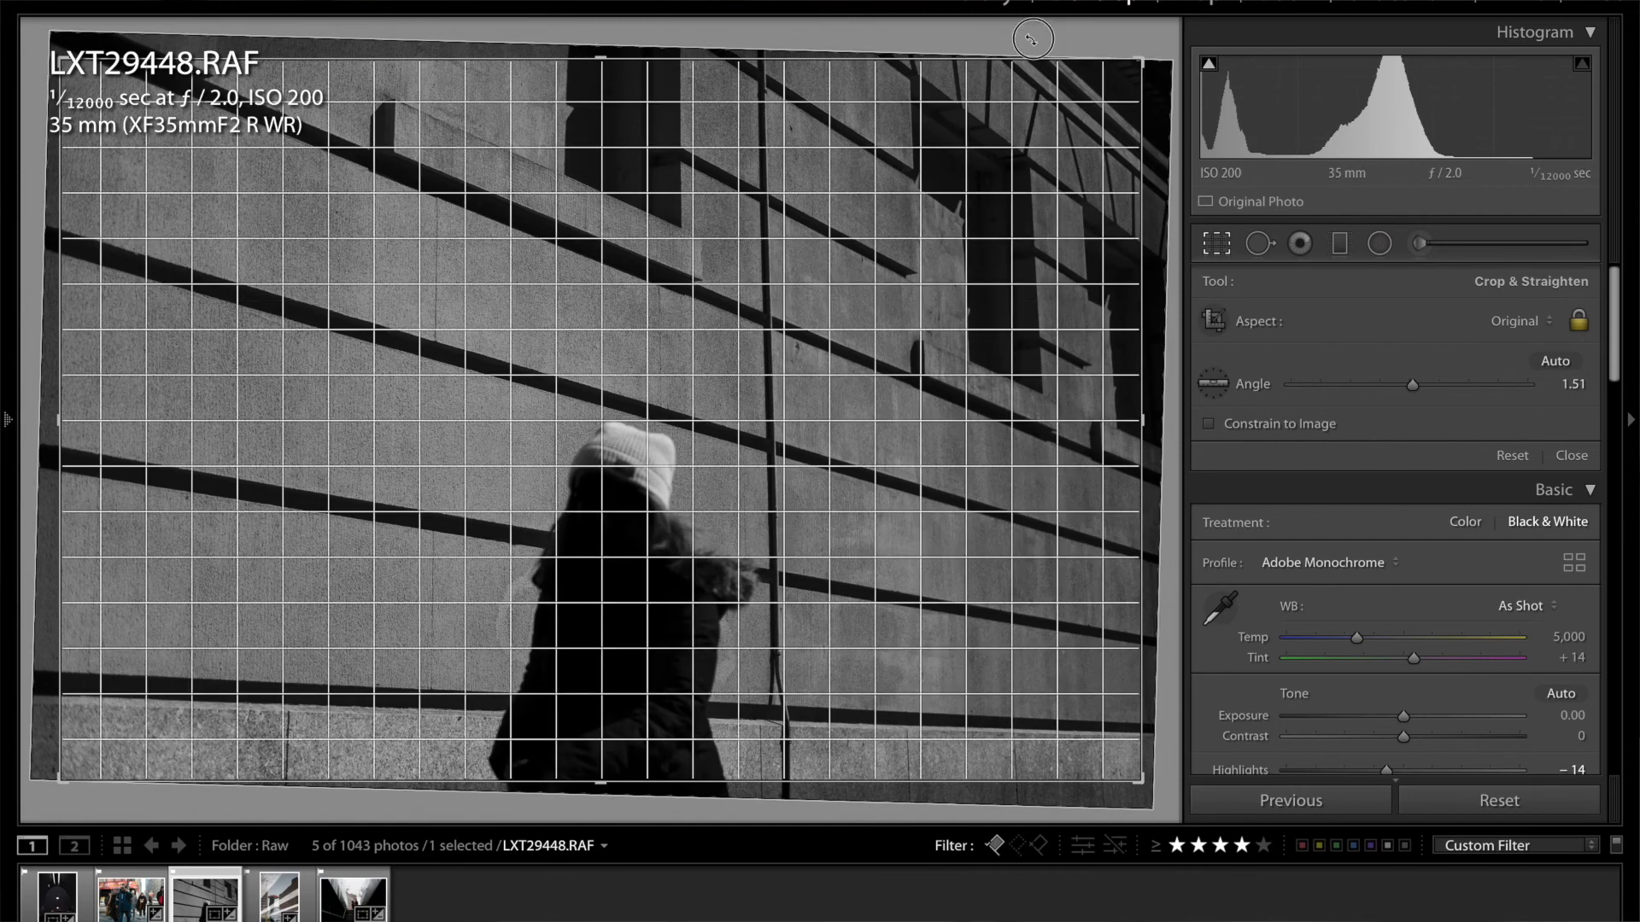
{"action": "left_click_drag", "start_coordinate": [1411, 383], "coordinate": [1416, 384]}
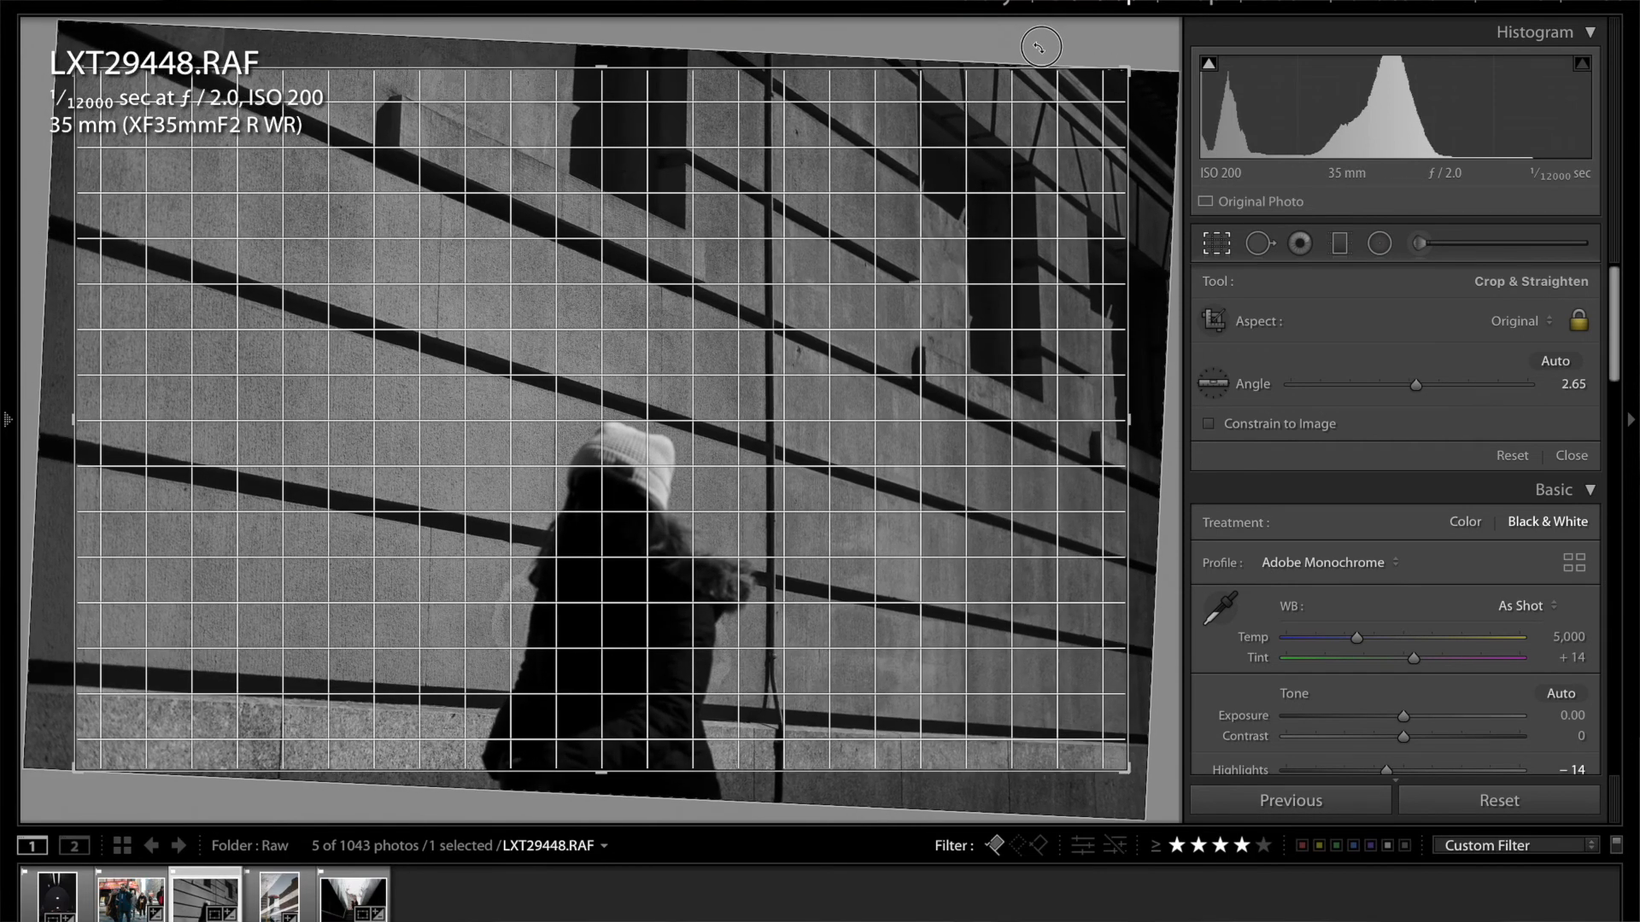
{"action": "left_click", "coordinate": [1570, 456]}
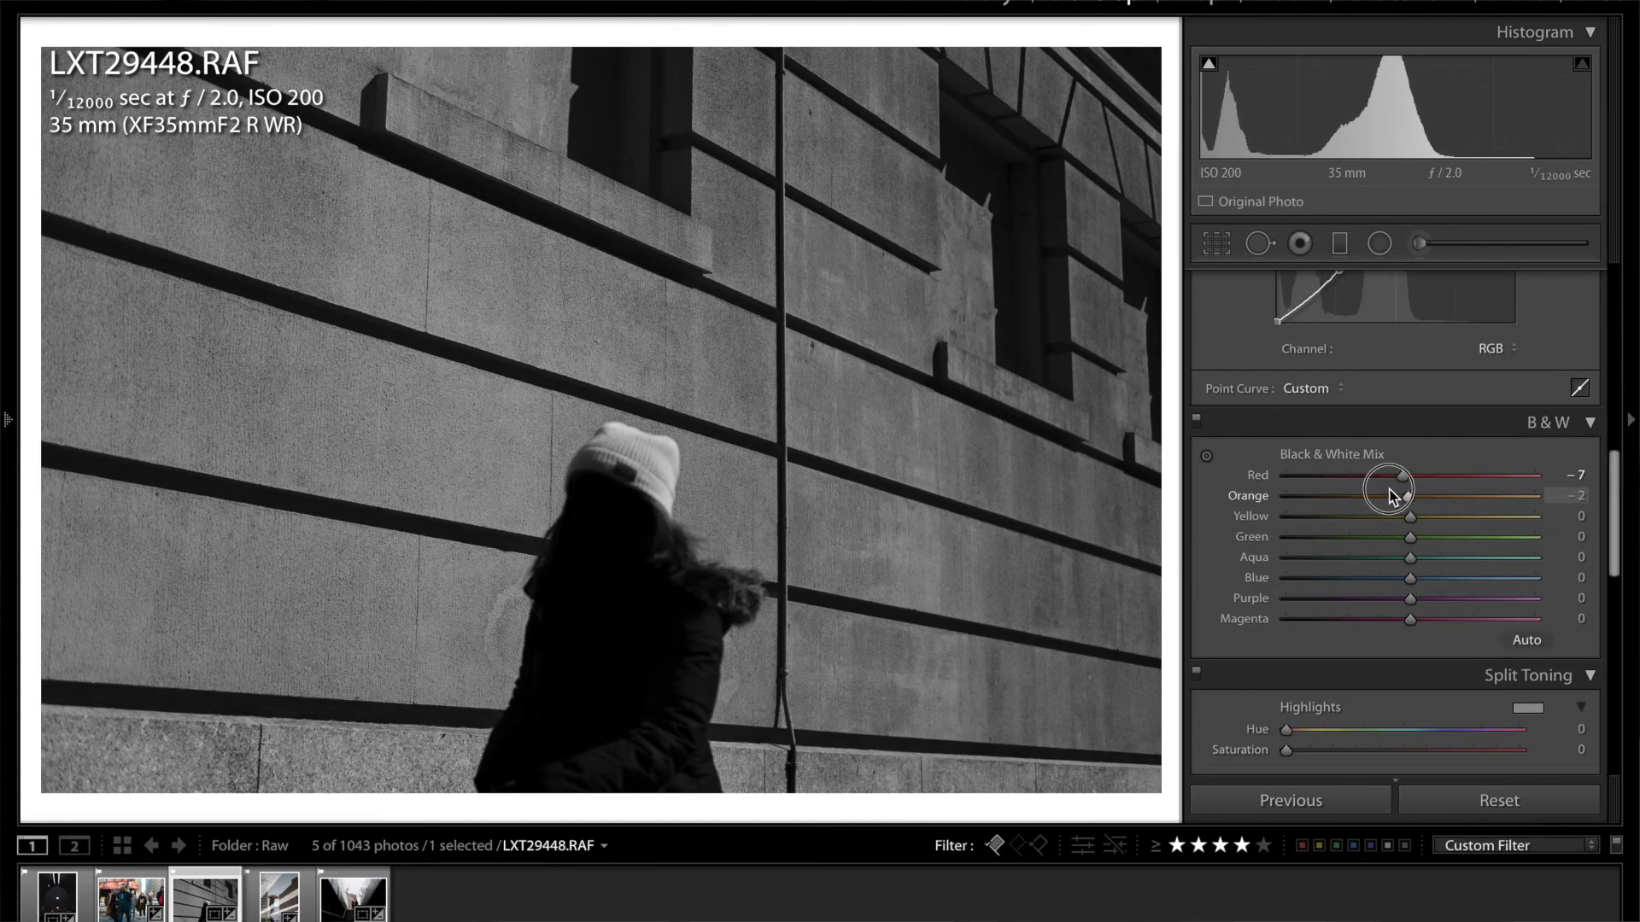
Set the B&W mix to orange −13, green −14, aqua −16, purple +10, blue +8
{"action": "left_click_drag", "start_coordinate": [1408, 495], "coordinate": [1385, 495]}
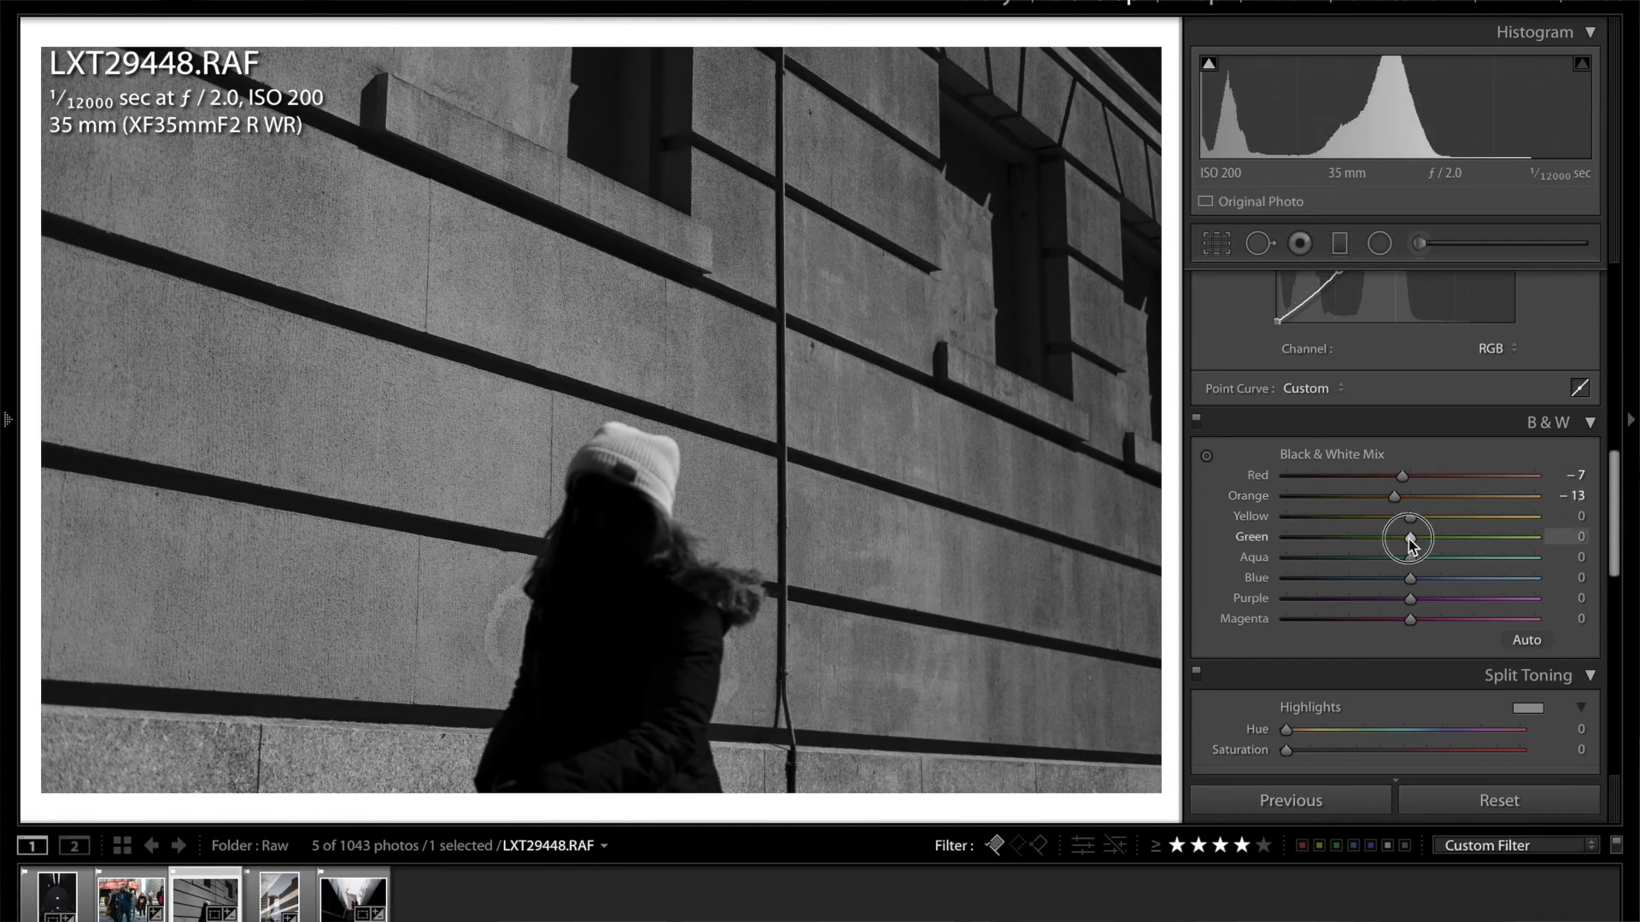
{"action": "left_click_drag", "start_coordinate": [1410, 536], "coordinate": [1365, 536]}
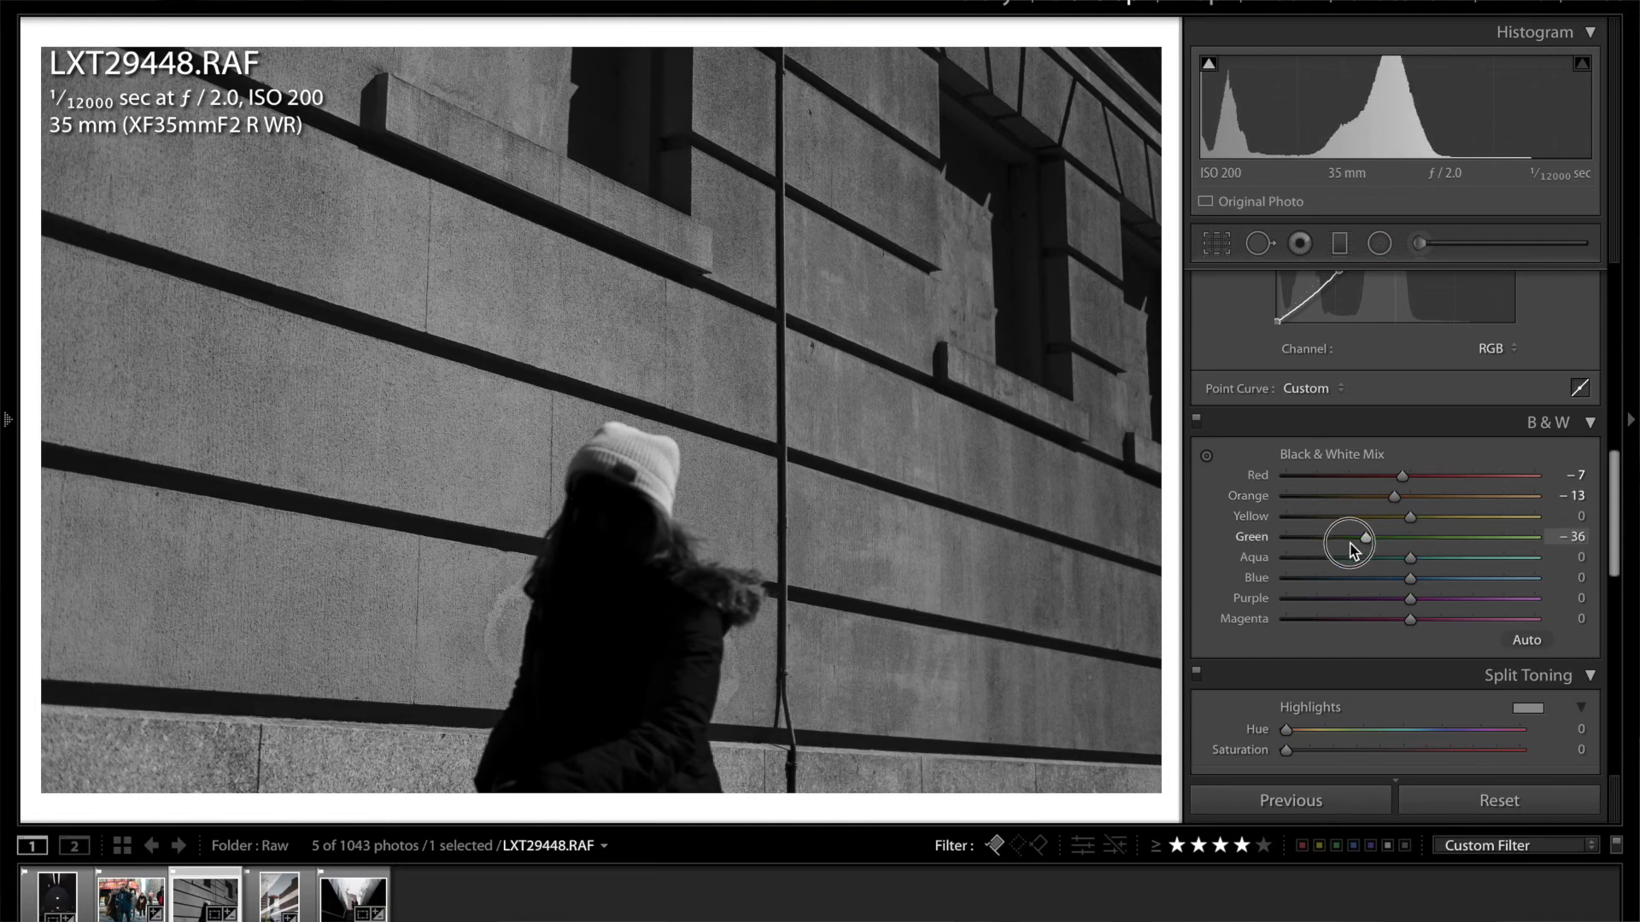
{"action": "left_click_drag", "start_coordinate": [1365, 537], "coordinate": [1410, 537]}
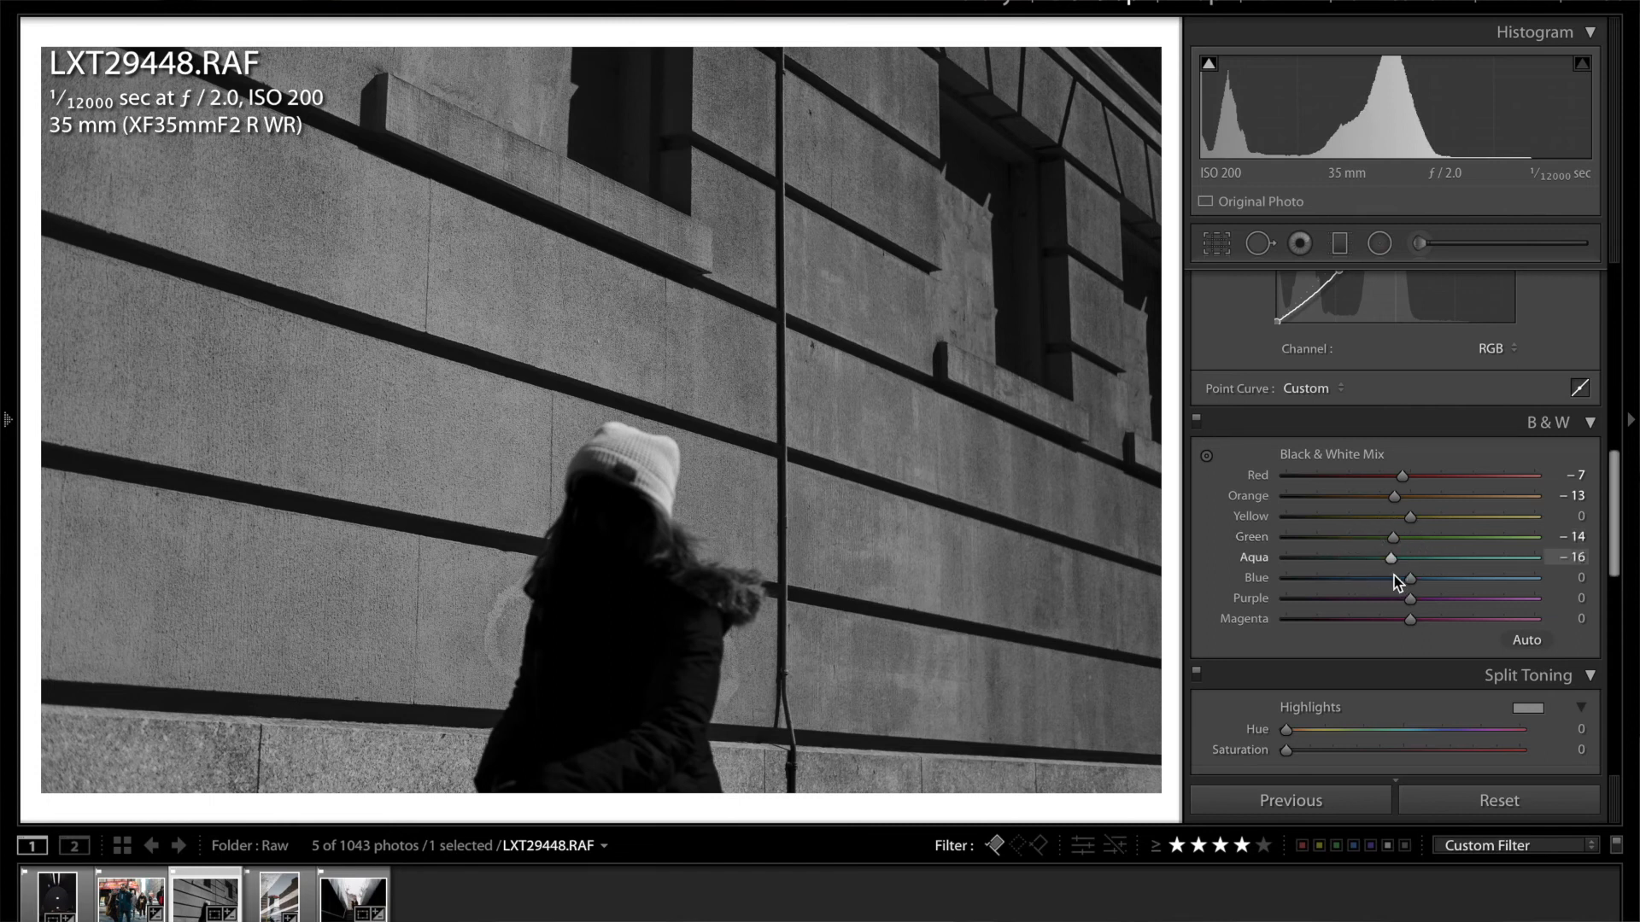
{"action": "left_click_drag", "start_coordinate": [1410, 578], "coordinate": [1396, 577]}
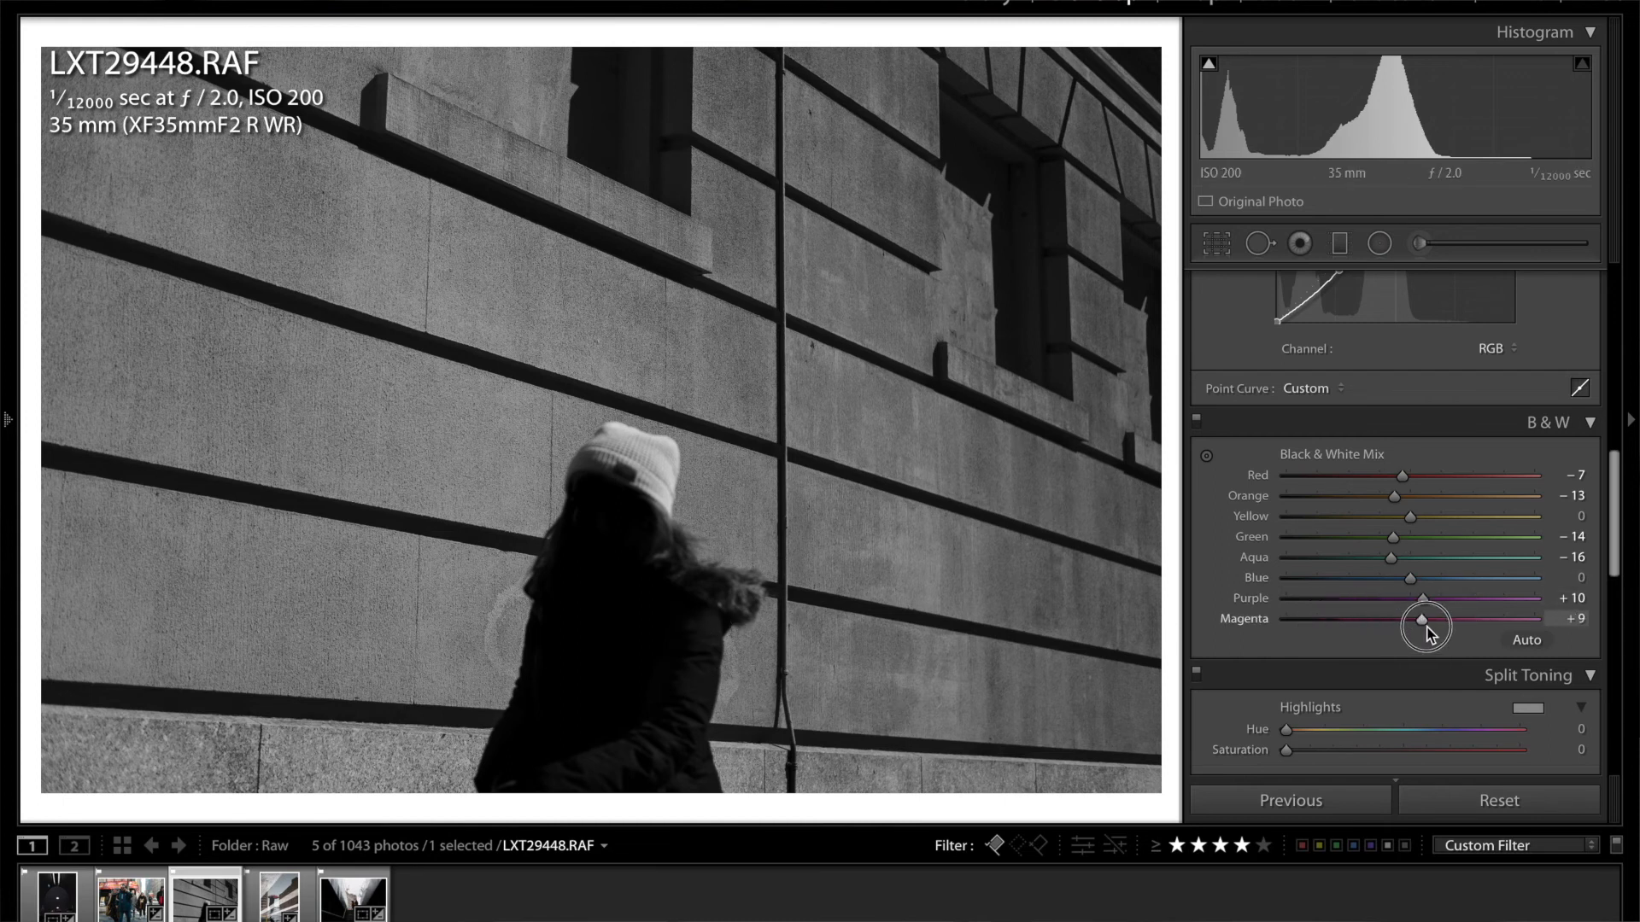
{"action": "left_click_drag", "start_coordinate": [1423, 618], "coordinate": [1396, 618]}
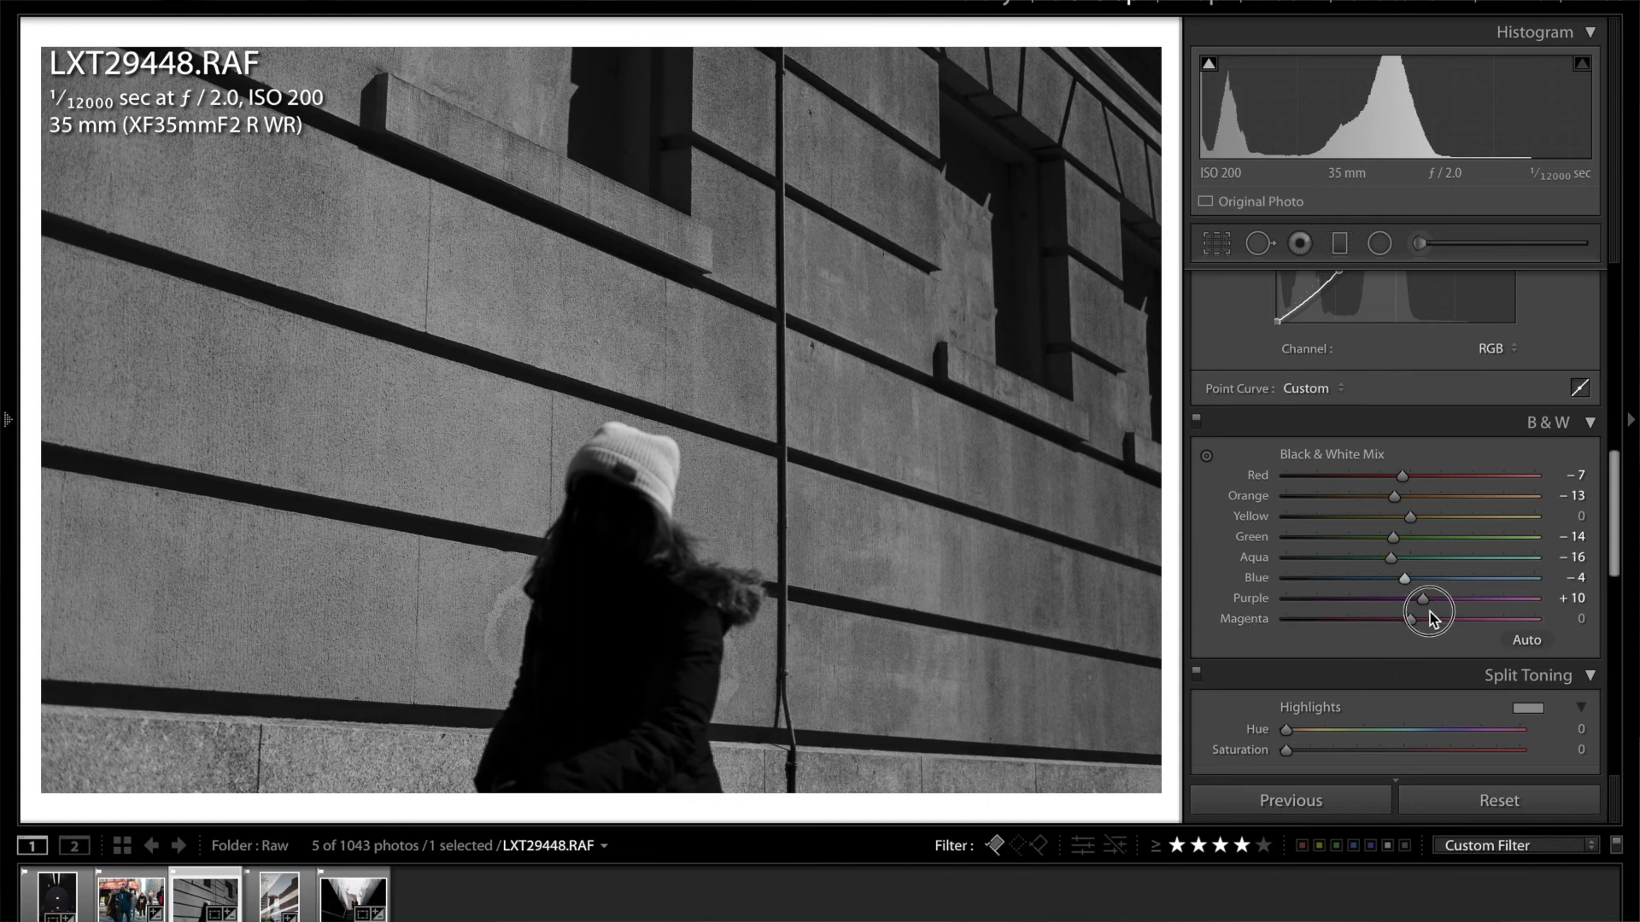
{"action": "left_click_drag", "start_coordinate": [1405, 577], "coordinate": [1419, 577]}
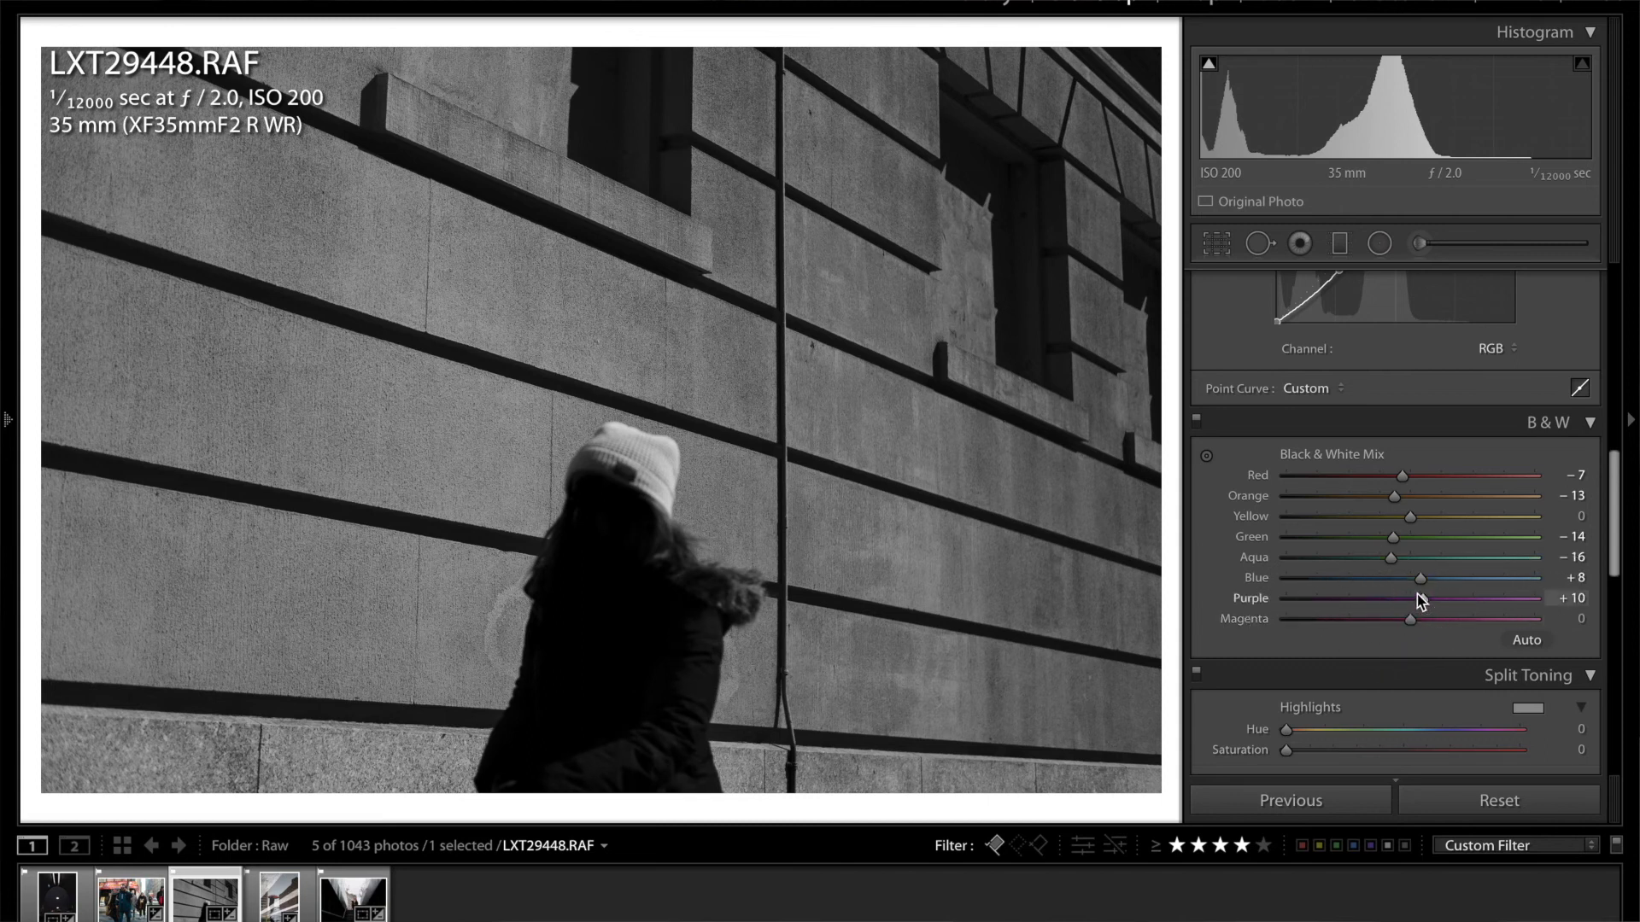
{"action": "scroll", "scroll_direction": "down", "scroll_amount": 3}
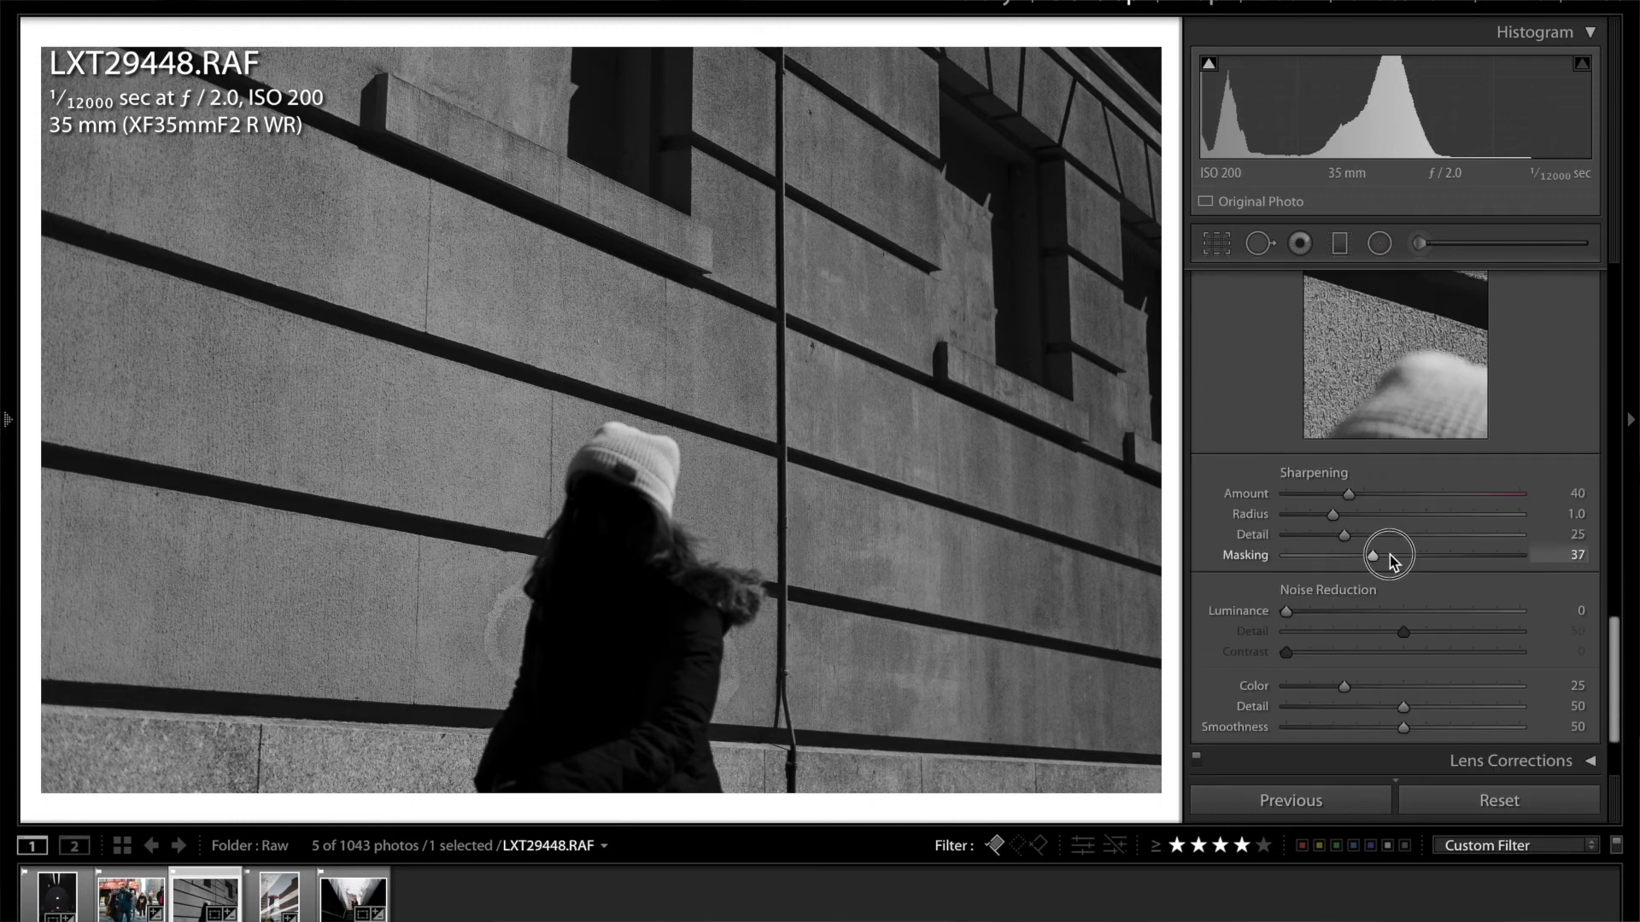
Raise Sharpening Masking on the wall portrait from 37 to 88
{"action": "left_click_drag", "start_coordinate": [1374, 555], "coordinate": [1491, 555]}
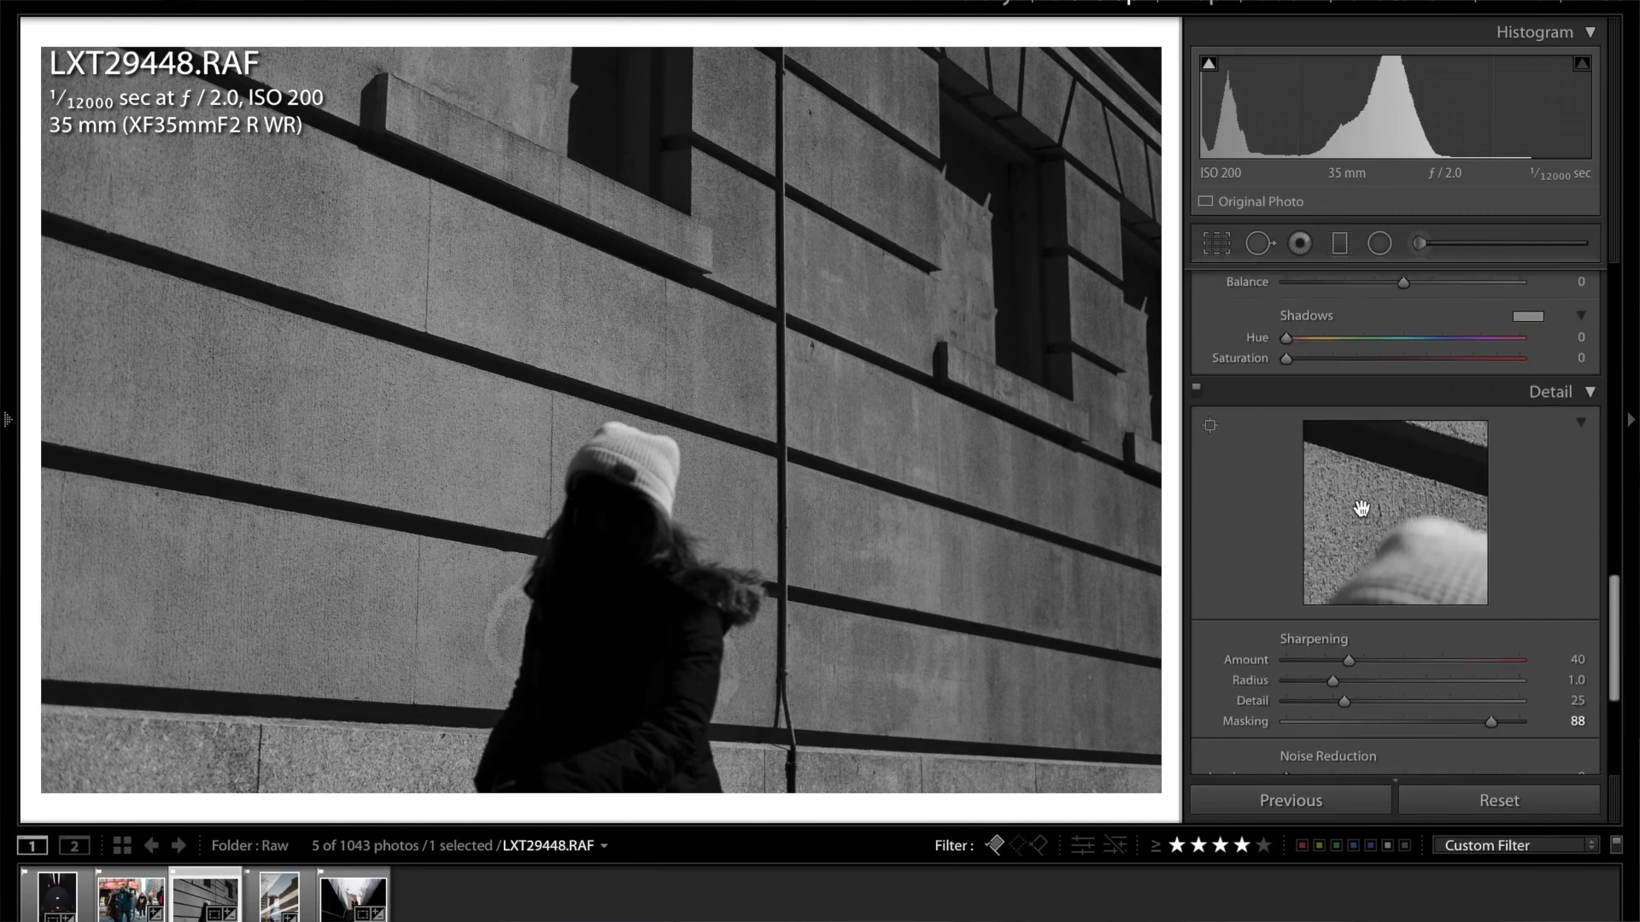
{"action": "scroll", "scroll_direction": "down", "scroll_amount": 3}
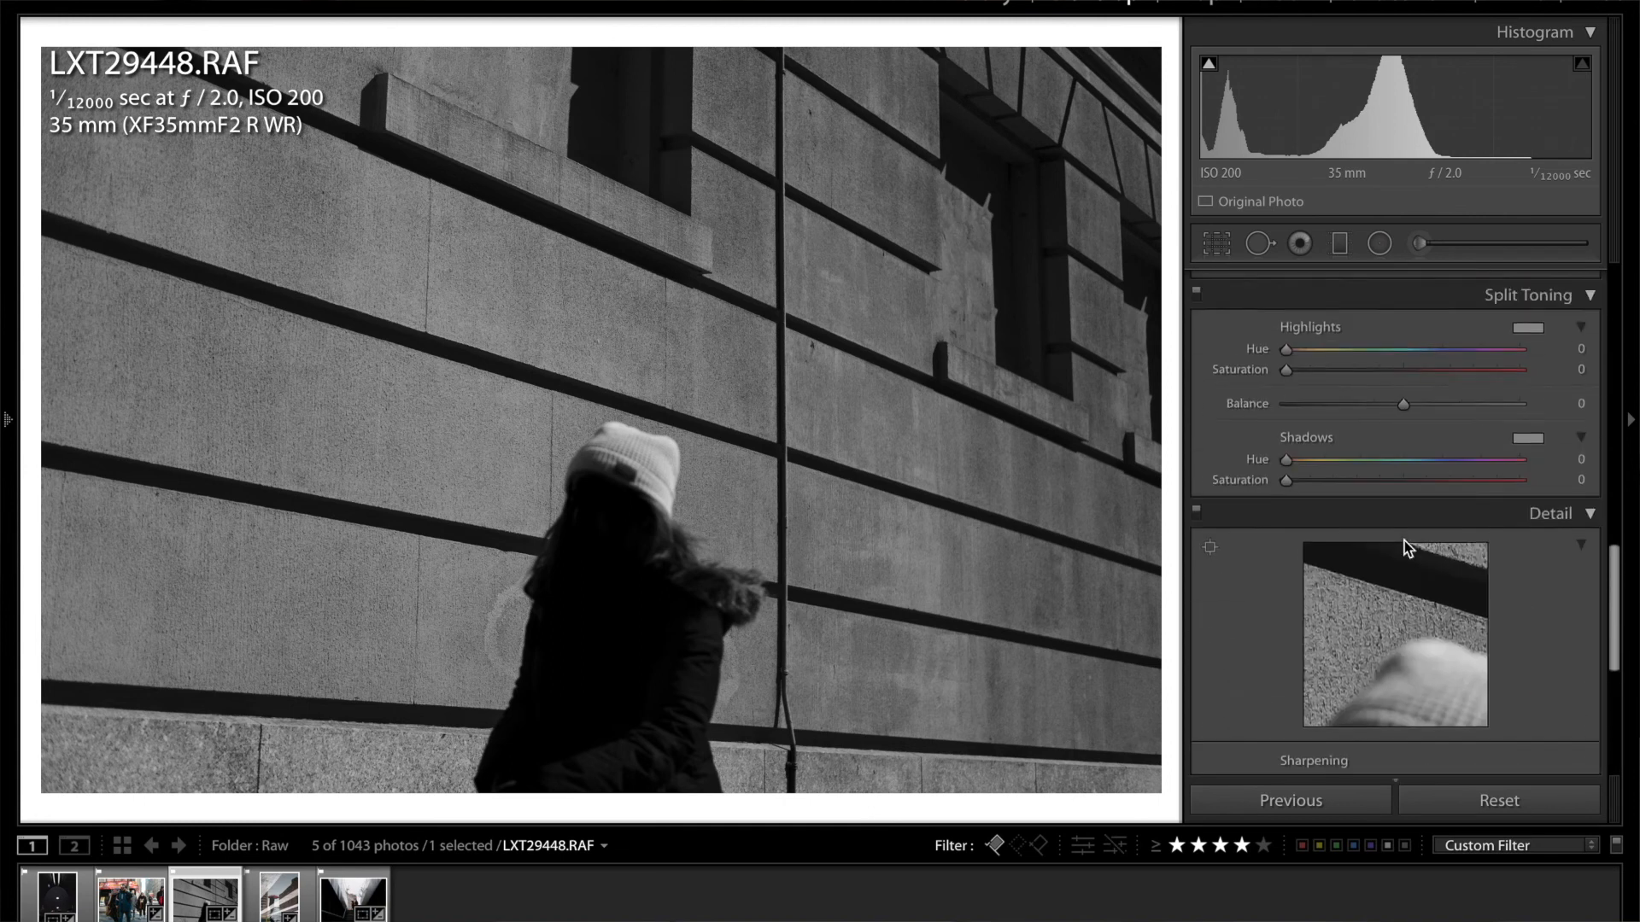
Compare several white balance temperatures, settling at 6,776
{"action": "left_click", "coordinate": [1554, 280]}
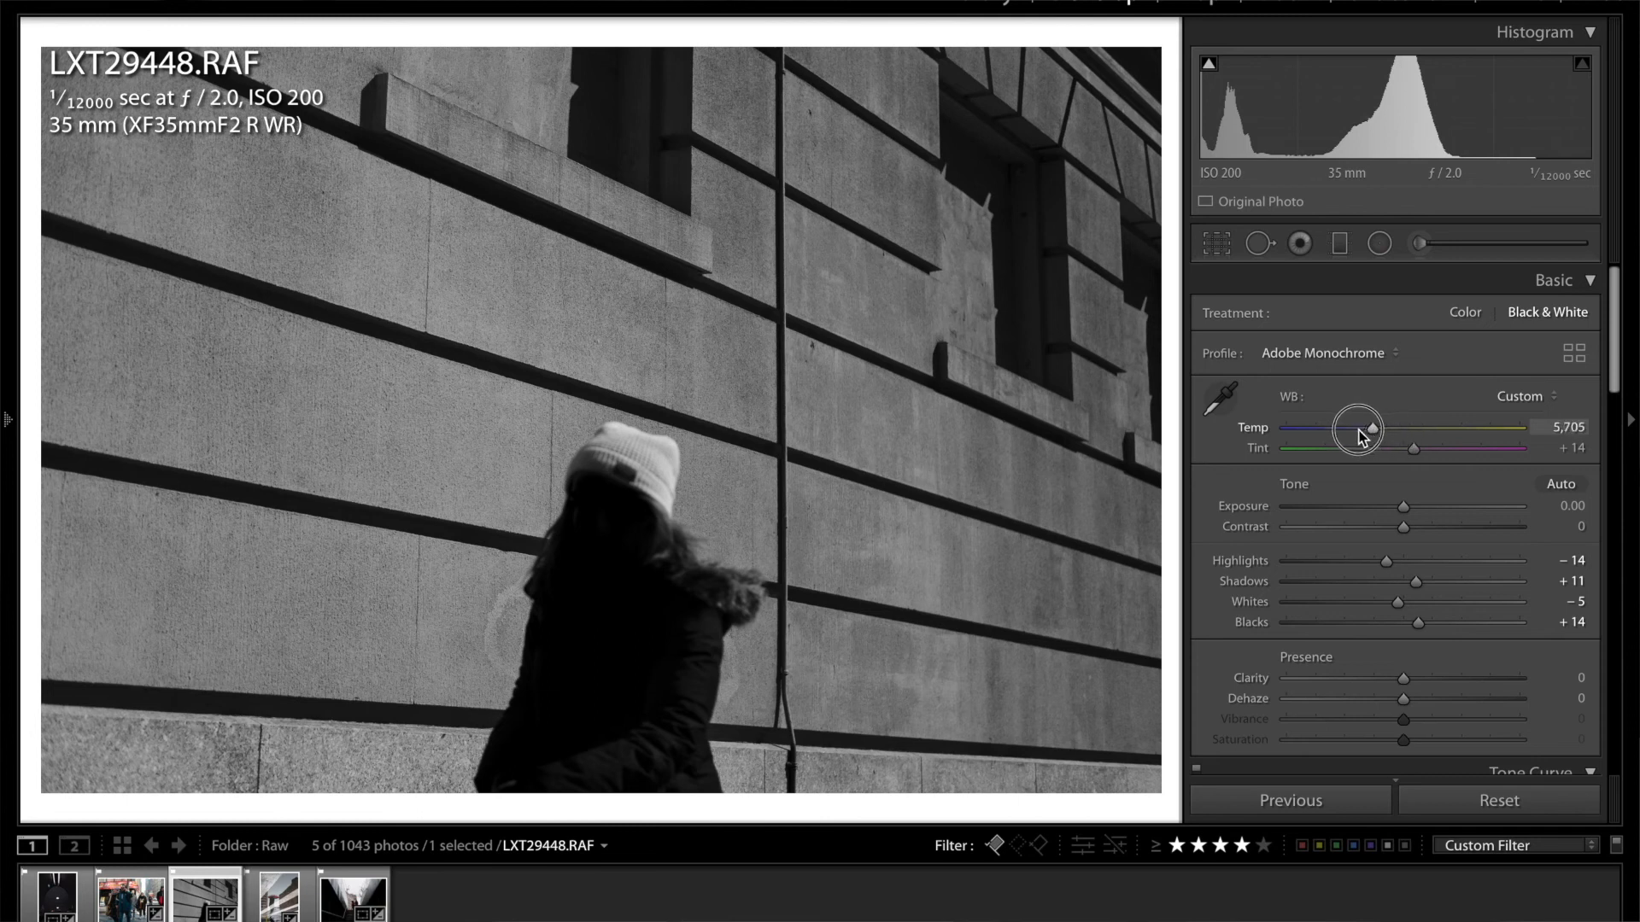
{"action": "left_click_drag", "start_coordinate": [1360, 438], "coordinate": [1391, 433]}
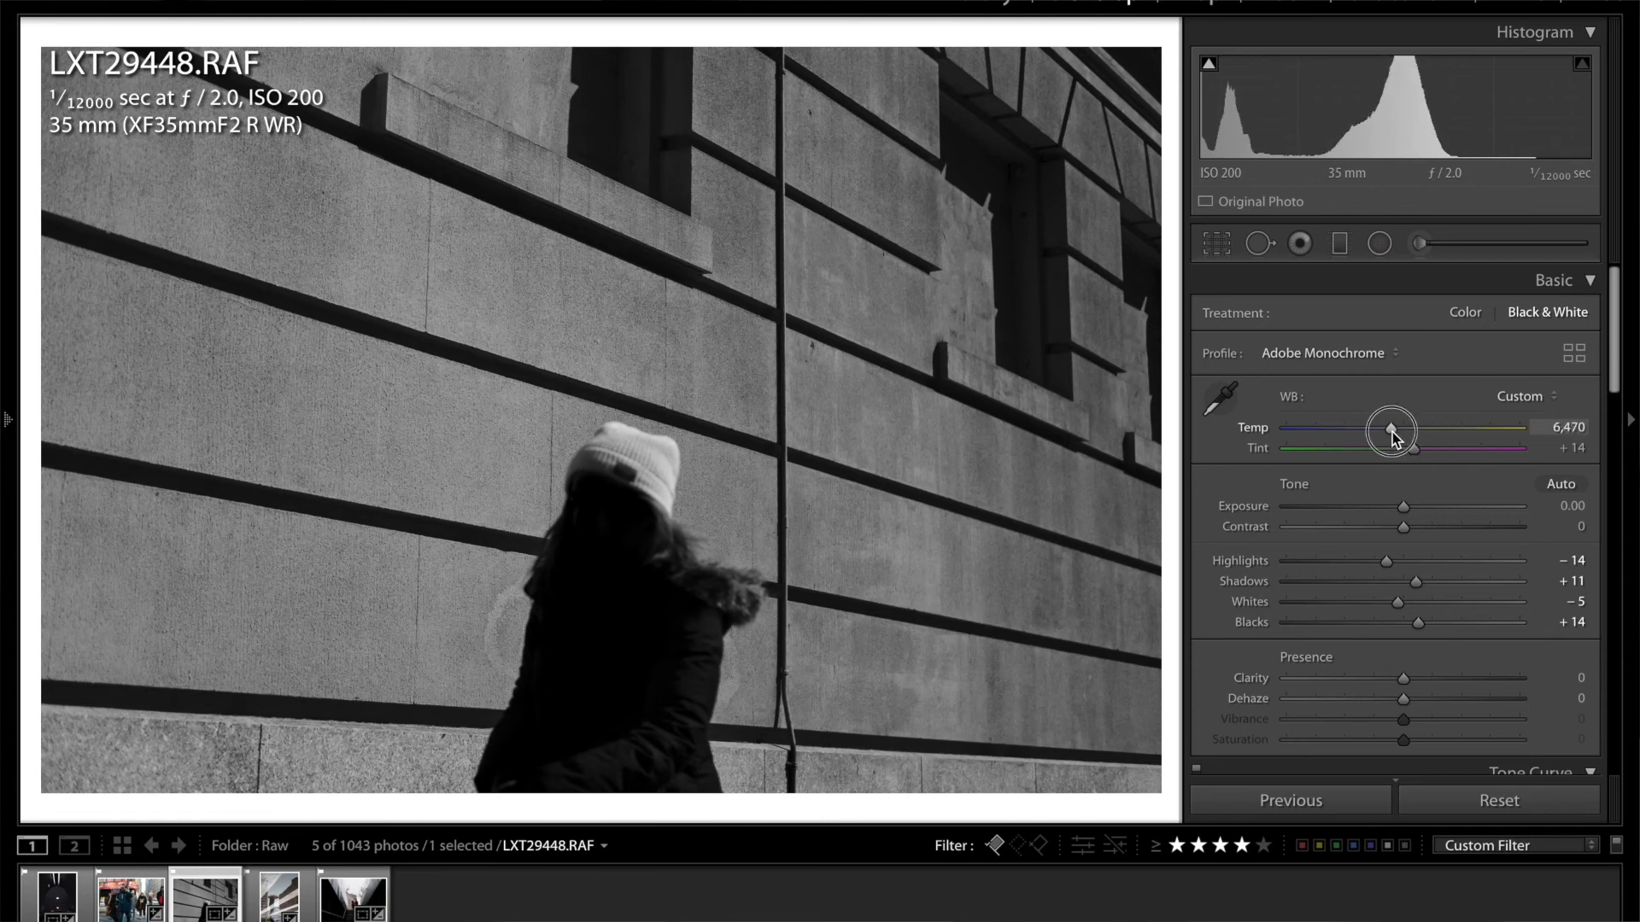
{"action": "left_click_drag", "start_coordinate": [1392, 430], "coordinate": [1377, 431]}
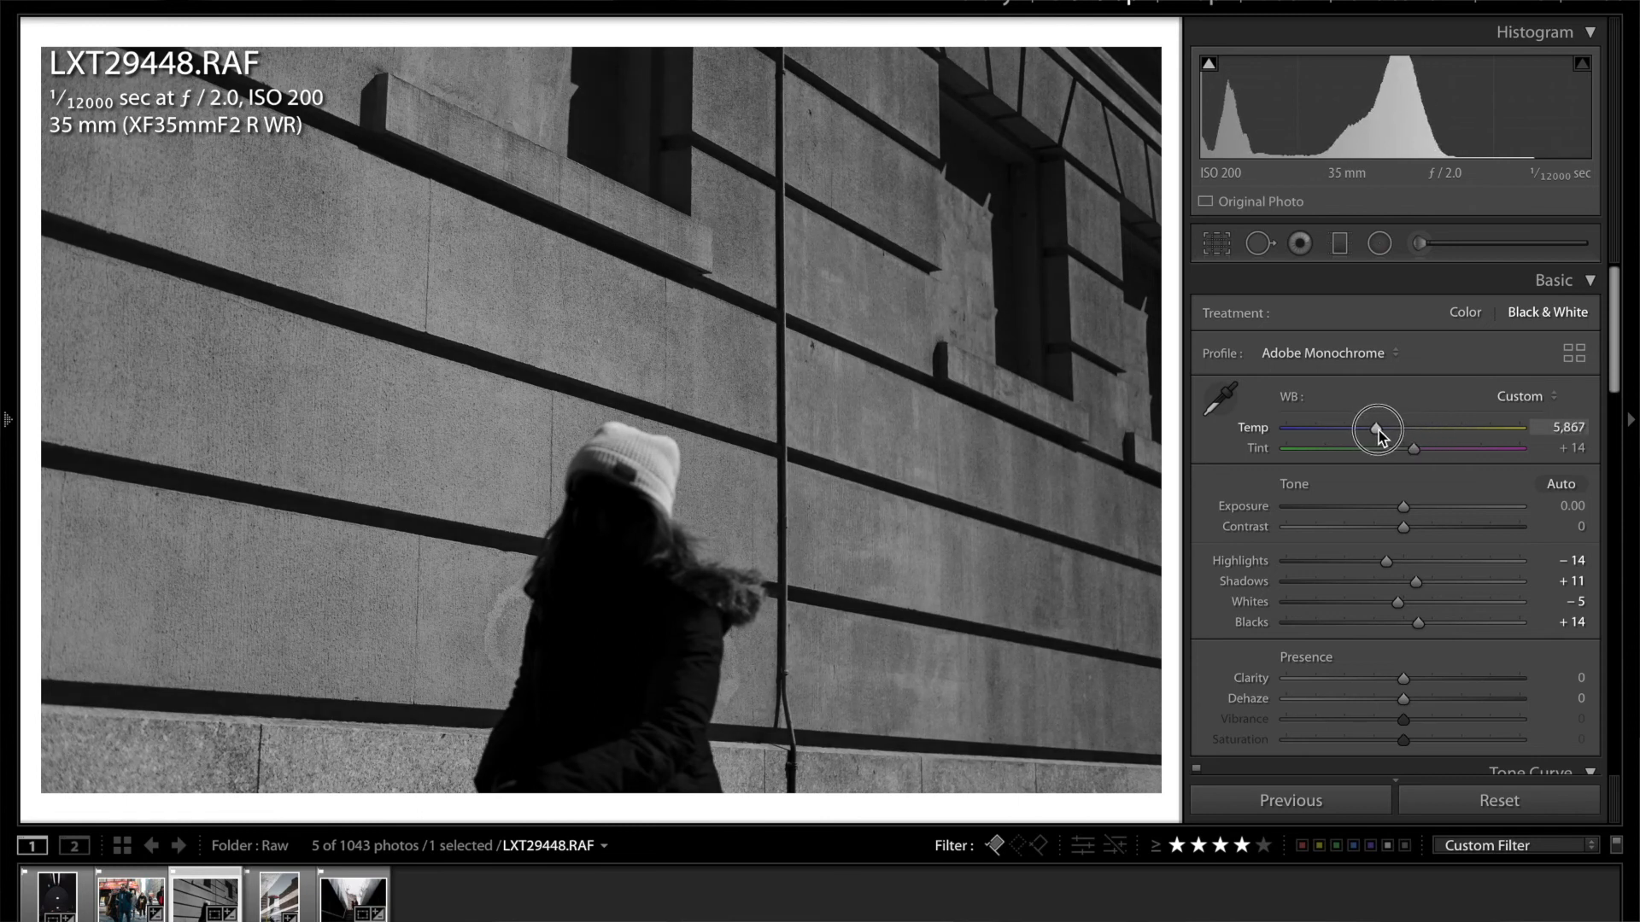
{"action": "left_click_drag", "start_coordinate": [1376, 429], "coordinate": [1384, 428]}
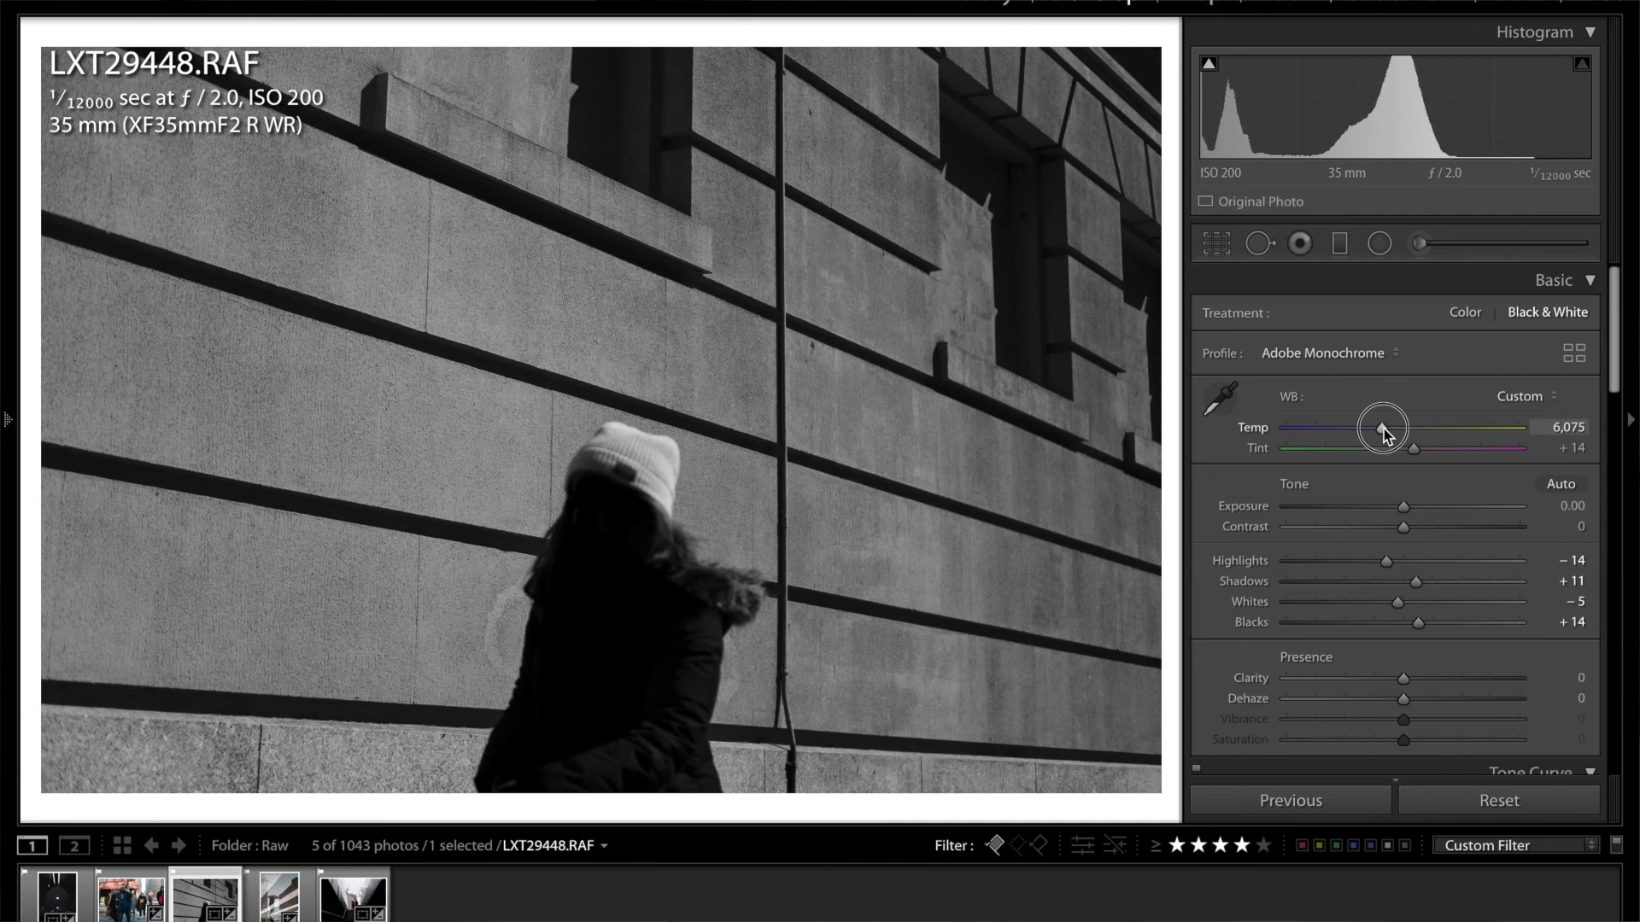
{"action": "left_click_drag", "start_coordinate": [1383, 427], "coordinate": [1306, 427]}
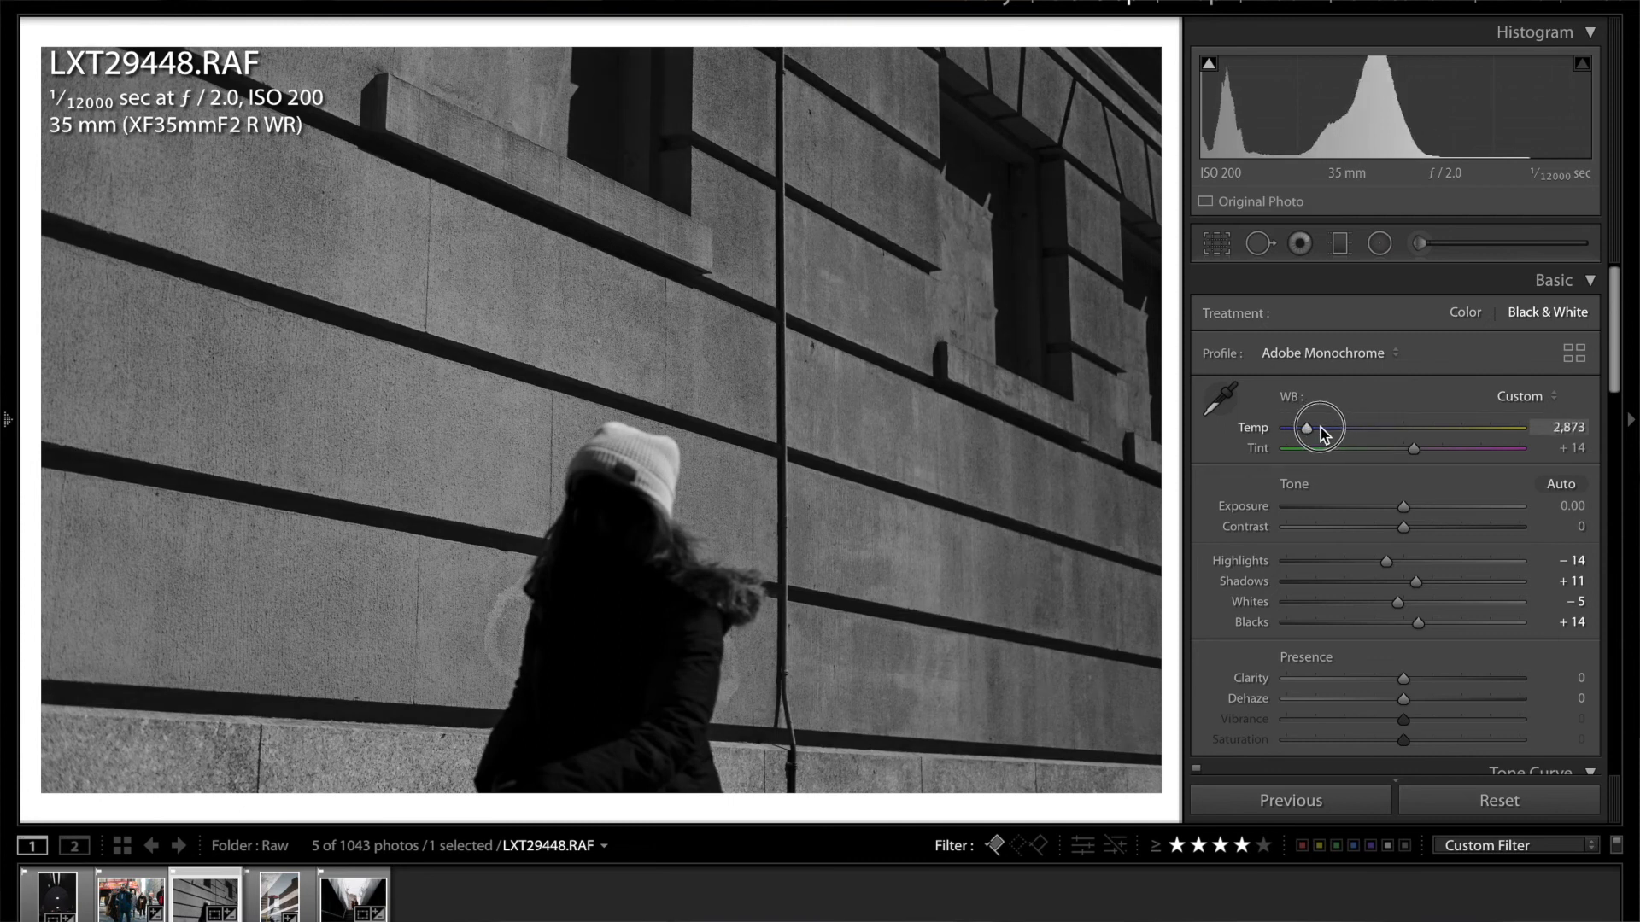
{"action": "left_click_drag", "start_coordinate": [1305, 429], "coordinate": [1393, 429]}
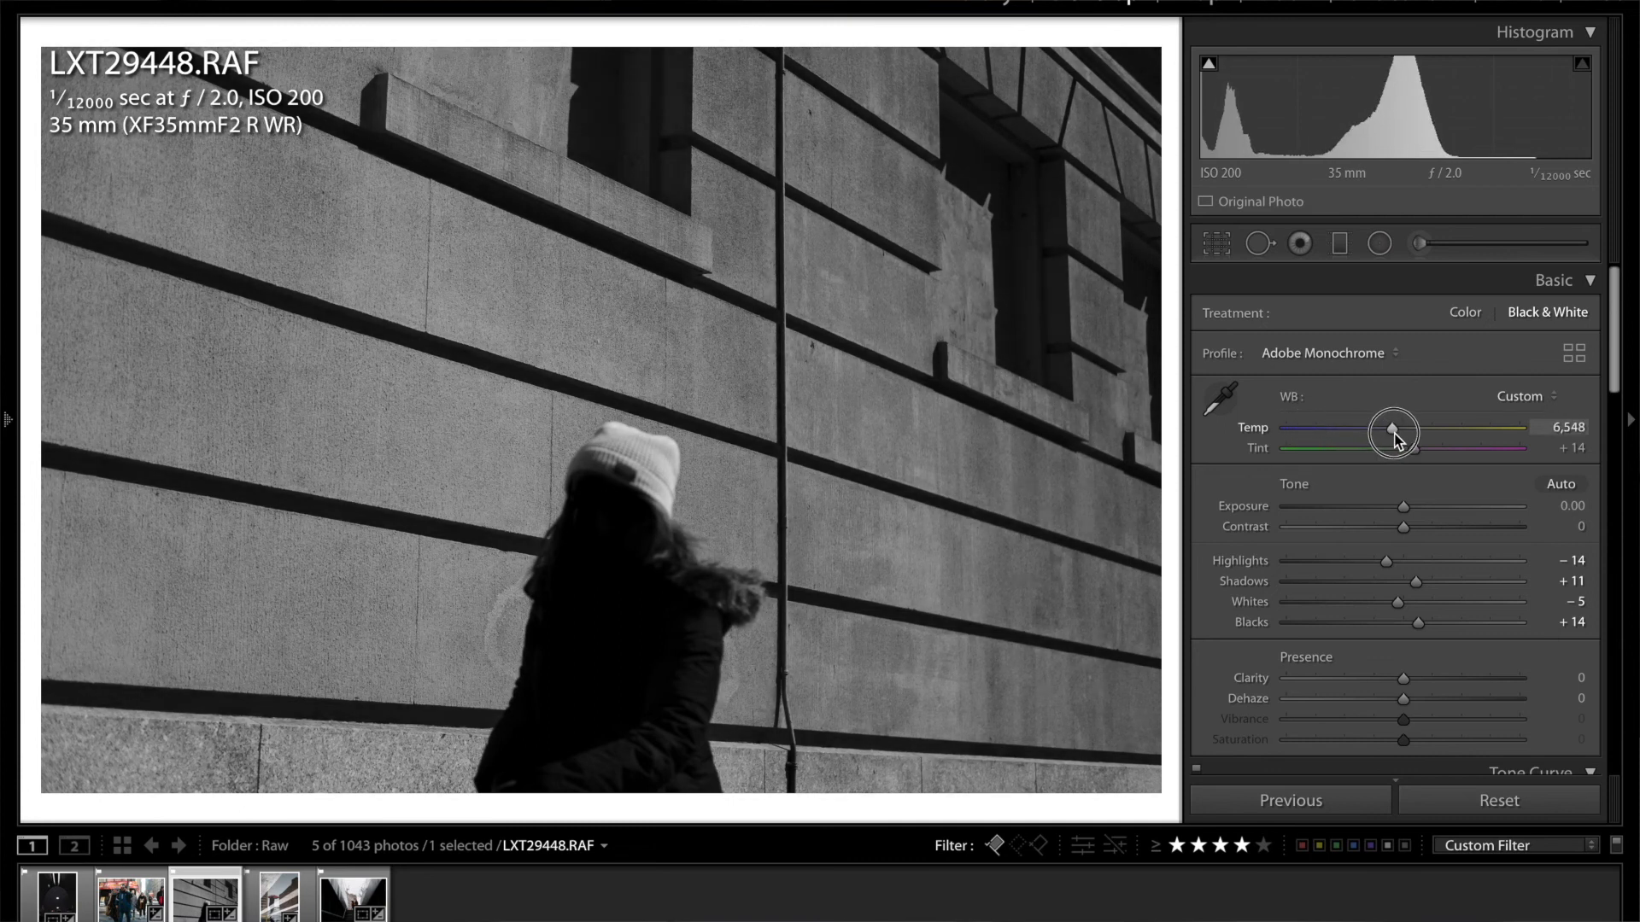
{"action": "left_click_drag", "start_coordinate": [1393, 433], "coordinate": [1396, 430]}
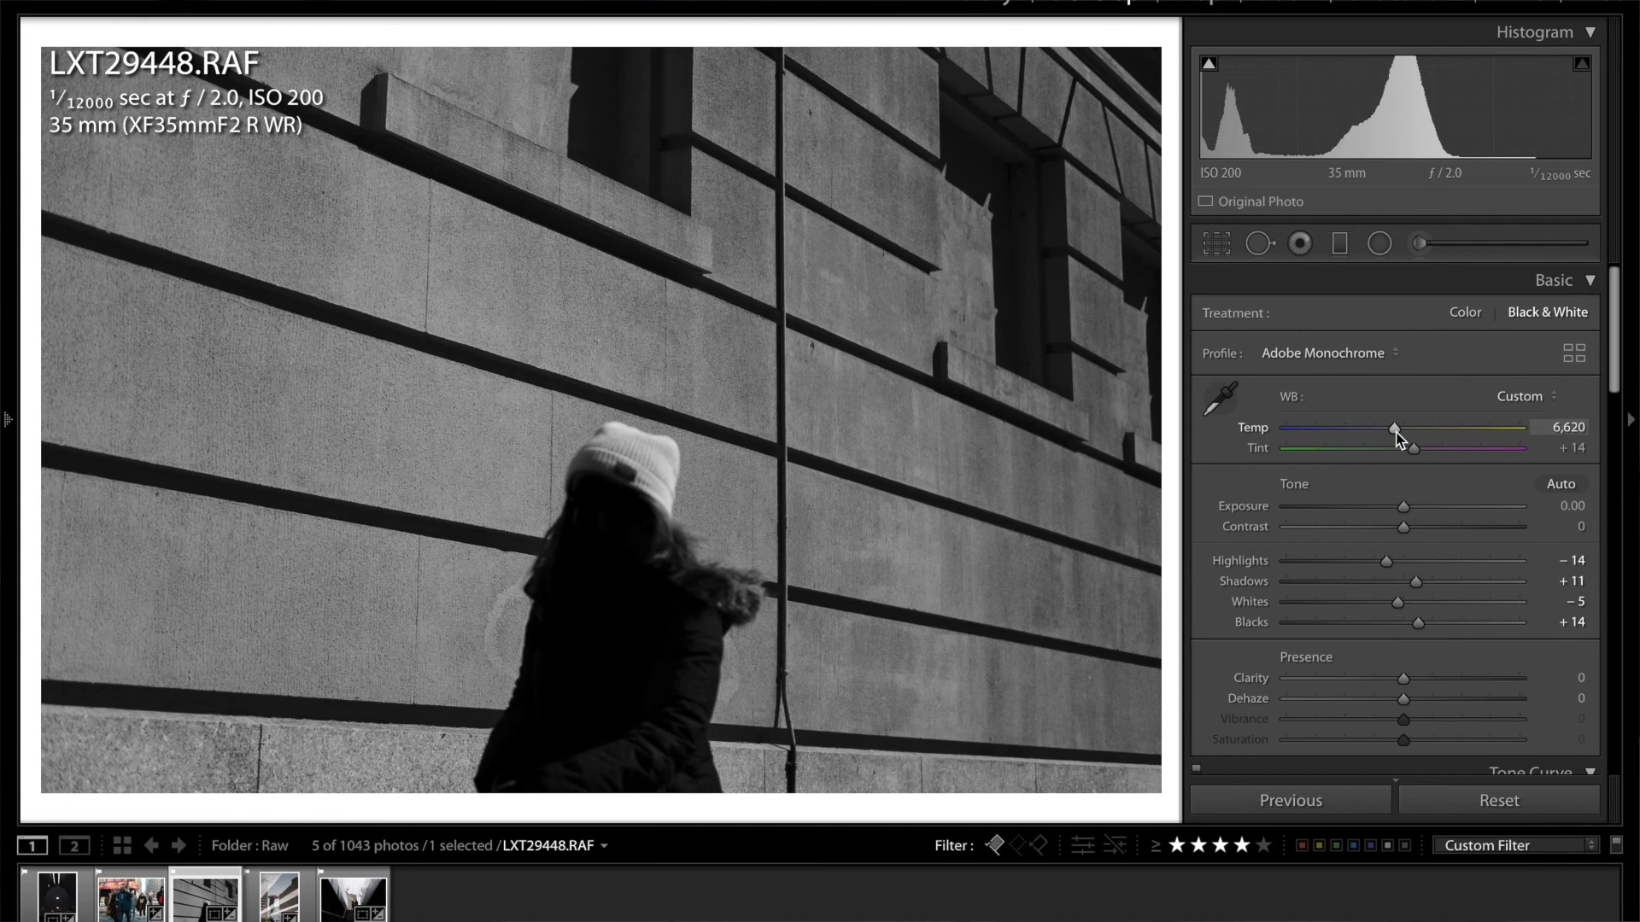
{"action": "left_click_drag", "start_coordinate": [1393, 428], "coordinate": [1399, 428]}
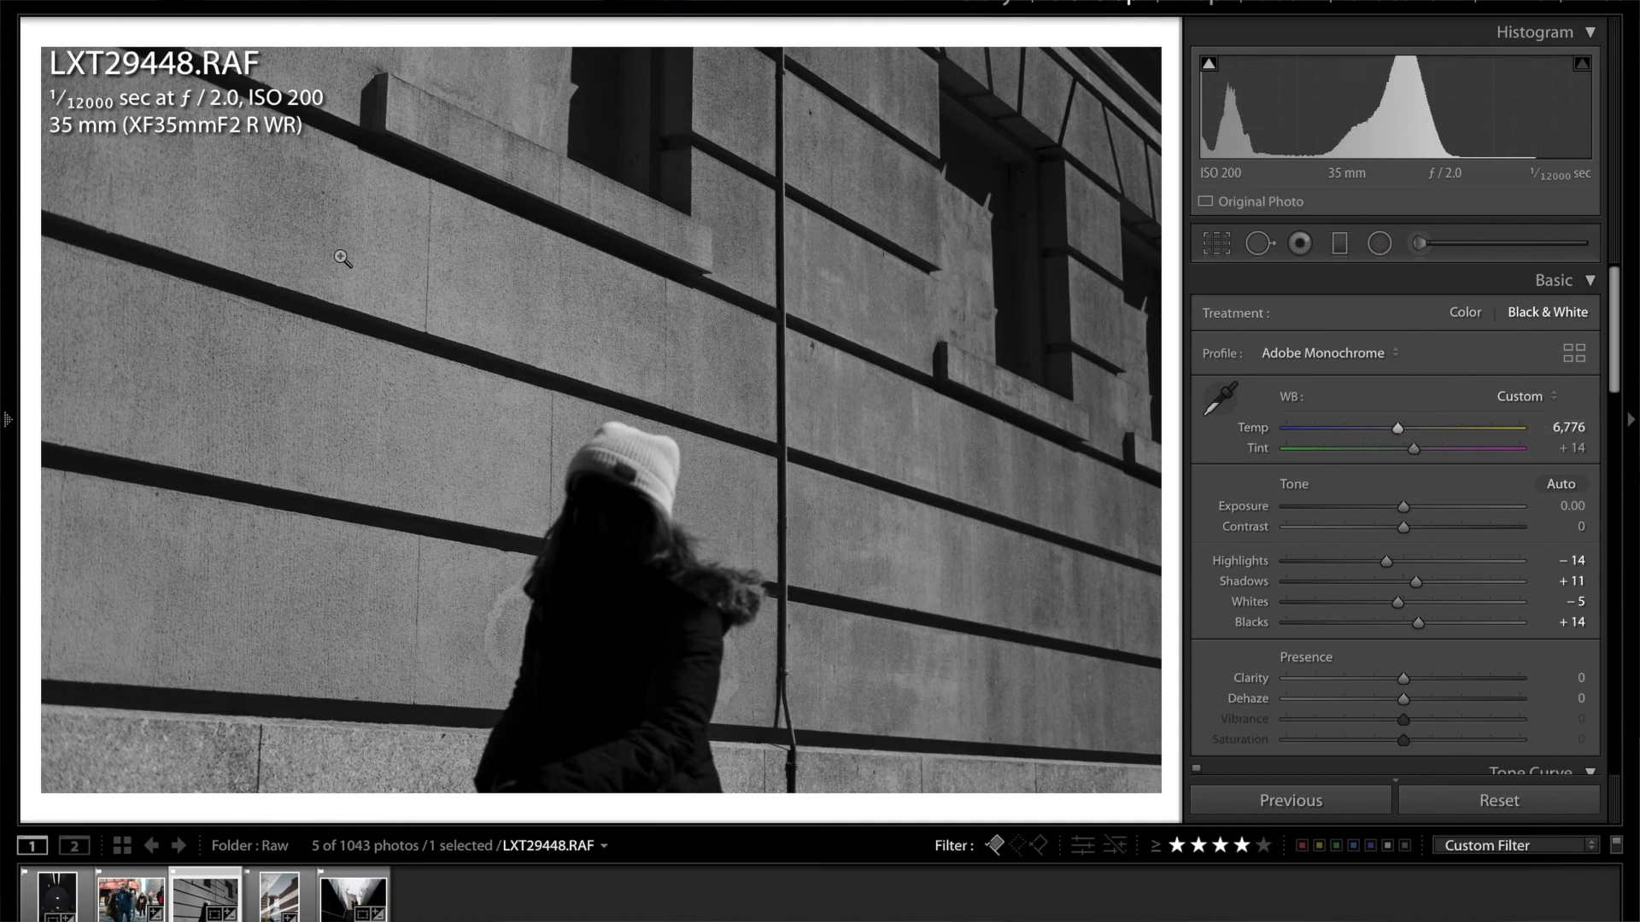